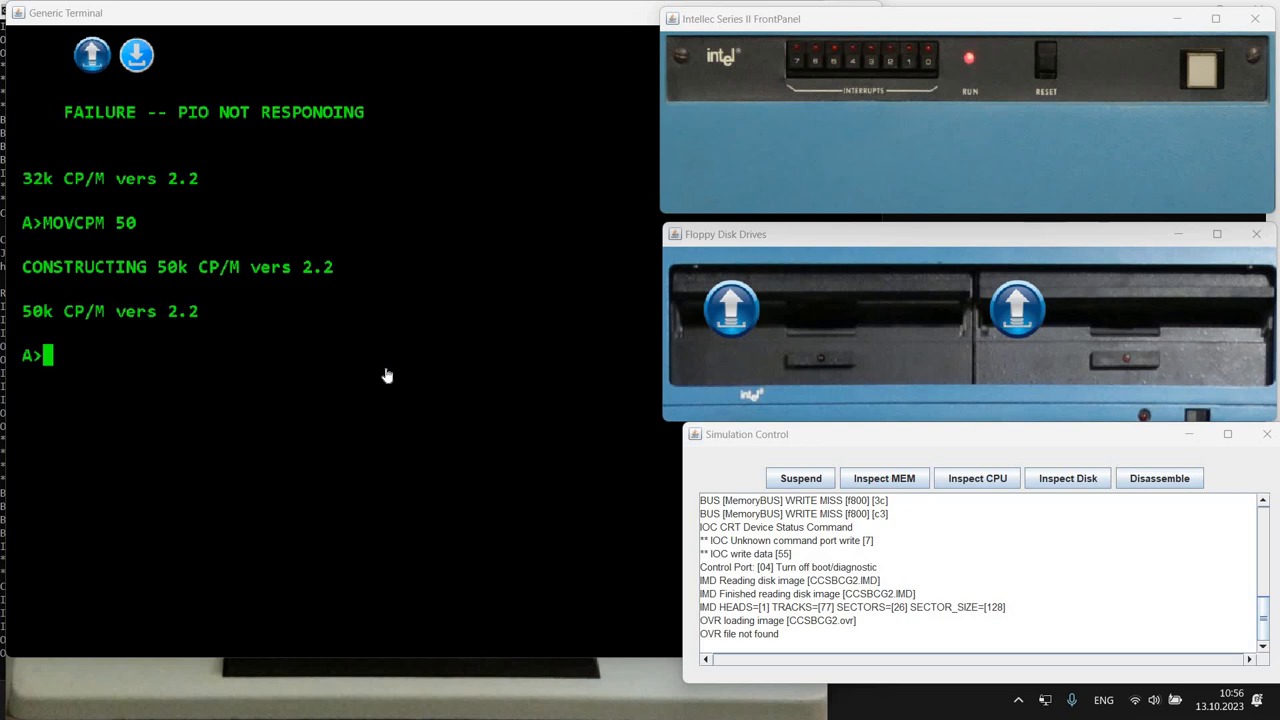
pyautogui.moveTo(577, 326)
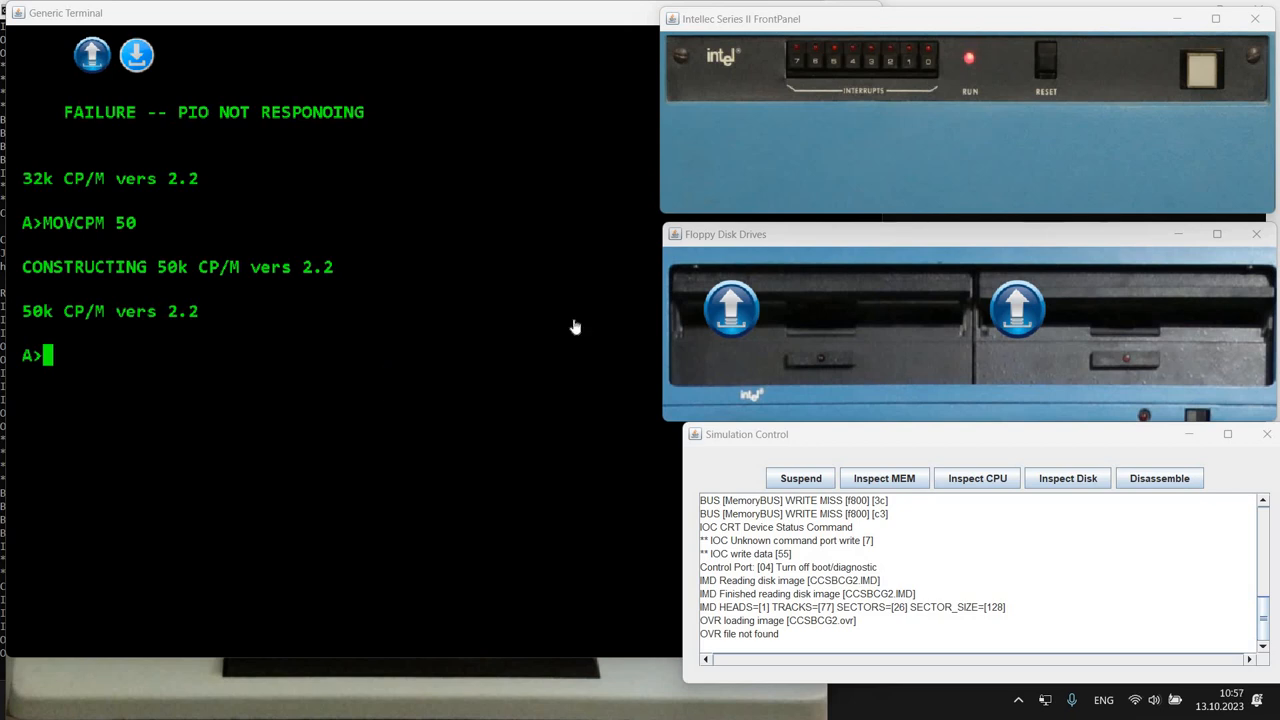
pyautogui.moveTo(485, 344)
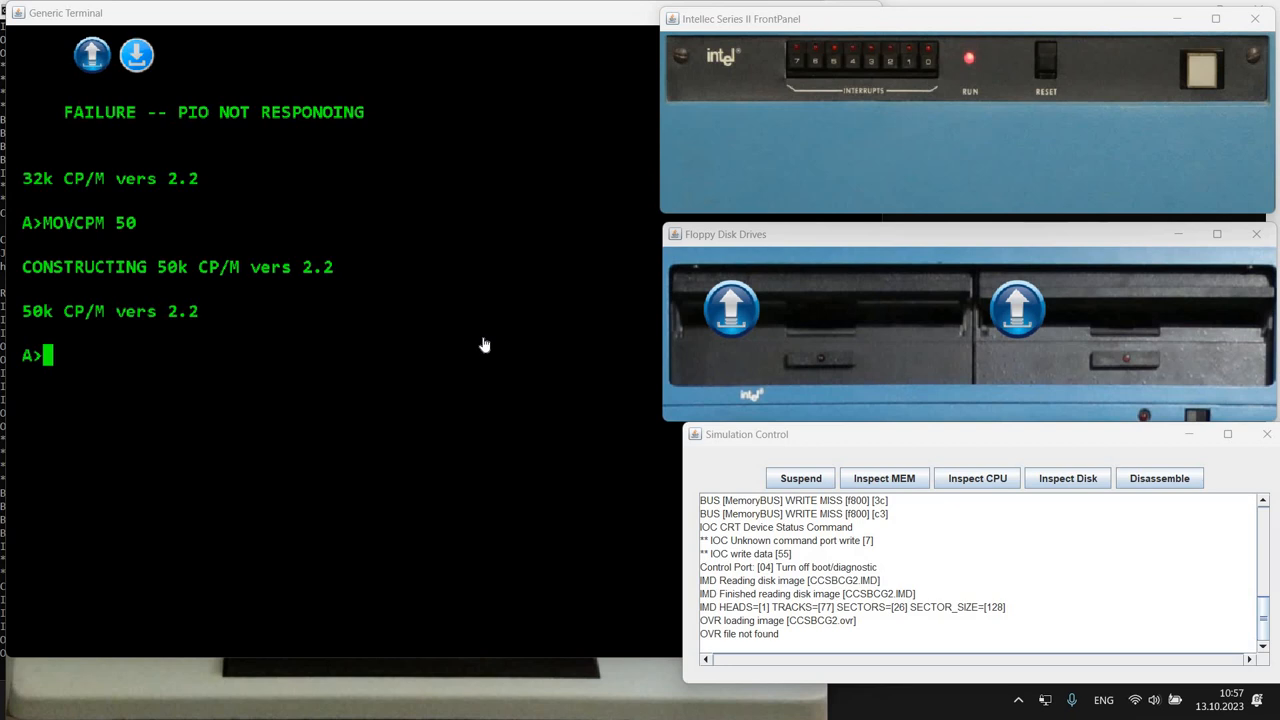
pyautogui.moveTo(495, 362)
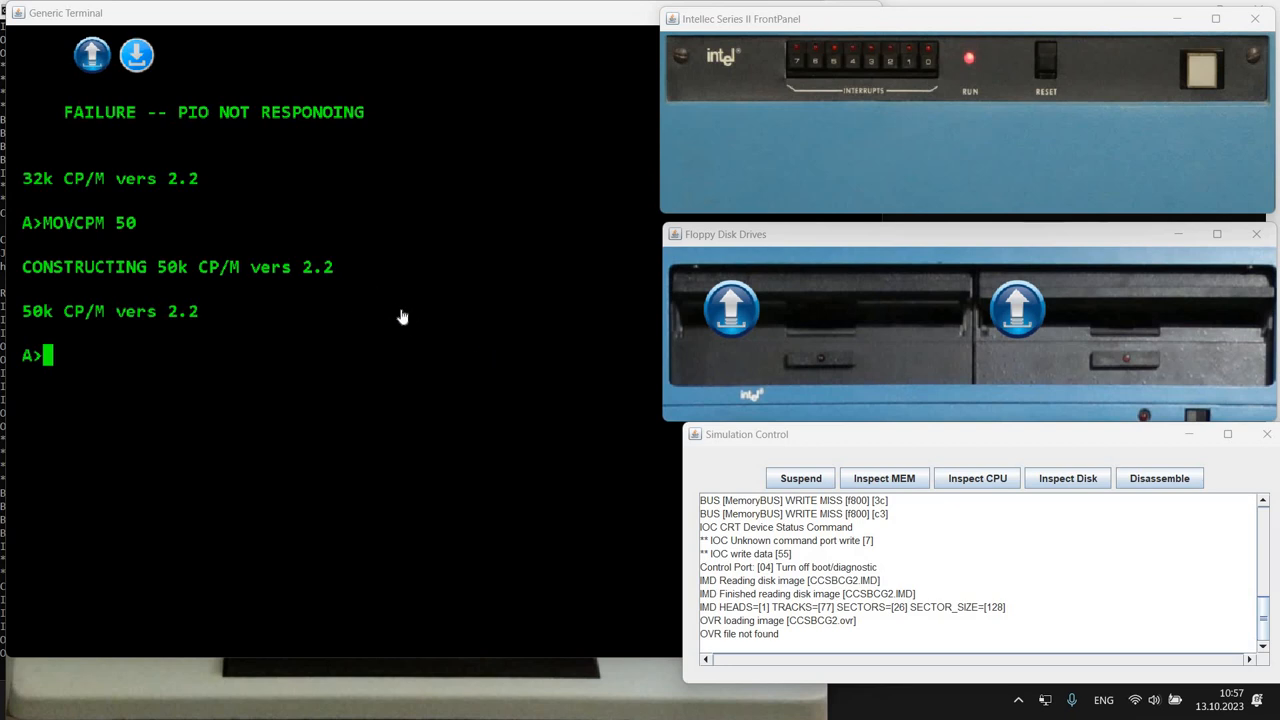
pyautogui.moveTo(64, 248)
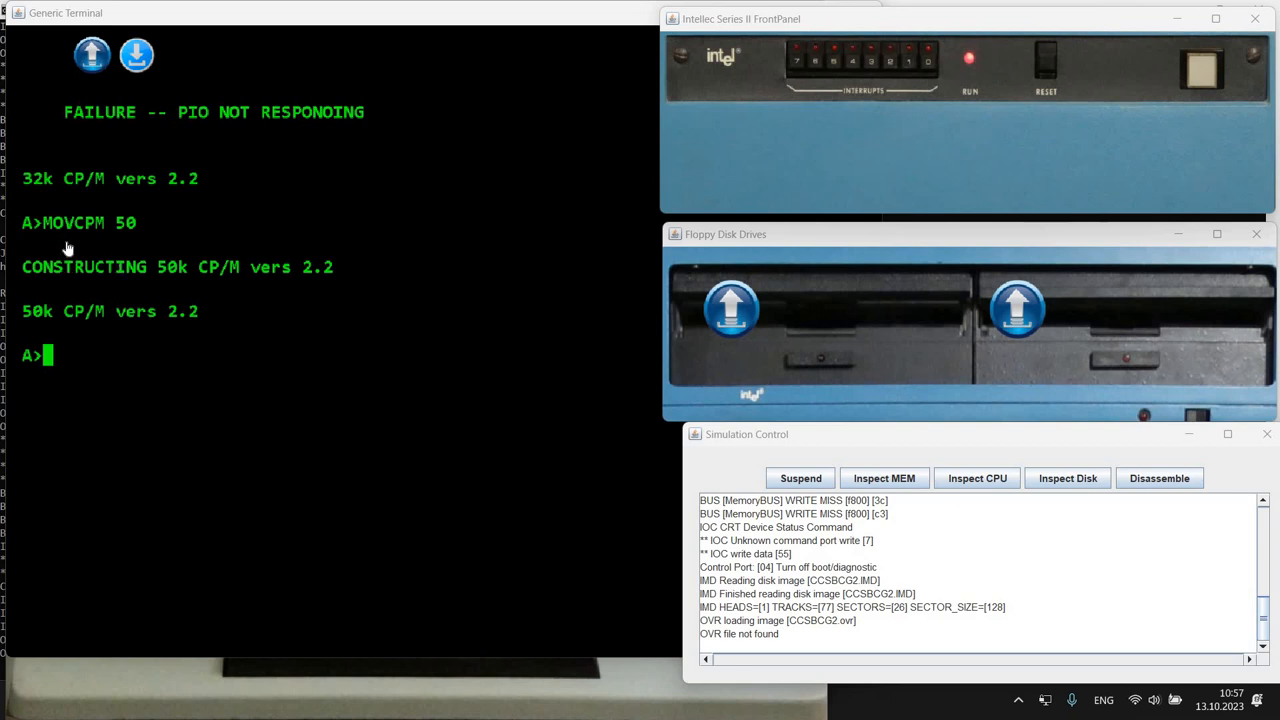
pyautogui.moveTo(270, 372)
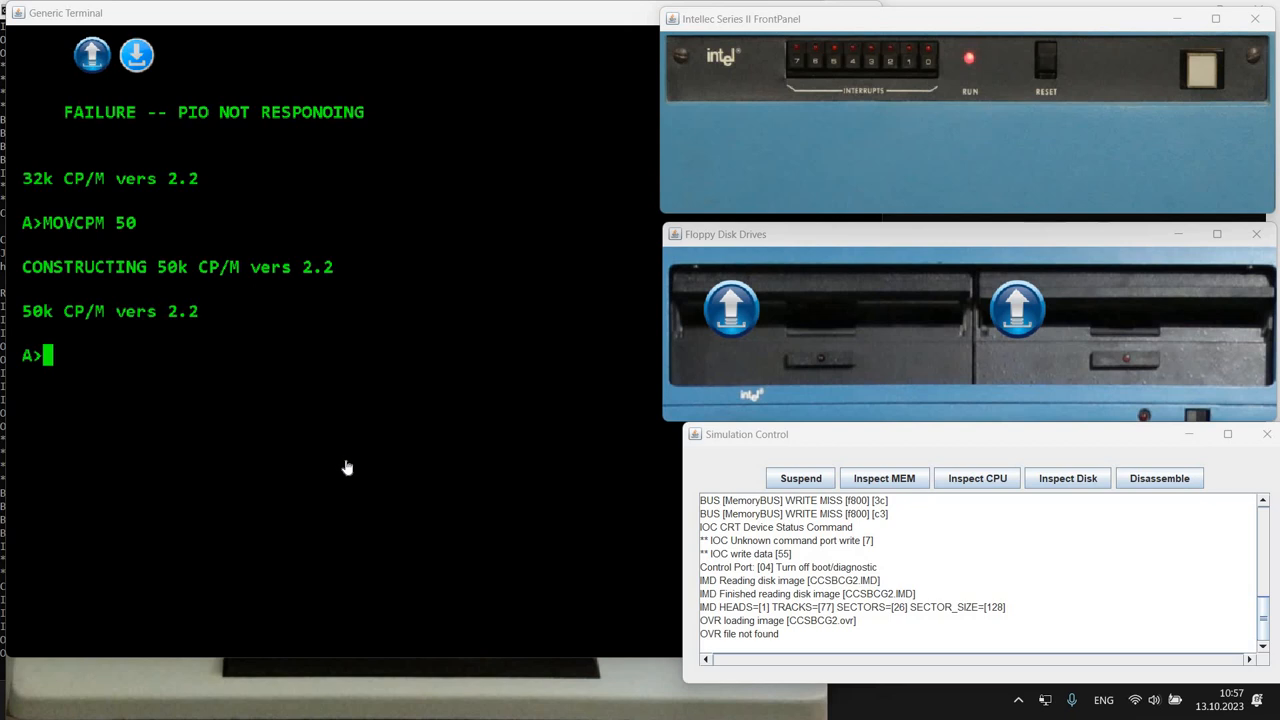
pyautogui.moveTo(615, 200)
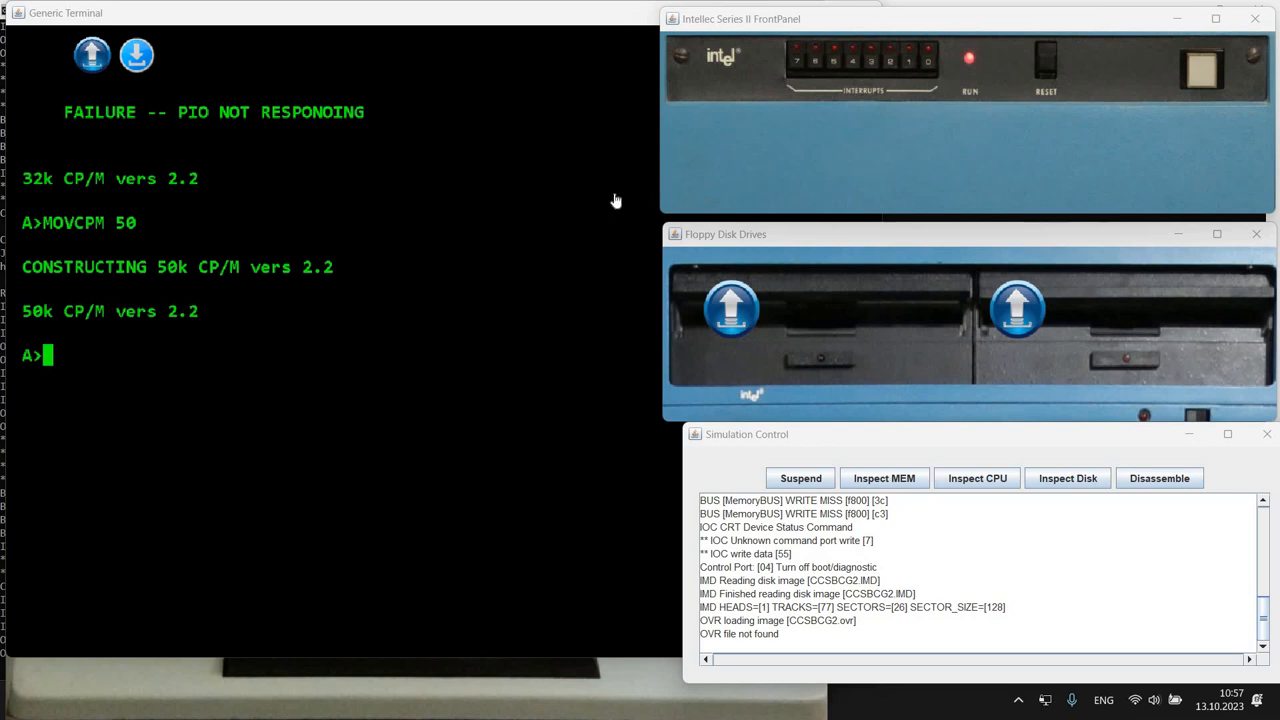
pyautogui.moveTo(1016, 310)
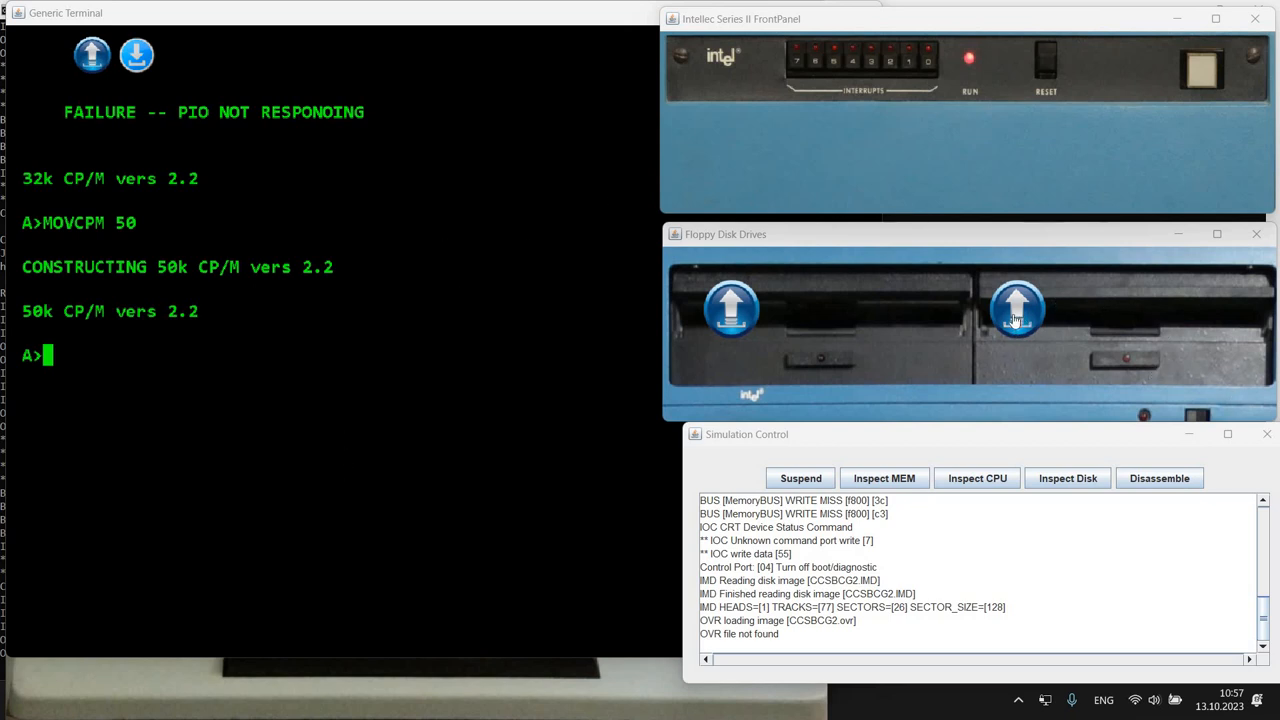
pyautogui.moveTo(1143, 338)
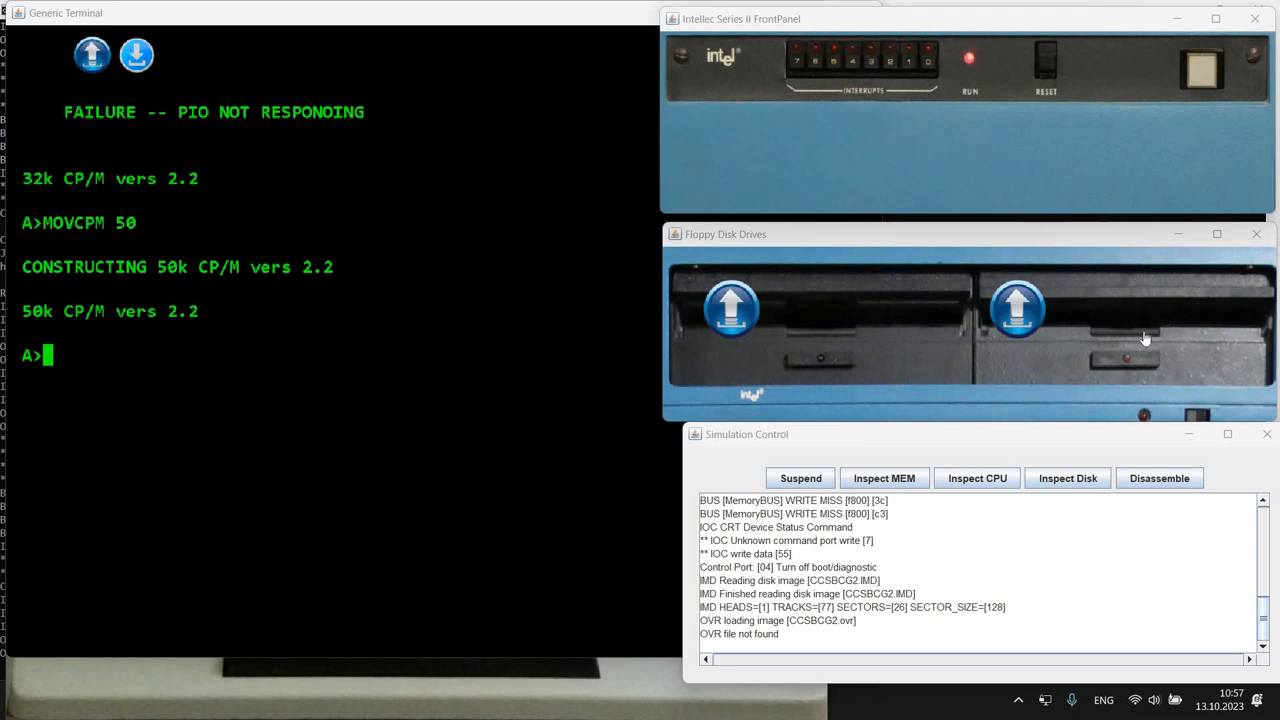
pyautogui.moveTo(924, 166)
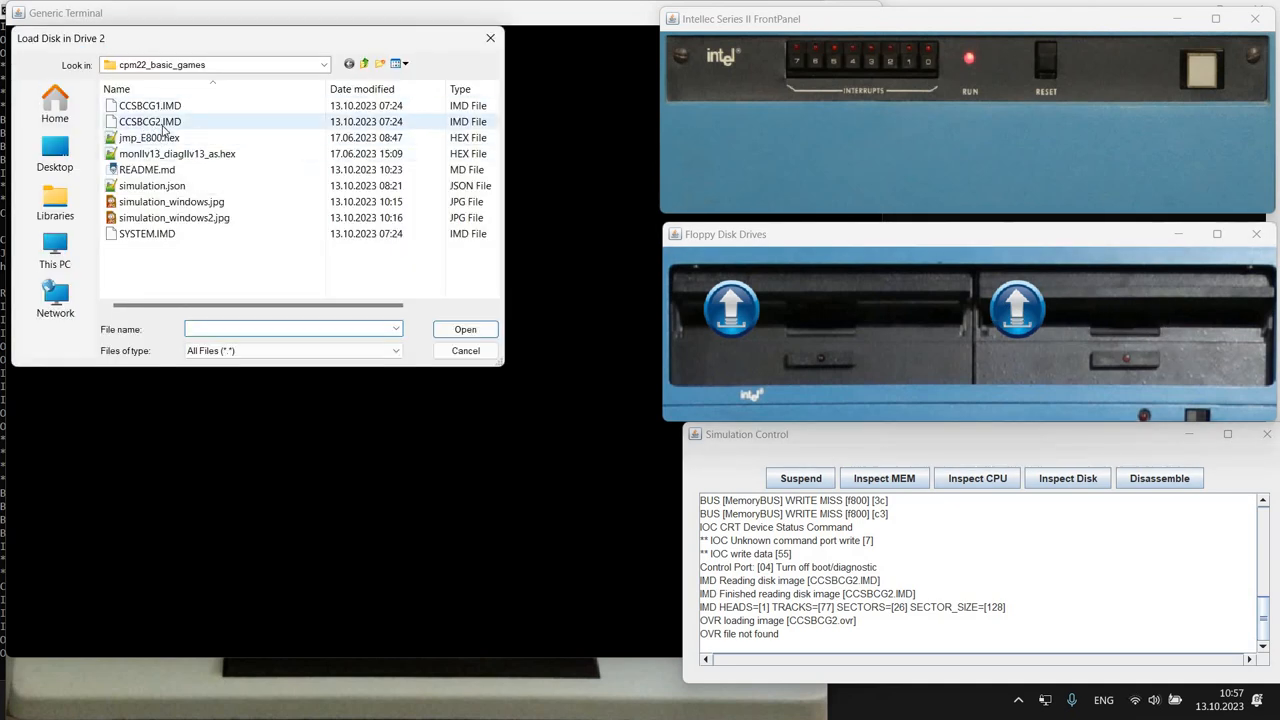
pyautogui.moveTo(180, 125)
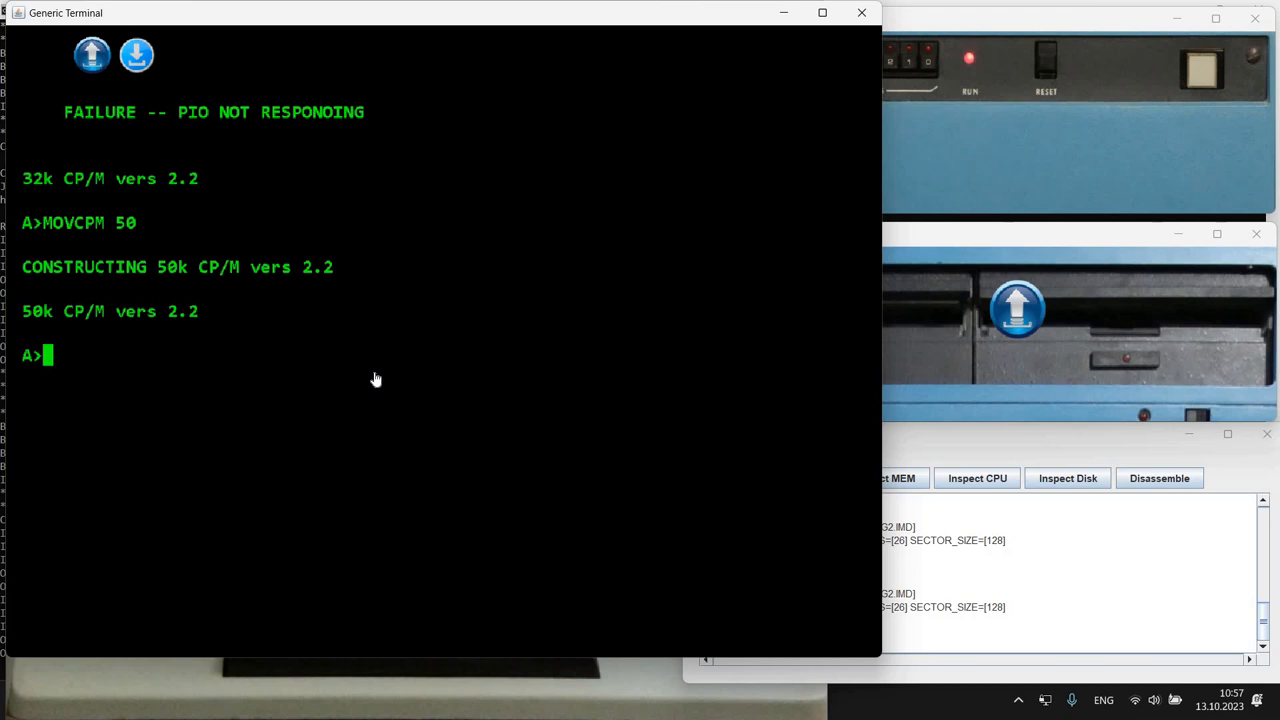
# List drive B's directory with DIR B:, showing the HORSRACE through QUBIC games
pyautogui.write('DIR B:')
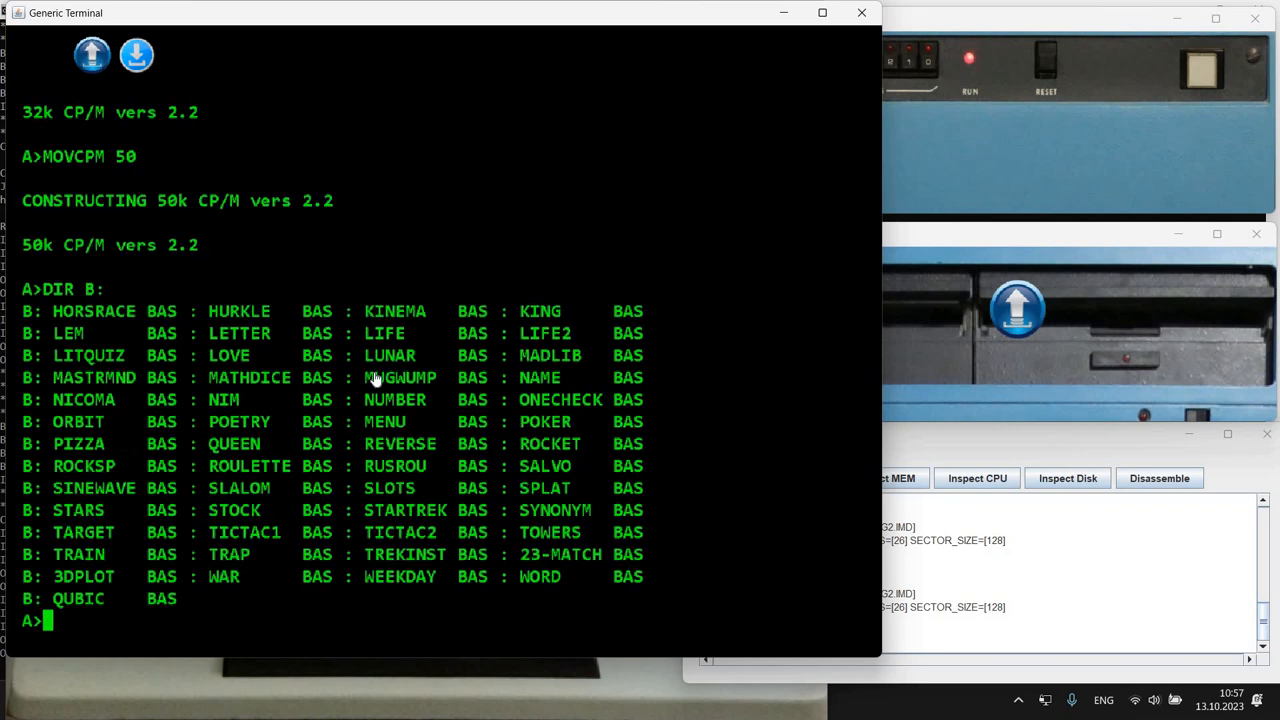
pyautogui.moveTo(720, 528)
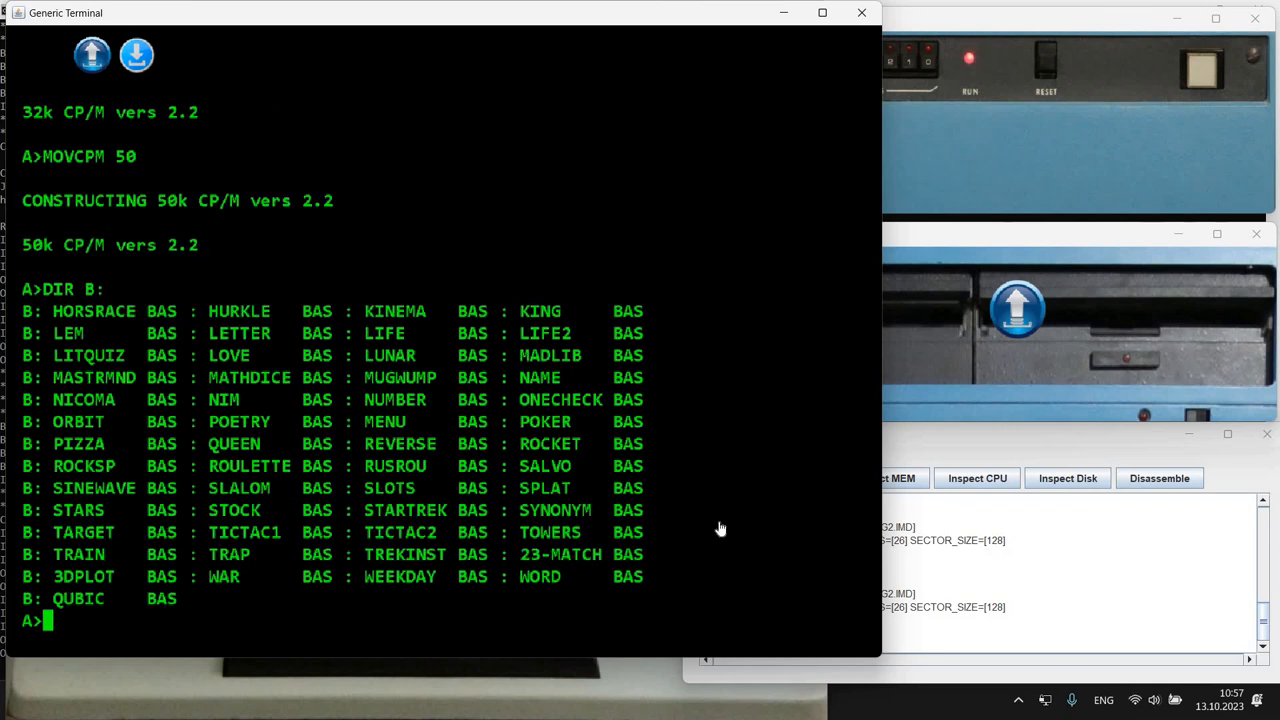
pyautogui.moveTo(778, 446)
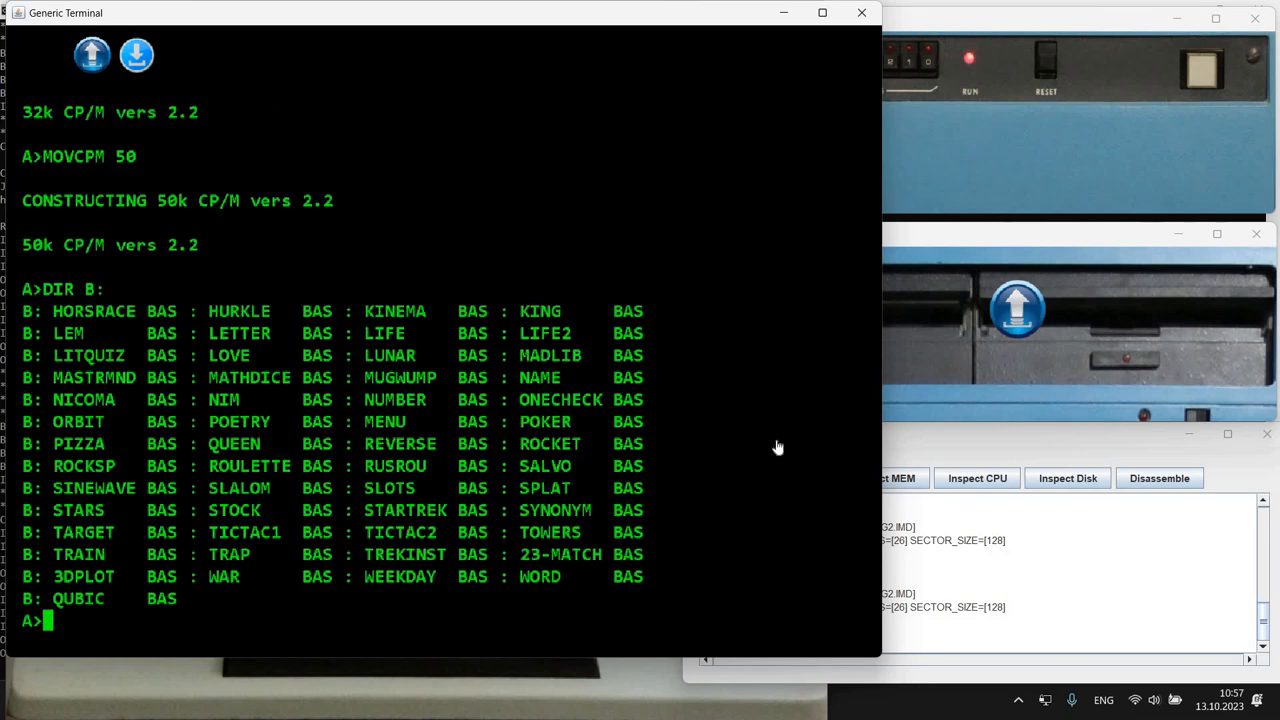
pyautogui.moveTo(349, 263)
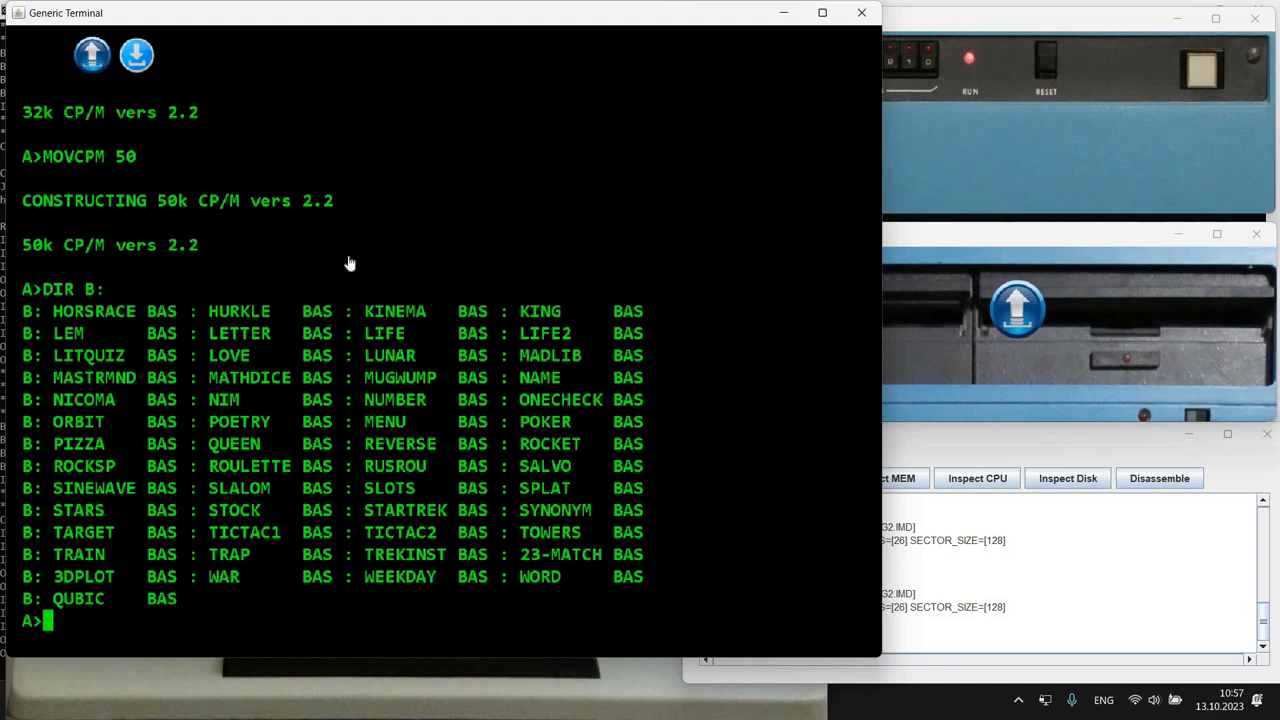
pyautogui.moveTo(395, 433)
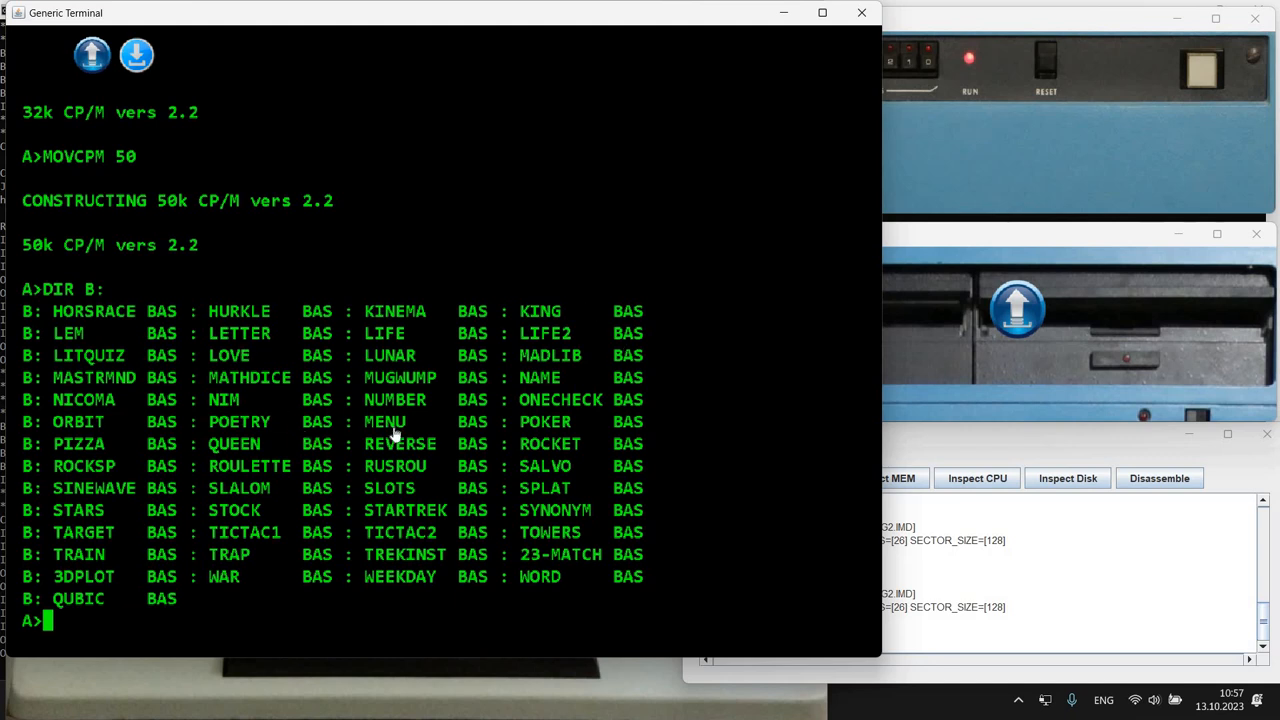
pyautogui.moveTo(412, 429)
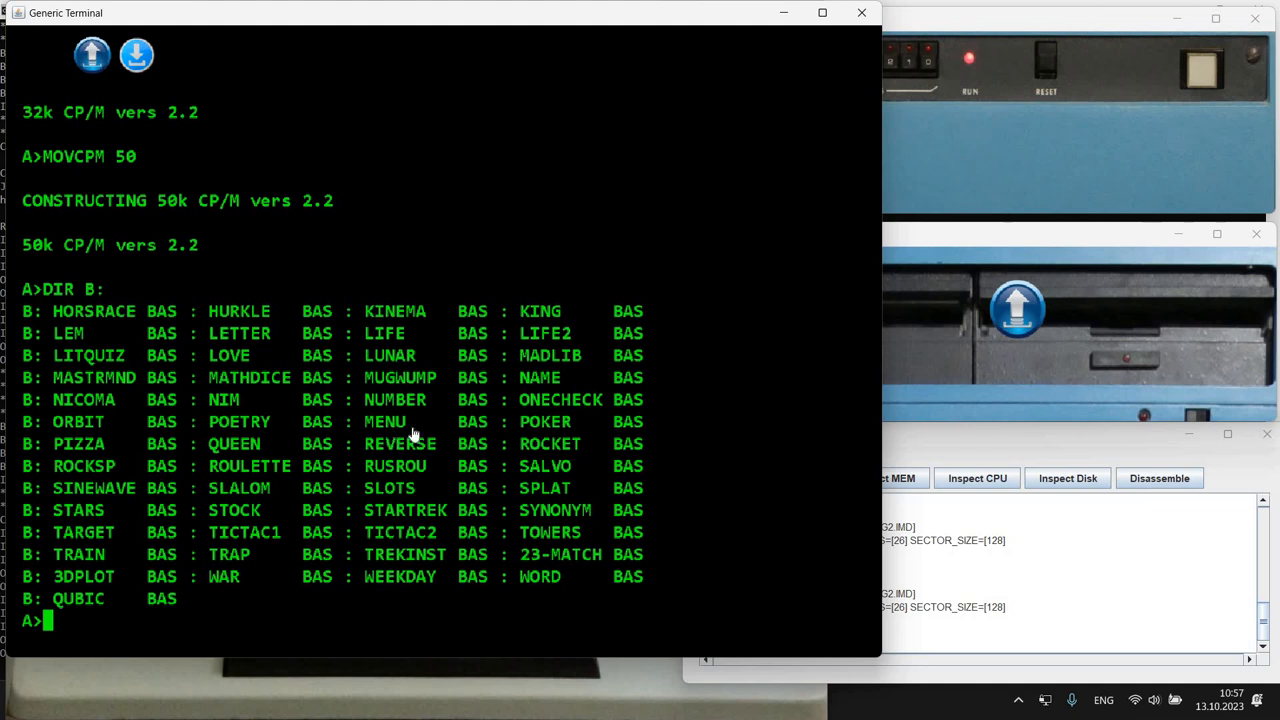
pyautogui.moveTo(358, 428)
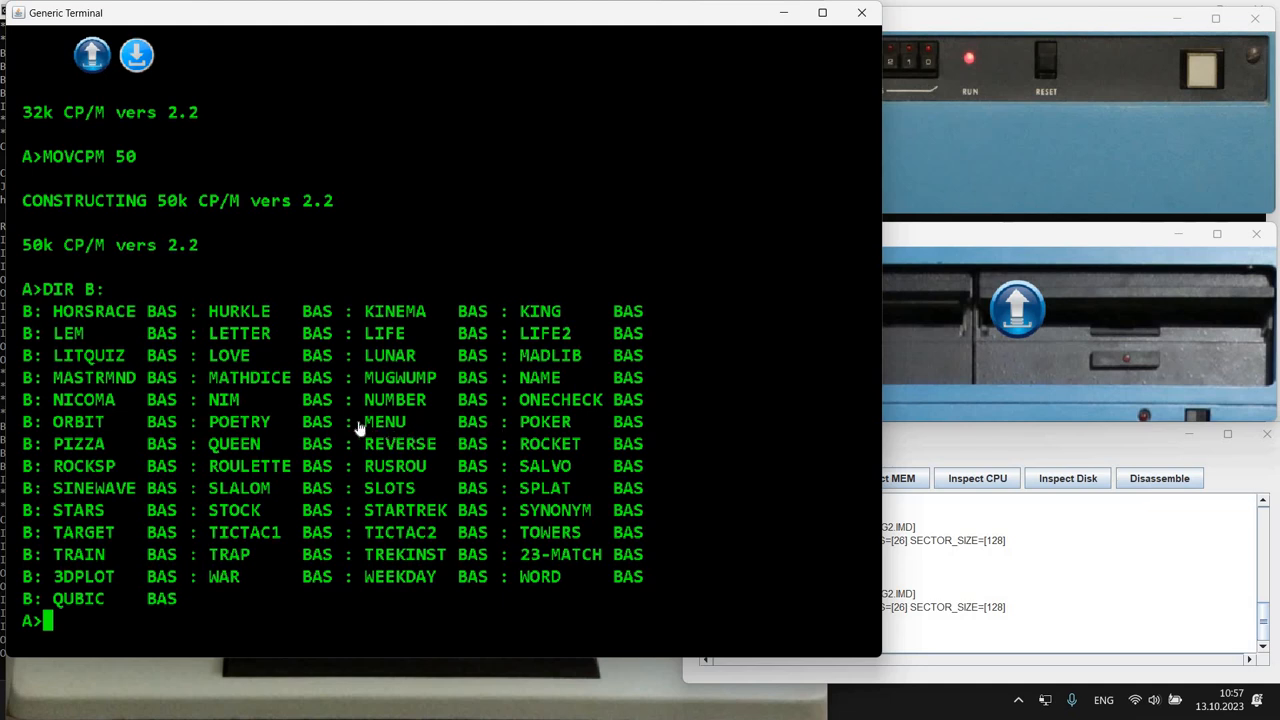
pyautogui.moveTo(498, 345)
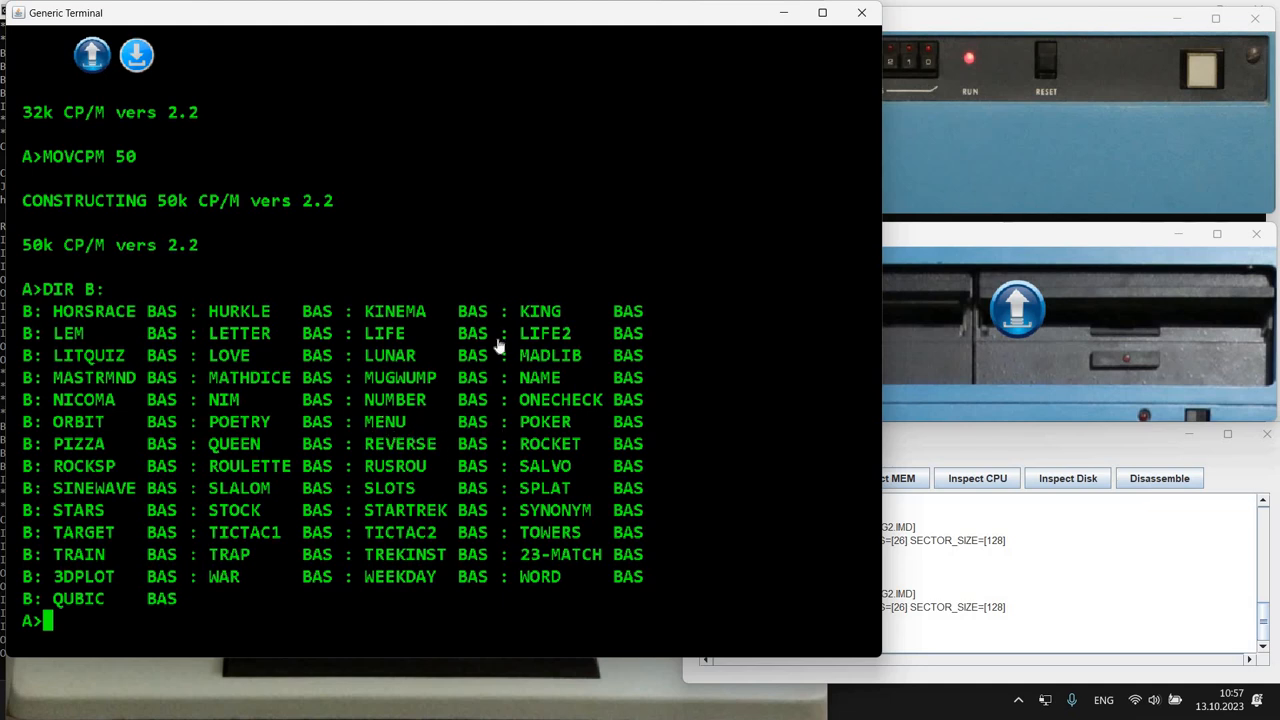
pyautogui.moveTo(325, 404)
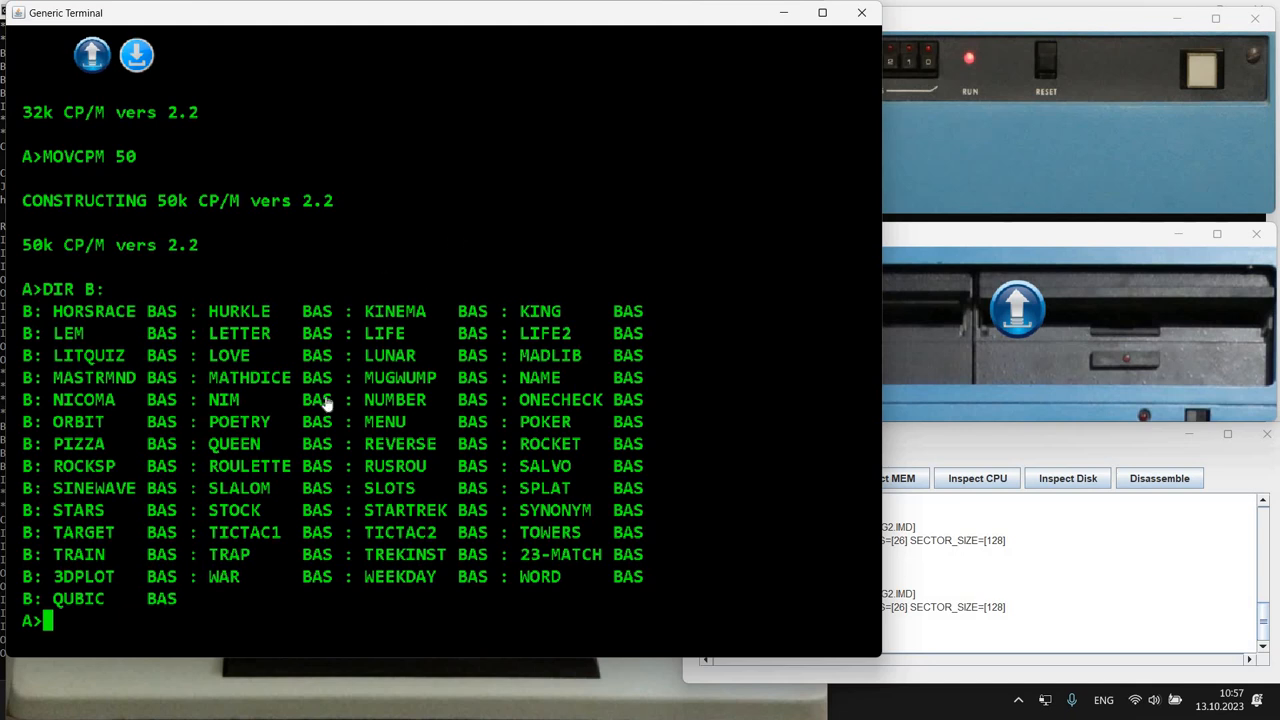
pyautogui.moveTo(380, 536)
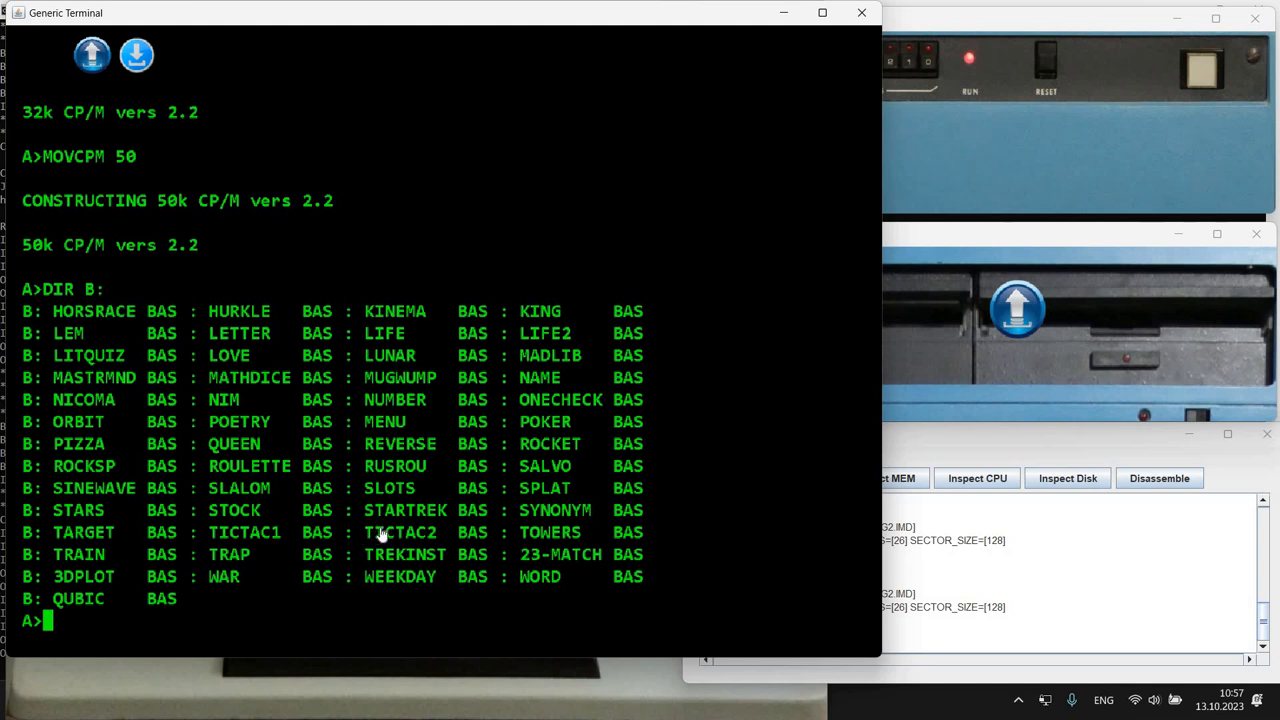
pyautogui.moveTo(448, 518)
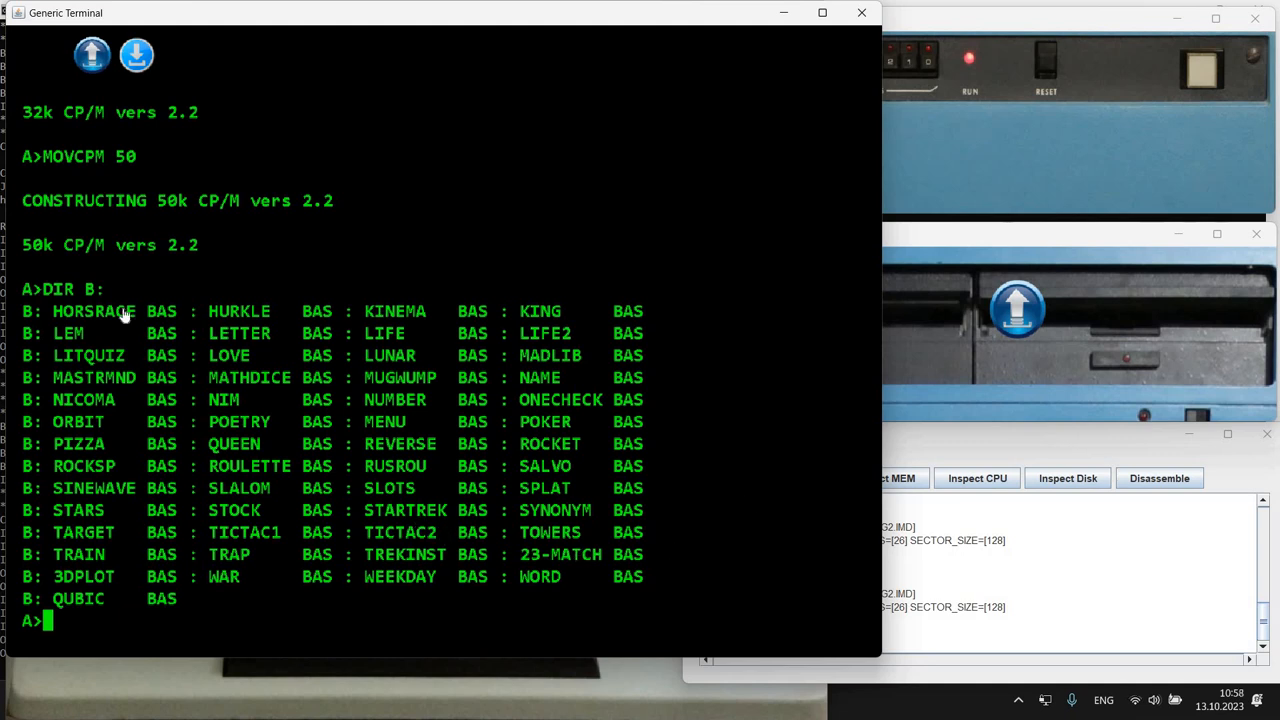
pyautogui.moveTo(655, 238)
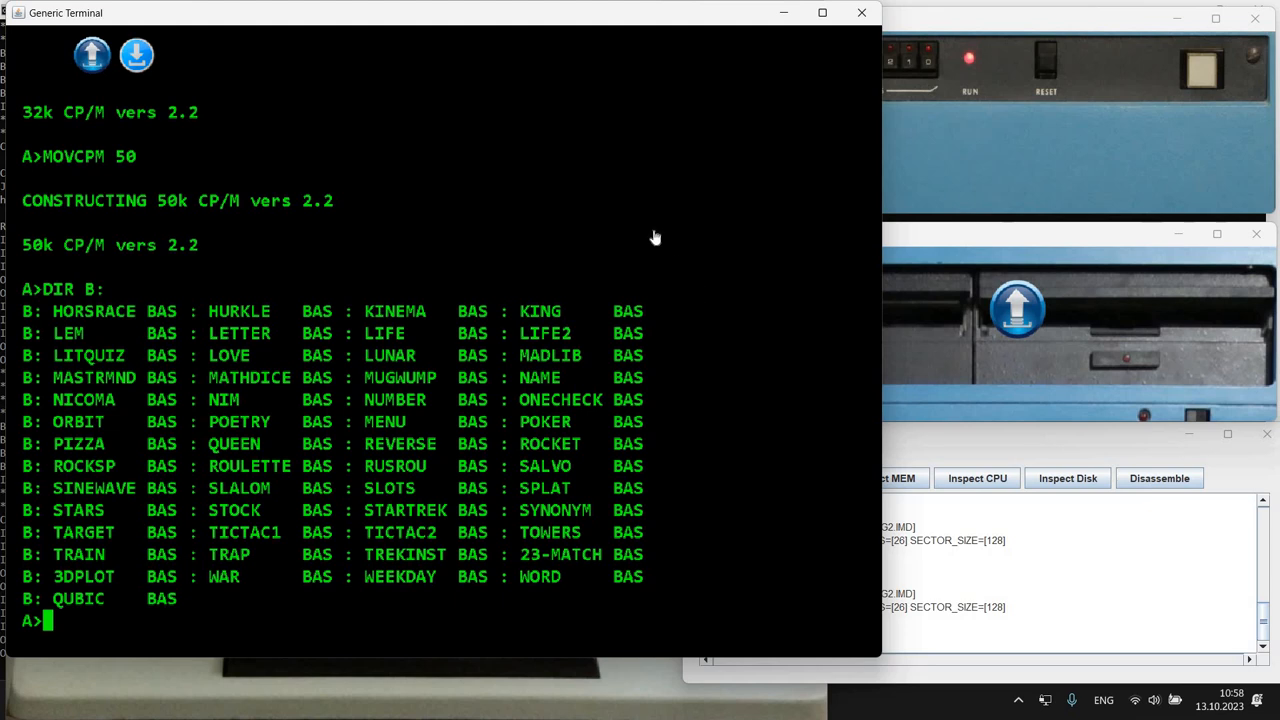
pyautogui.moveTo(660, 237)
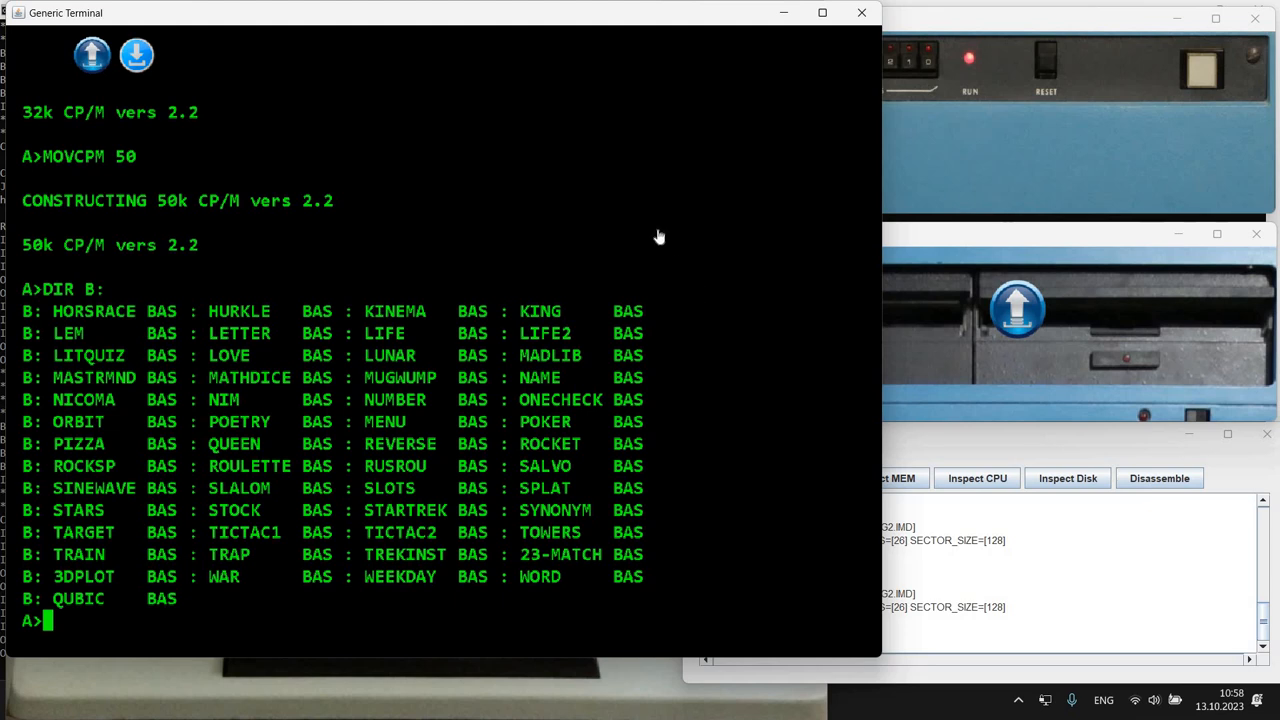
pyautogui.moveTo(230, 225)
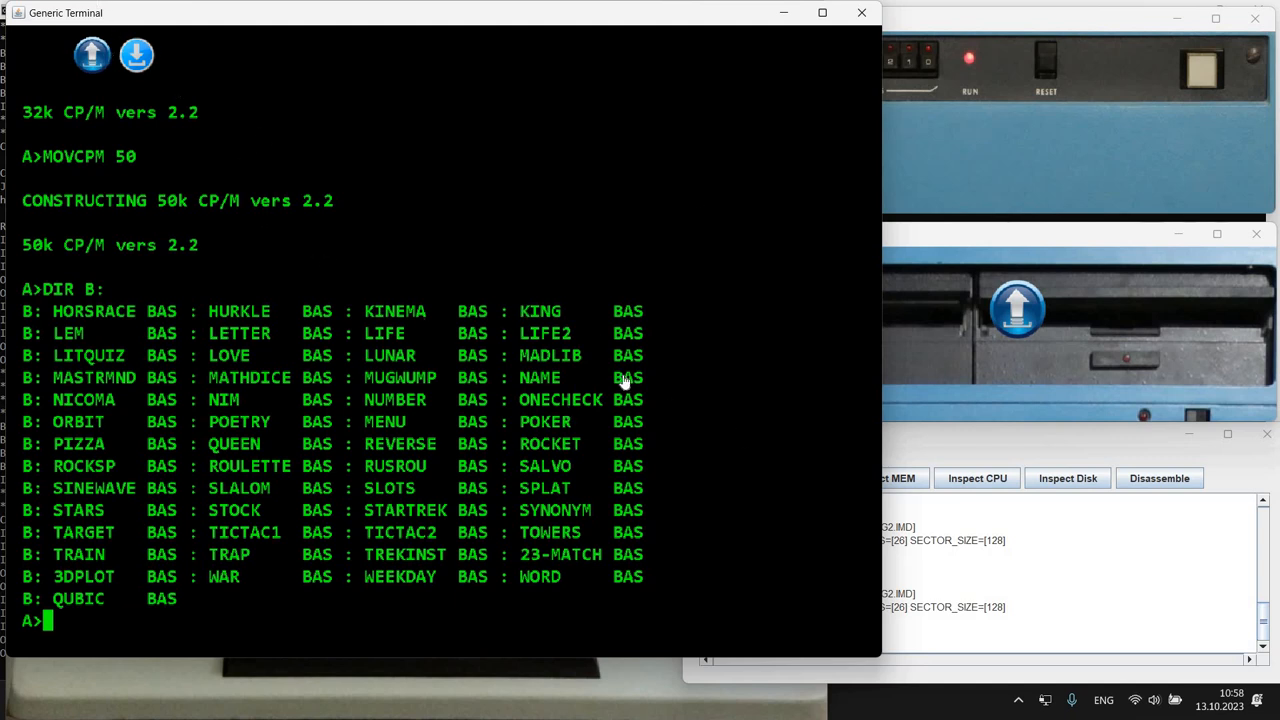
pyautogui.moveTo(657, 673)
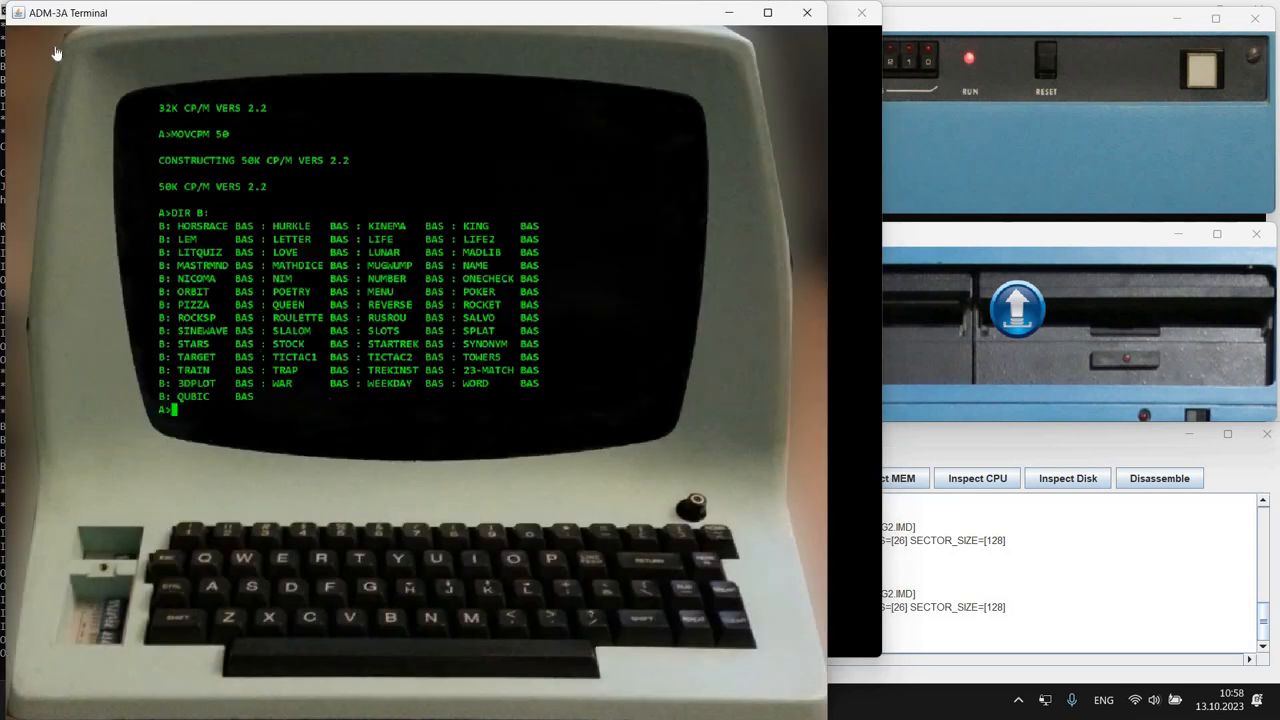
pyautogui.moveTo(860, 333)
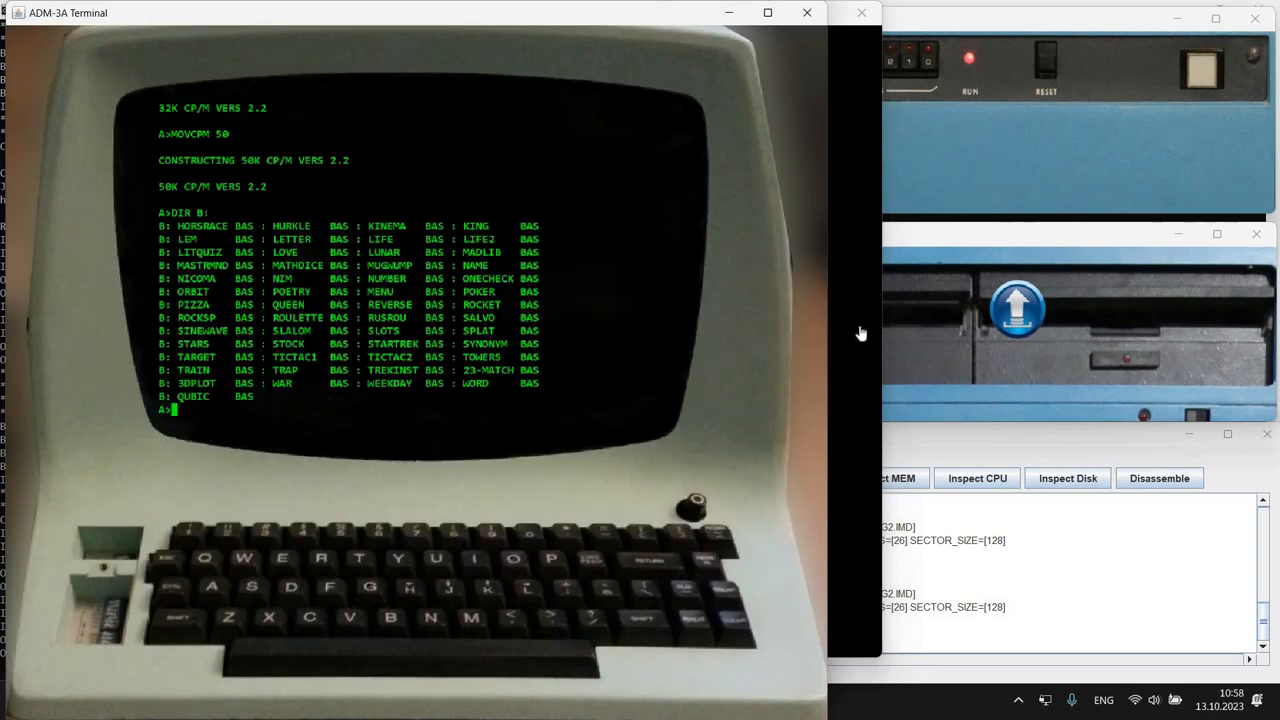
pyautogui.moveTo(480, 207)
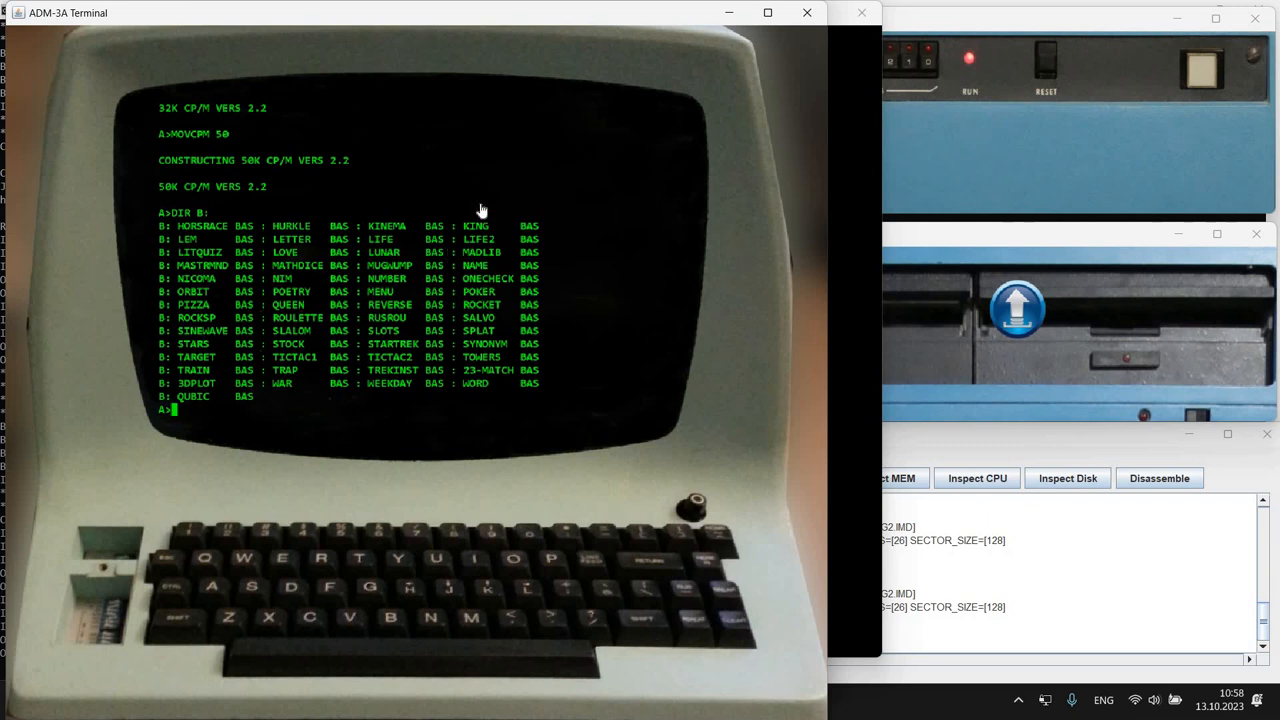
pyautogui.moveTo(320, 338)
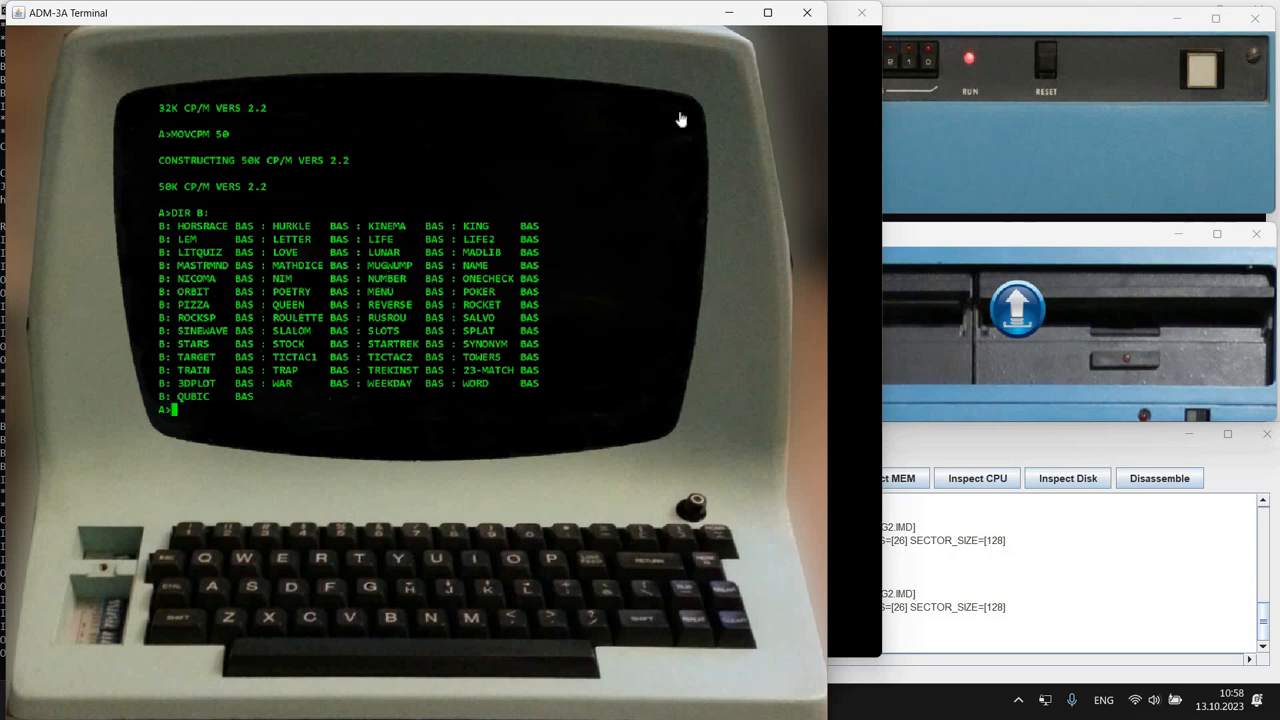
pyautogui.moveTo(445, 208)
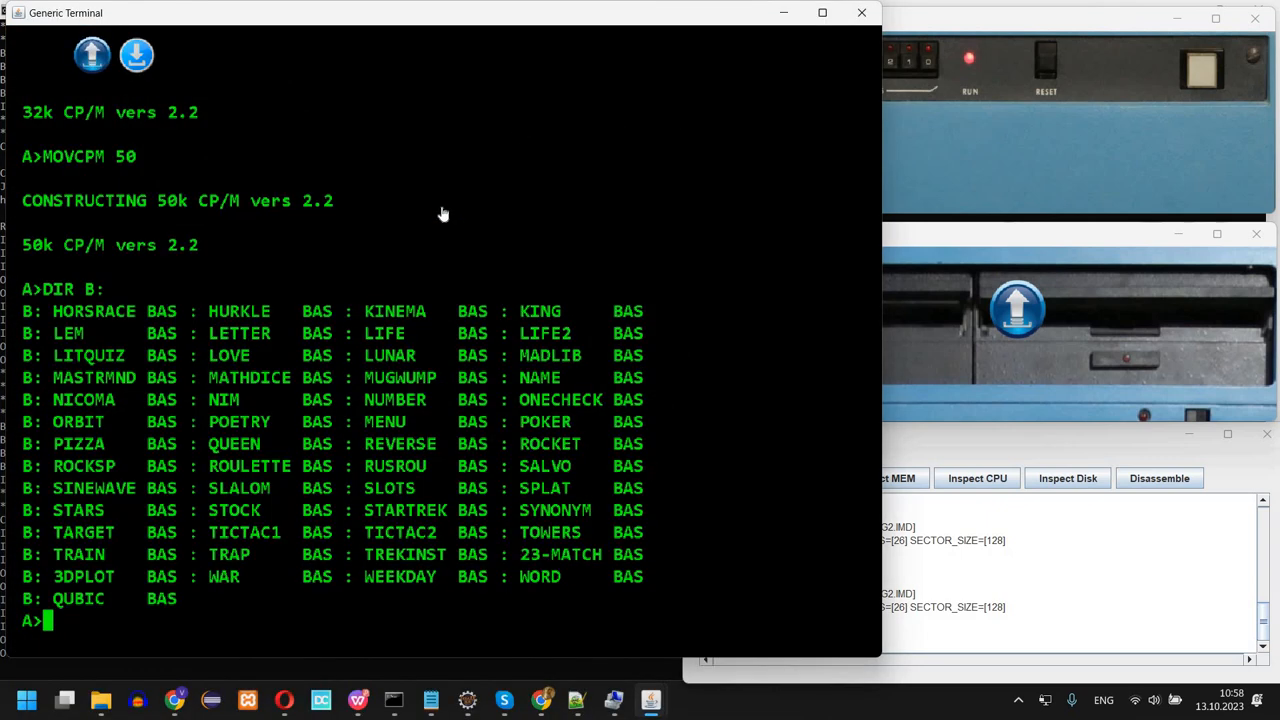
# Run A:MBASIC MENU from drive B to start the games menu
pyautogui.write('B:')
pyautogui.write('A:M')
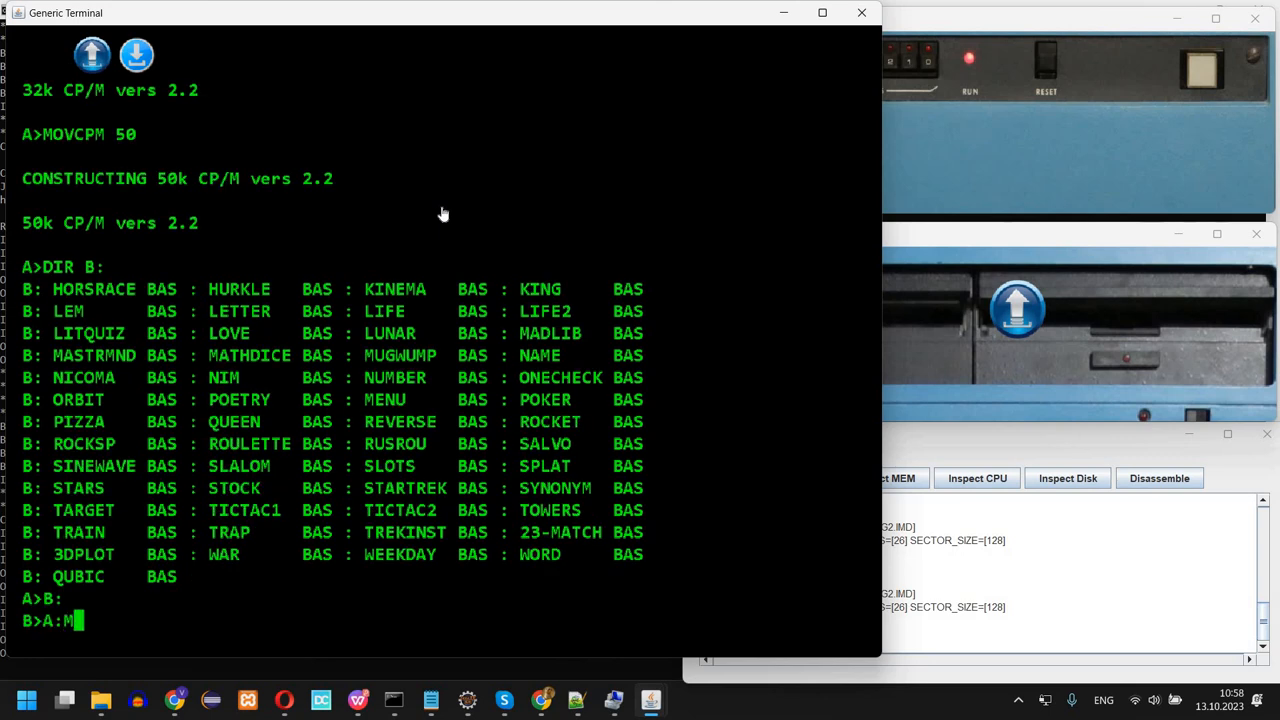
pyautogui.write('BASIC')
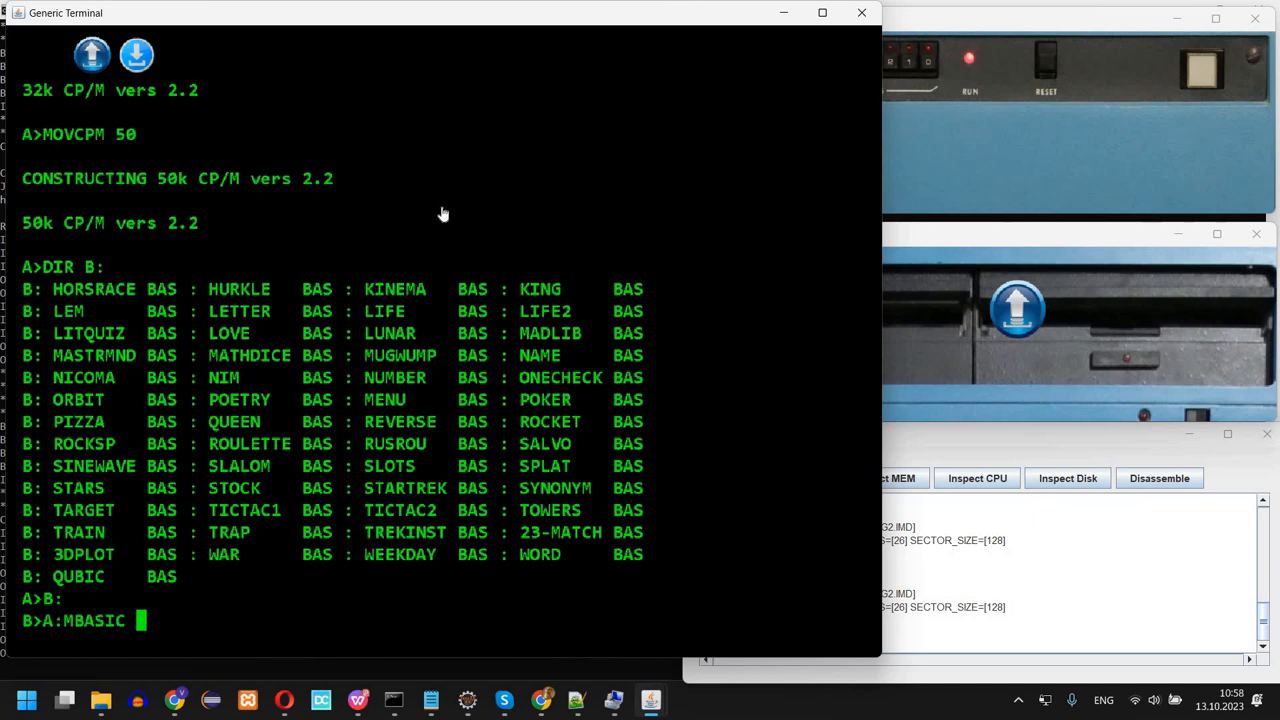
pyautogui.write('MENU')
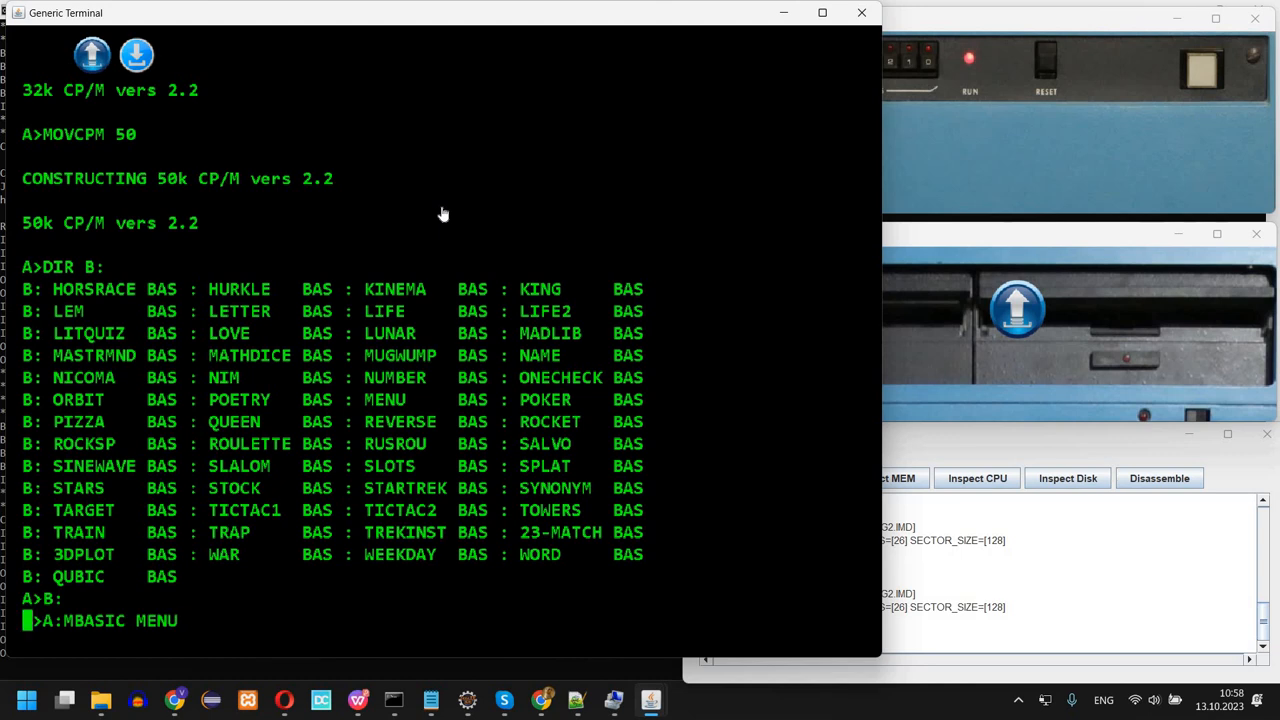
pyautogui.press('Return')
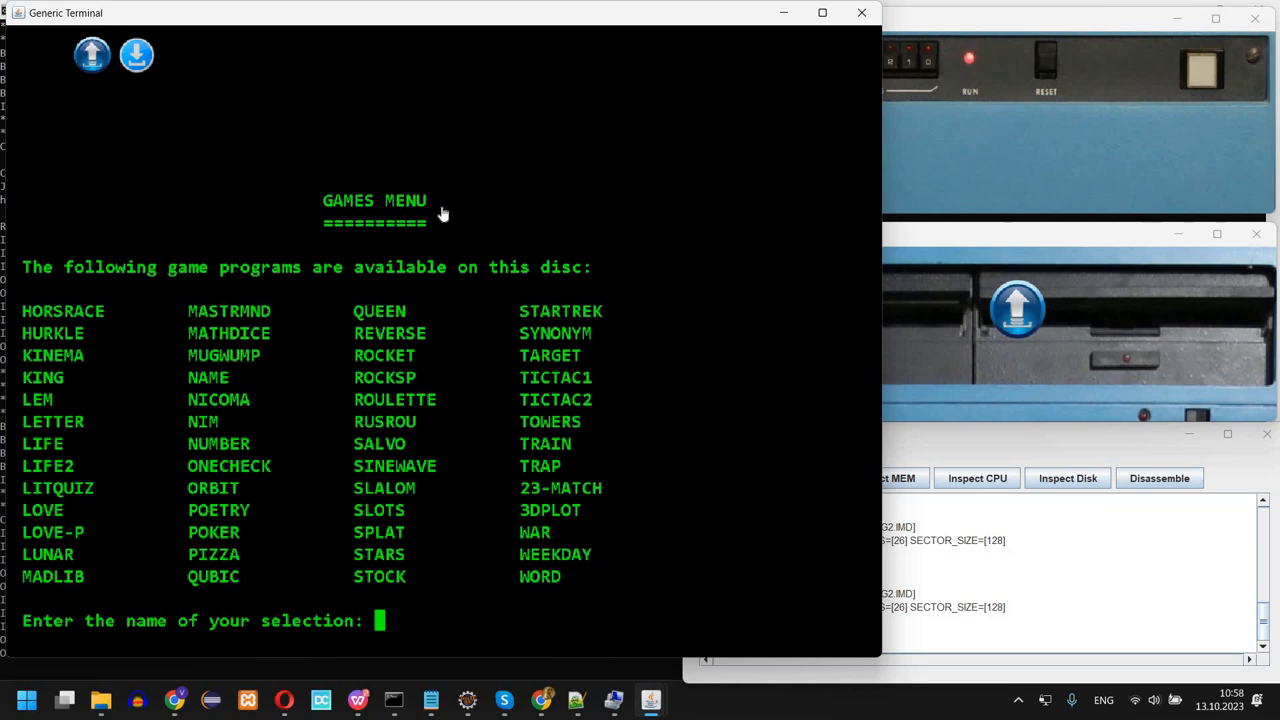
pyautogui.moveTo(750, 177)
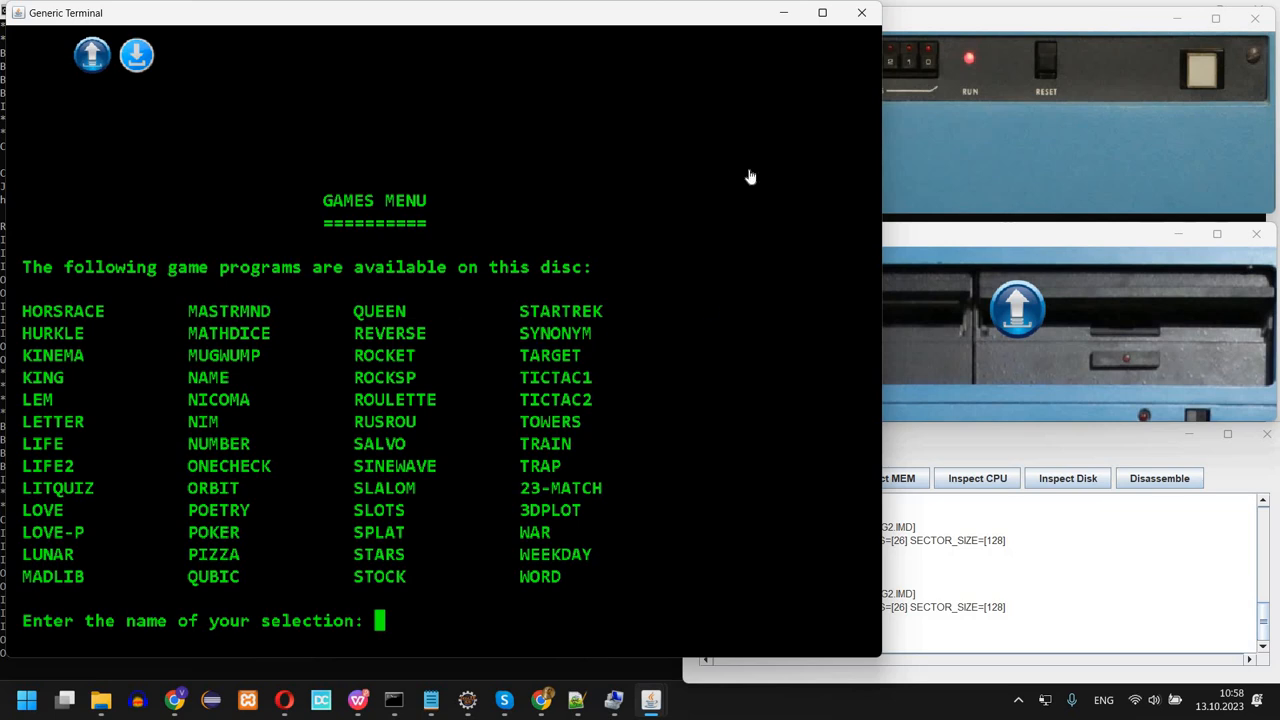
# Enter STARTREK as the games menu selection
pyautogui.write('STARTREK')
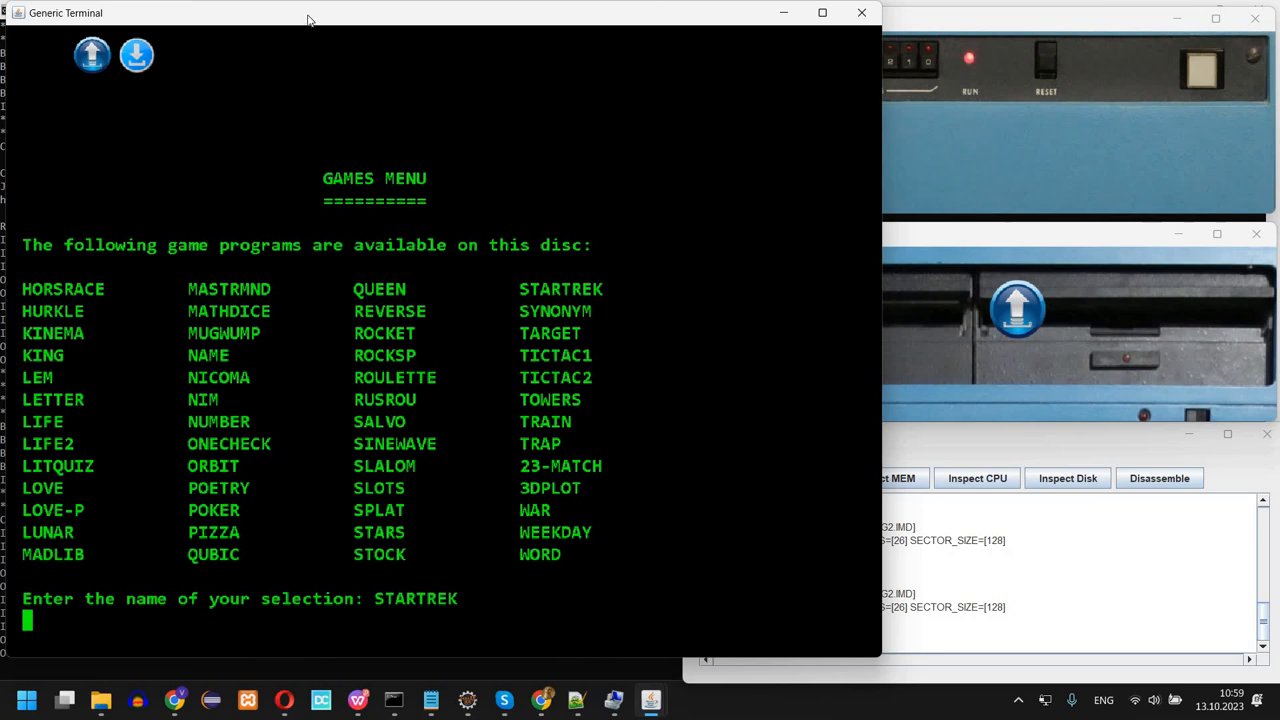
# Start STARTREK, then reload MENU with LOAD after the line 530 syntax error
pyautogui.press('enter')
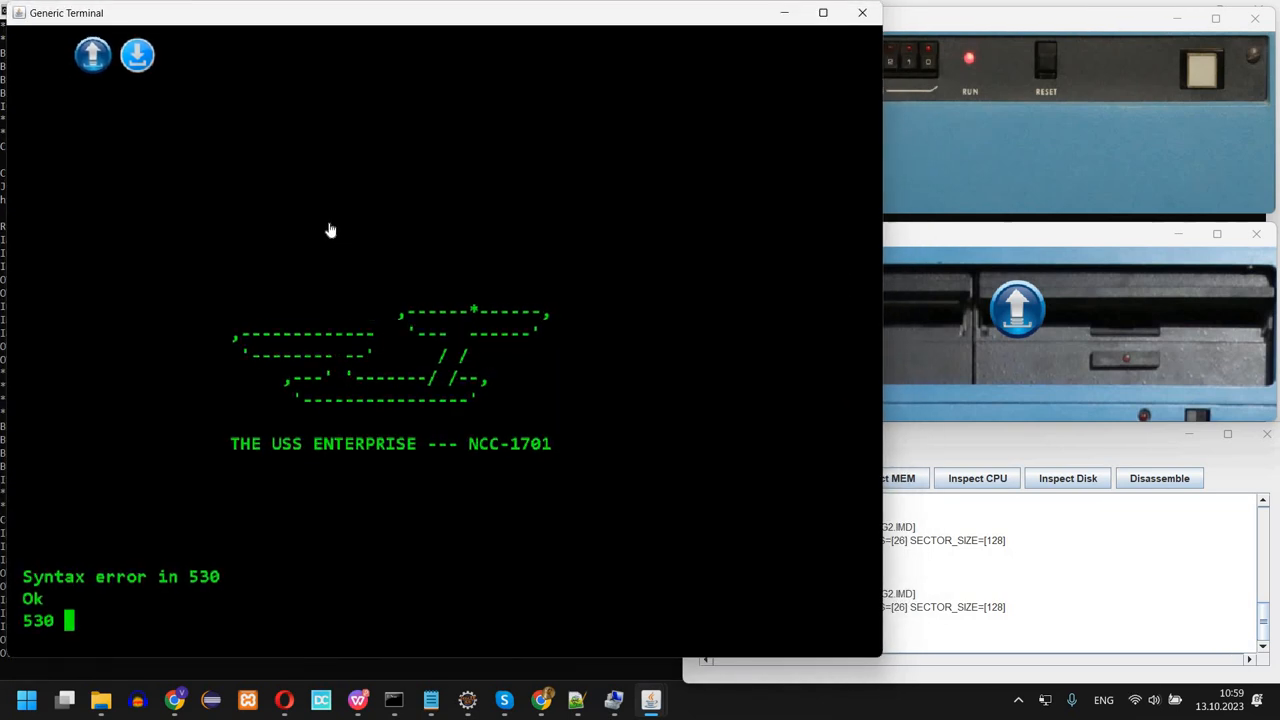
pyautogui.moveTo(329, 145)
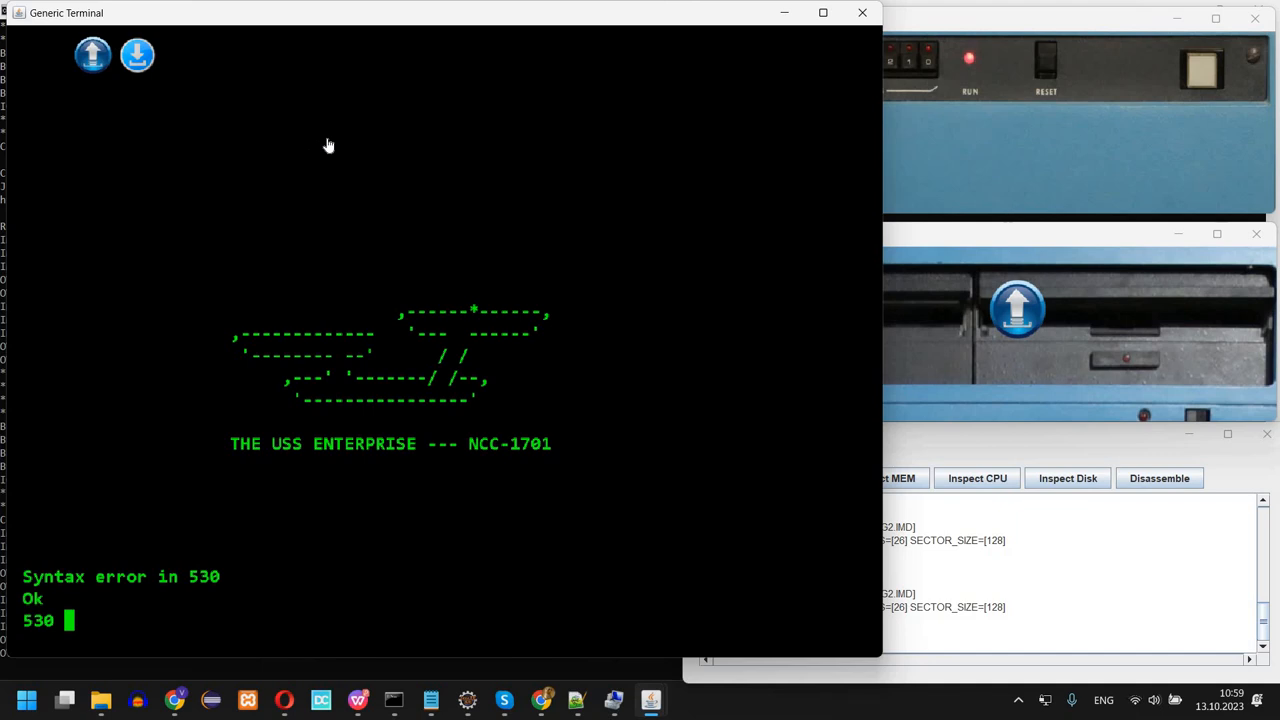
pyautogui.moveTo(273, 348)
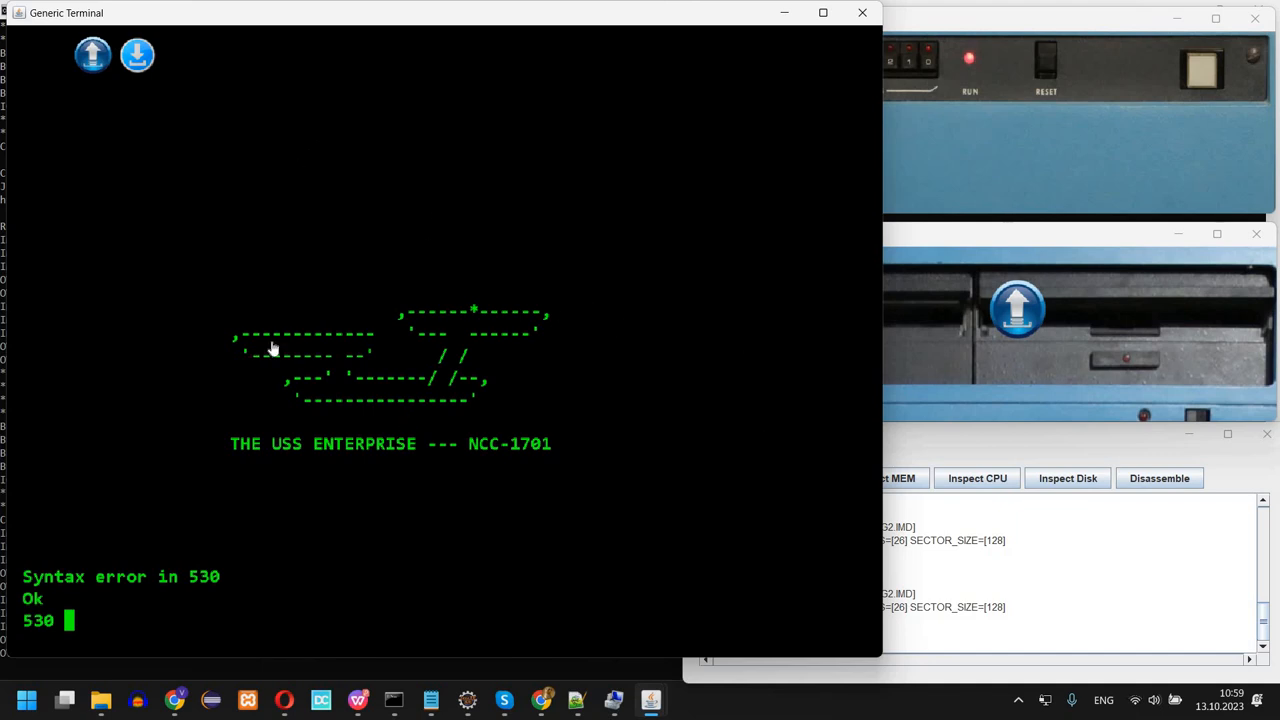
pyautogui.moveTo(176, 376)
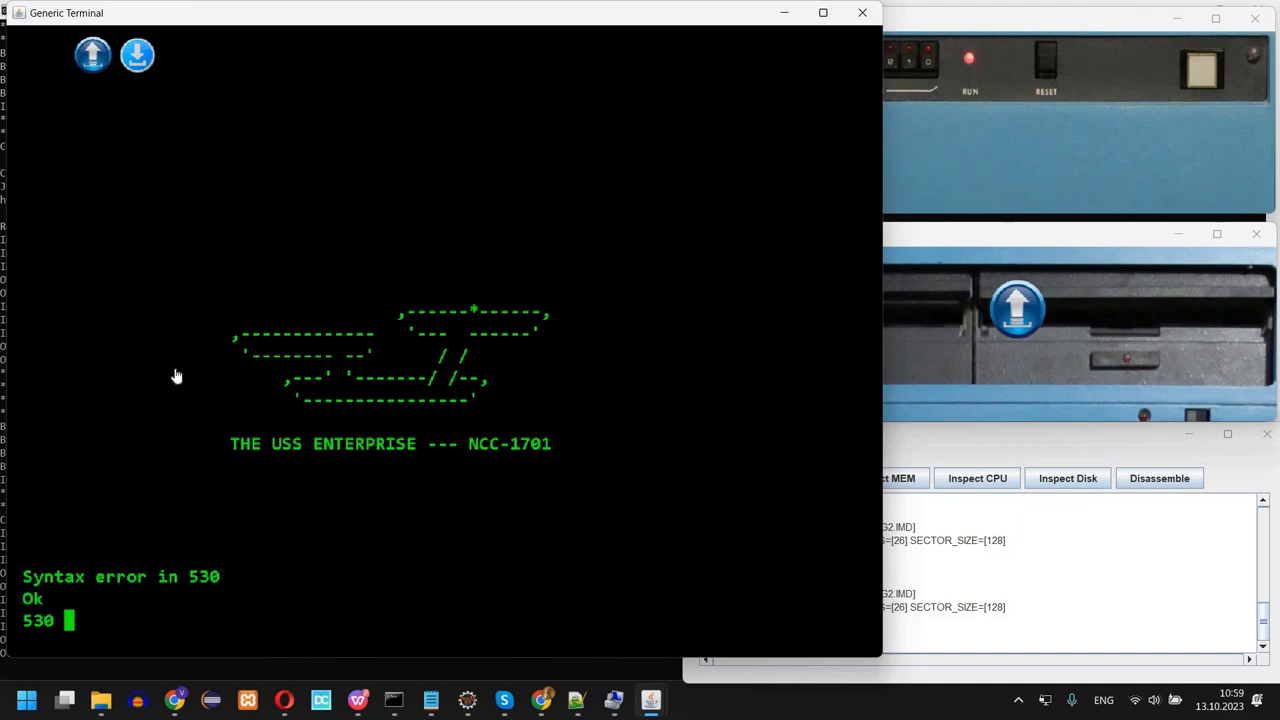
pyautogui.moveTo(432, 527)
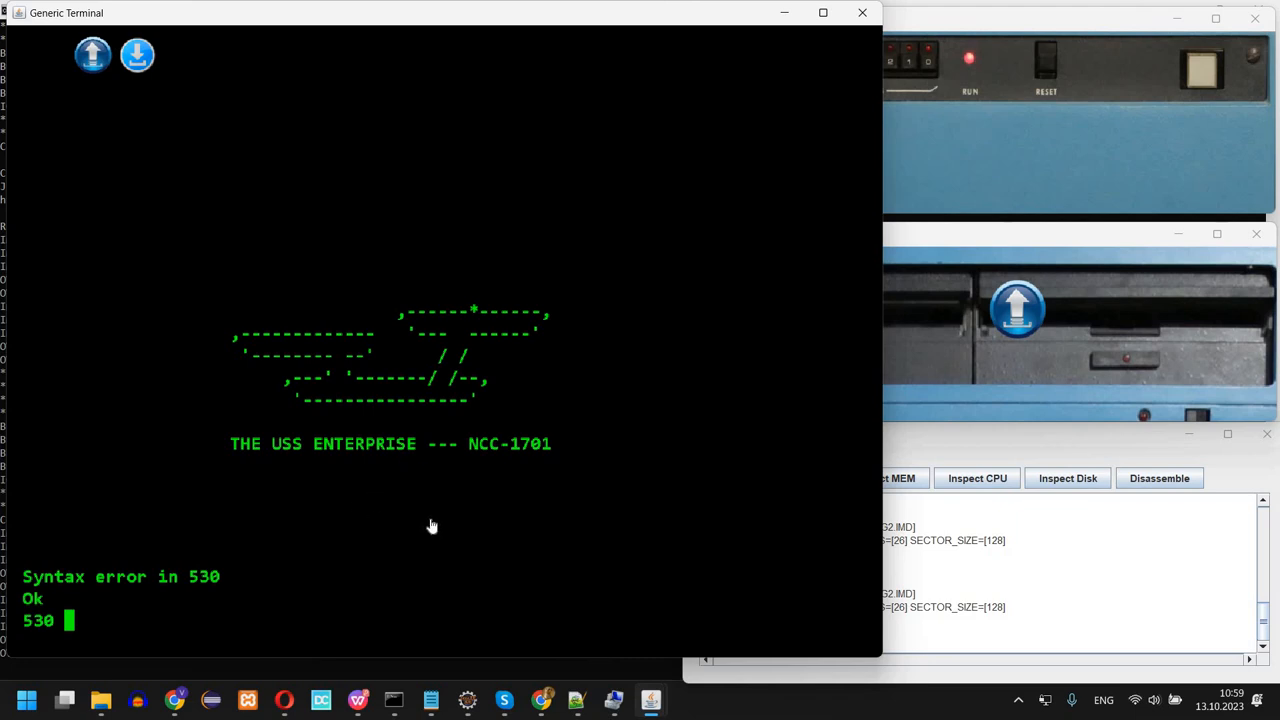
pyautogui.moveTo(154, 461)
pyautogui.write(' FORI=1TO9:C(I,1)=0:C(I,2)=0:NEXTI')
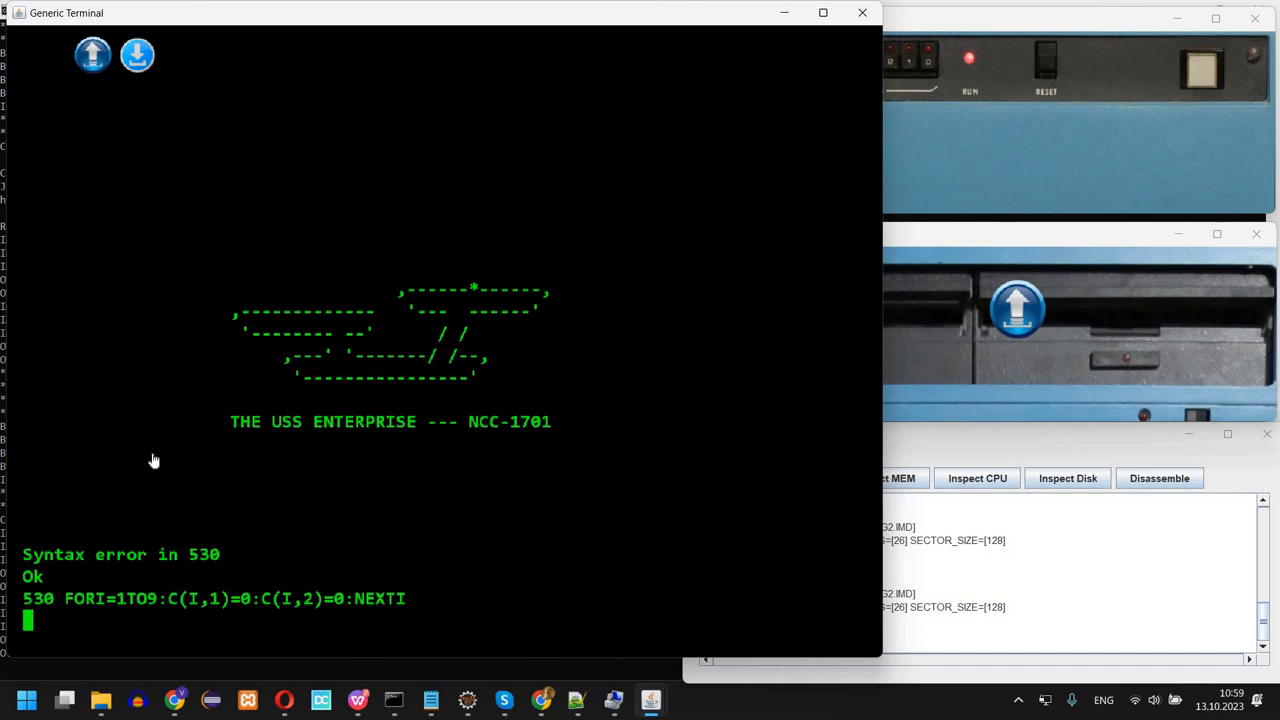
pyautogui.write('LOAD "MENU')
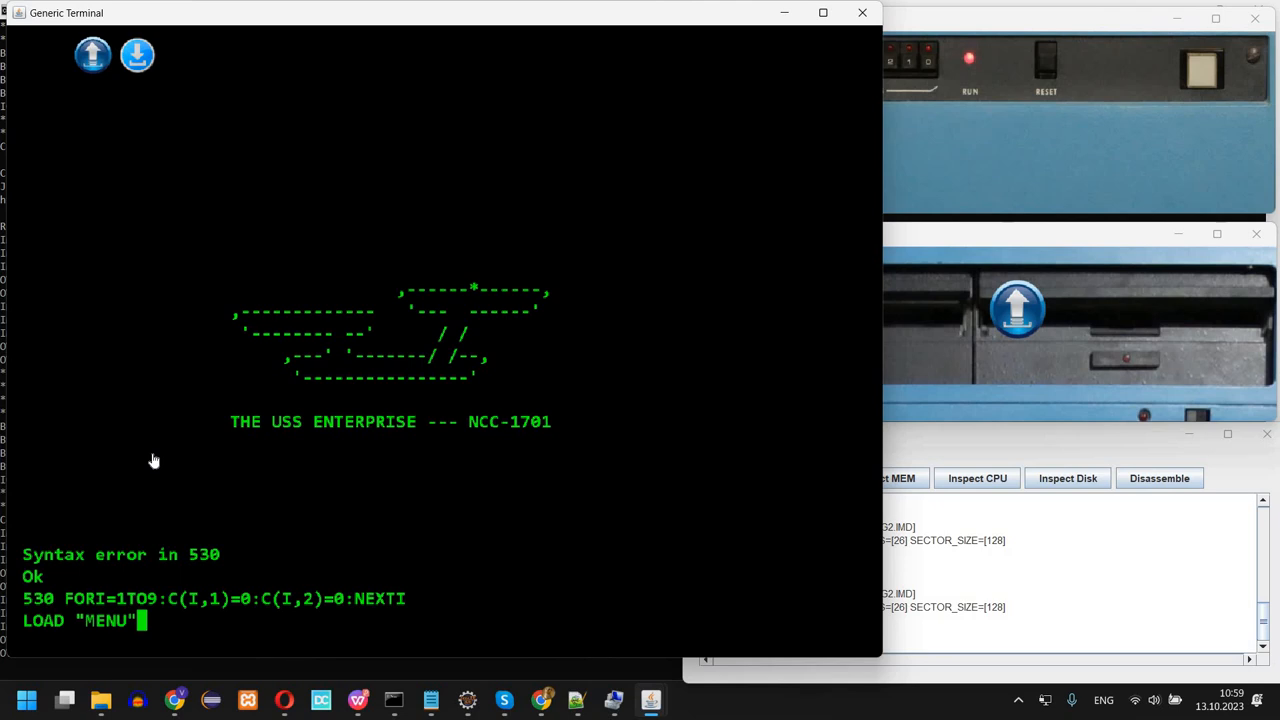
pyautogui.press('Return')
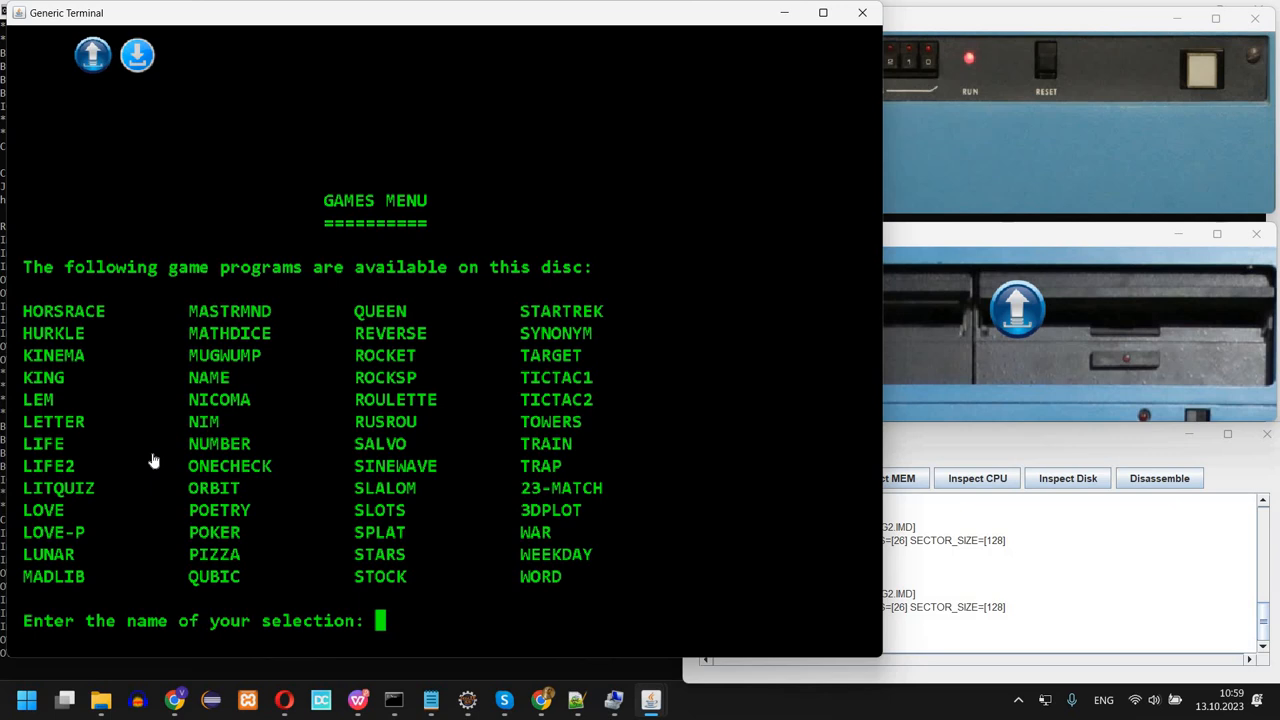
# Select HORSRACE from the menu to reach its directions question
pyautogui.write('HOR')
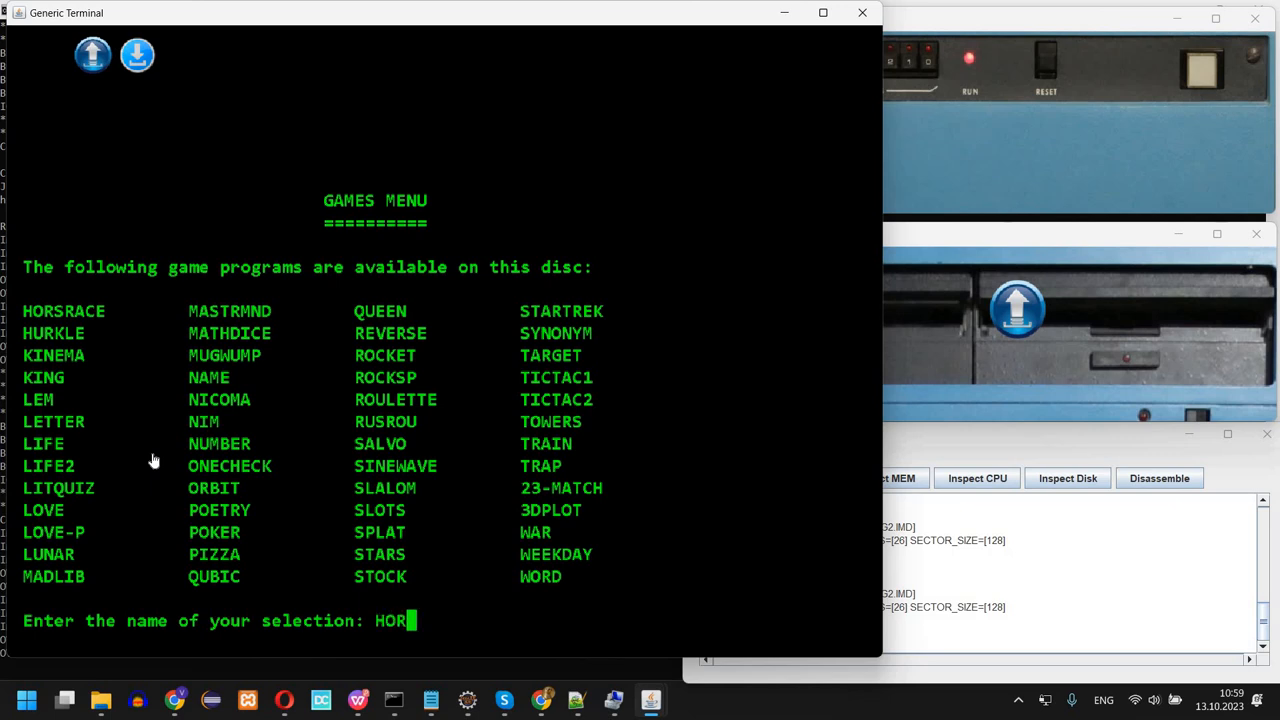
pyautogui.write('RACE')
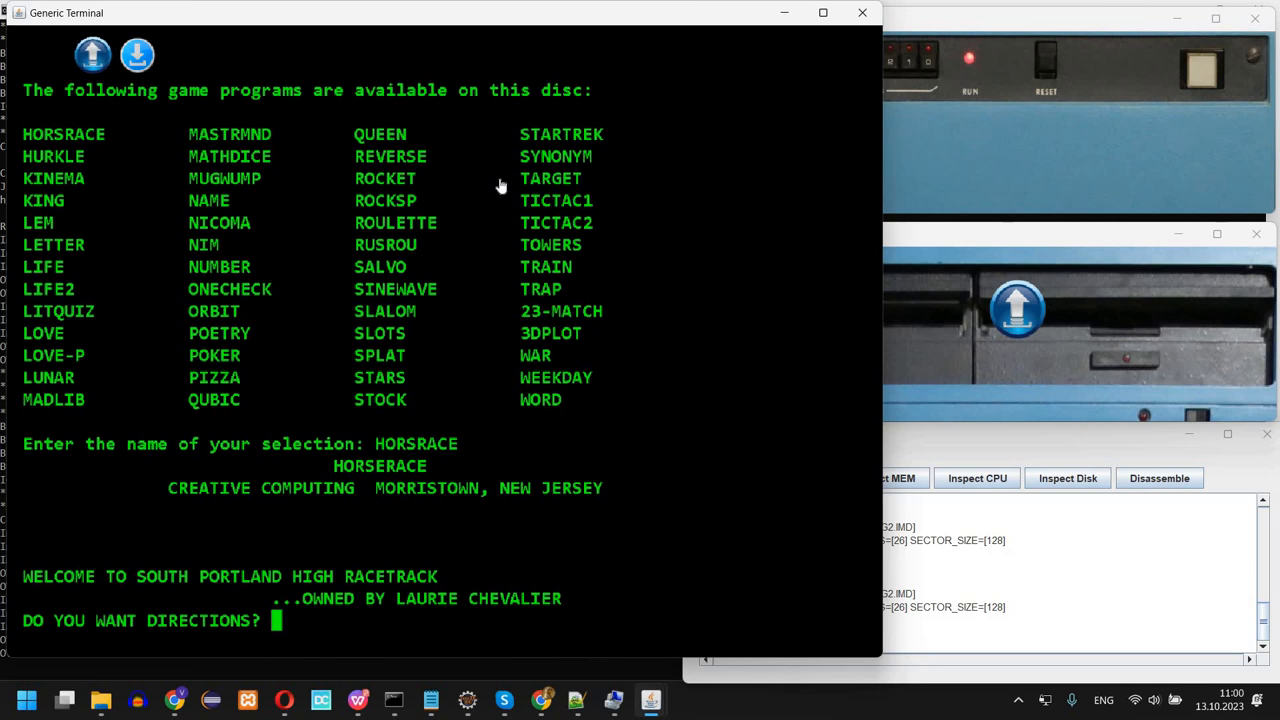
# Answer Y for directions, LOAD "MENU" after the syntax error, and enter KING
pyautogui.write('Y')
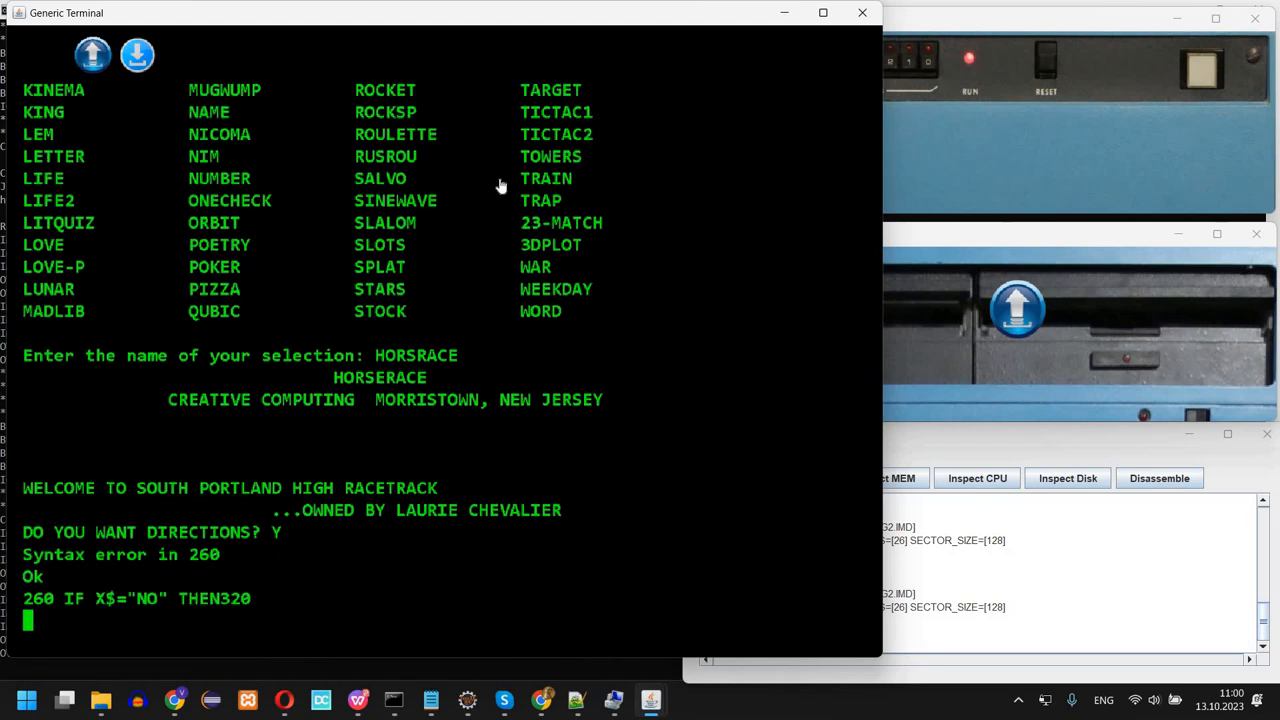
pyautogui.write('LOAD "MENU"')
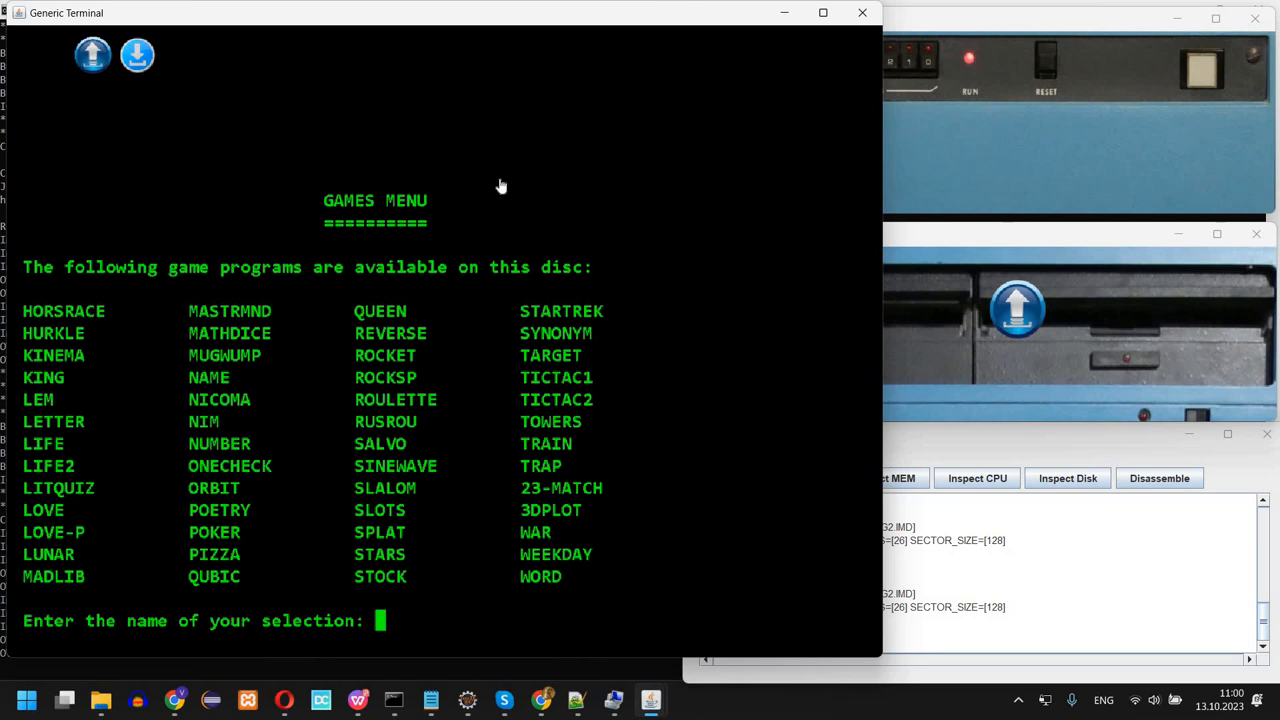
pyautogui.write('KING')
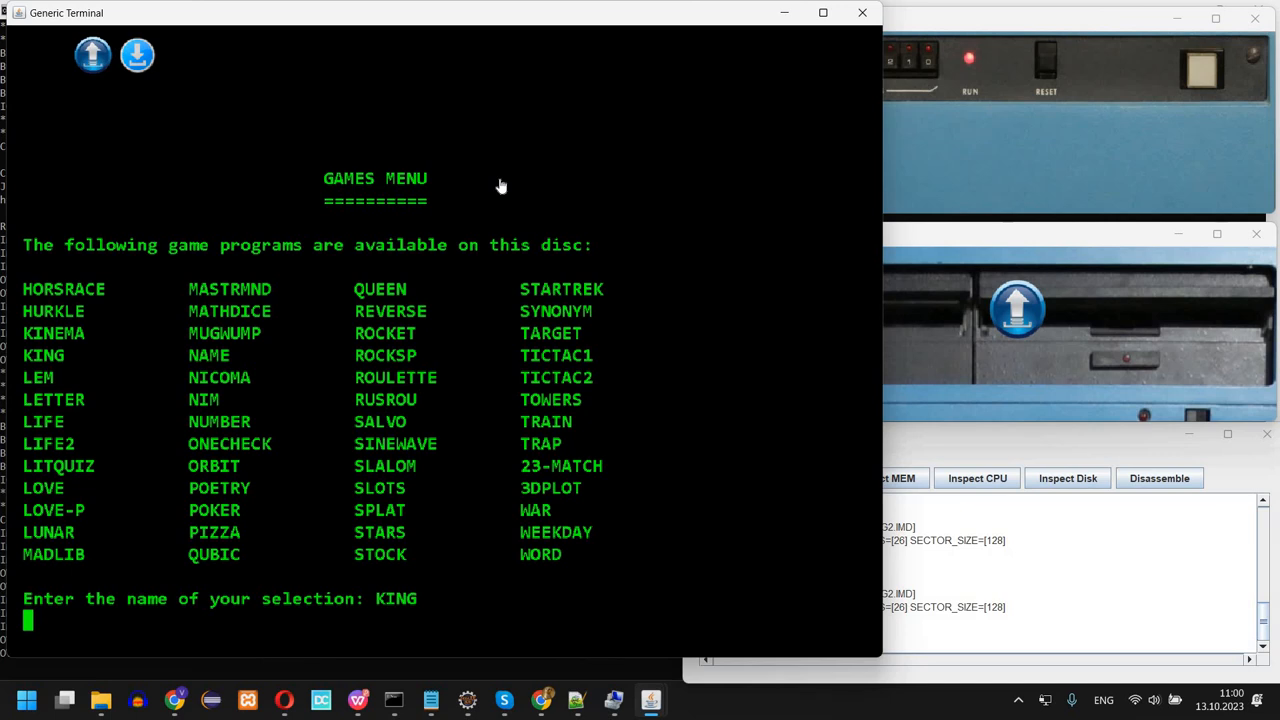
# Launch KING and answer Y to show its instructions
pyautogui.press('enter')
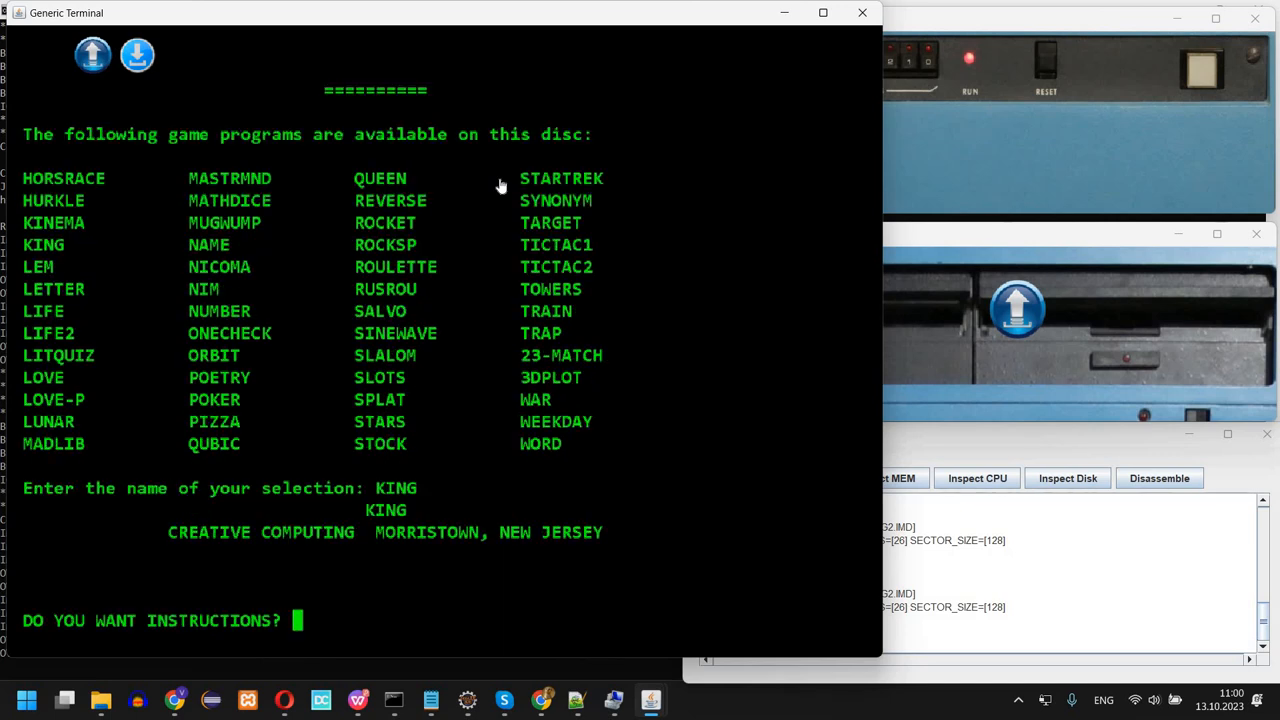
pyautogui.write('Y')
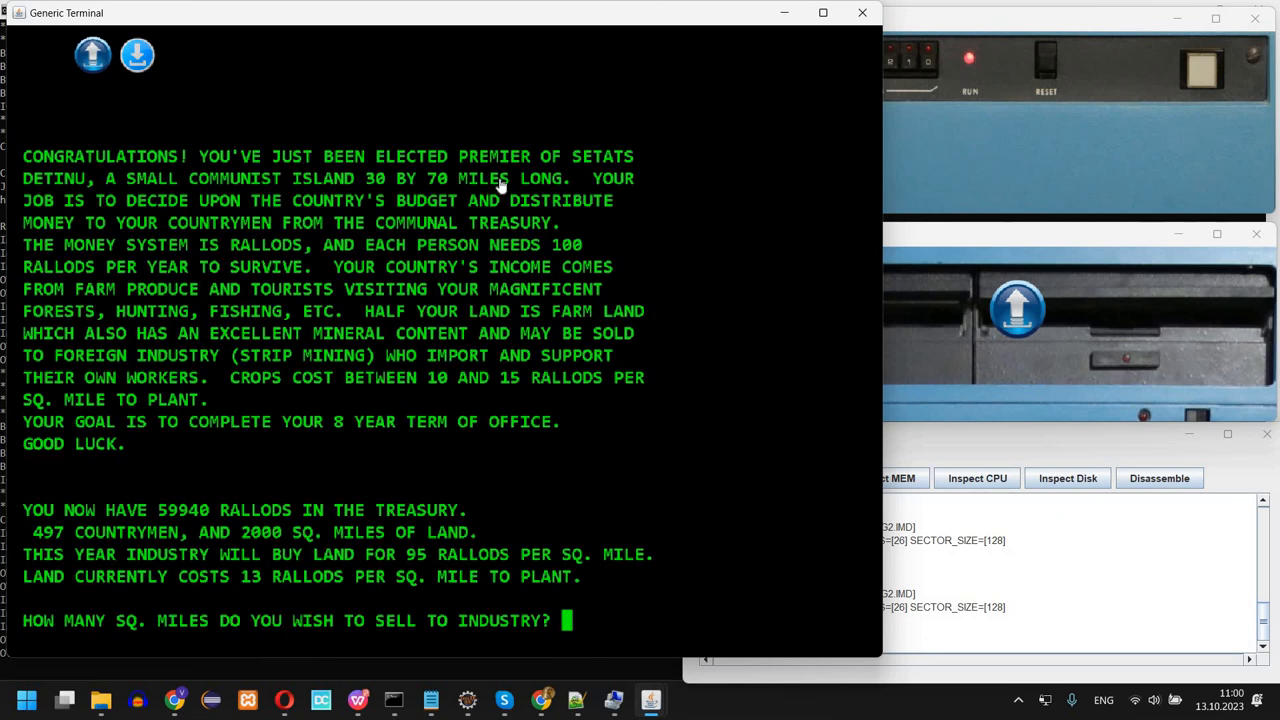
pyautogui.moveTo(611, 95)
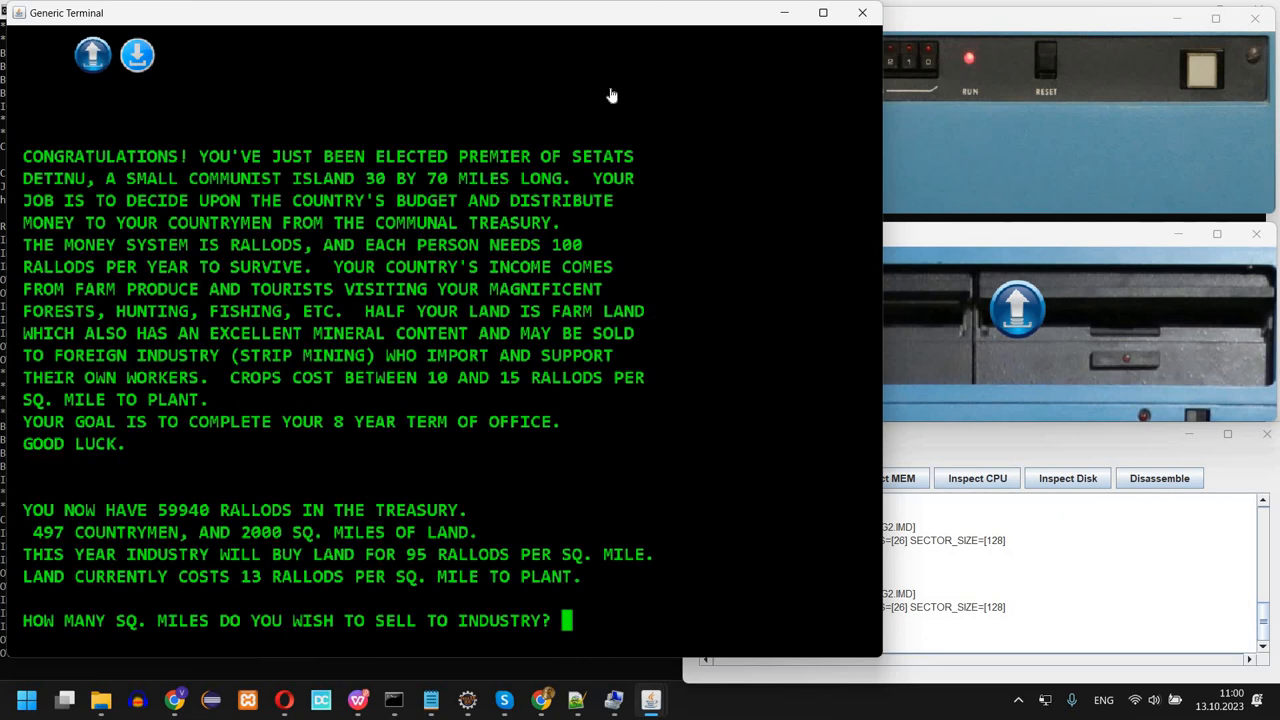
pyautogui.moveTo(576, 70)
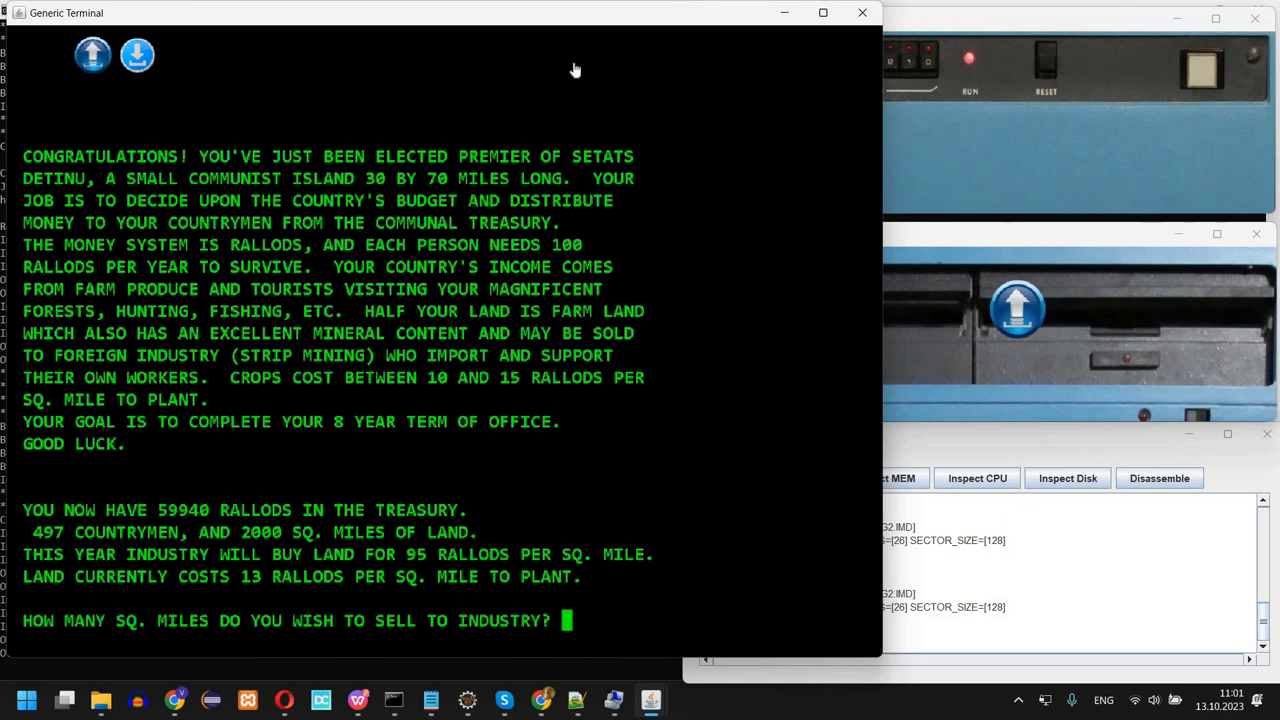
pyautogui.moveTo(422, 322)
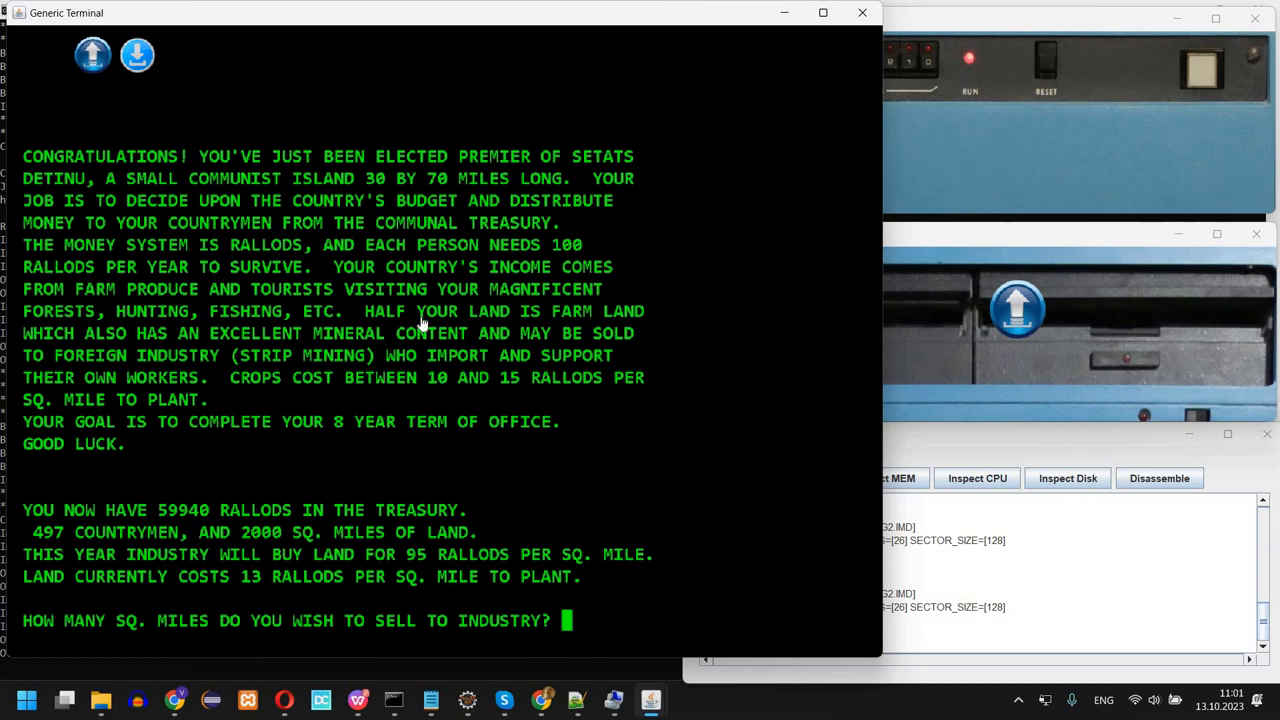
pyautogui.moveTo(262, 345)
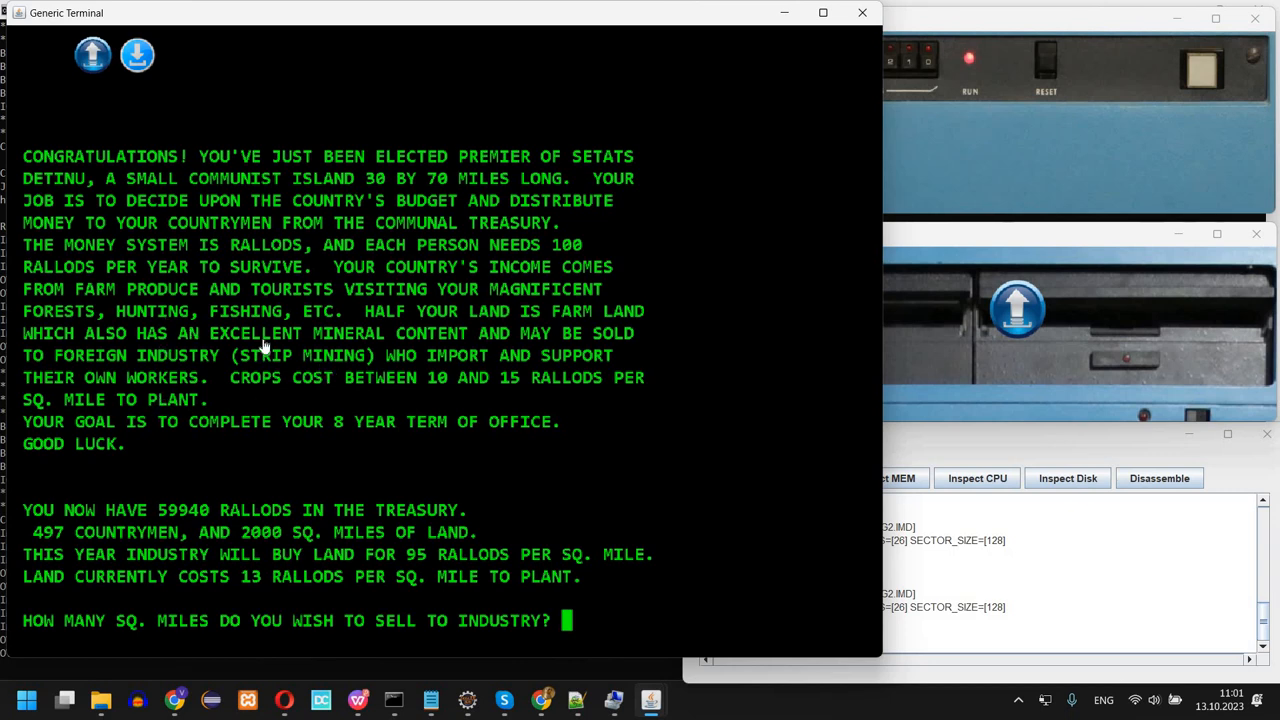
pyautogui.moveTo(783, 296)
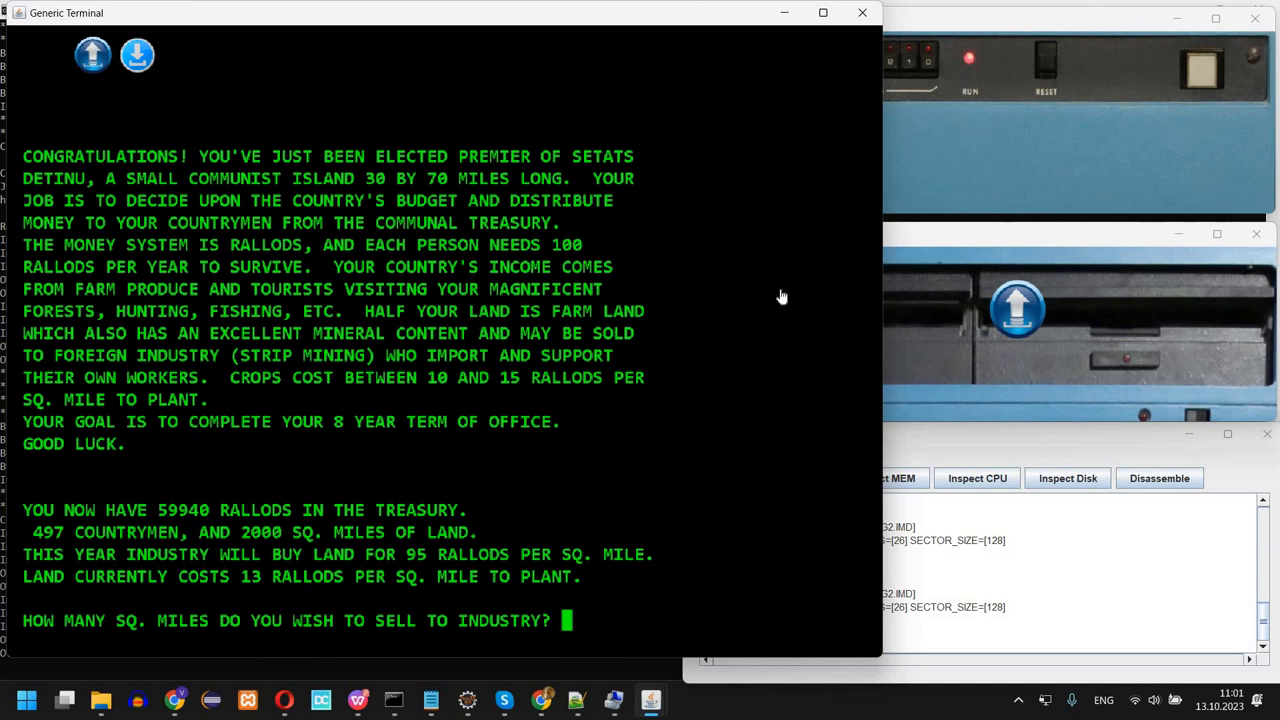
pyautogui.moveTo(513, 278)
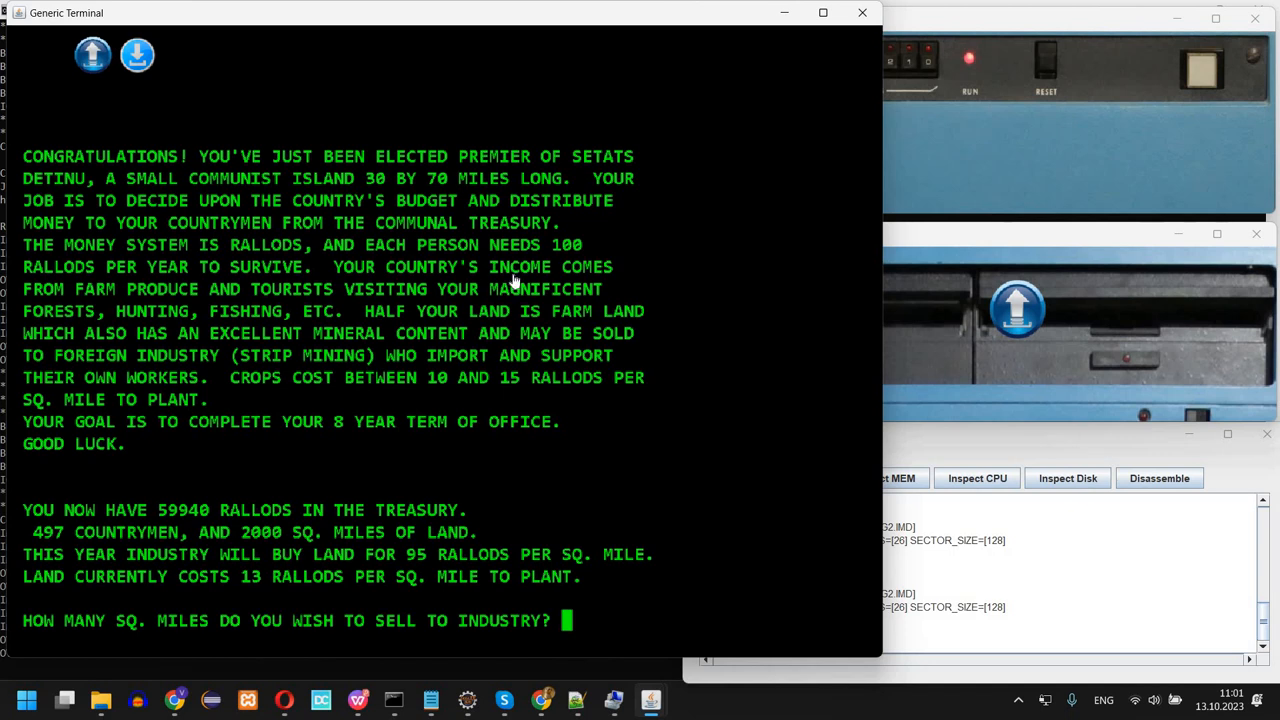
pyautogui.moveTo(493, 507)
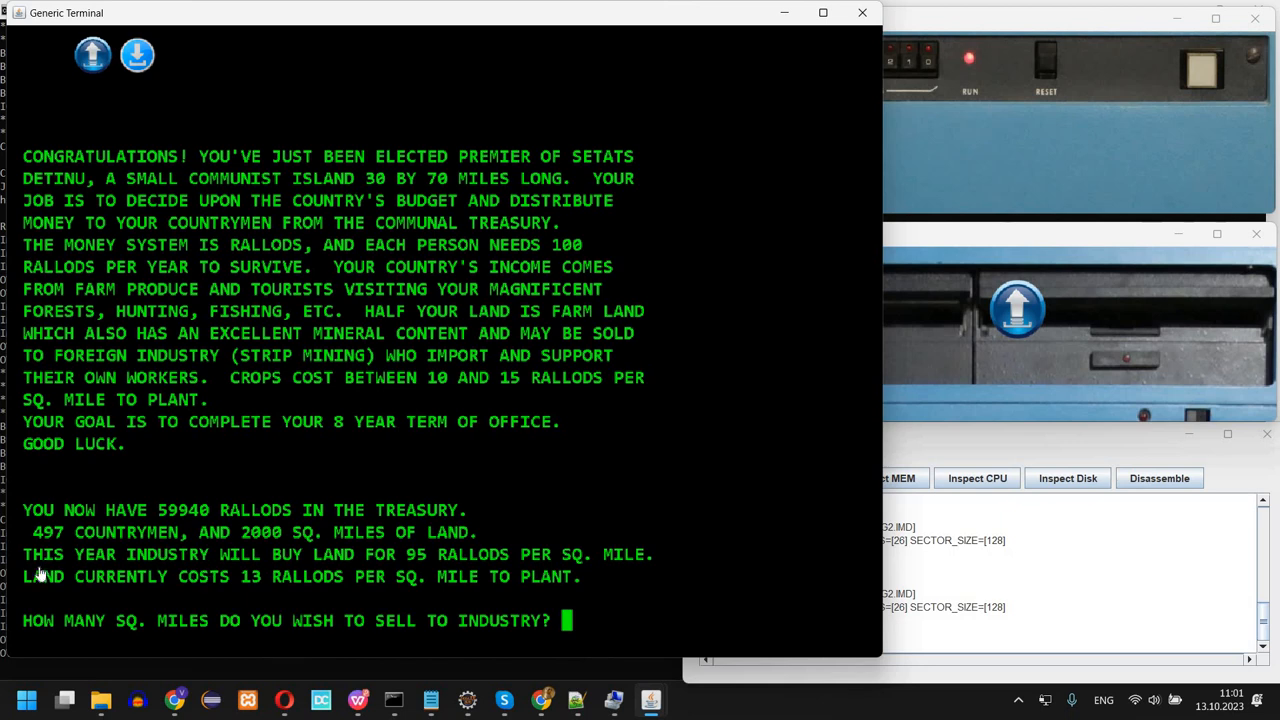
pyautogui.moveTo(80, 551)
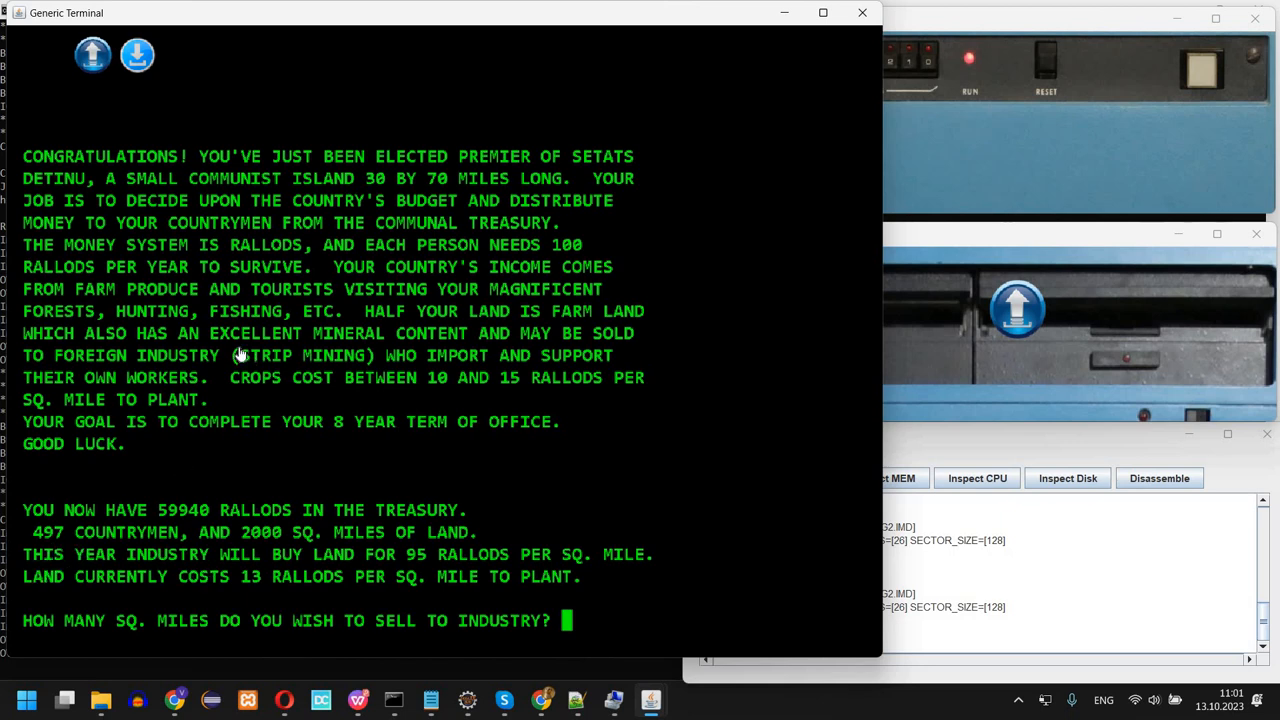
pyautogui.moveTo(240, 343)
pyautogui.write('1000')
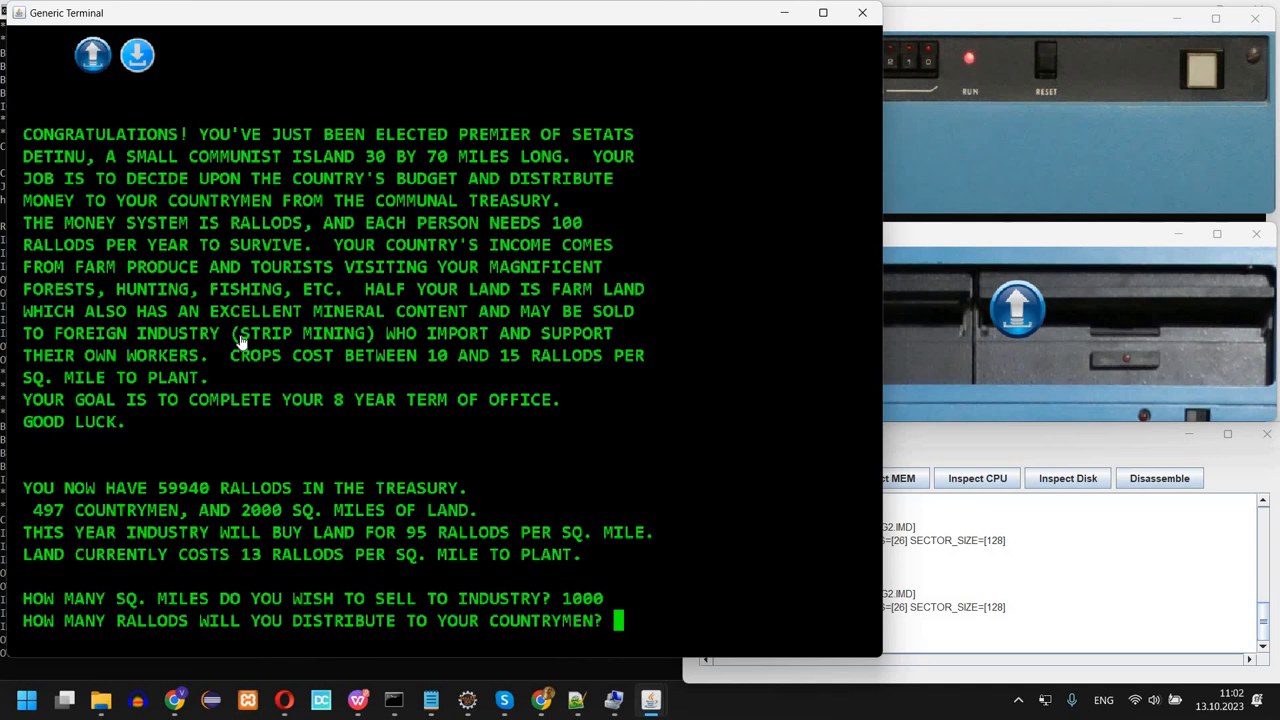
# Answer KING's year prompts with 49700, 800, 100, 0 and 0 until impeached
pyautogui.write('4')
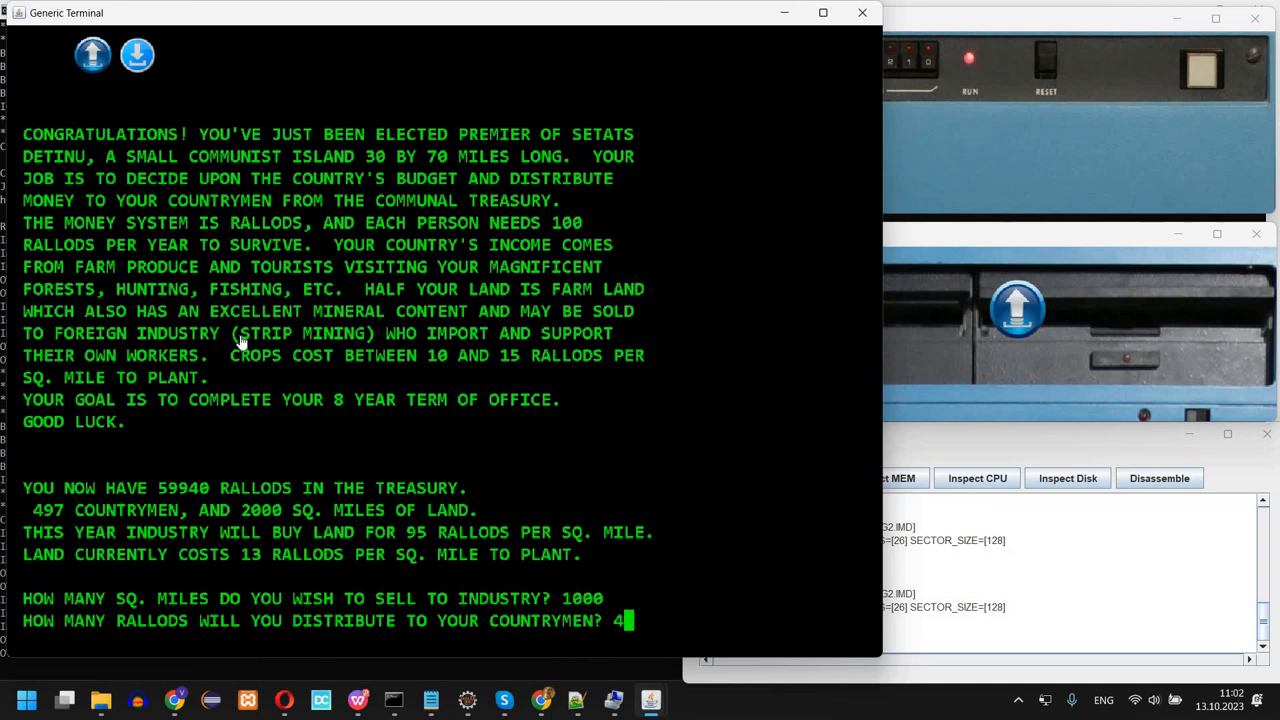
pyautogui.write('9700')
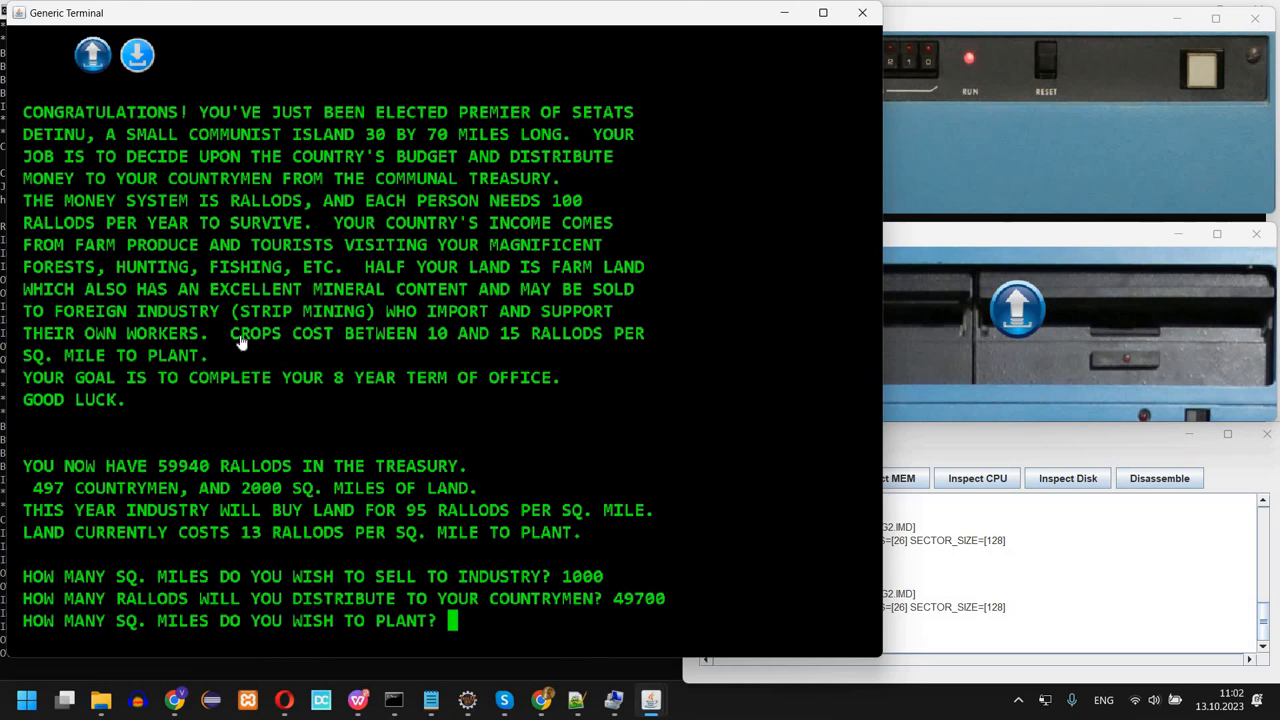
pyautogui.moveTo(75, 267)
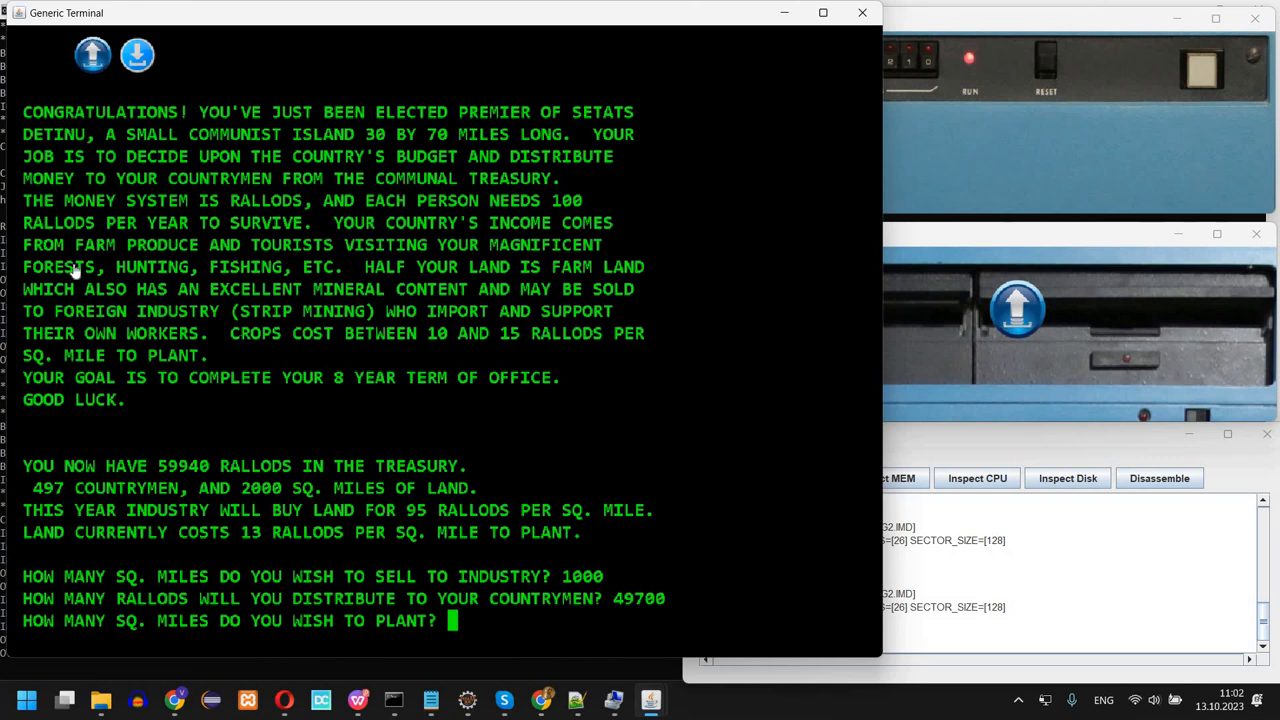
pyautogui.moveTo(165, 490)
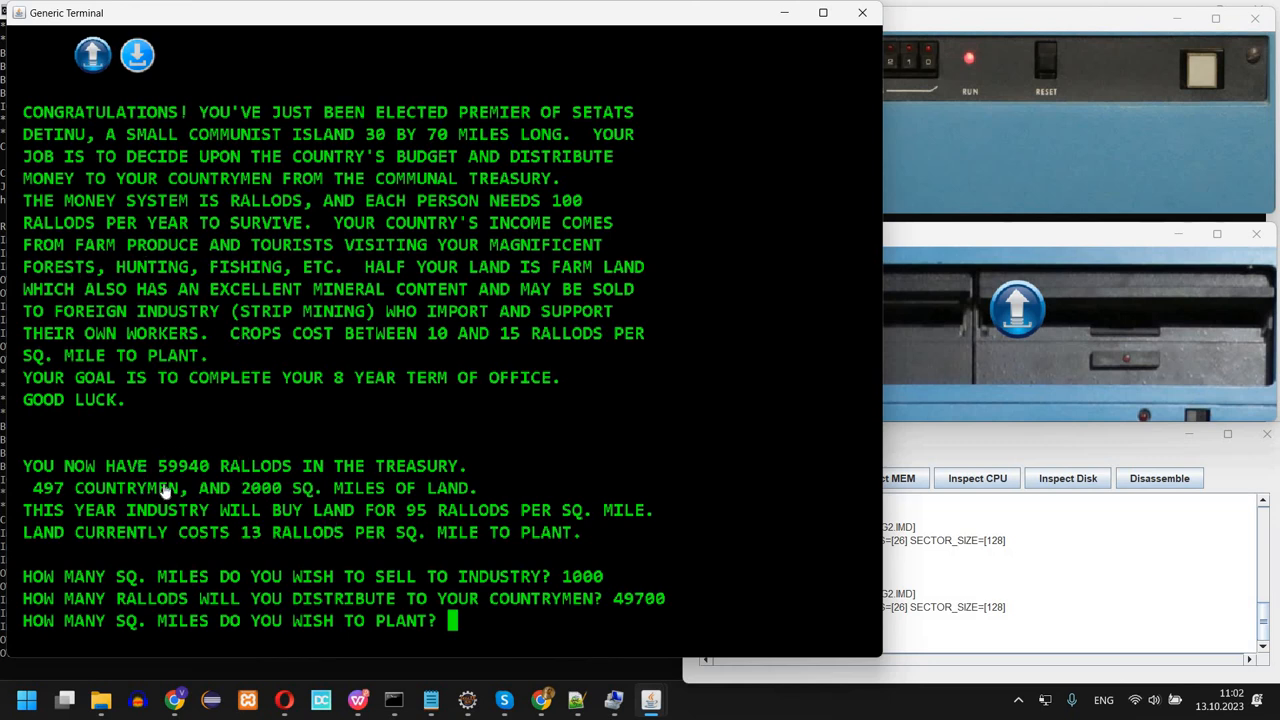
pyautogui.moveTo(168, 484)
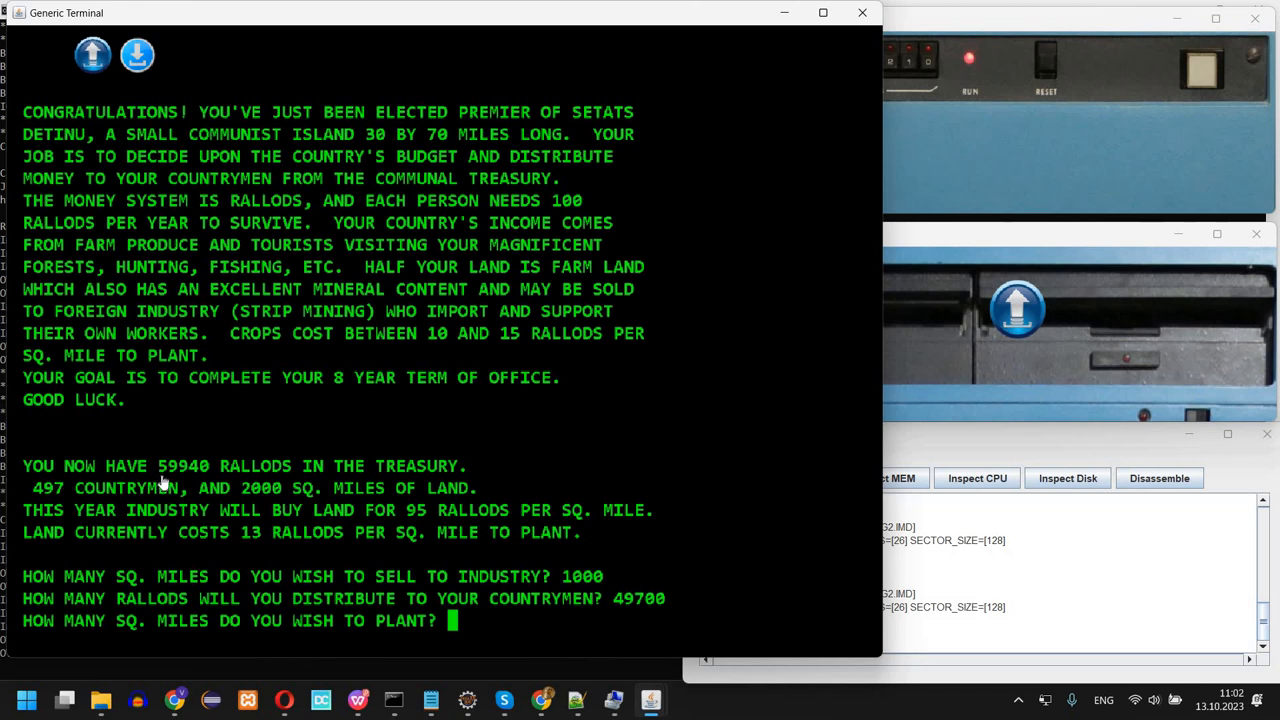
pyautogui.moveTo(422, 394)
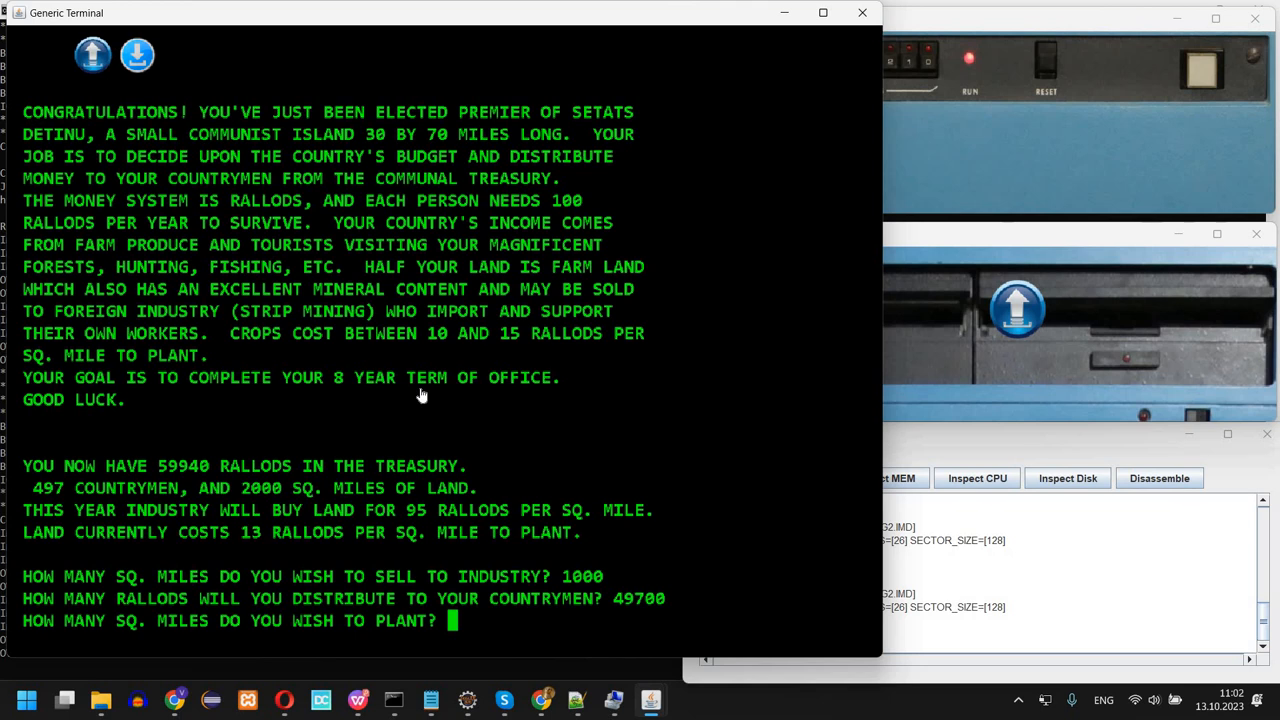
pyautogui.write('8')
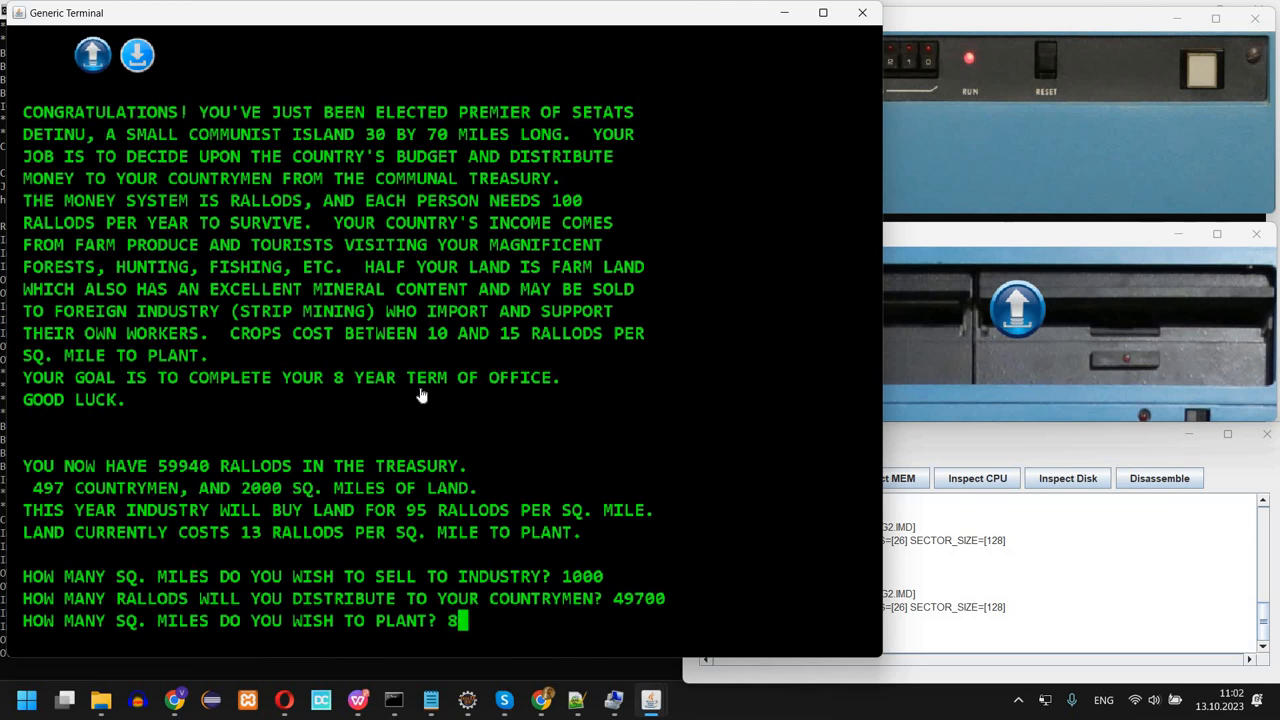
pyautogui.write('00')
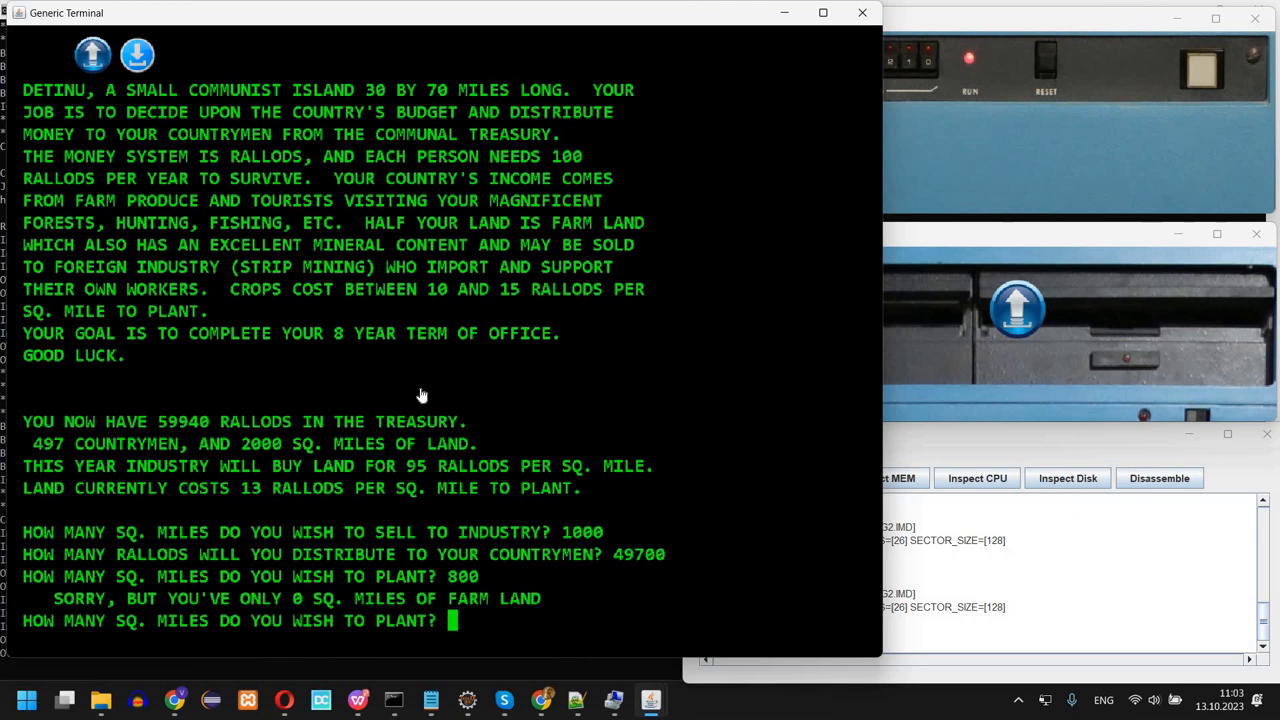
pyautogui.write('100')
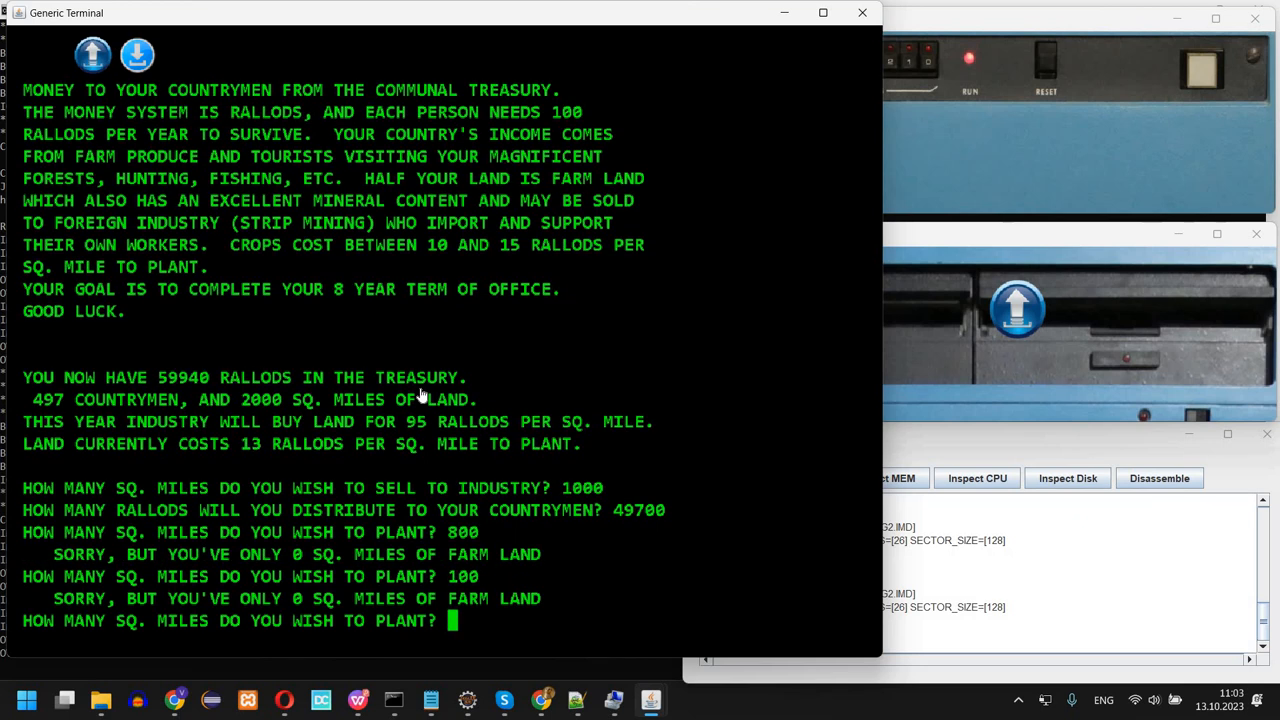
pyautogui.write('0')
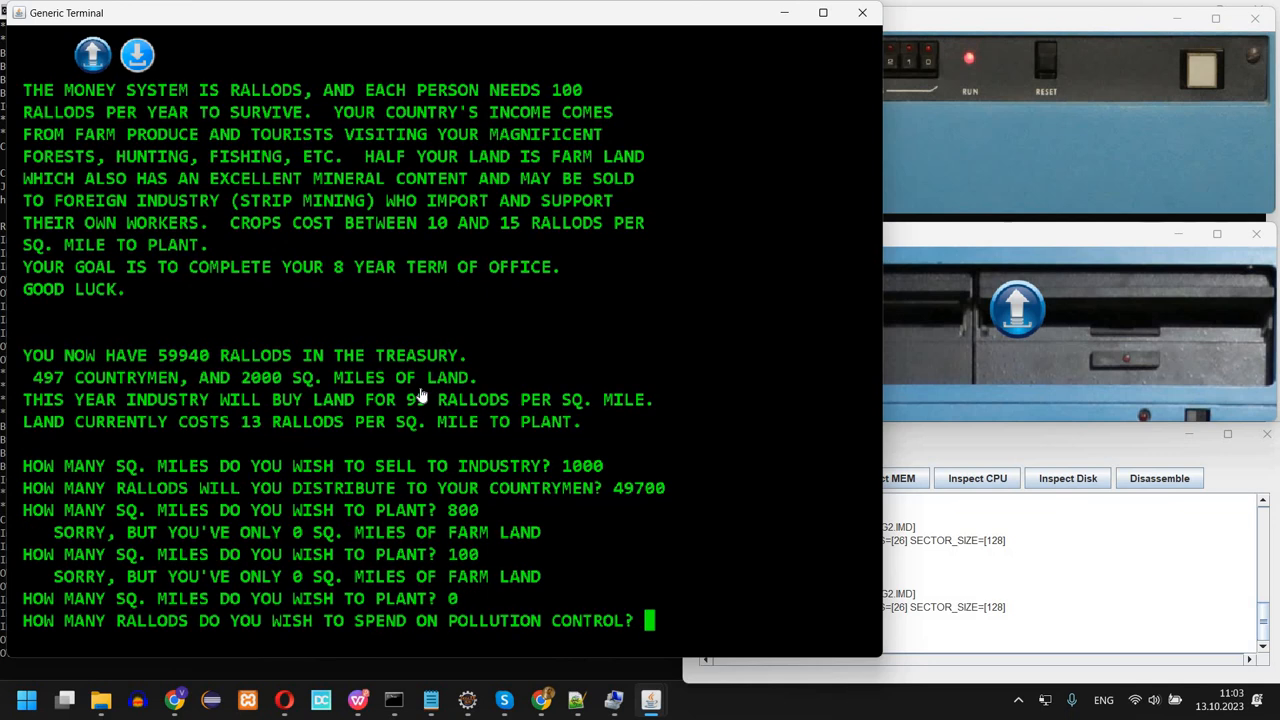
pyautogui.write('0')
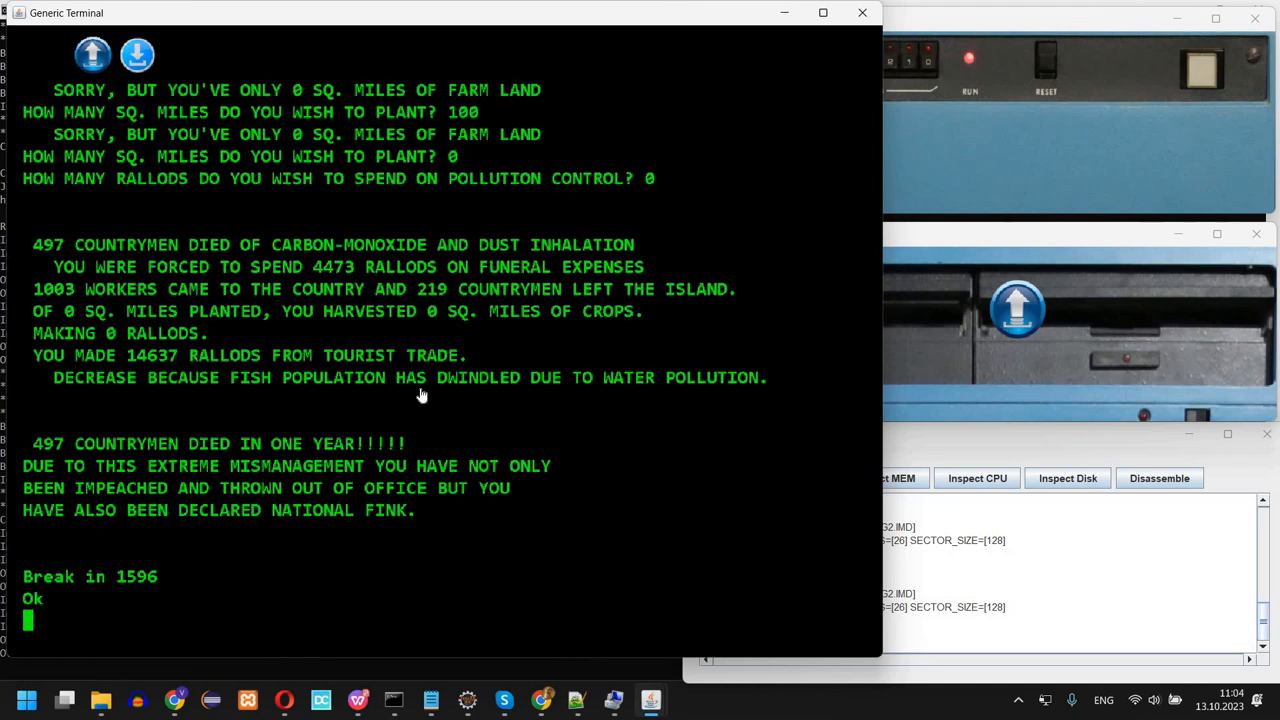
# Reload MENU with LOAD "MENU" and select the LEM lunar landing game
pyautogui.write('LOAD "MENU"')
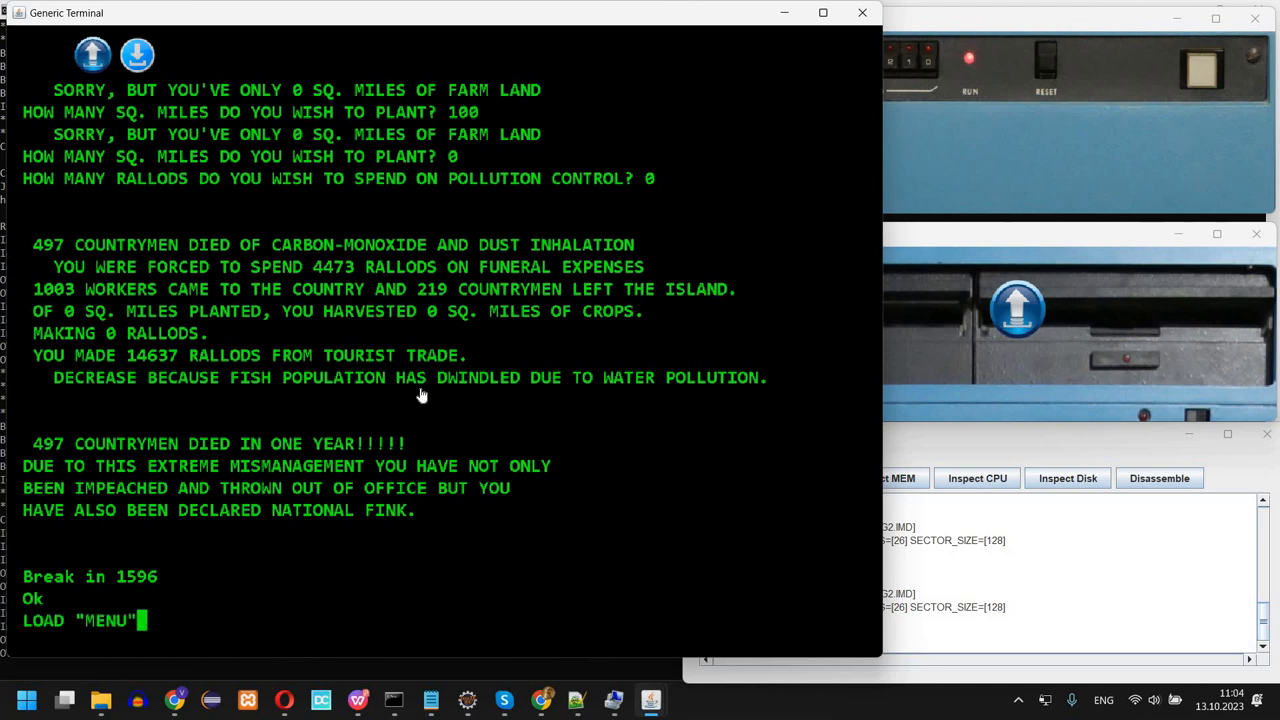
pyautogui.press('Return')
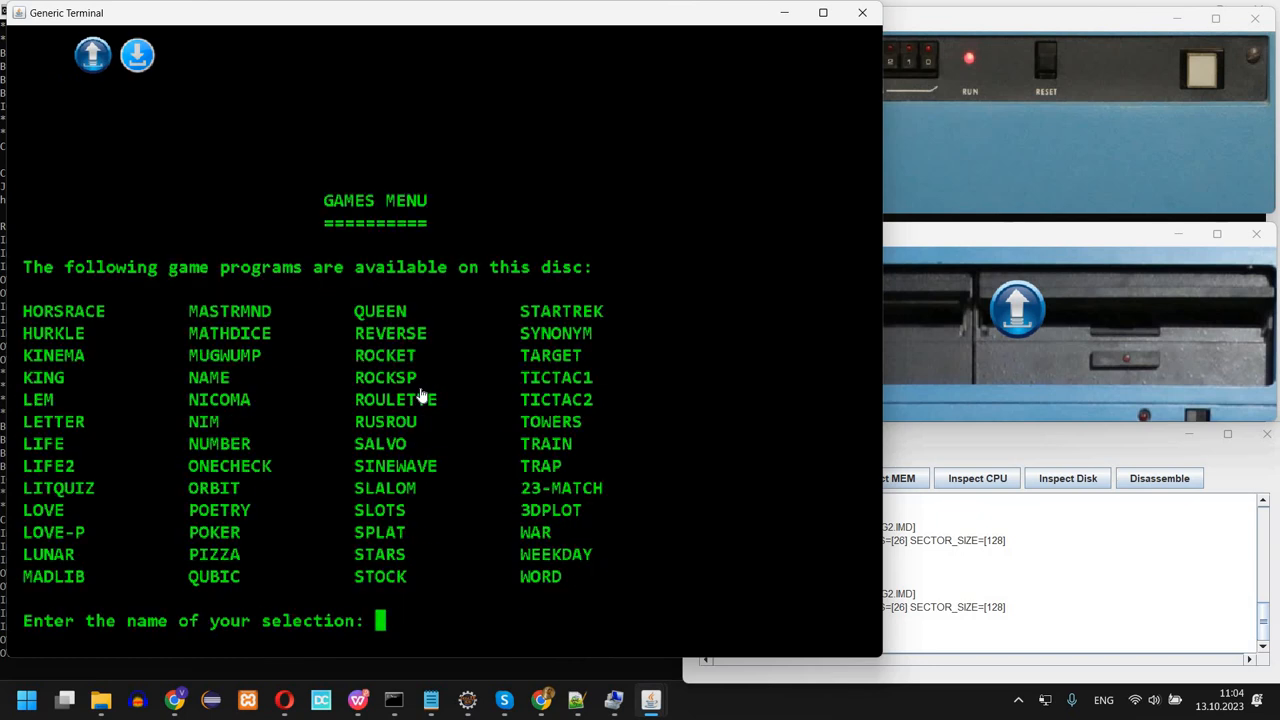
pyautogui.write('LEM')
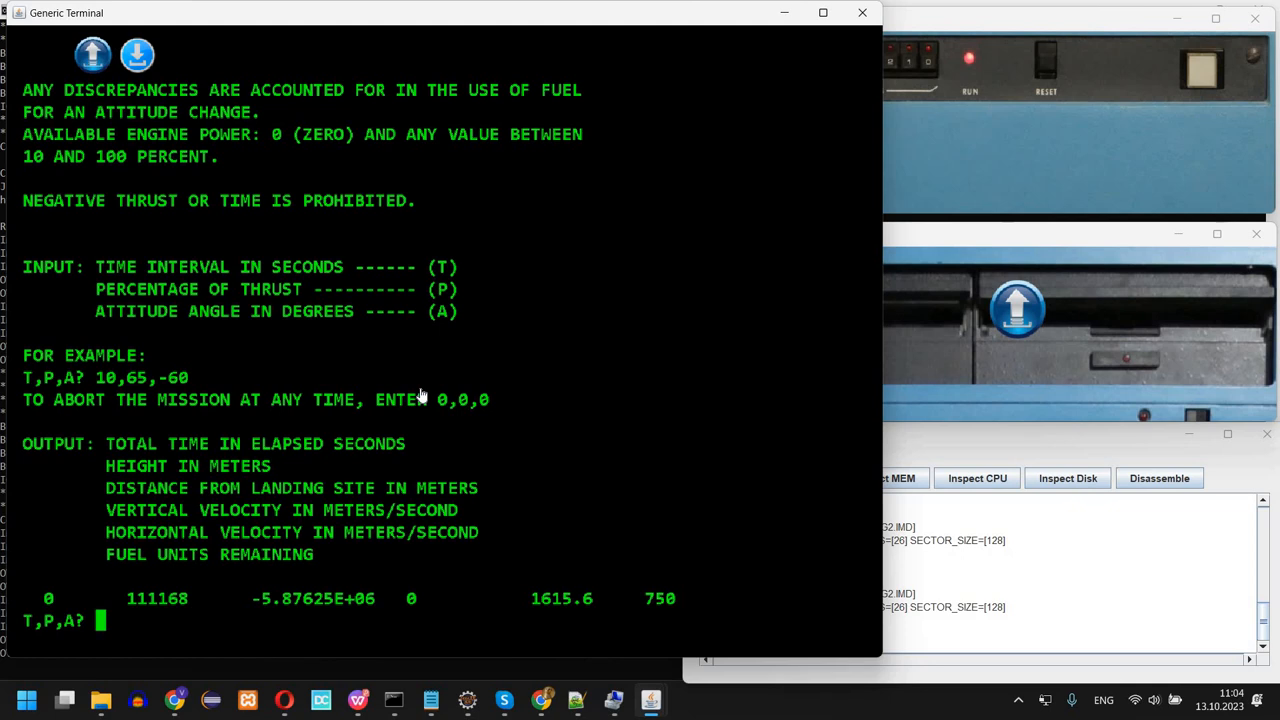
pyautogui.moveTo(581, 184)
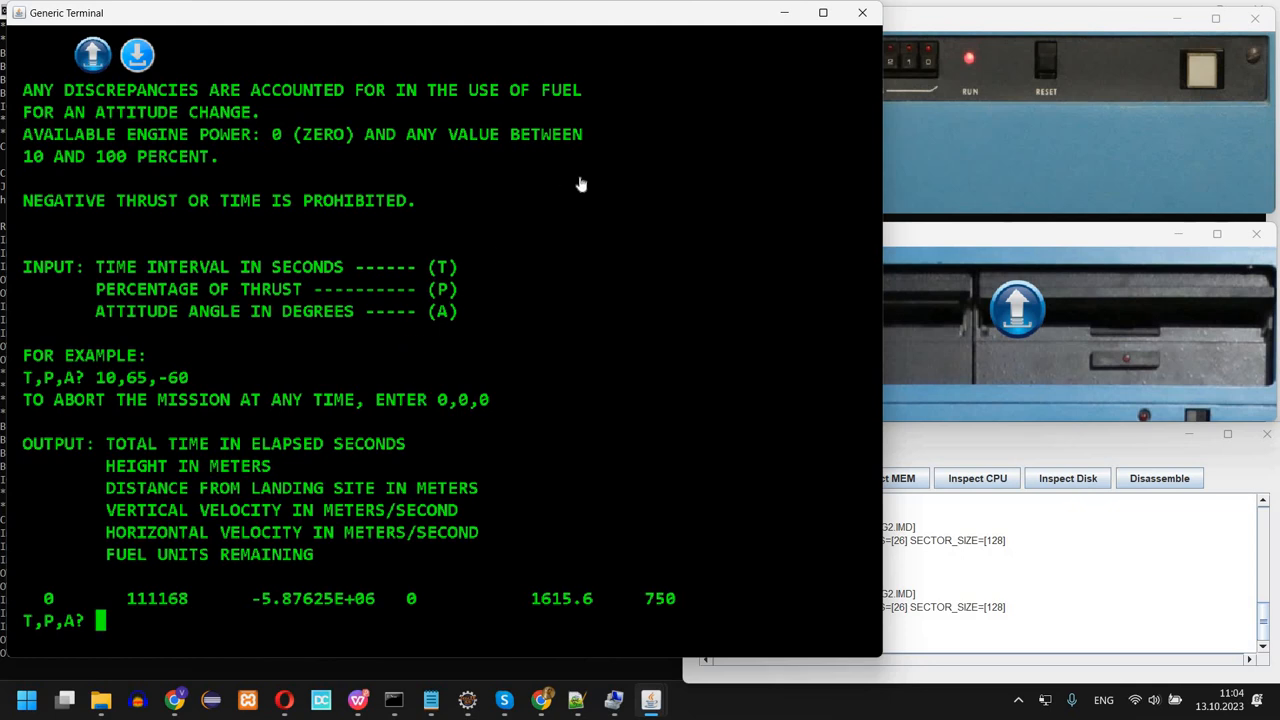
pyautogui.moveTo(172, 395)
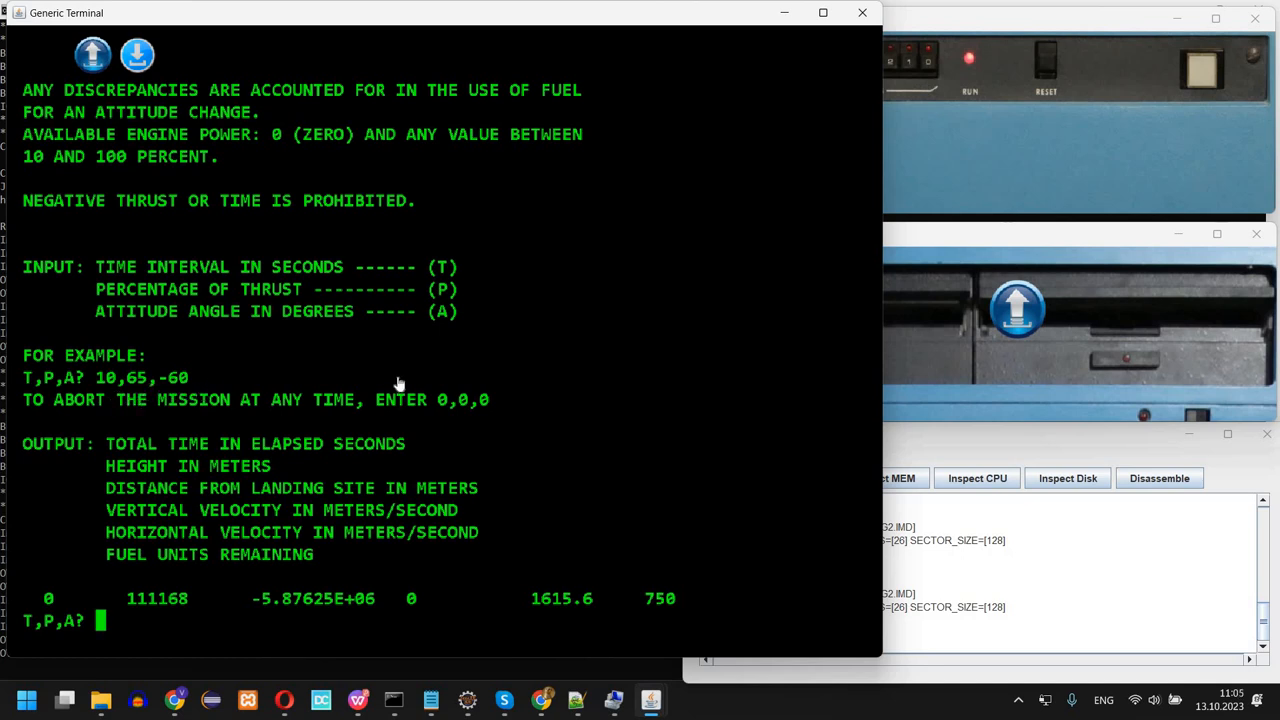
pyautogui.moveTo(433, 435)
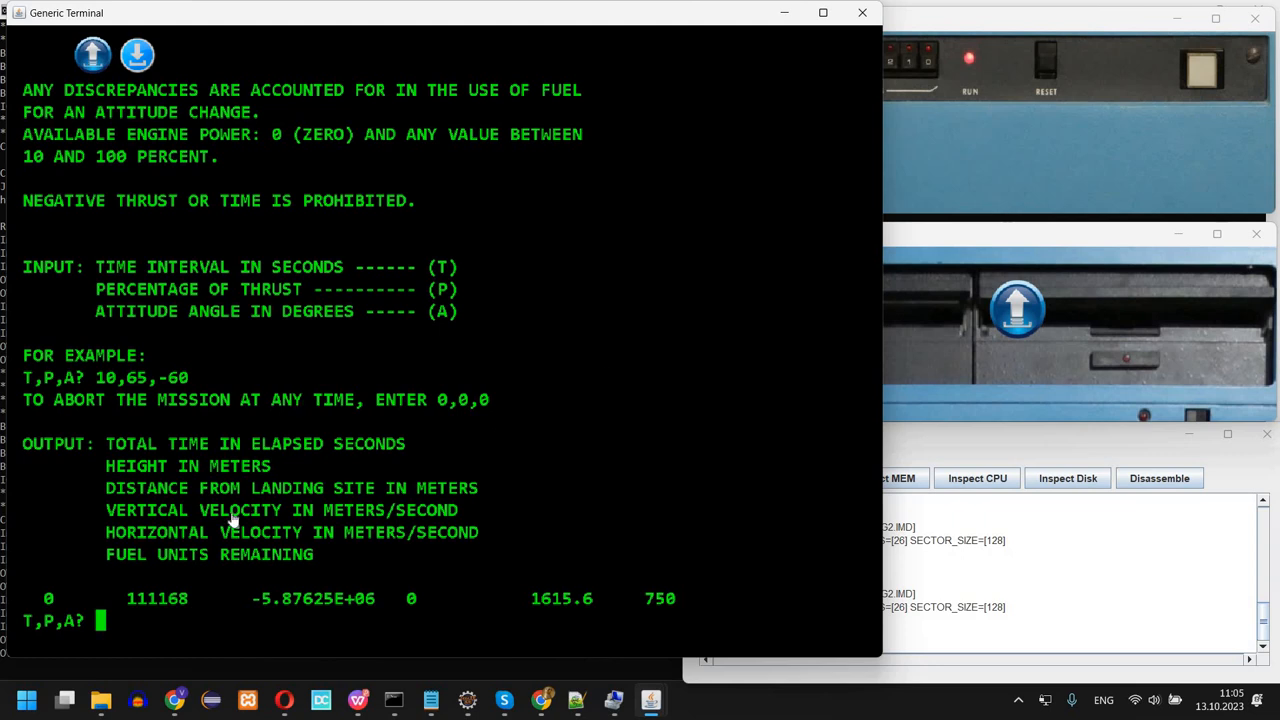
pyautogui.moveTo(70, 530)
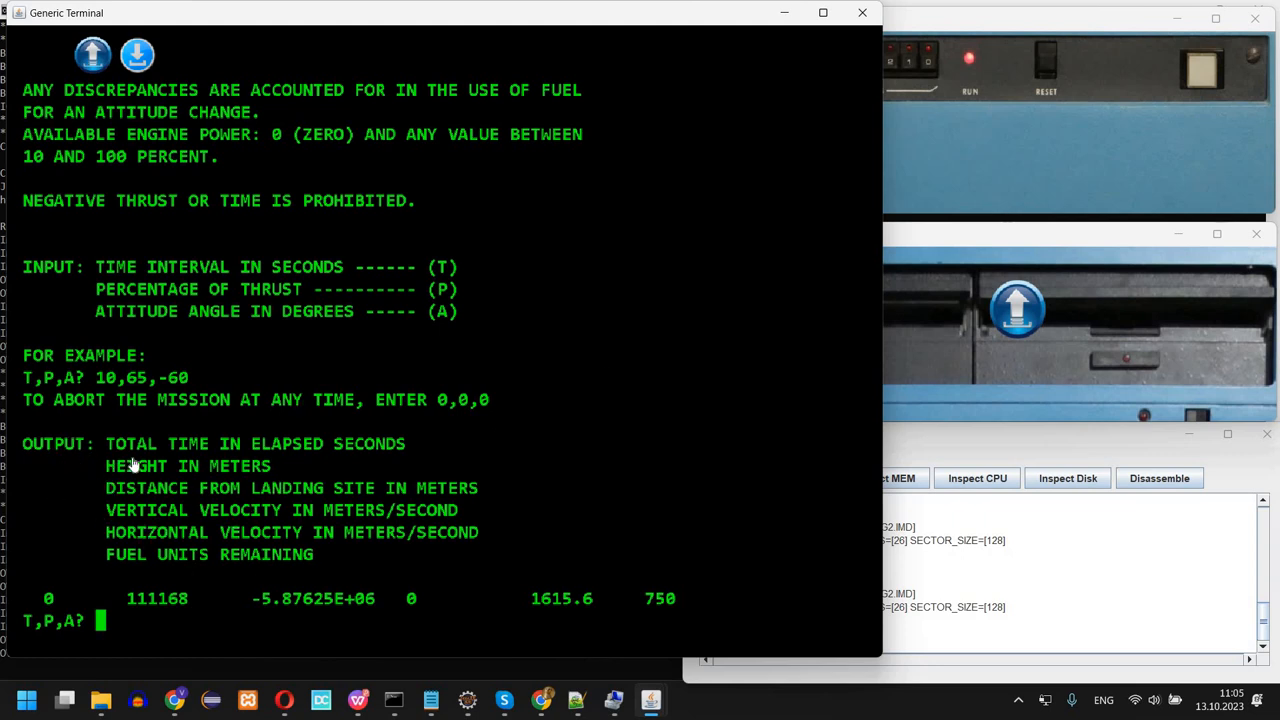
pyautogui.moveTo(358, 463)
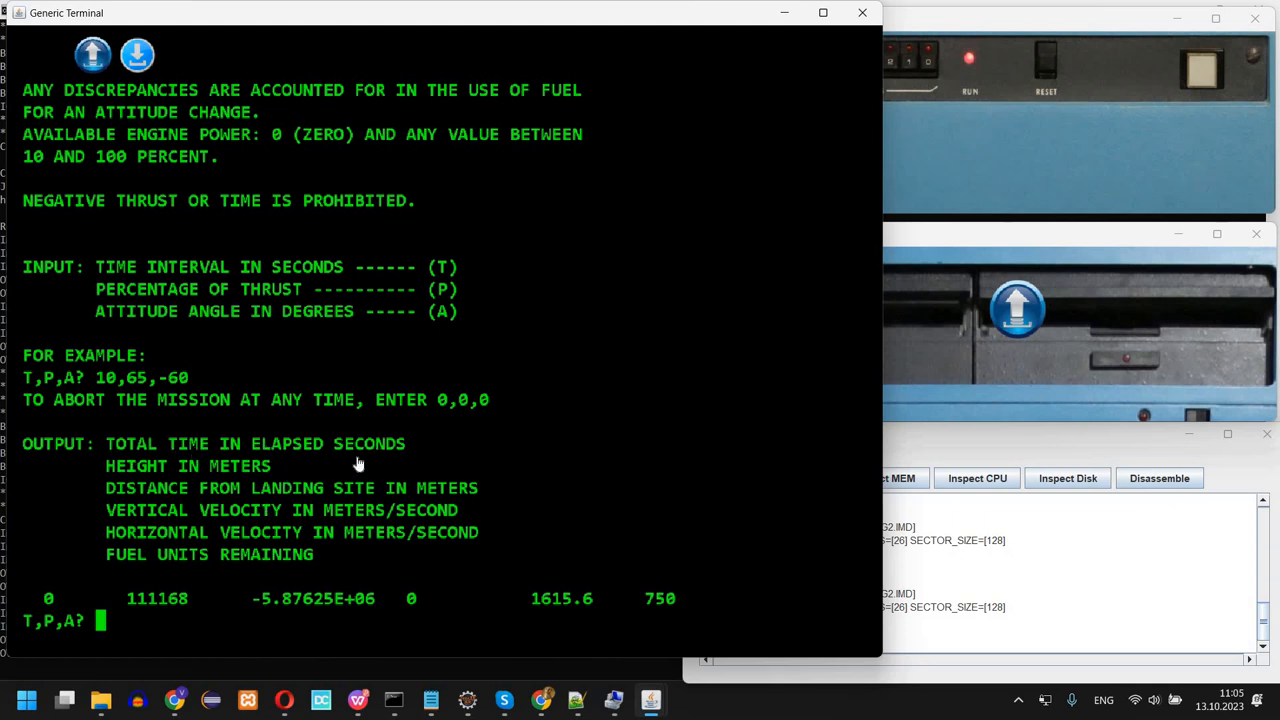
pyautogui.moveTo(210, 510)
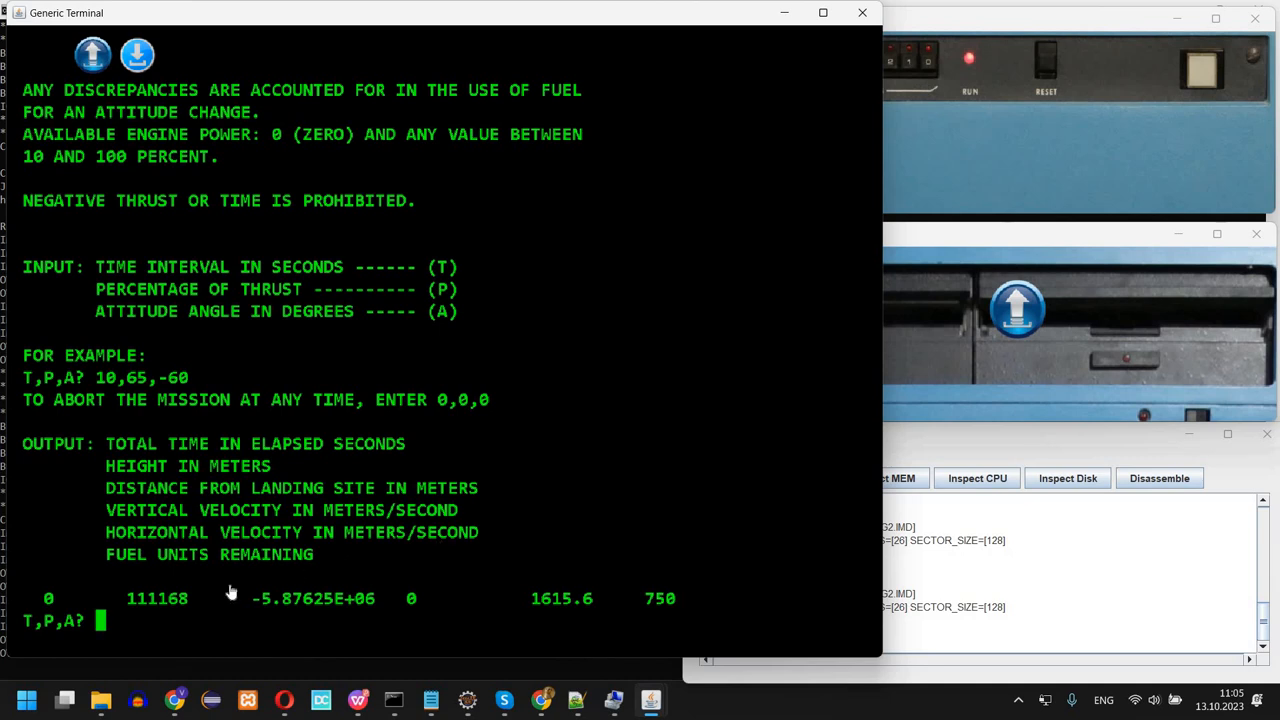
pyautogui.moveTo(614, 327)
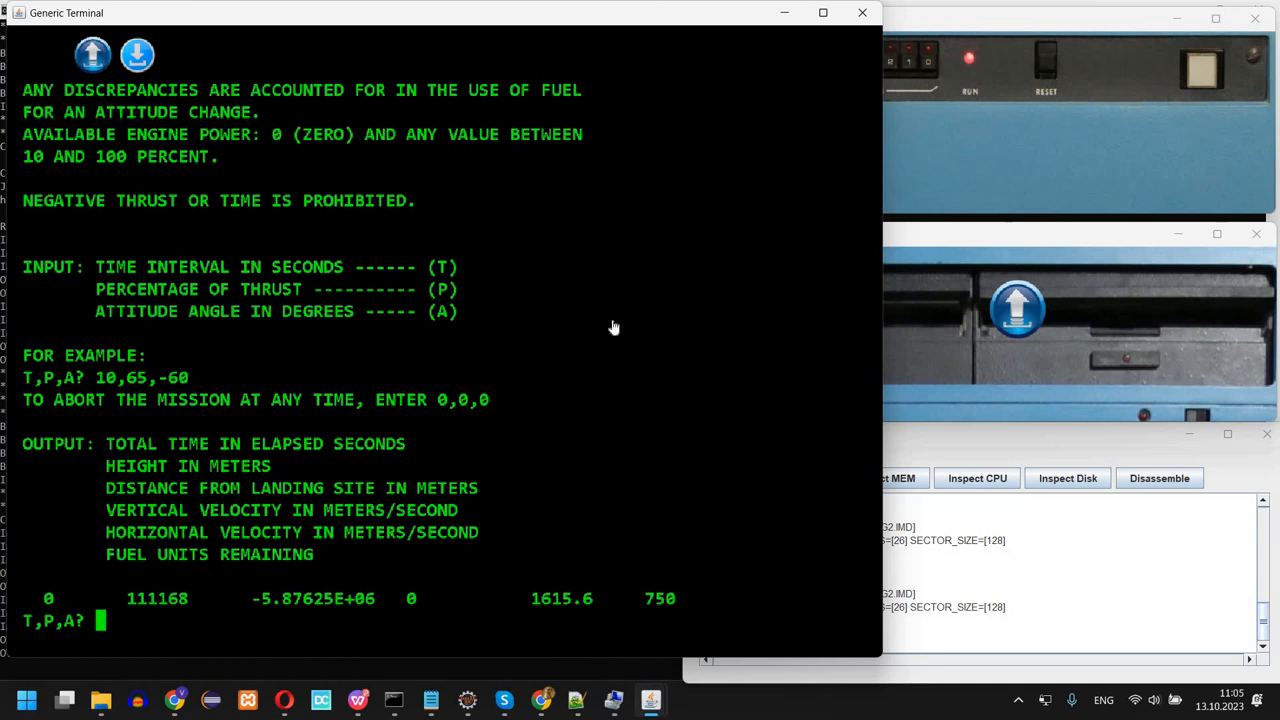
pyautogui.moveTo(632, 333)
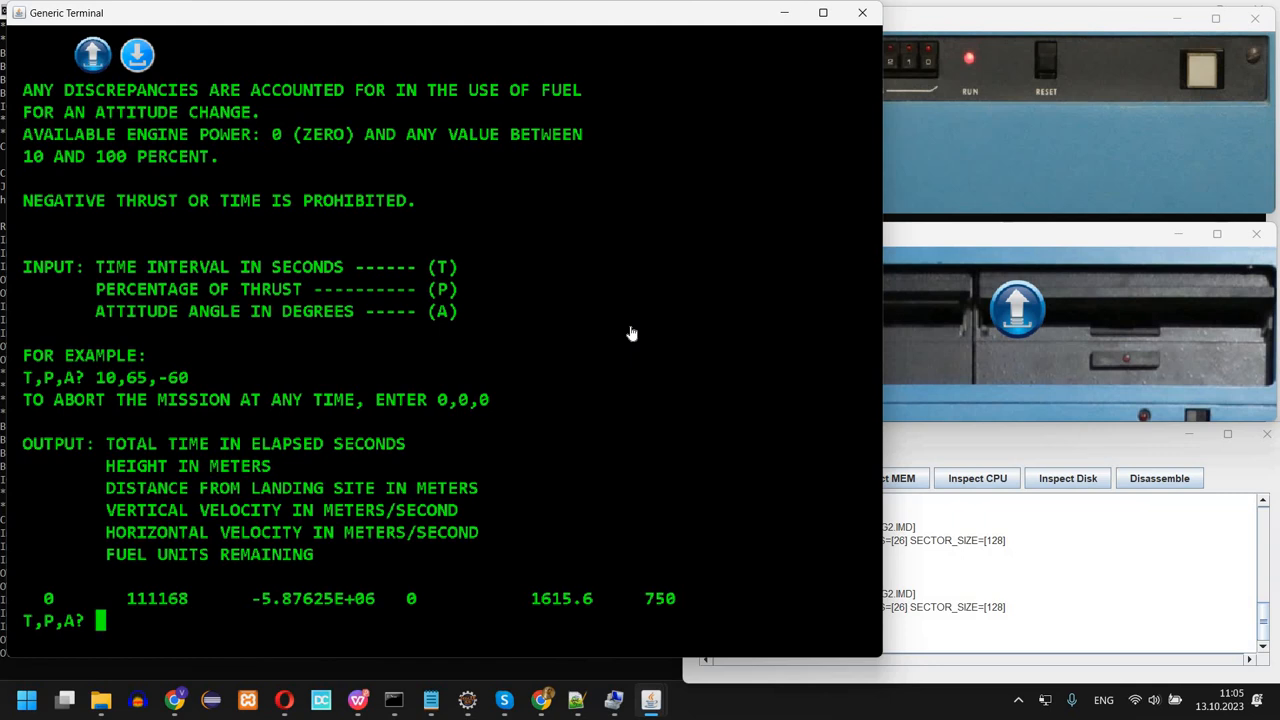
pyautogui.moveTo(290, 392)
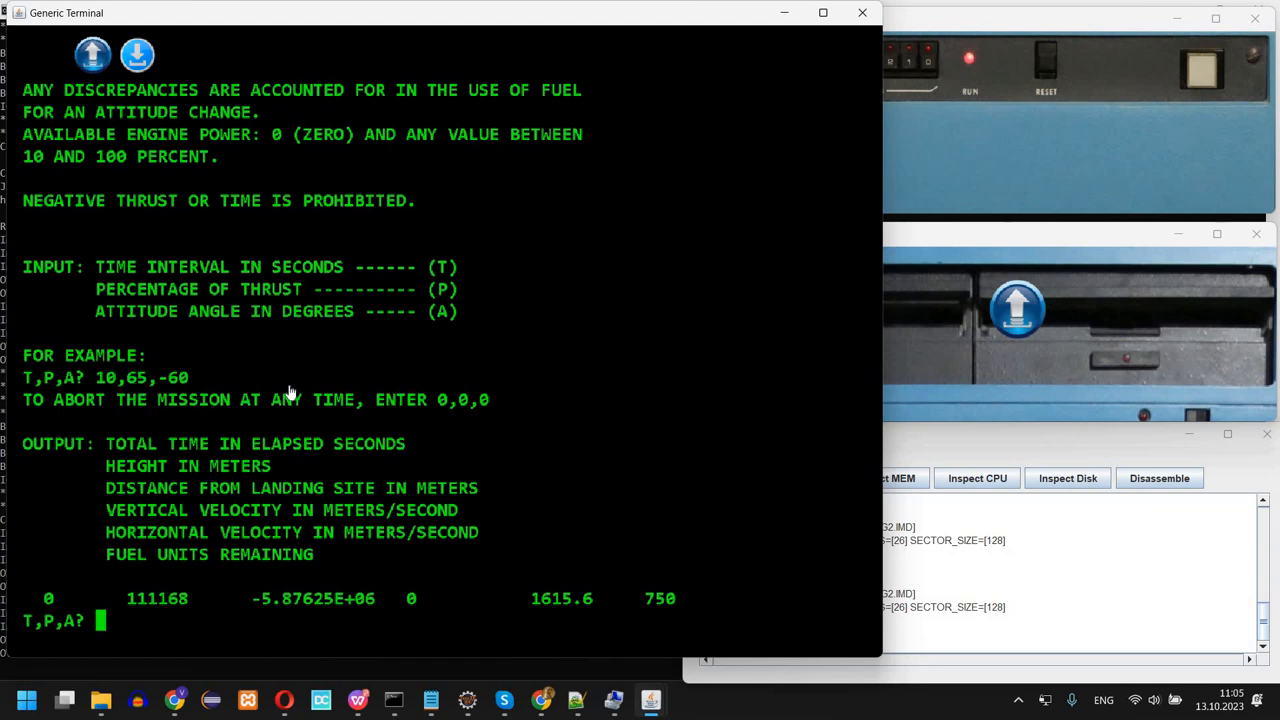
pyautogui.moveTo(365, 387)
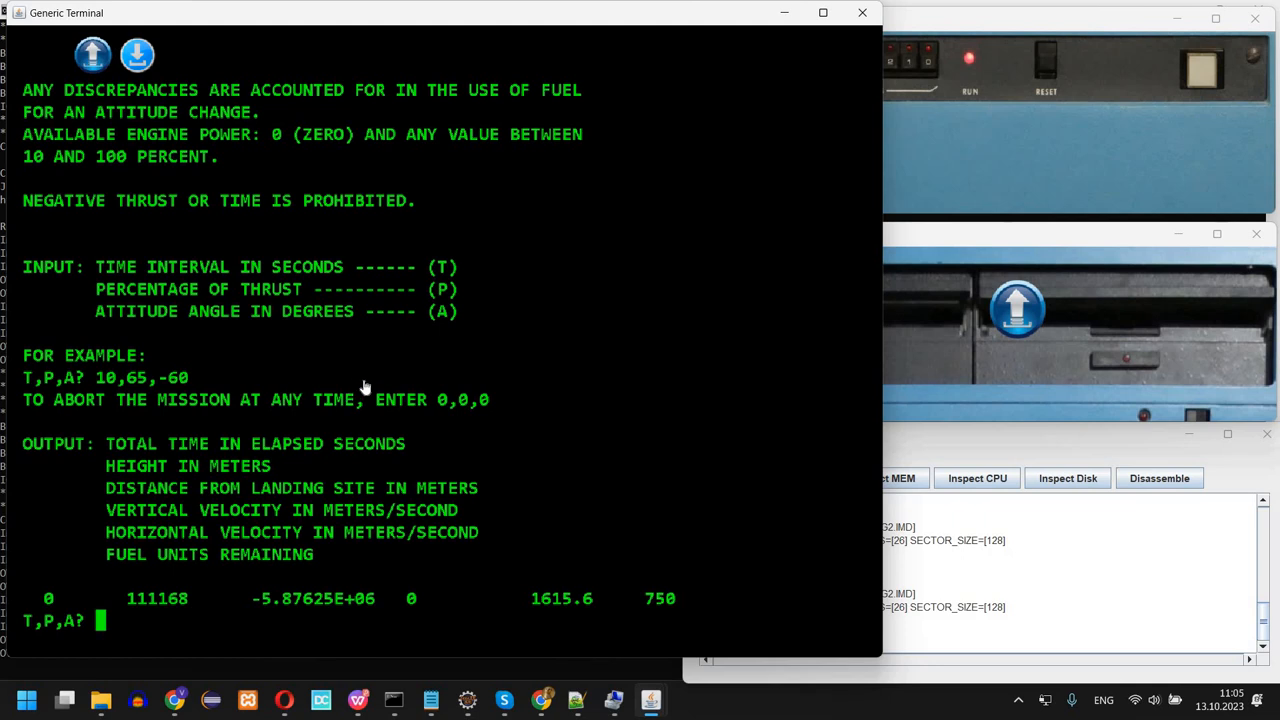
# Enter the first LEM burns, 10,65 and 100,100, at the T,P,A? prompt
pyautogui.write('10,65,-60')
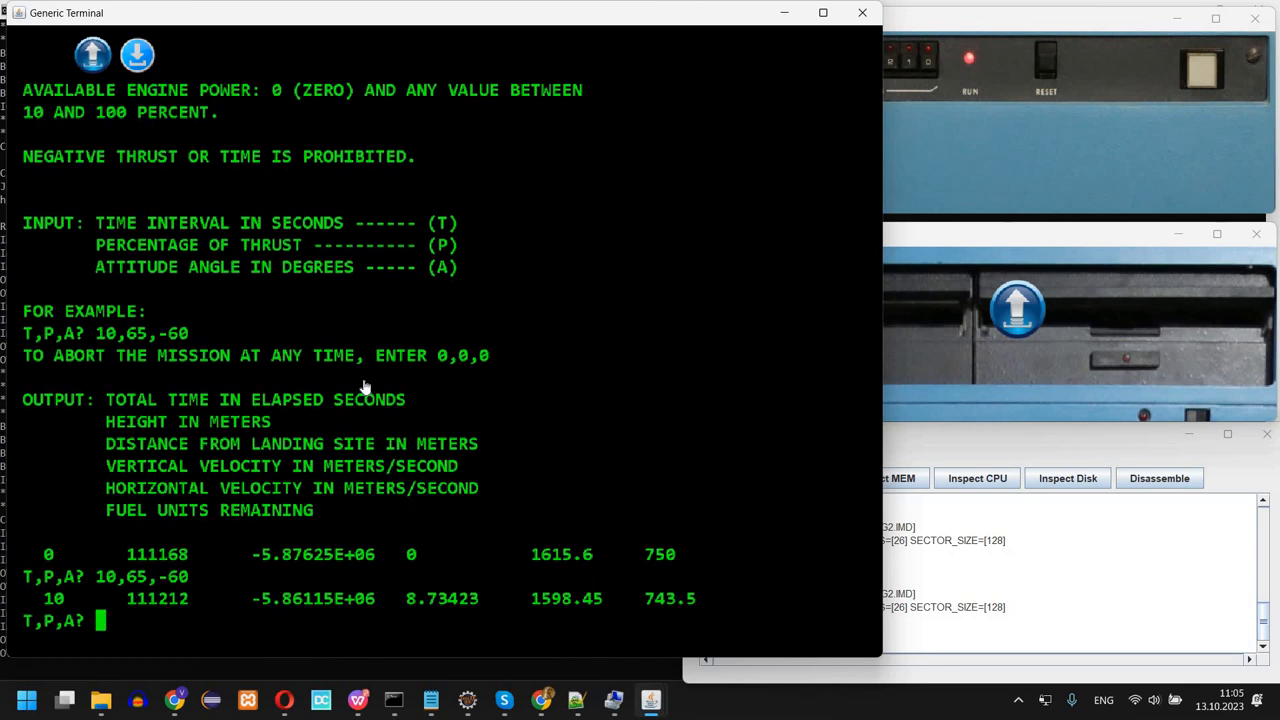
pyautogui.moveTo(398, 612)
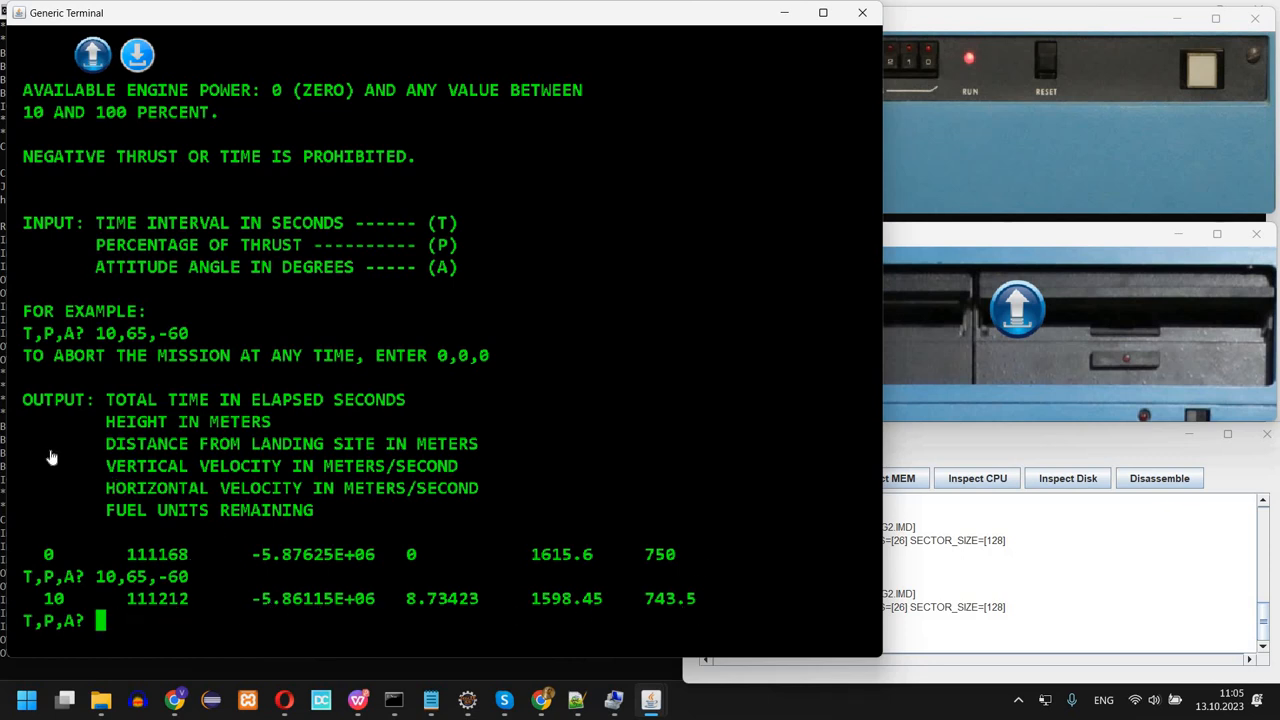
pyautogui.moveTo(143, 606)
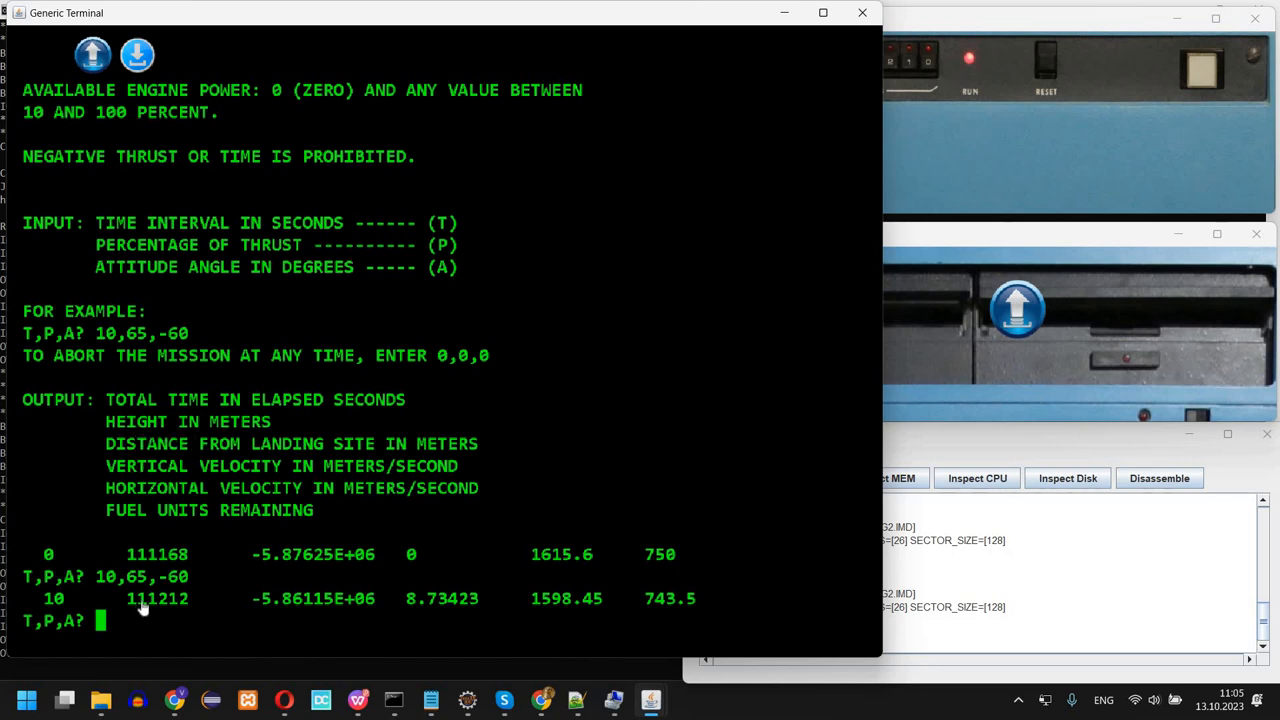
pyautogui.moveTo(207, 444)
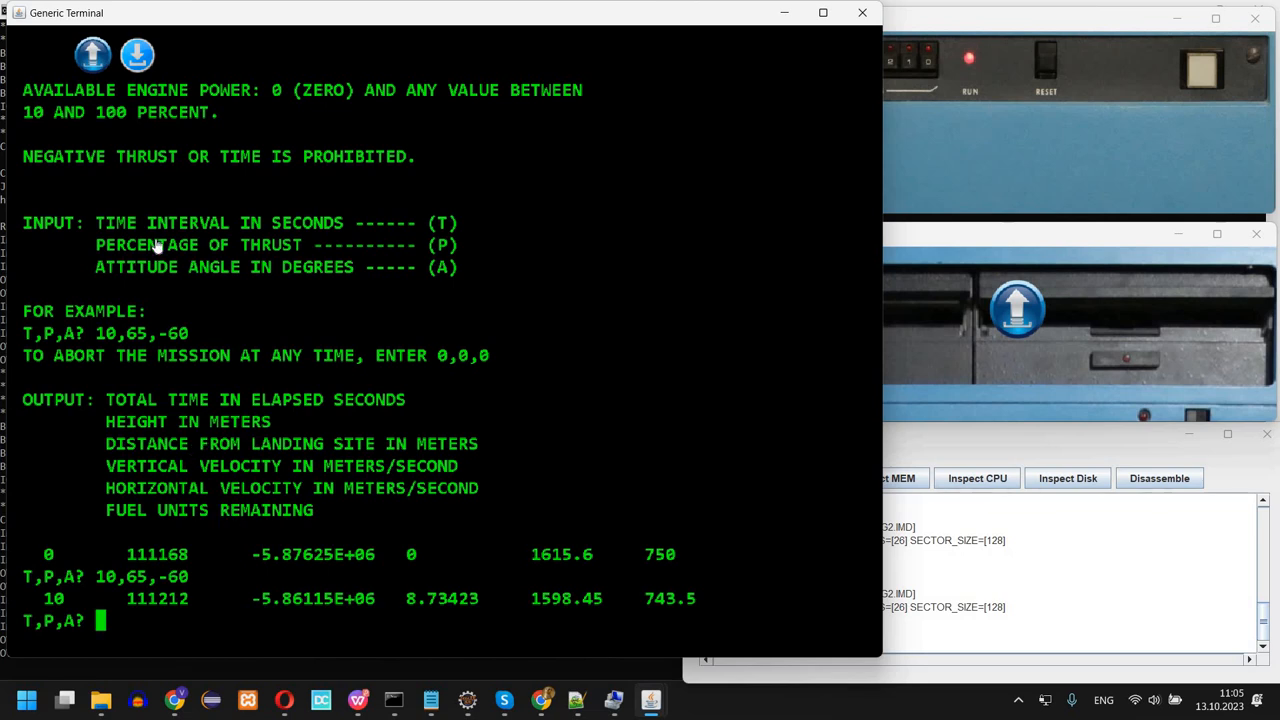
pyautogui.moveTo(182, 267)
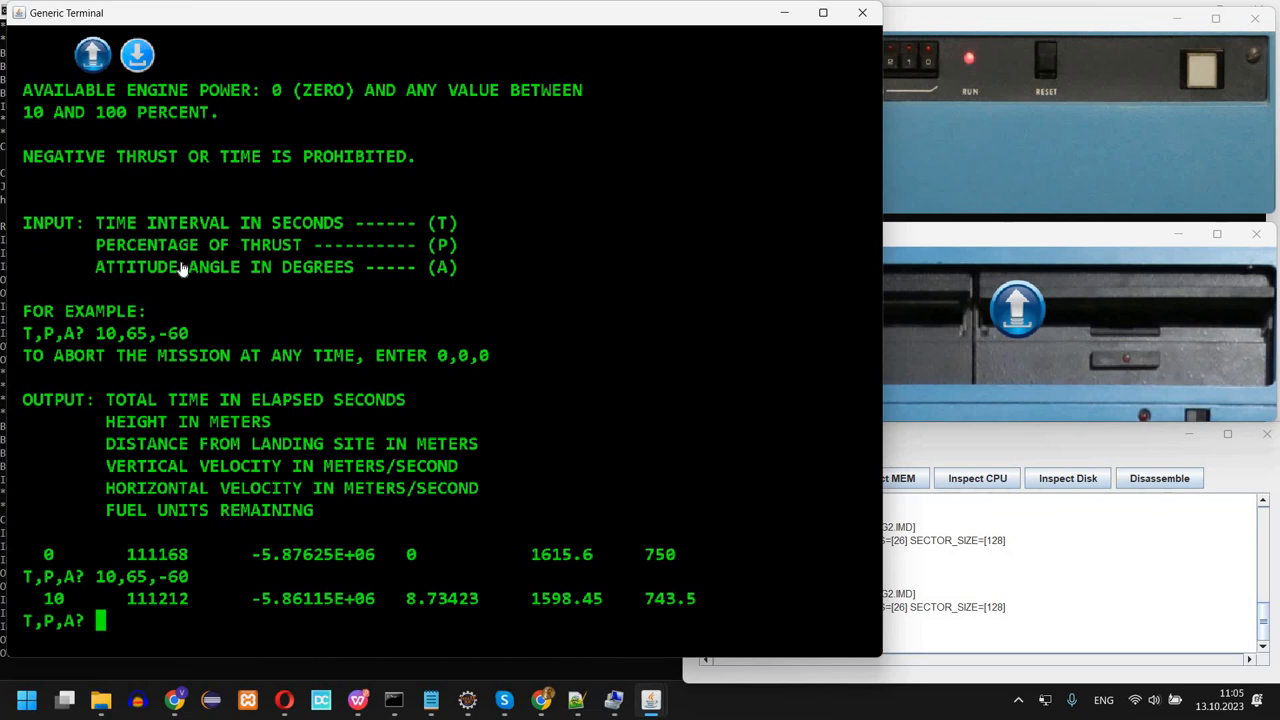
pyautogui.moveTo(250, 262)
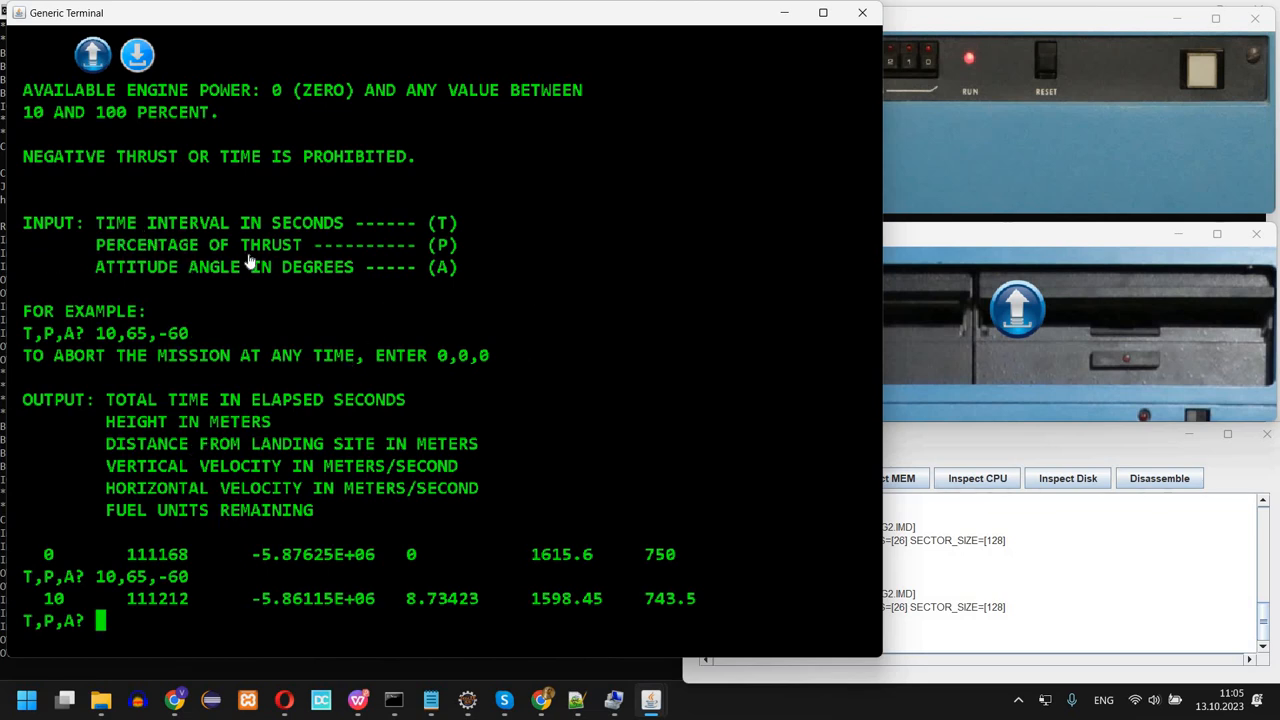
pyautogui.moveTo(538, 333)
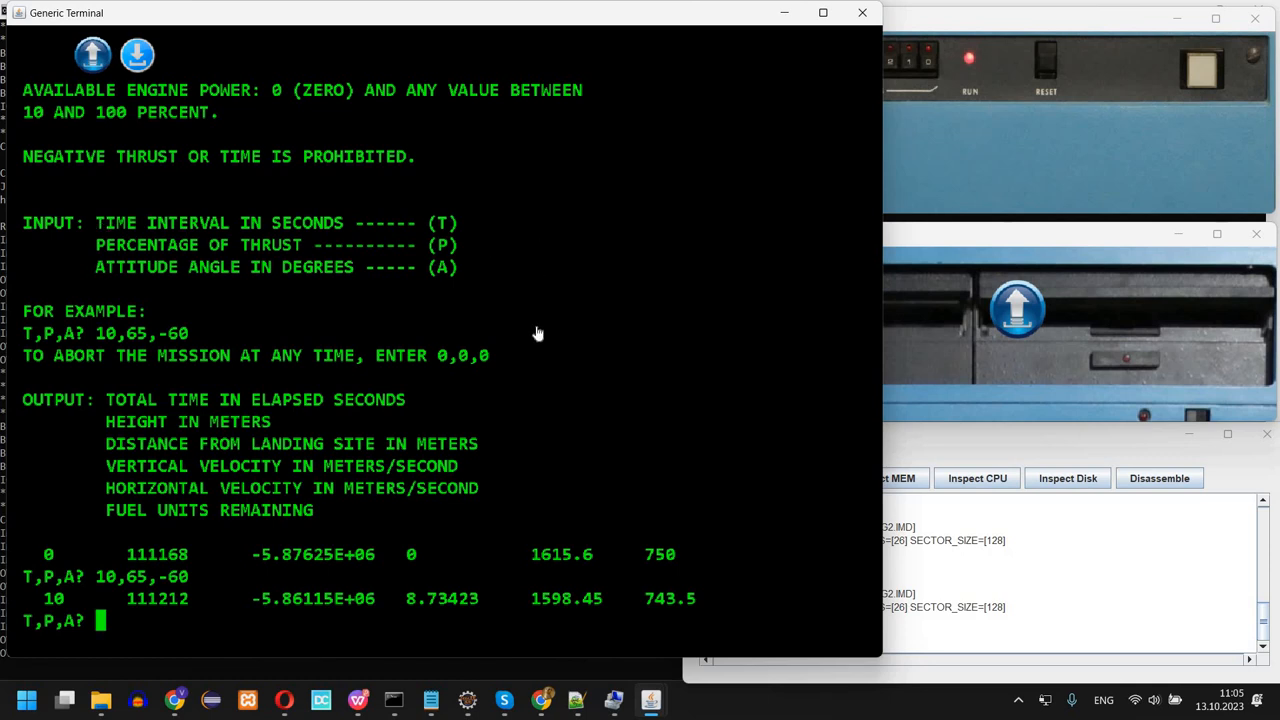
pyautogui.write('100,')
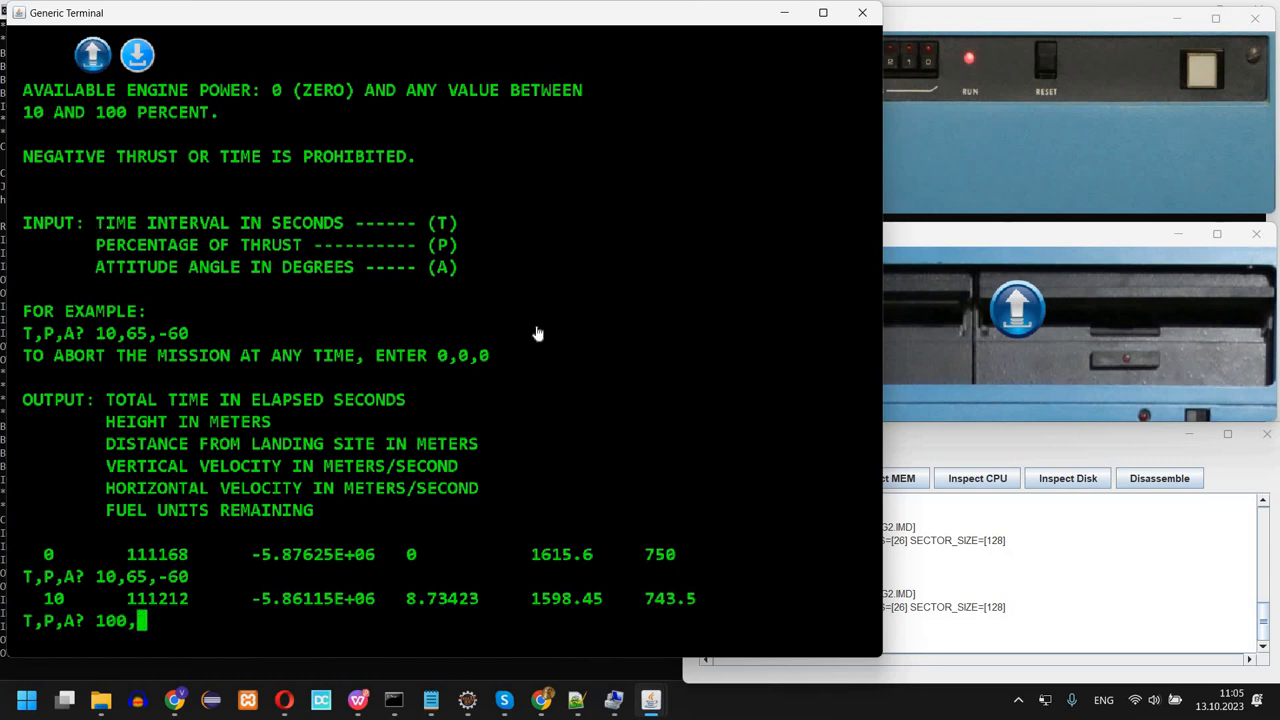
pyautogui.write('100')
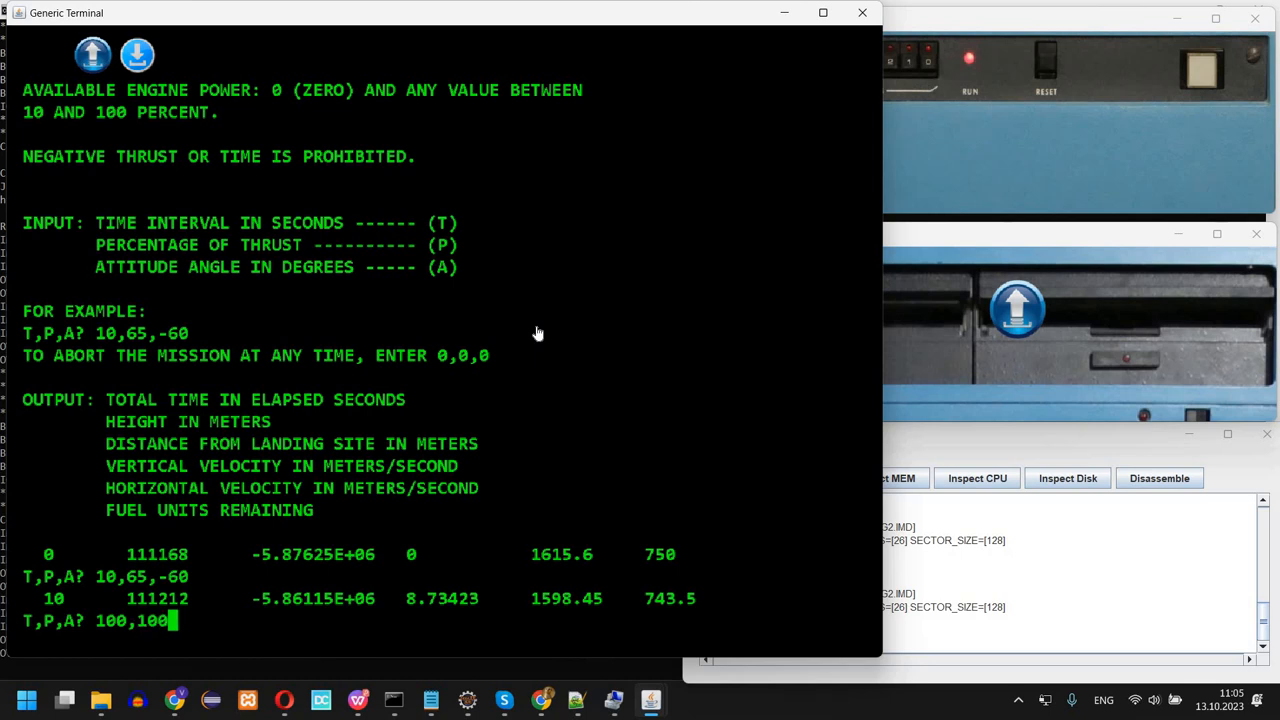
pyautogui.write(',0')
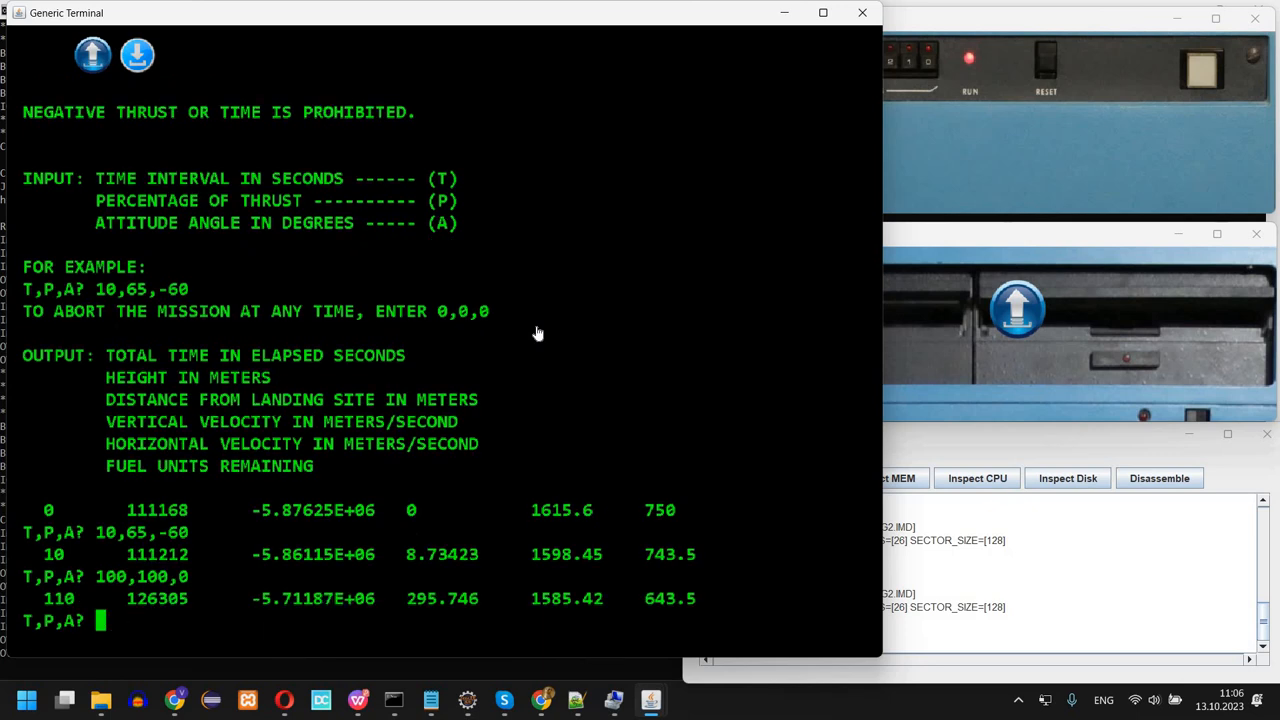
pyautogui.moveTo(411, 148)
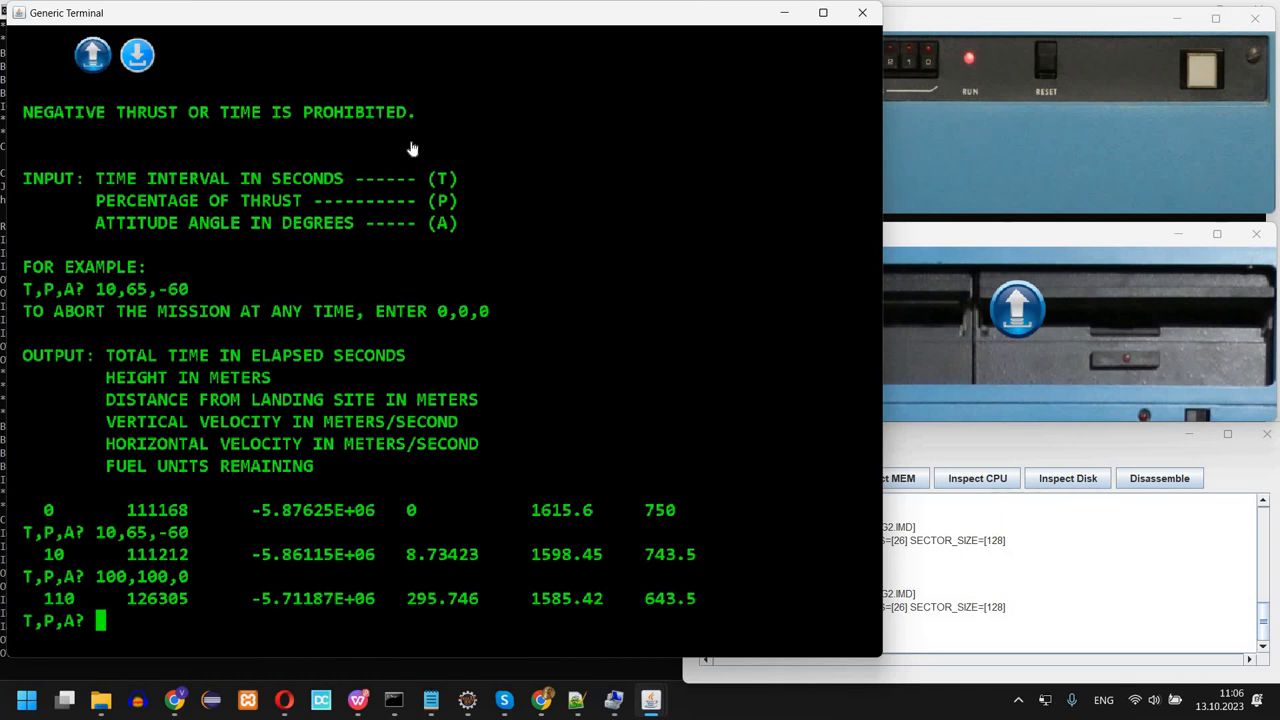
pyautogui.moveTo(180, 605)
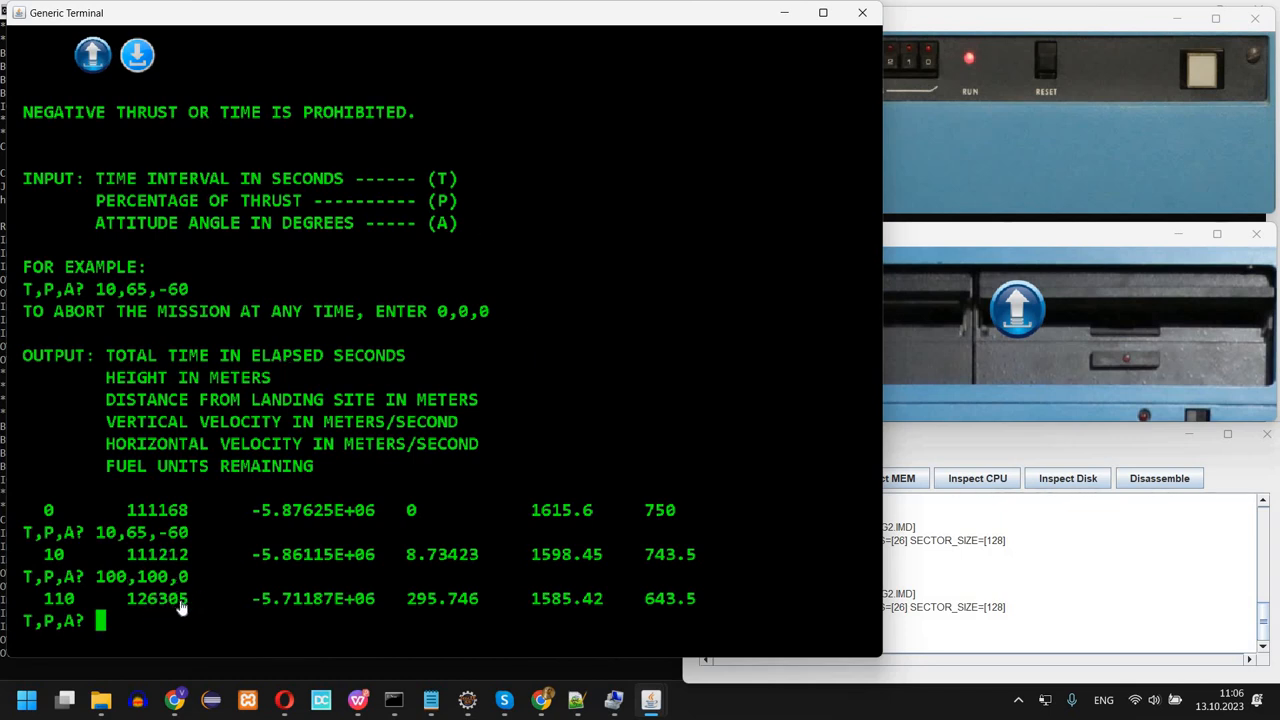
pyautogui.moveTo(177, 627)
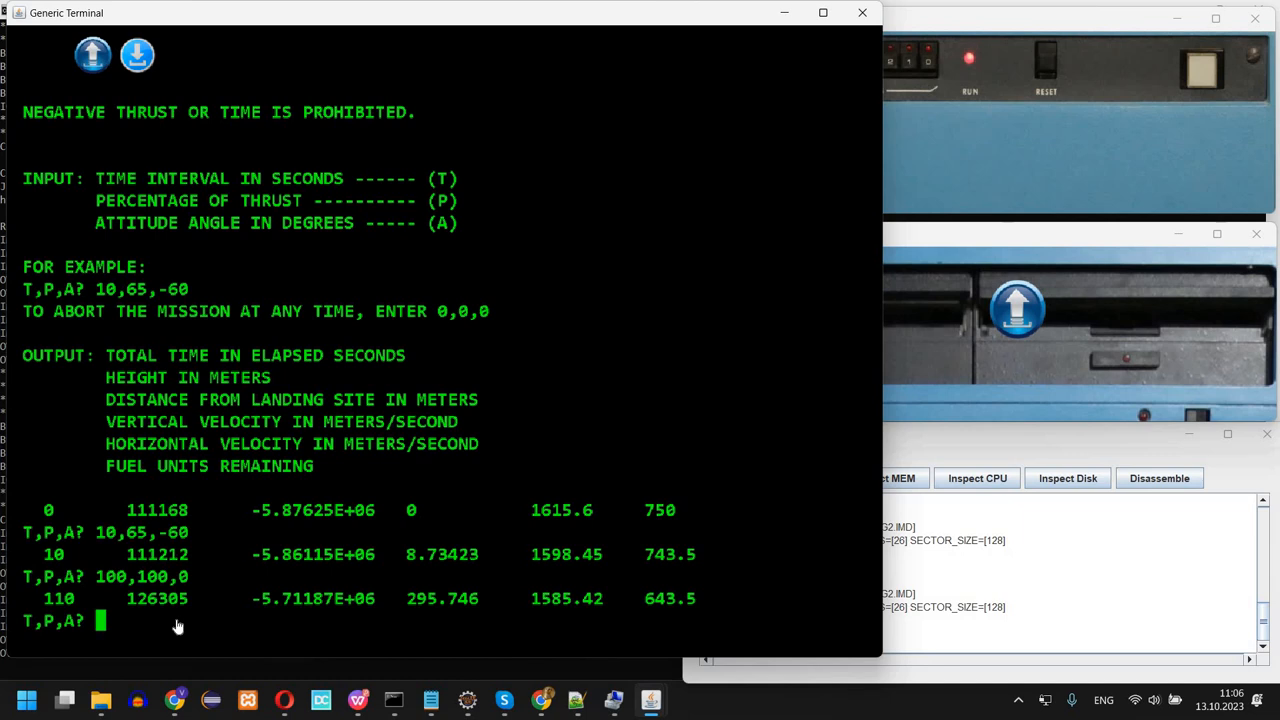
pyautogui.moveTo(220, 383)
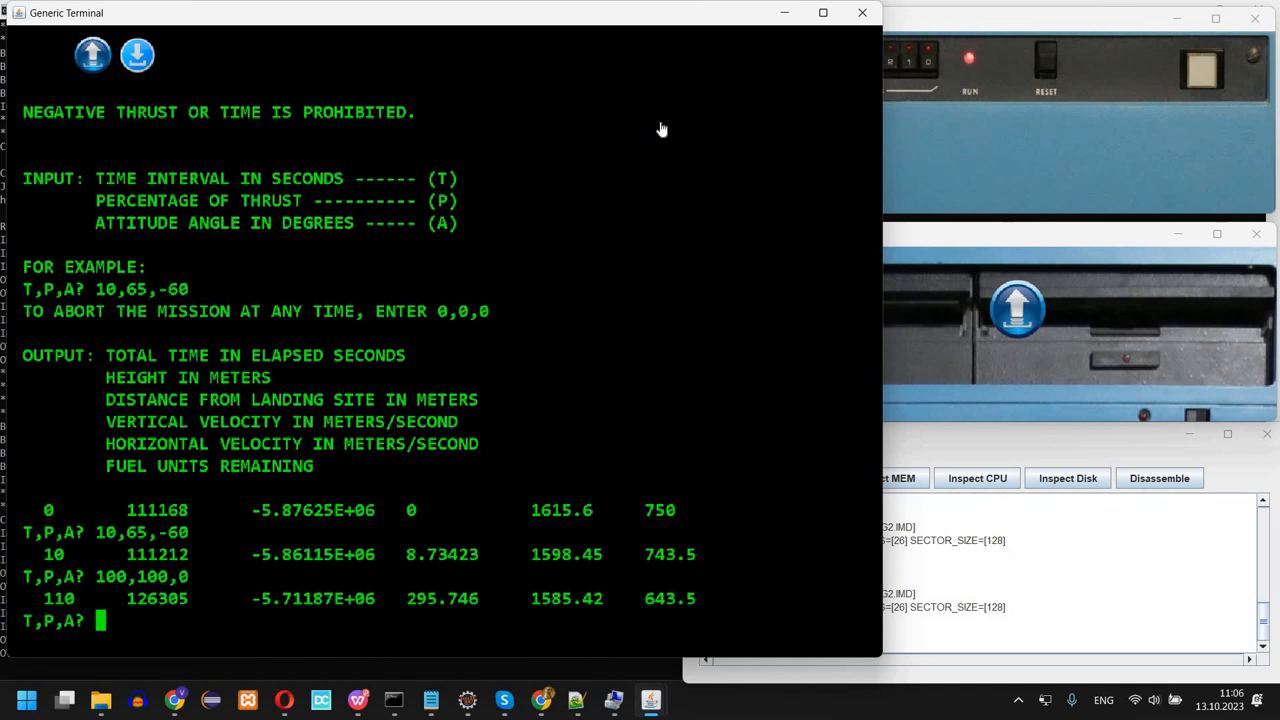
# Burn 100,100,-90, abort with 0,0,0, decline retry, and LOAD the menu
pyautogui.write('100,')
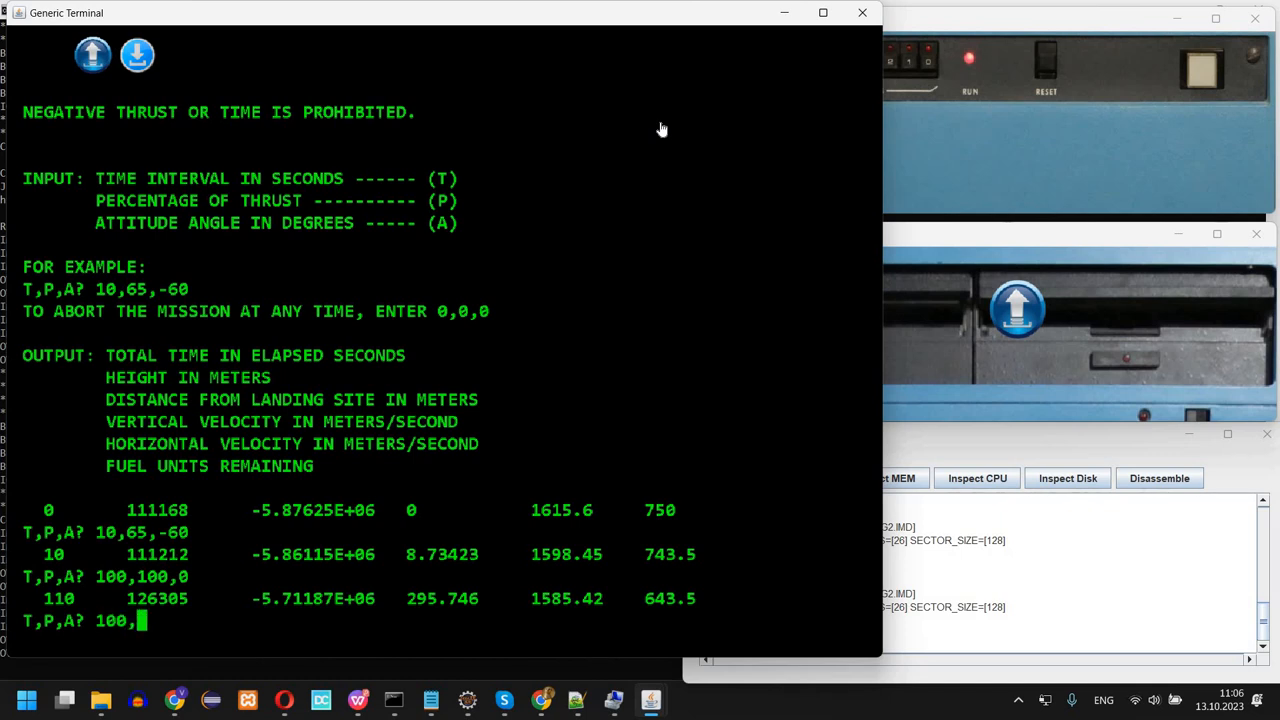
pyautogui.write('100,')
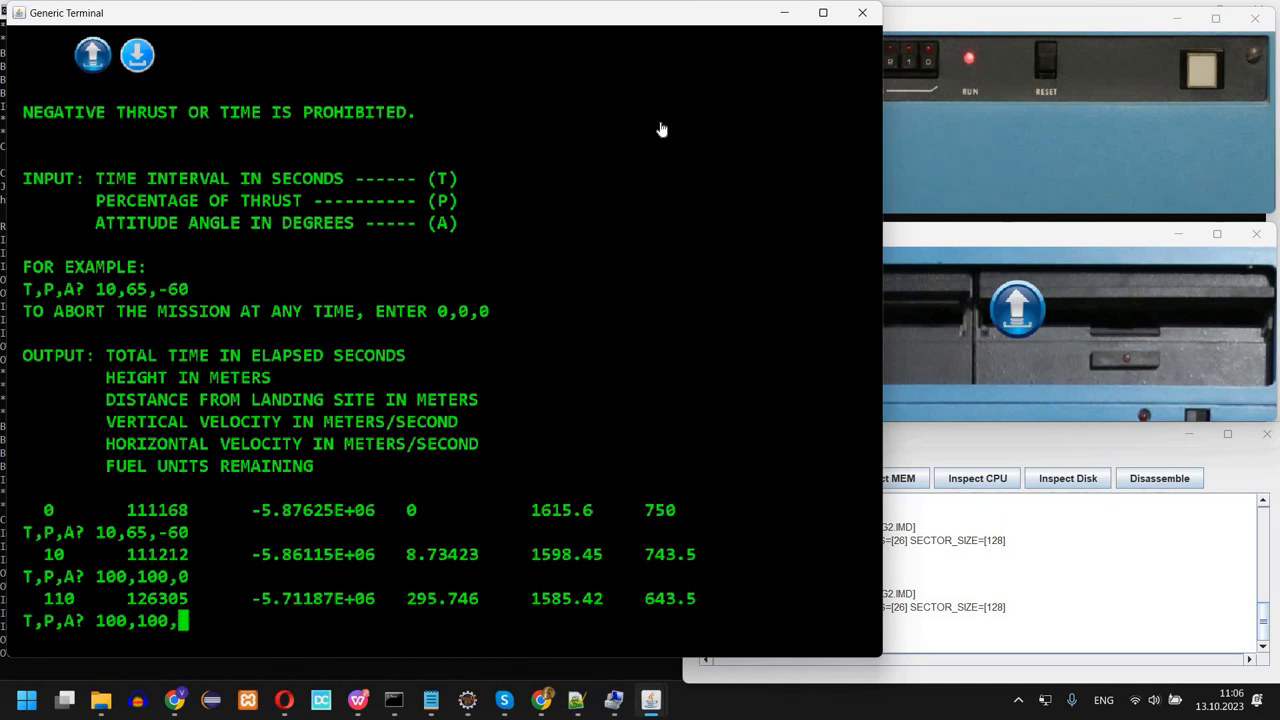
pyautogui.write('-9')
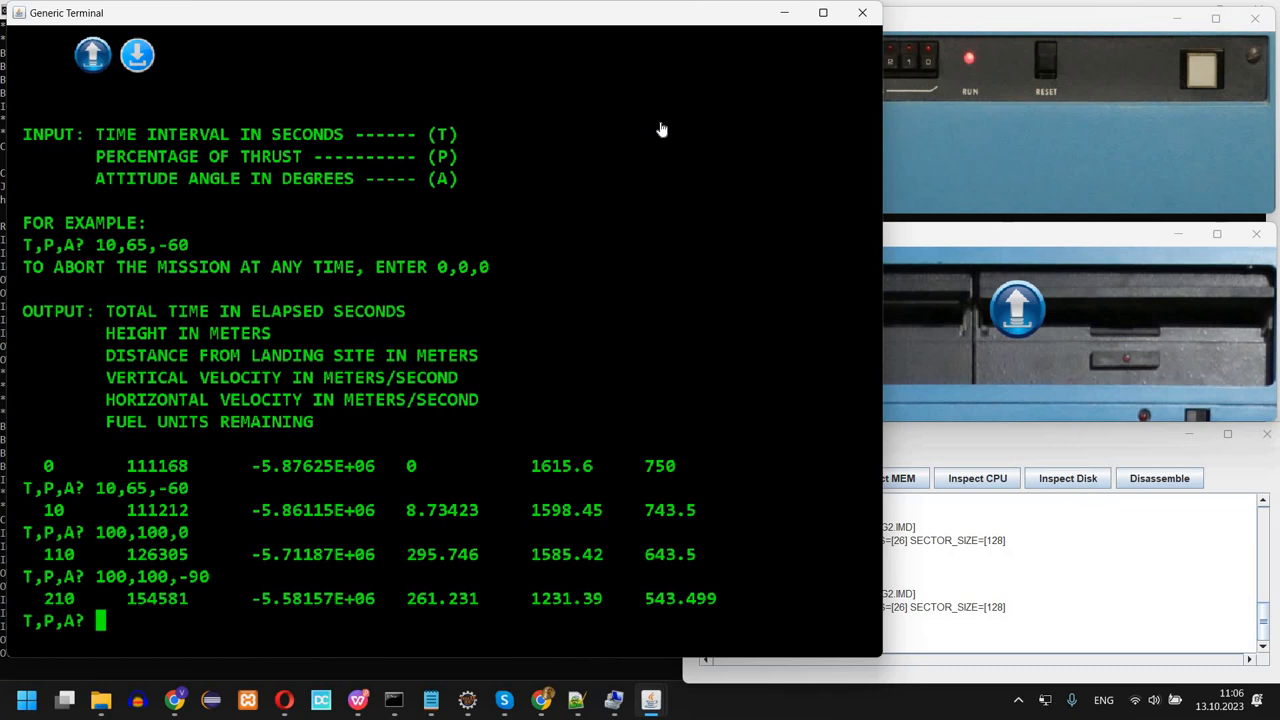
pyautogui.write('0,0,0')
pyautogui.write('NO')
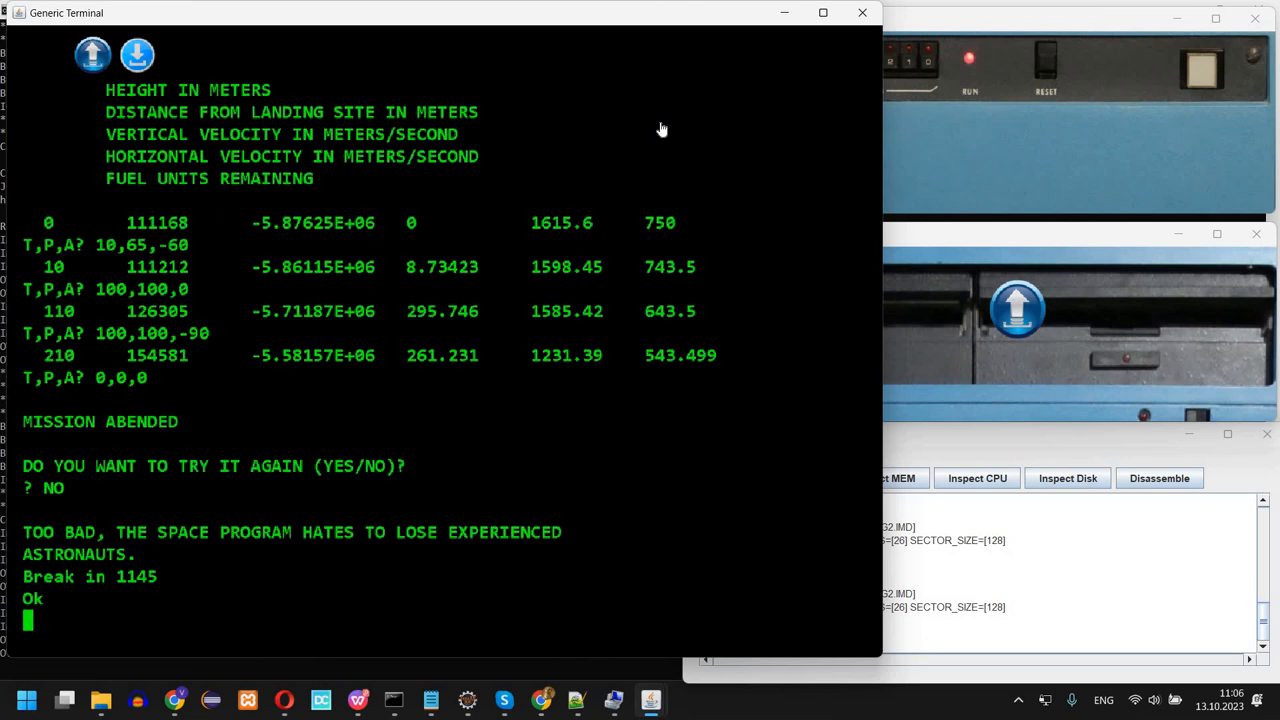
pyautogui.write('LOAD')
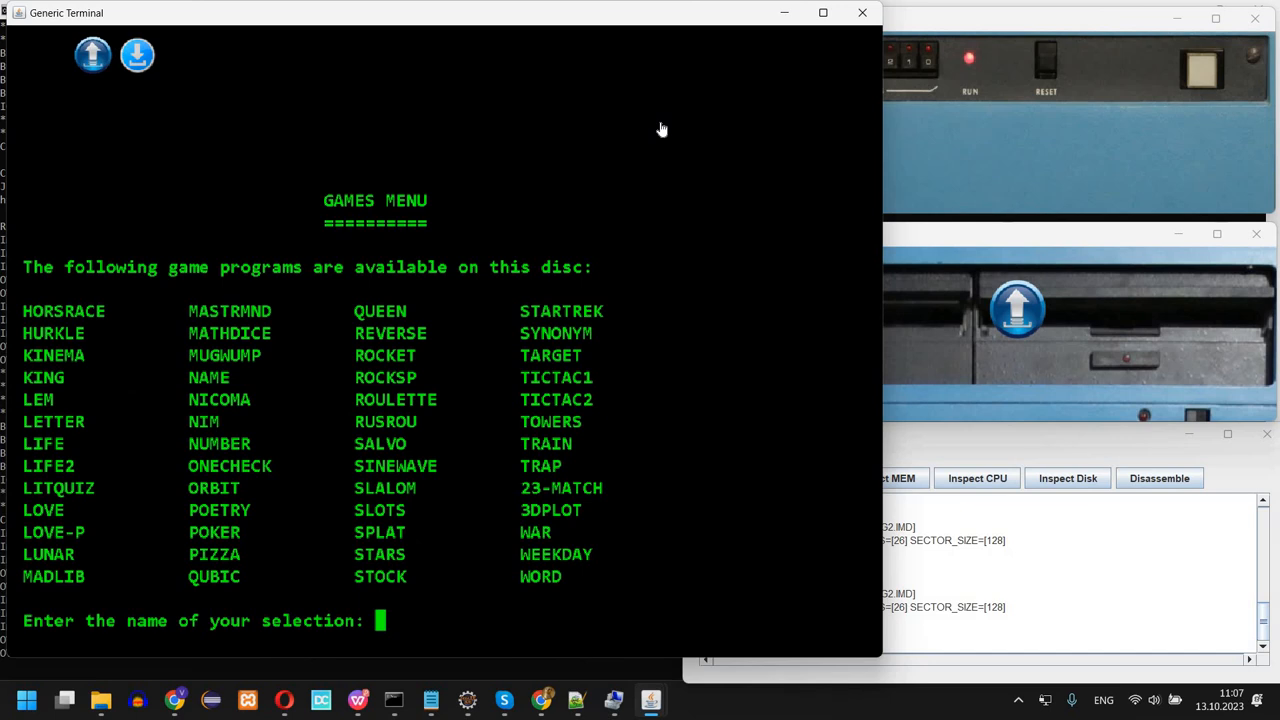
# Play LETTER, guessing B, T and G, then break and reload MENU
pyautogui.write('LETTER')
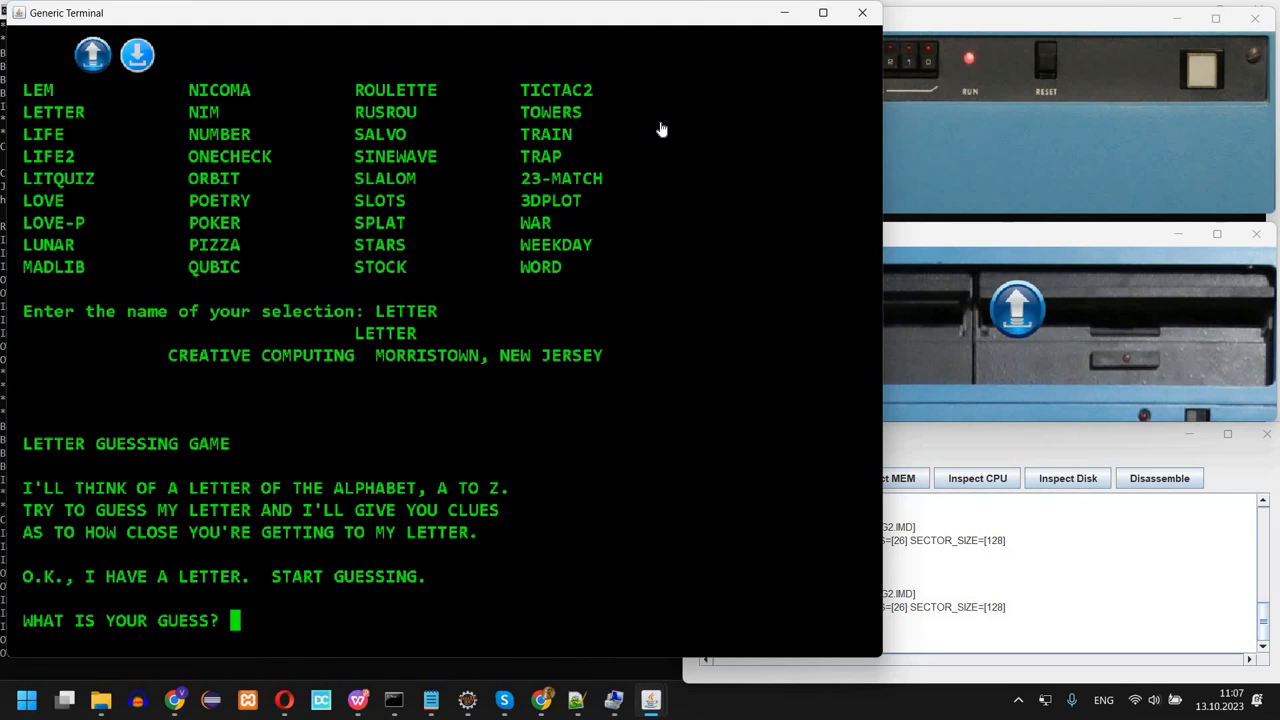
pyautogui.write('B')
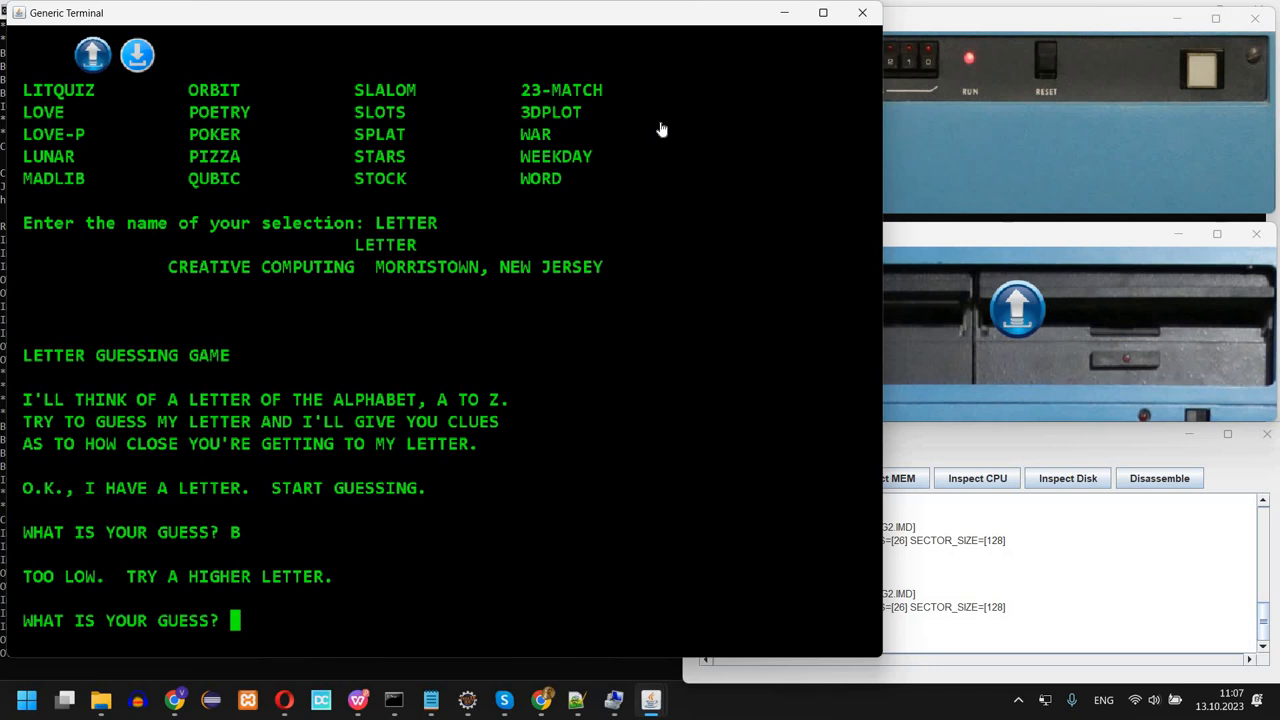
pyautogui.write('T')
pyautogui.write('G')
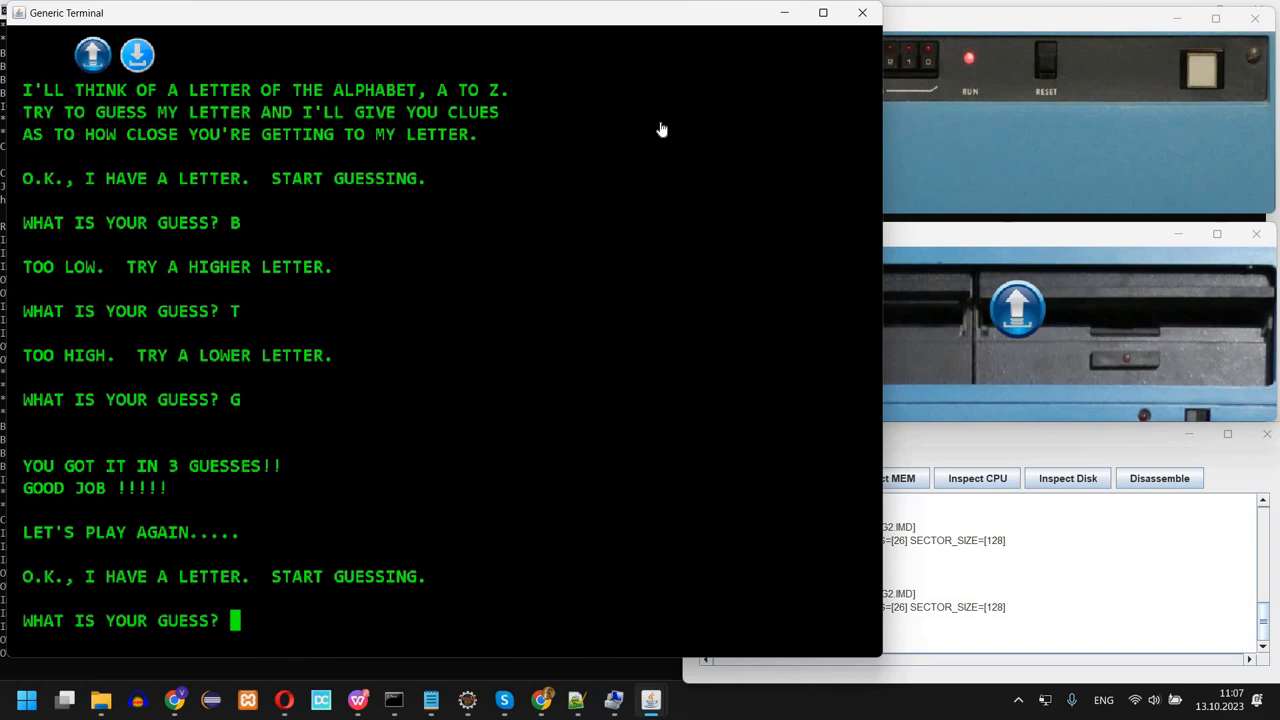
pyautogui.write('O')
pyautogui.write('L')
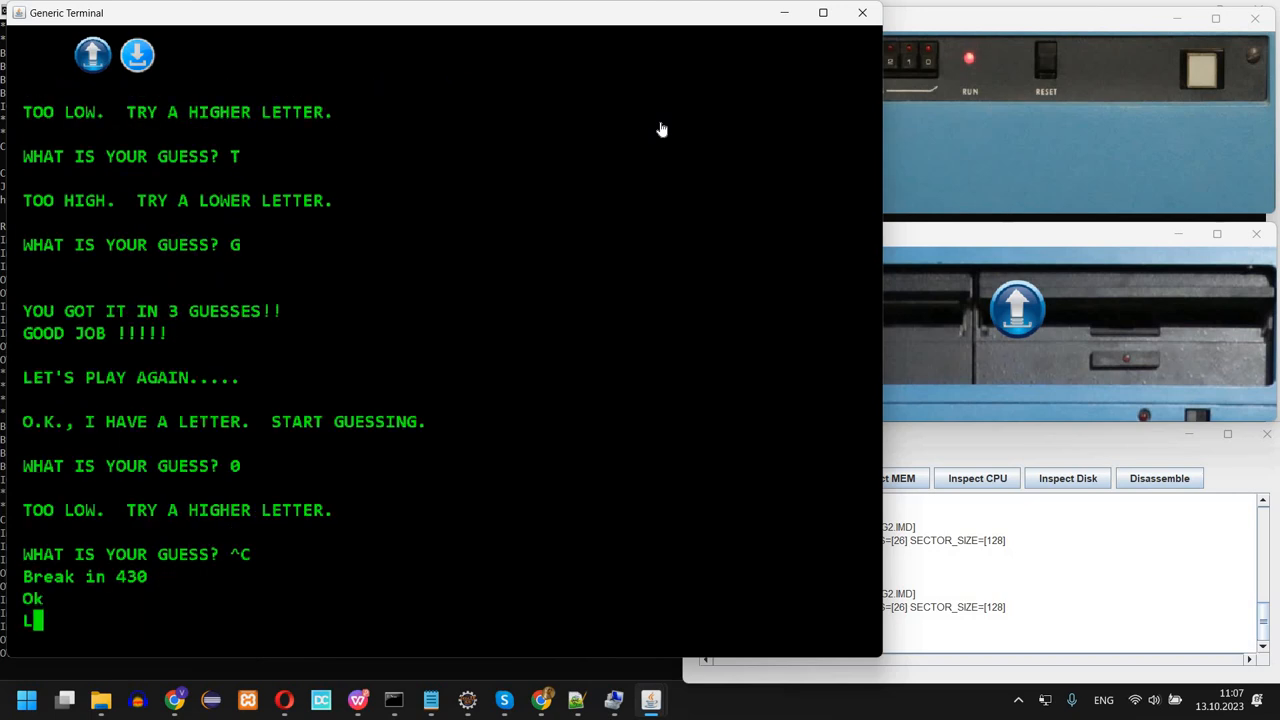
pyautogui.write('OAD "MENU"')
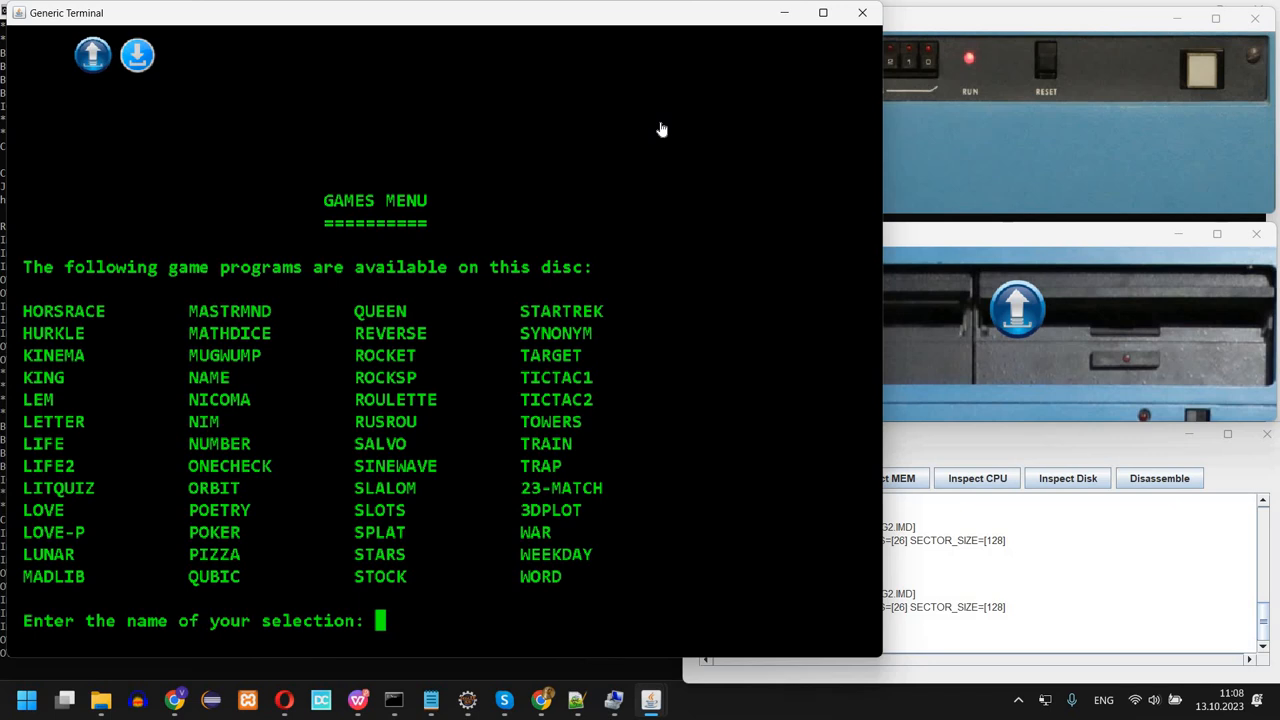
# Run LIFE with patterns ABC, AA and ABABABABABA, then break and reload MENU
pyautogui.write('LIFE')
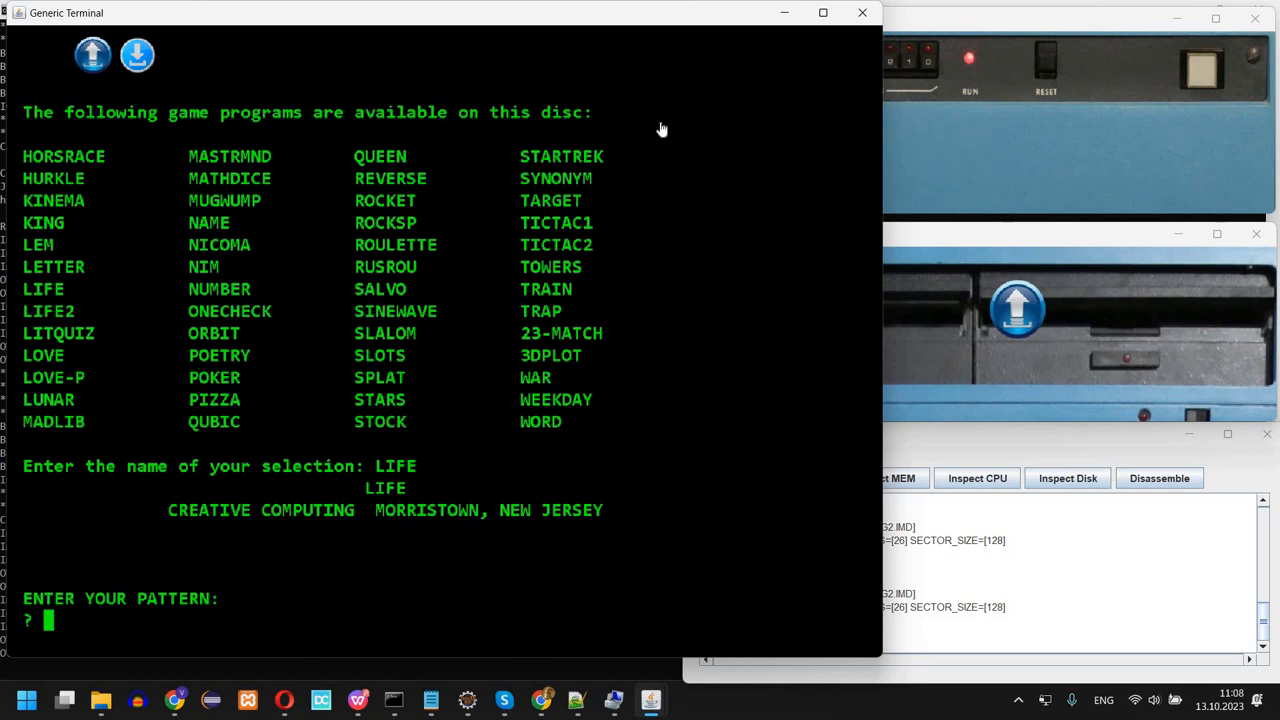
pyautogui.write('ABC')
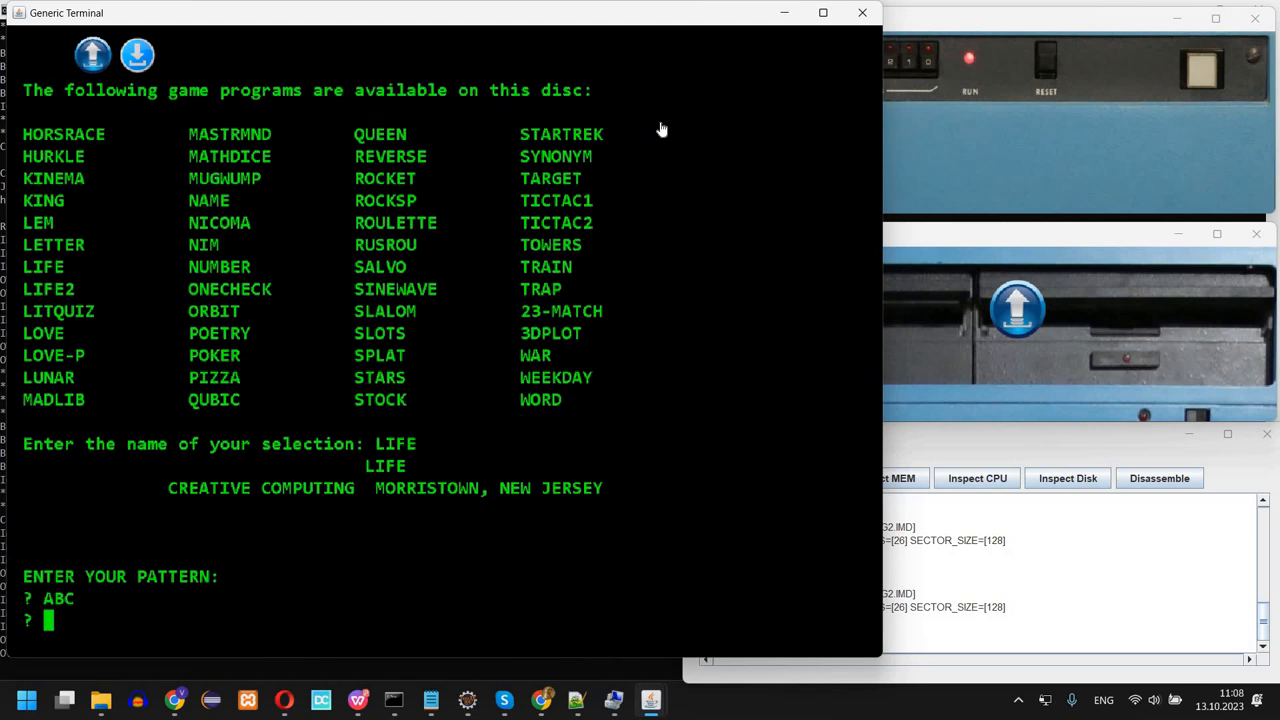
pyautogui.write('AAAAAA')
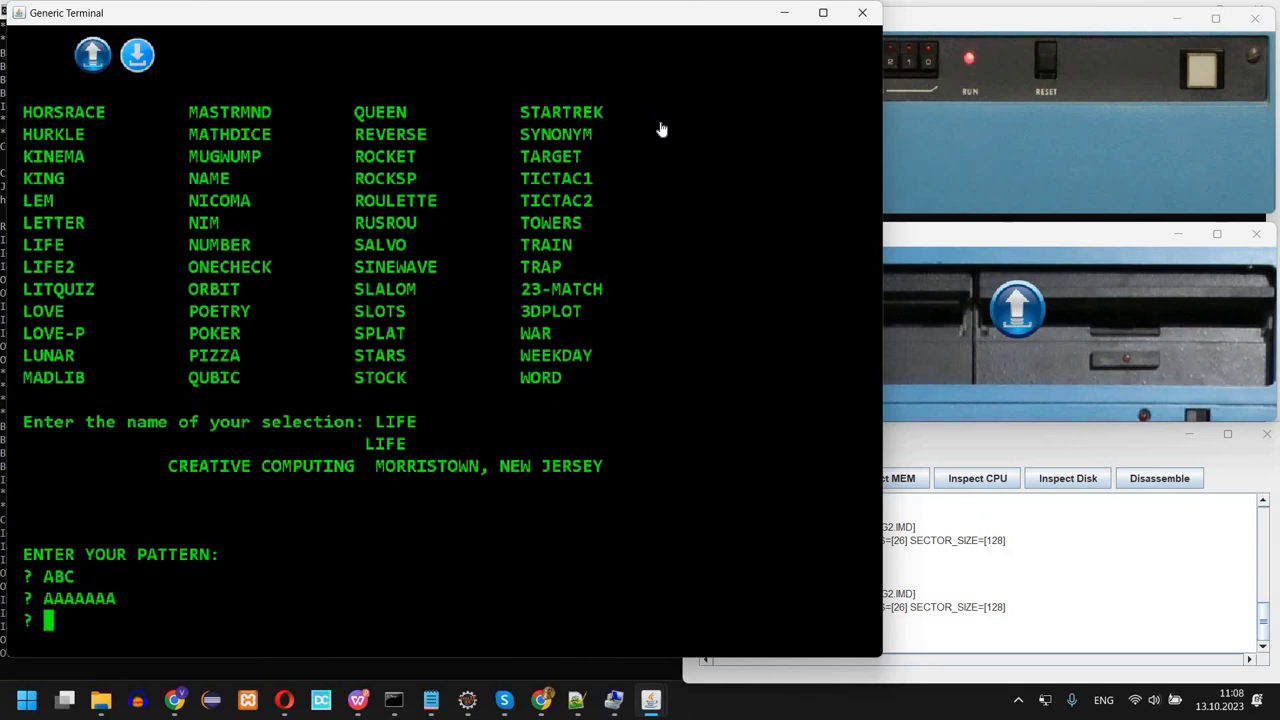
pyautogui.write('ABABABABABA')
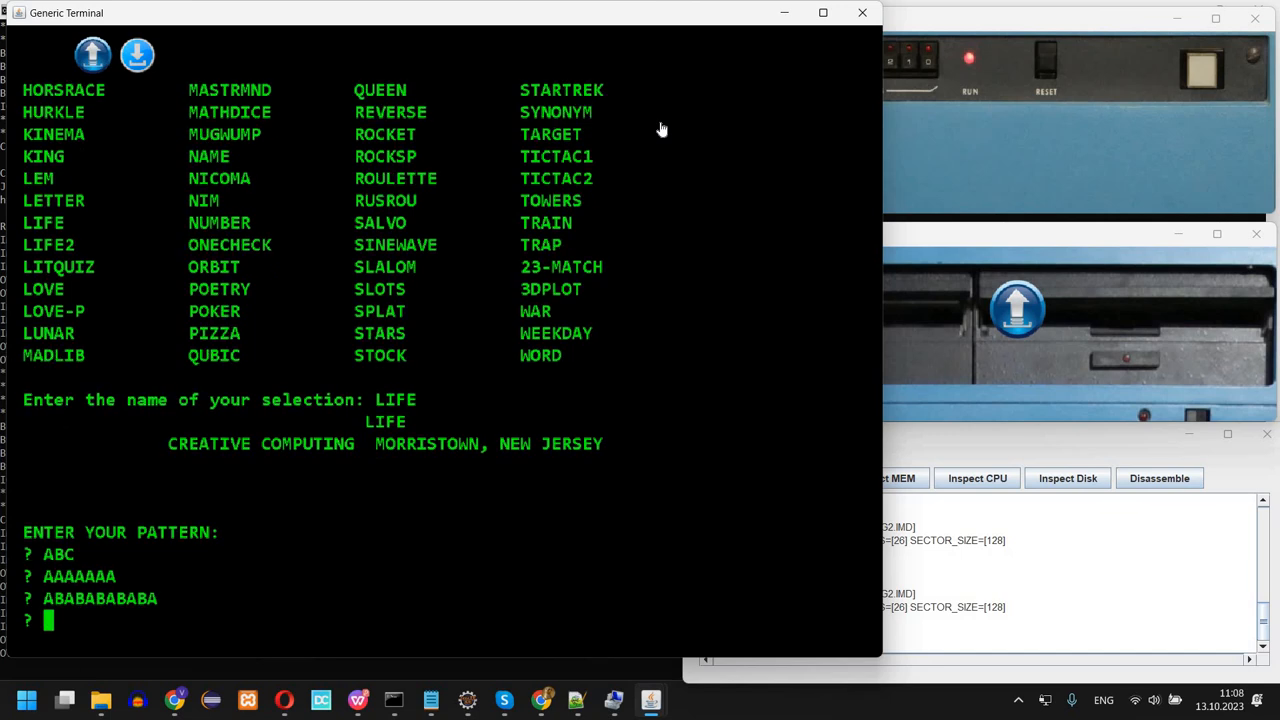
pyautogui.write('000000')
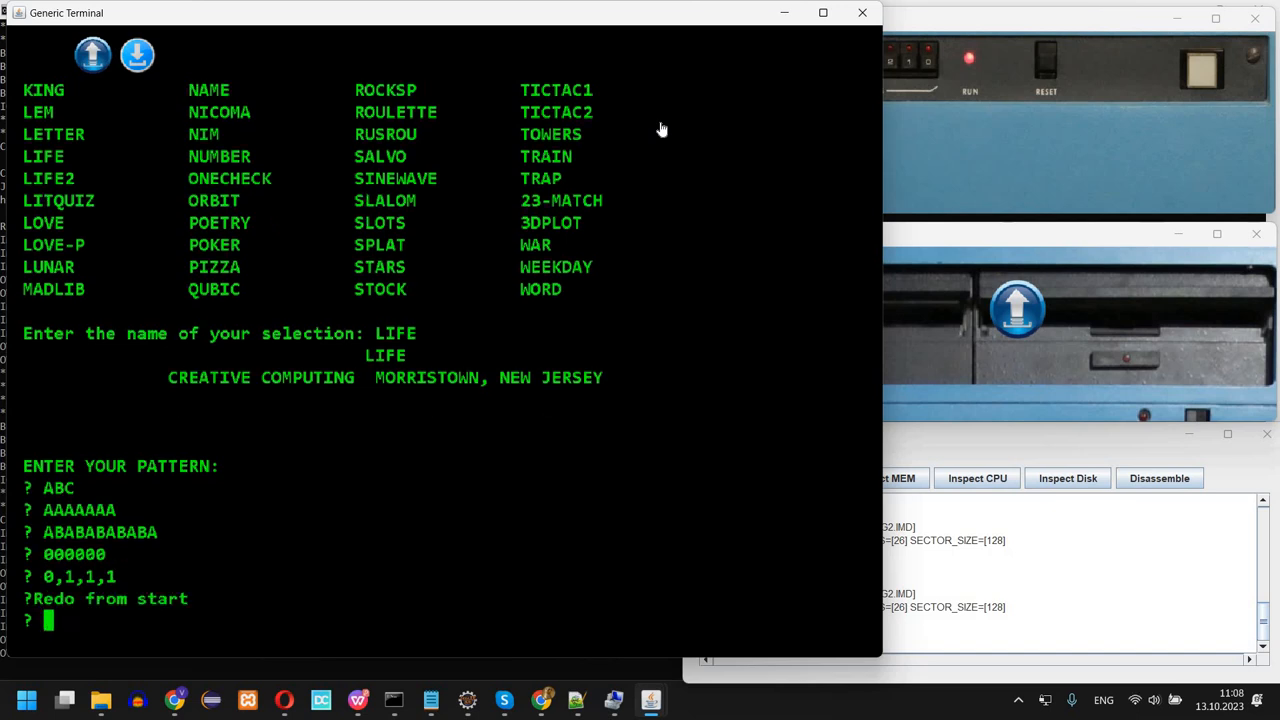
pyautogui.press('ctrl+c')
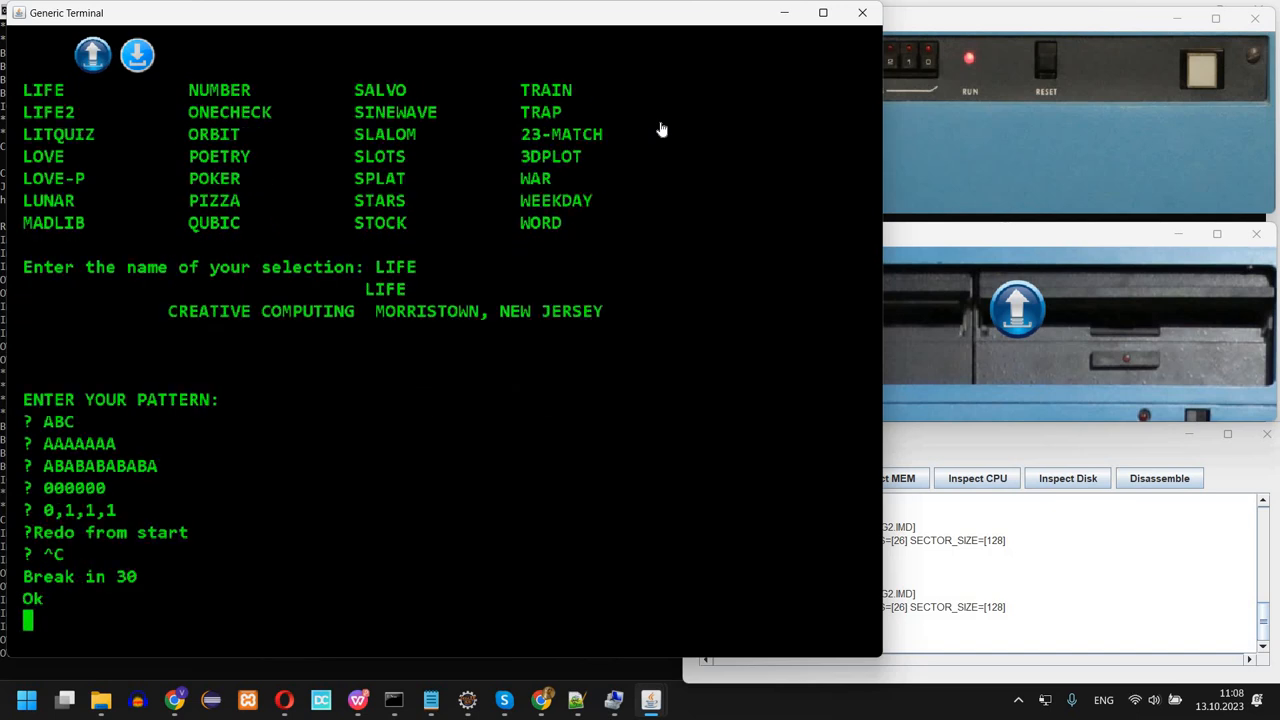
pyautogui.write('LOAD "')
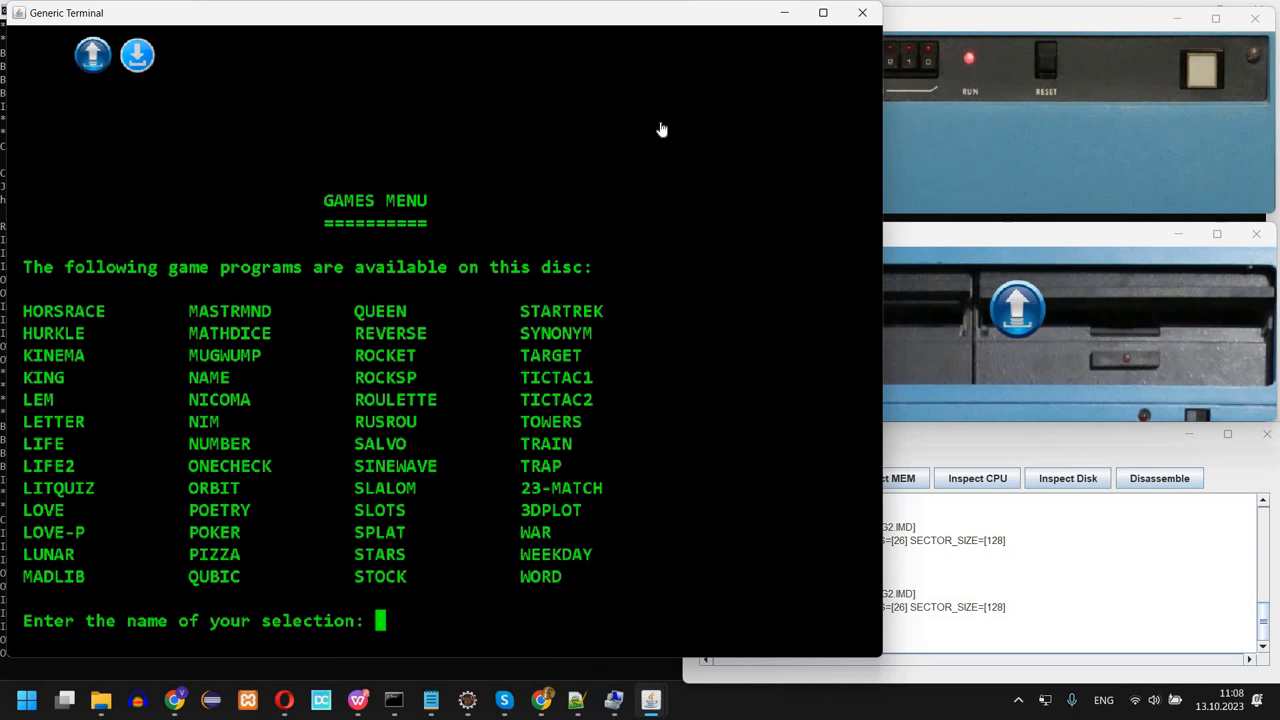
# Run LOVE and print word-art banners for the messages LOVE and AB
pyautogui.write('LOVE')
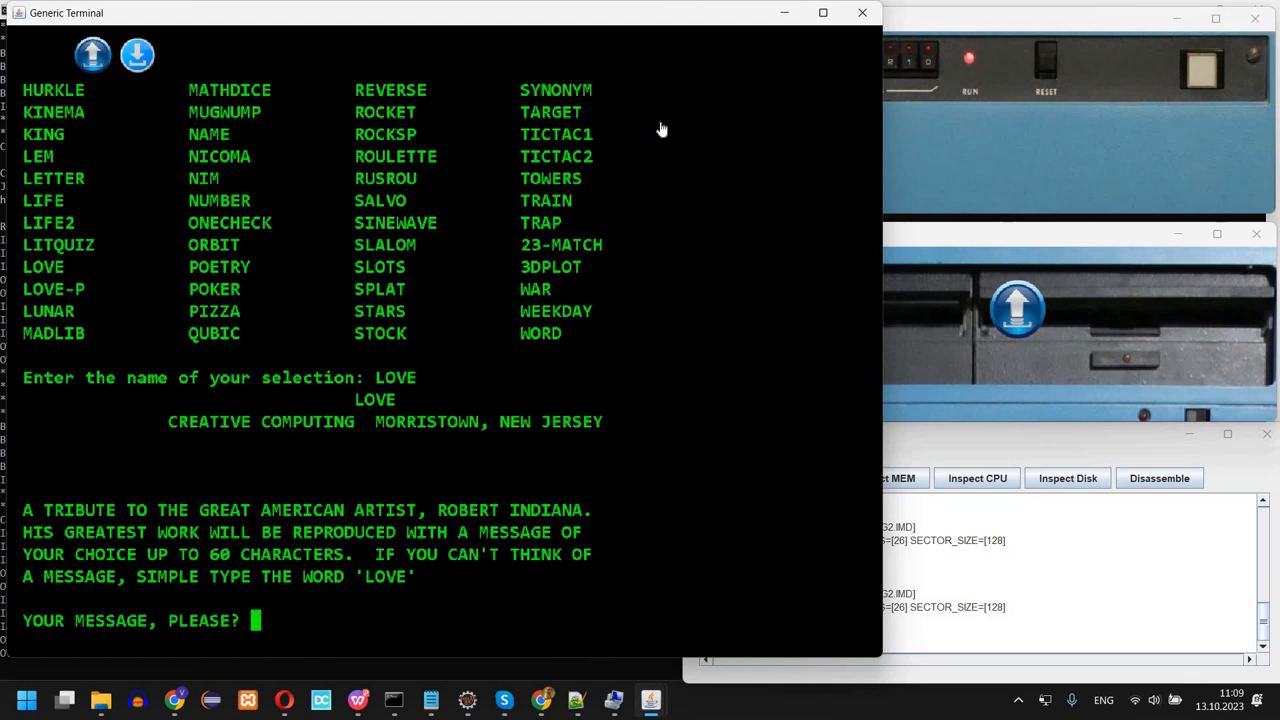
pyautogui.write('LOVE')
pyautogui.write('RUN')
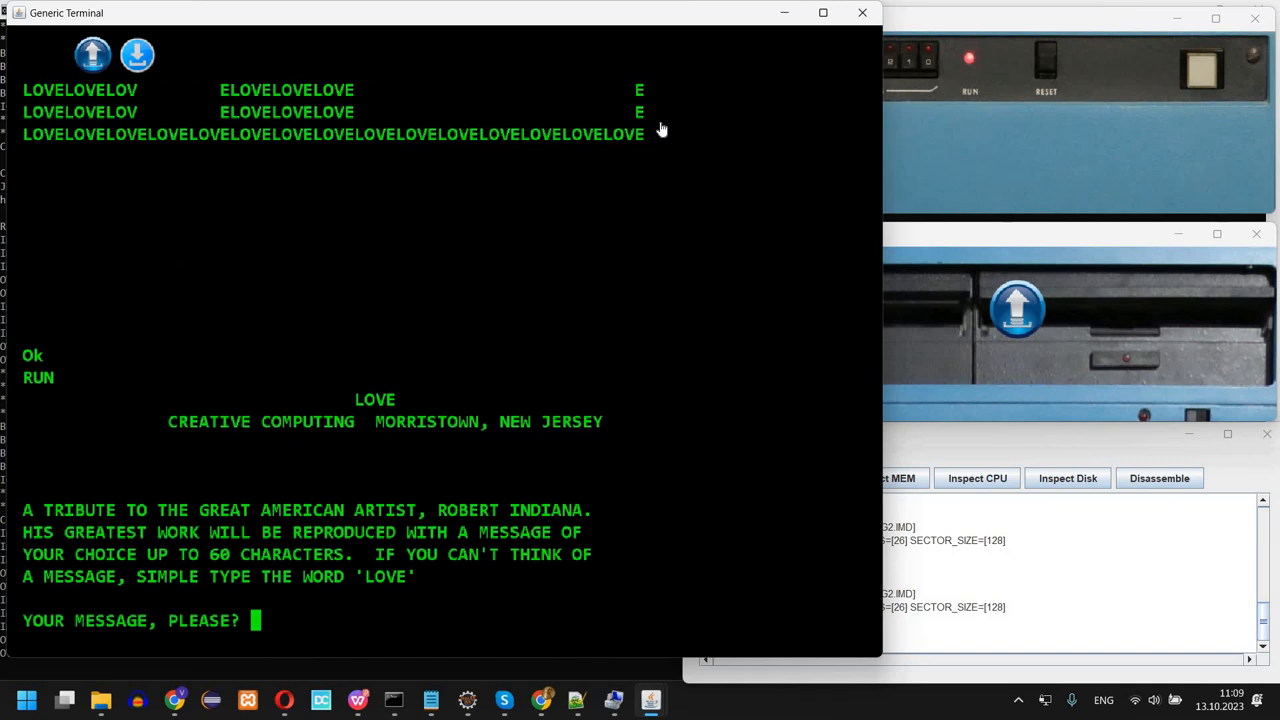
pyautogui.write('AB')
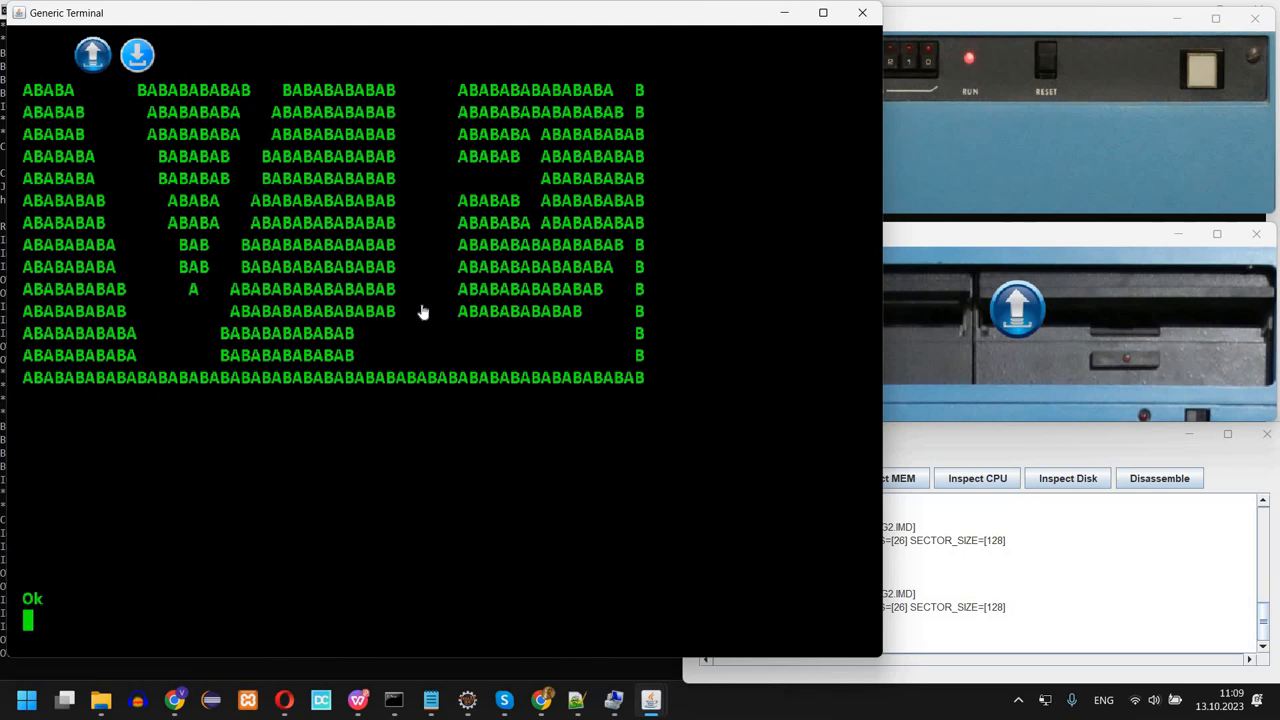
# Rerun LOVE with the message SIMULATION, then reload the games menu
pyautogui.write('RUN')
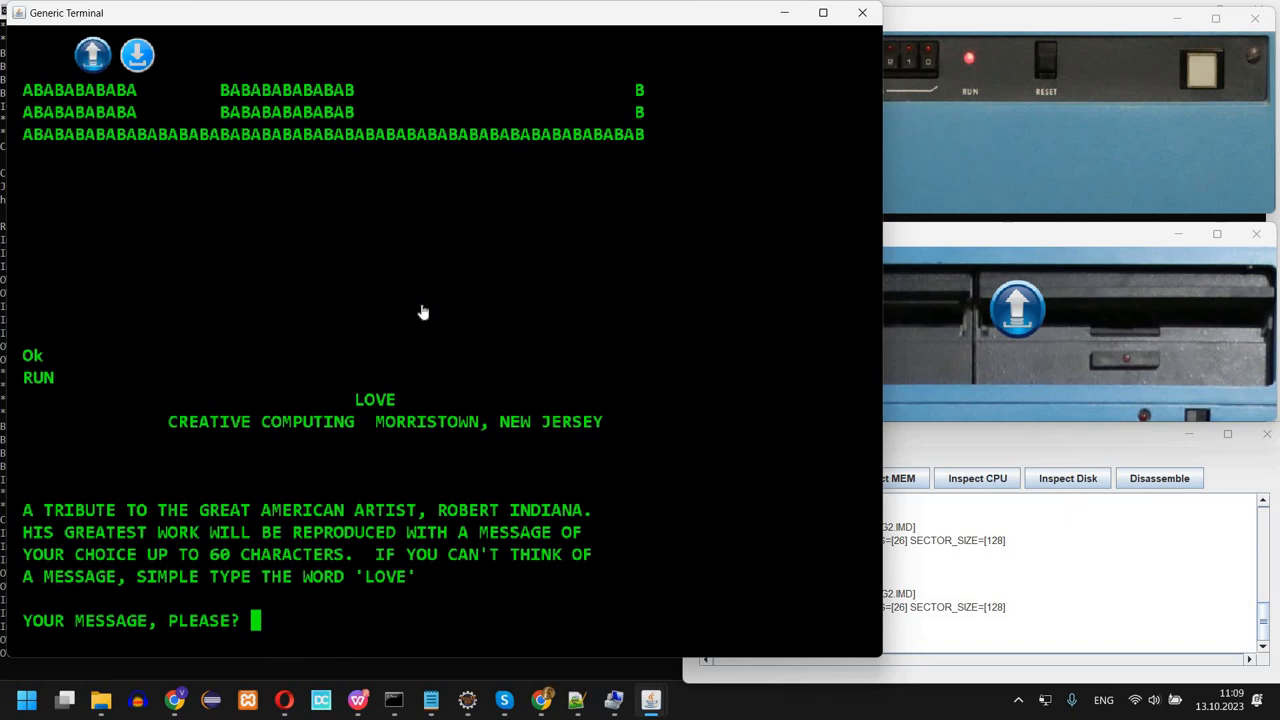
pyautogui.write('SIMU')
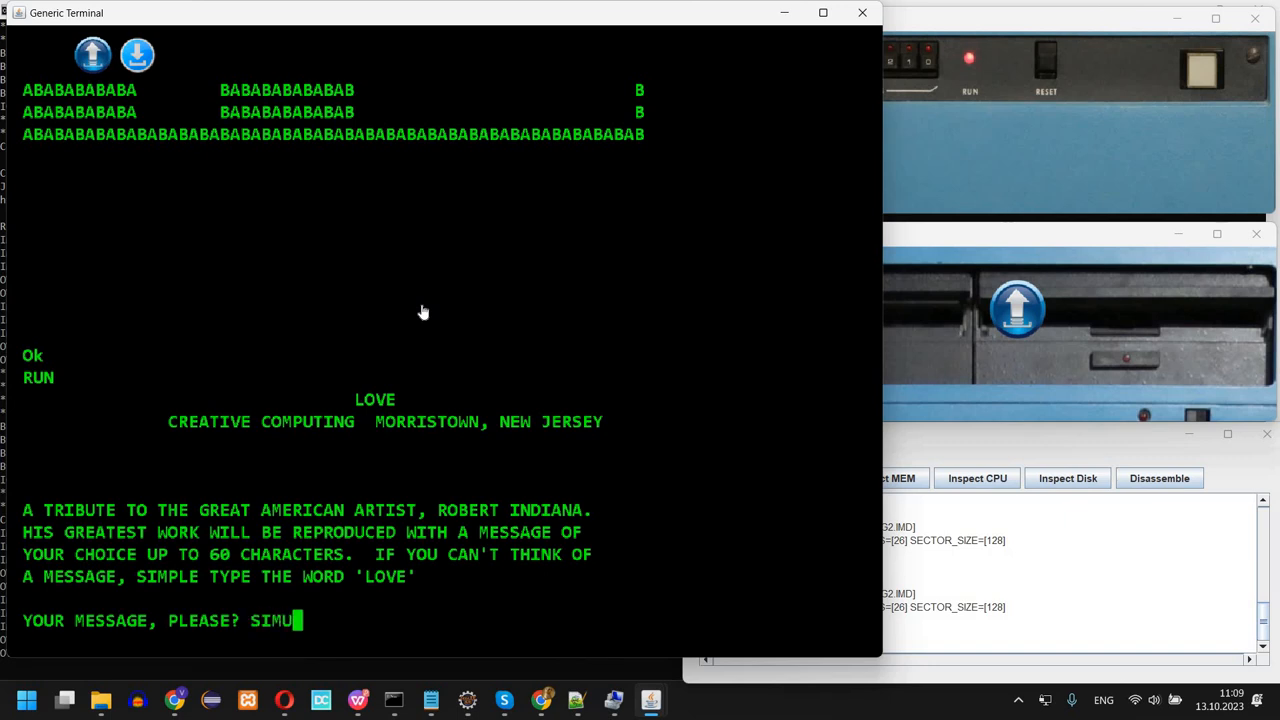
pyautogui.write('LATION')
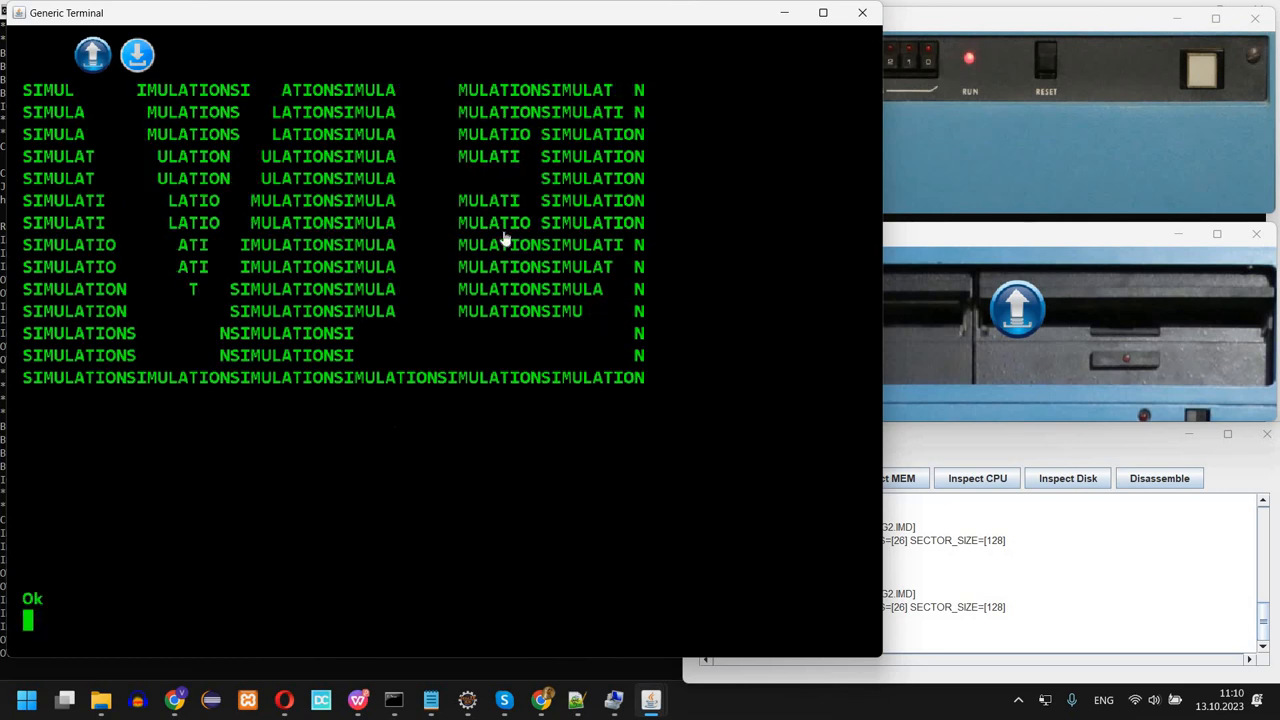
pyautogui.moveTo(797, 295)
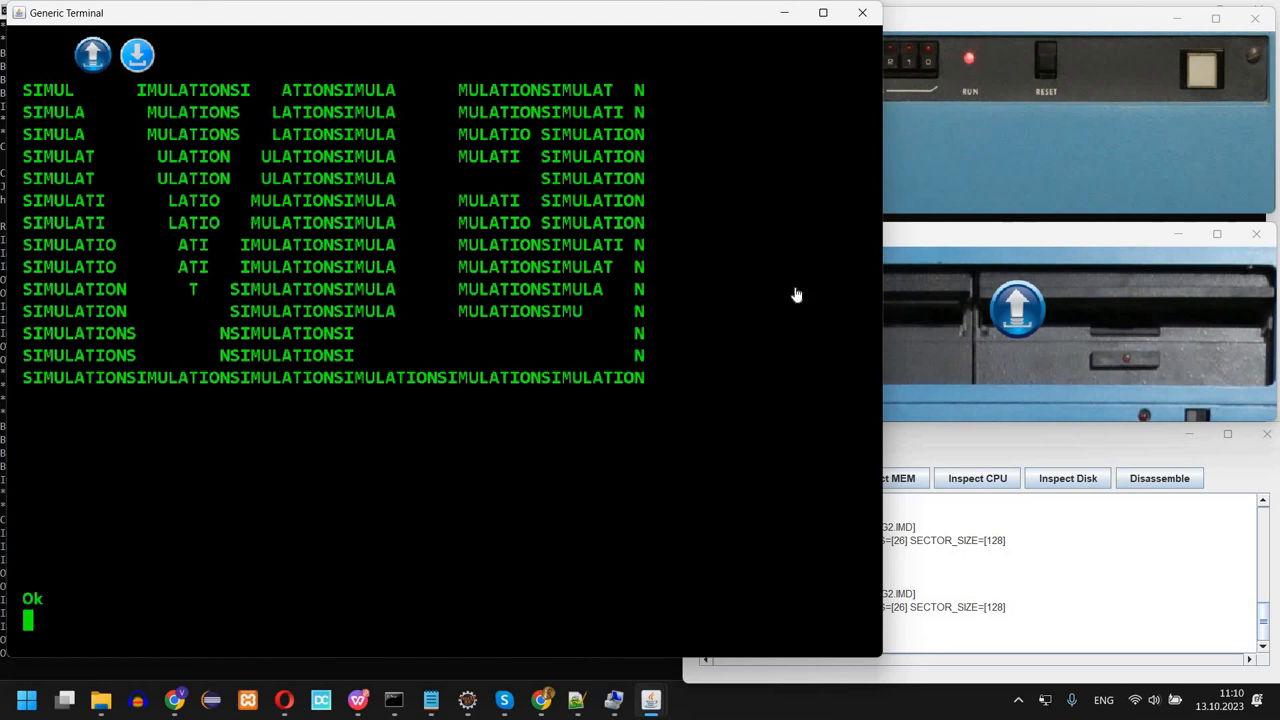
pyautogui.write('LO')
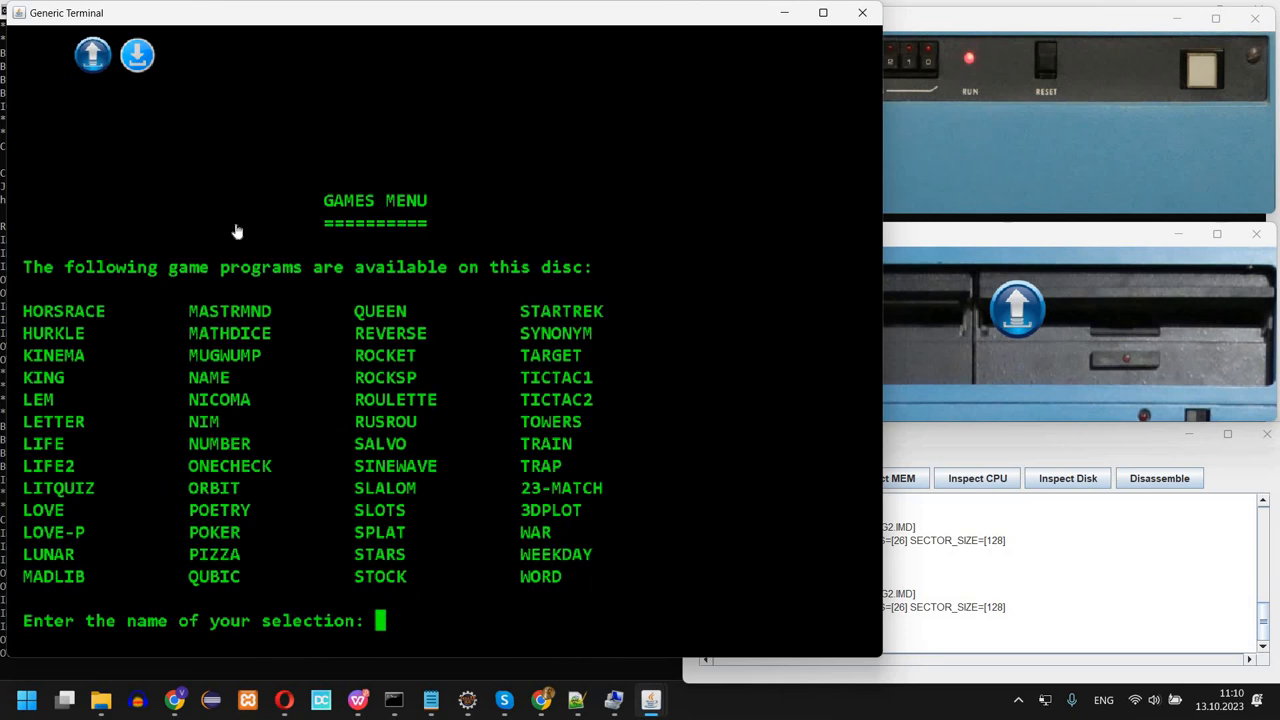
pyautogui.moveTo(148, 544)
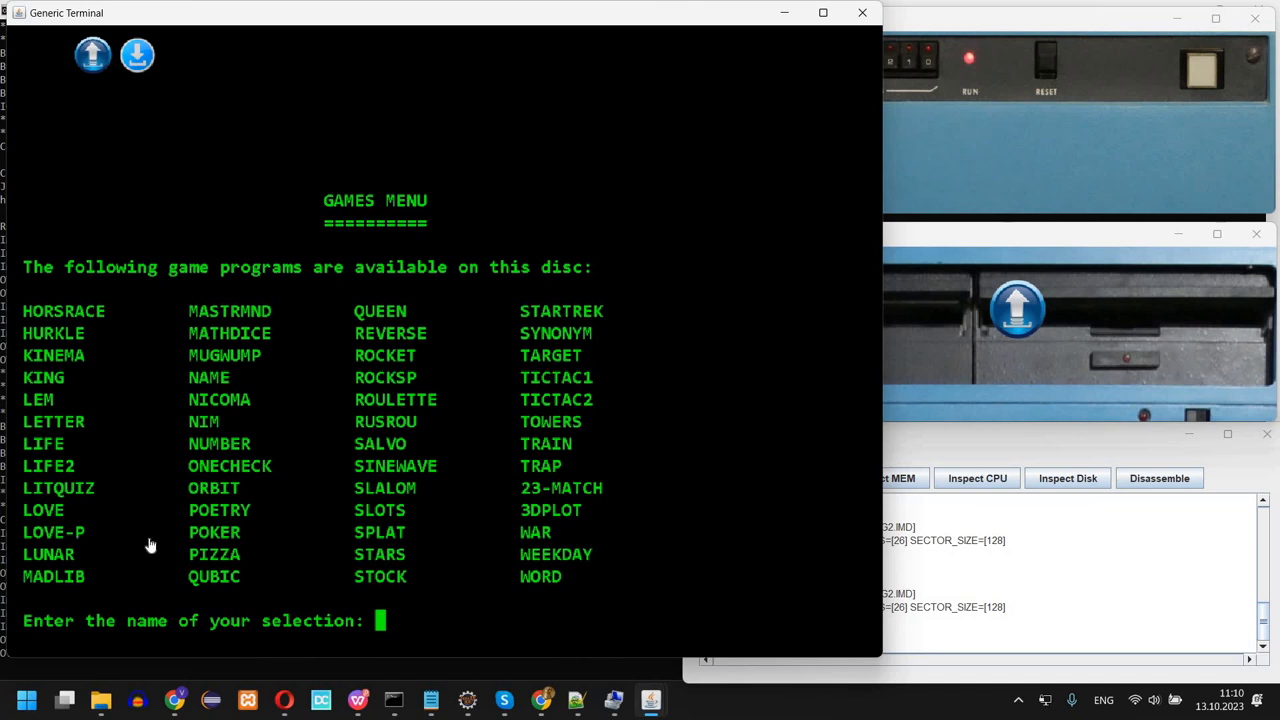
pyautogui.moveTo(117, 543)
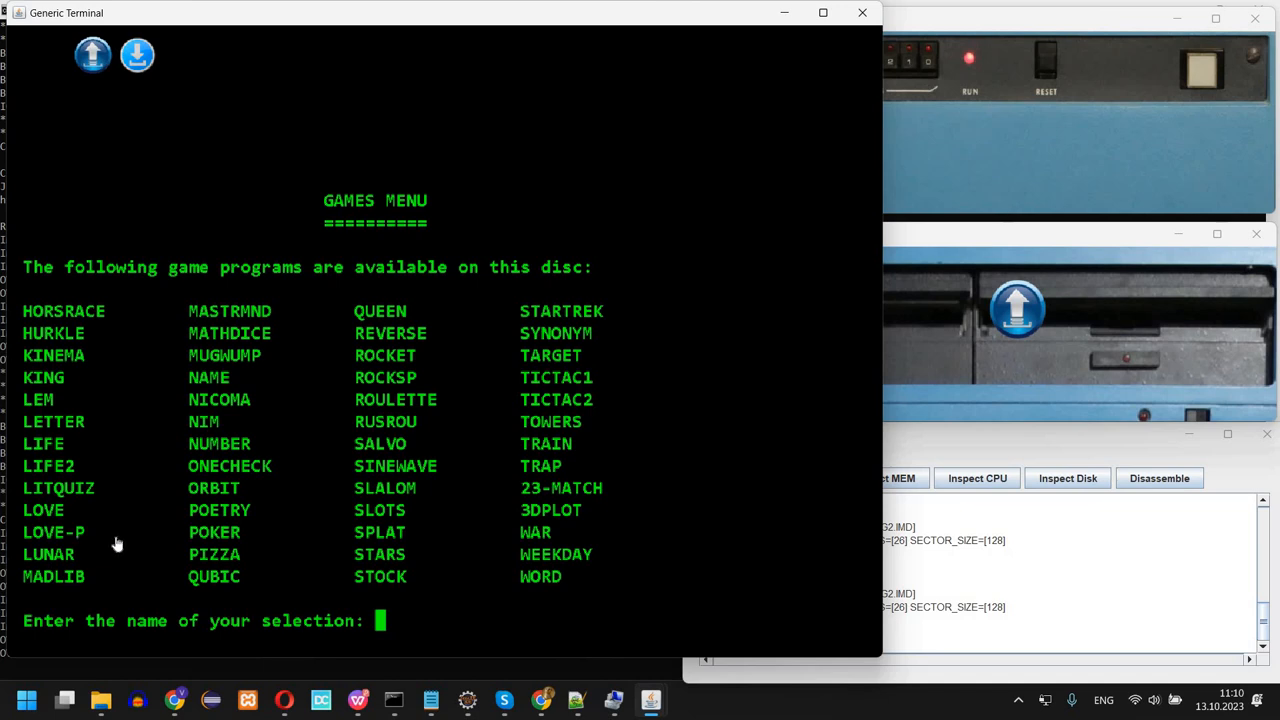
pyautogui.moveTo(141, 490)
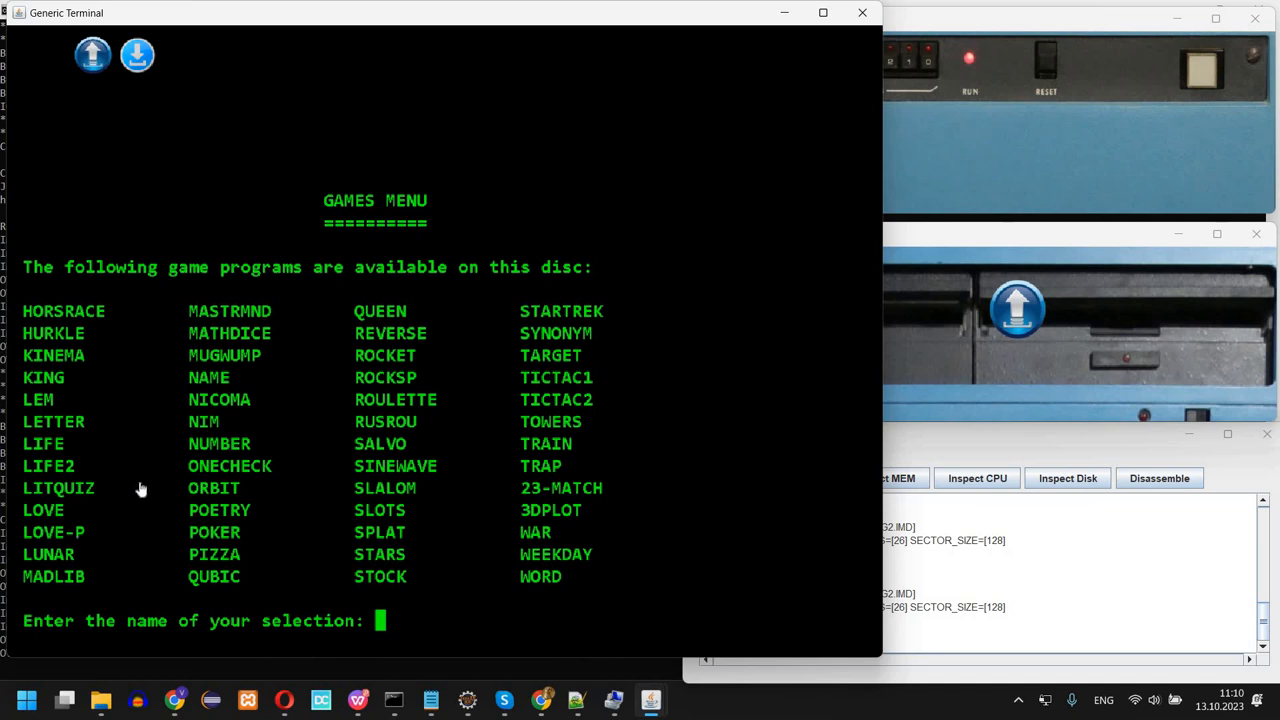
pyautogui.moveTo(196, 429)
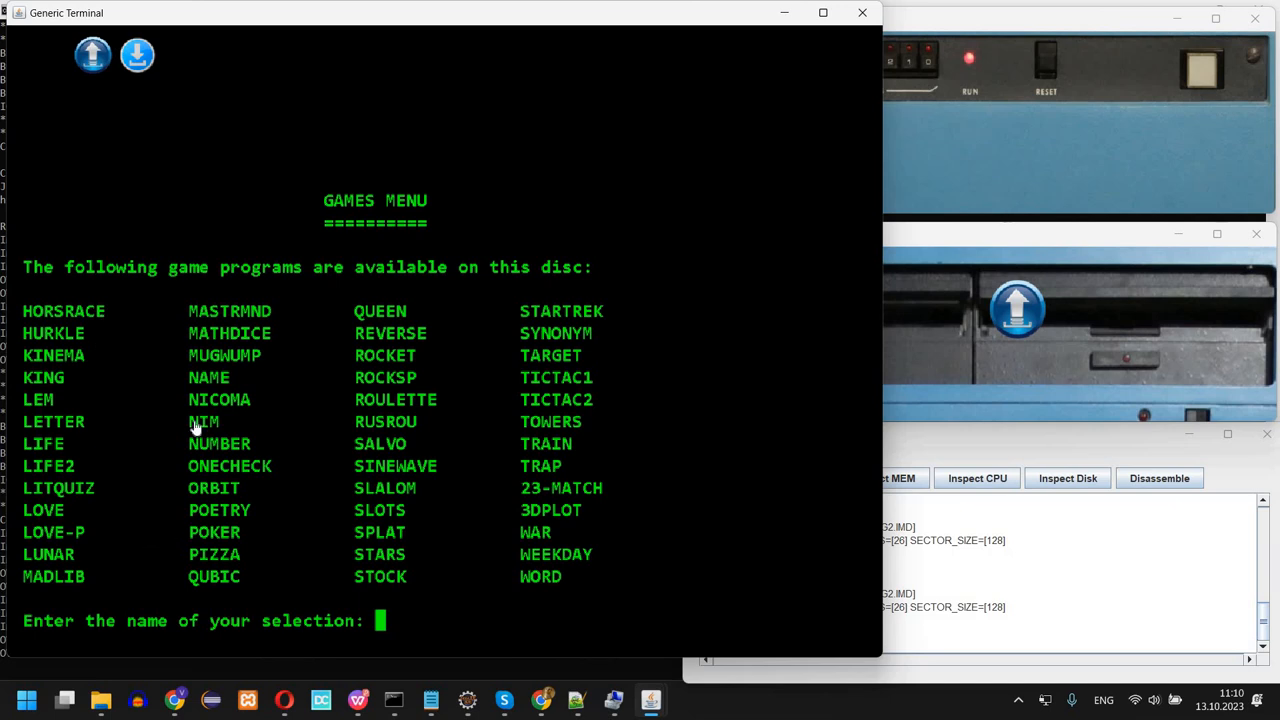
pyautogui.moveTo(280, 232)
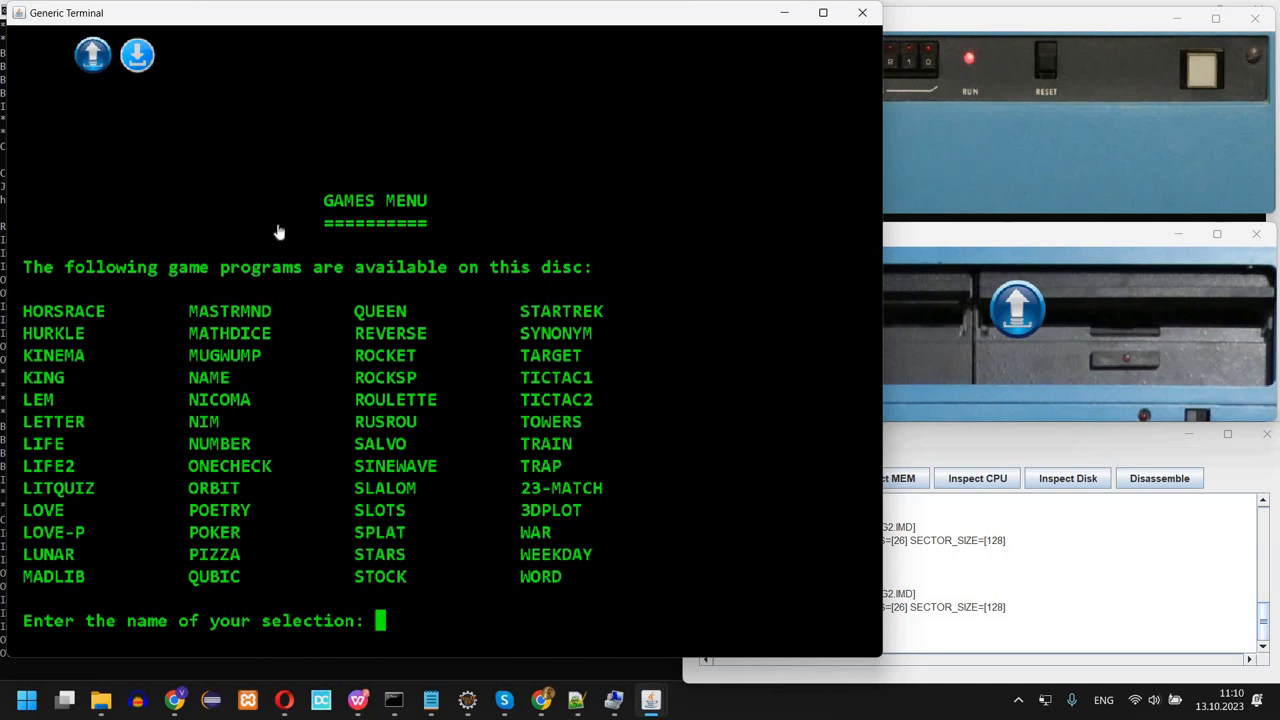
pyautogui.moveTo(82, 571)
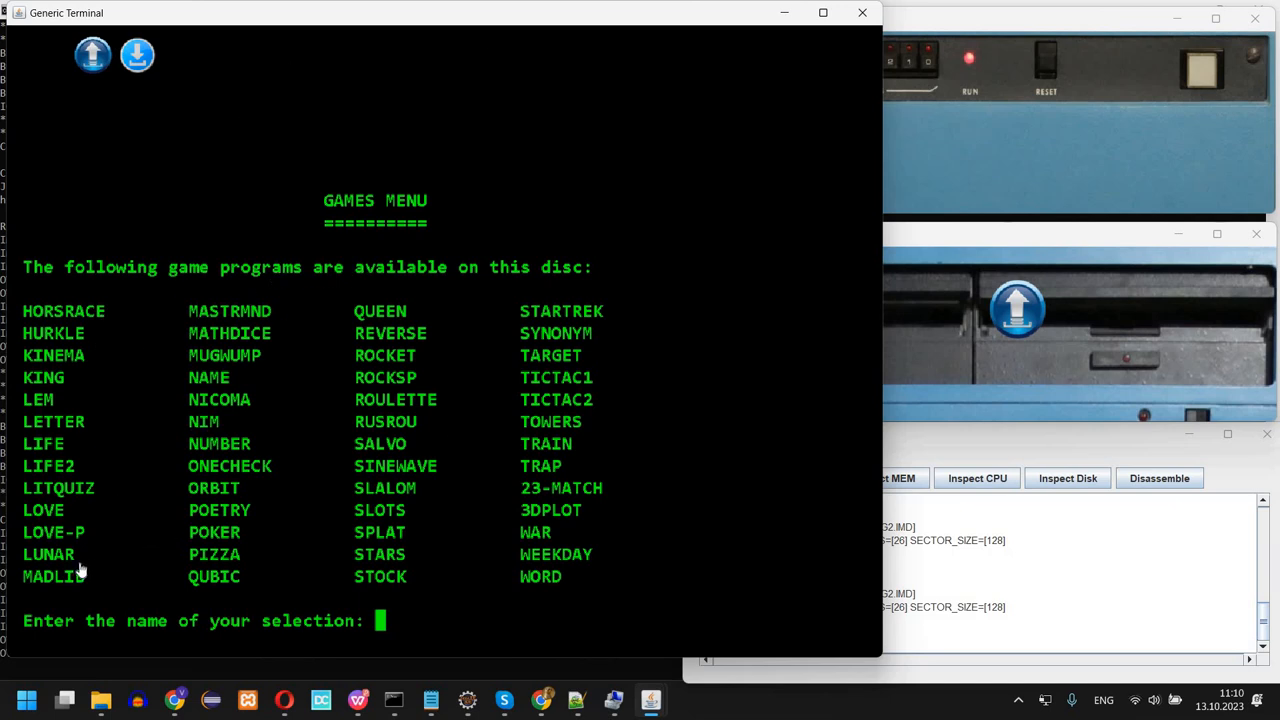
pyautogui.moveTo(75, 534)
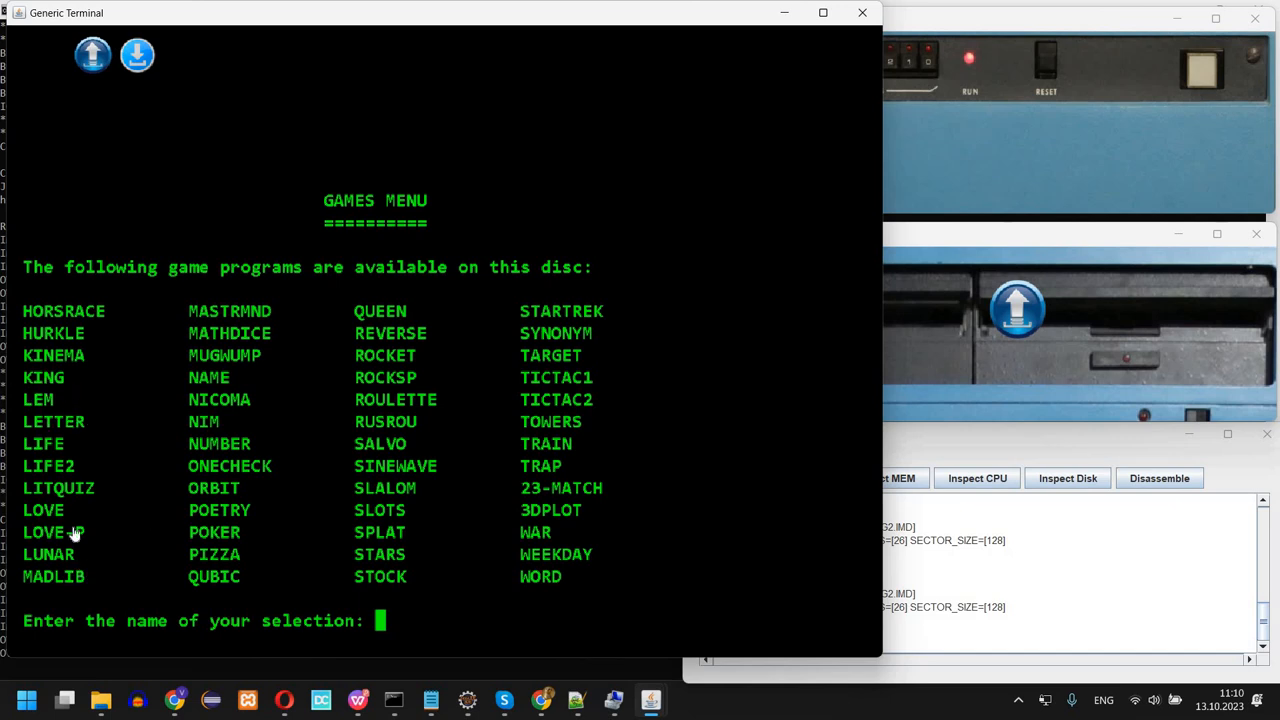
pyautogui.moveTo(733, 537)
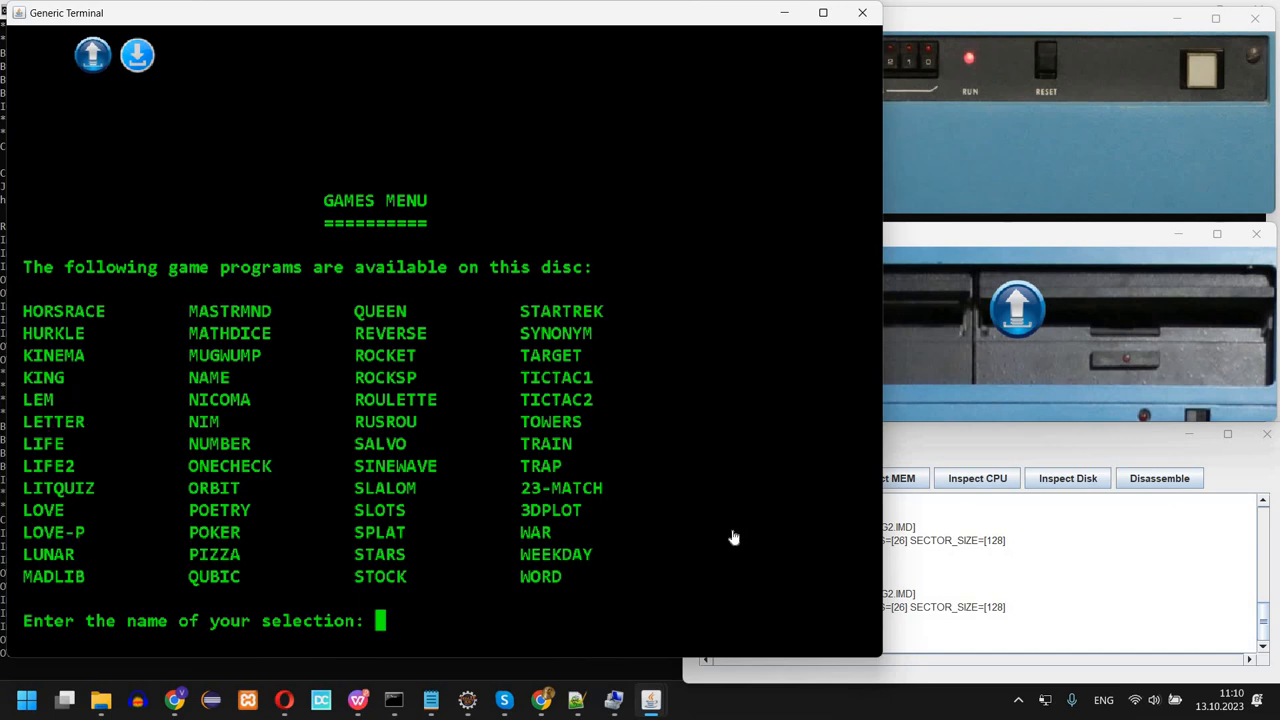
pyautogui.moveTo(172, 306)
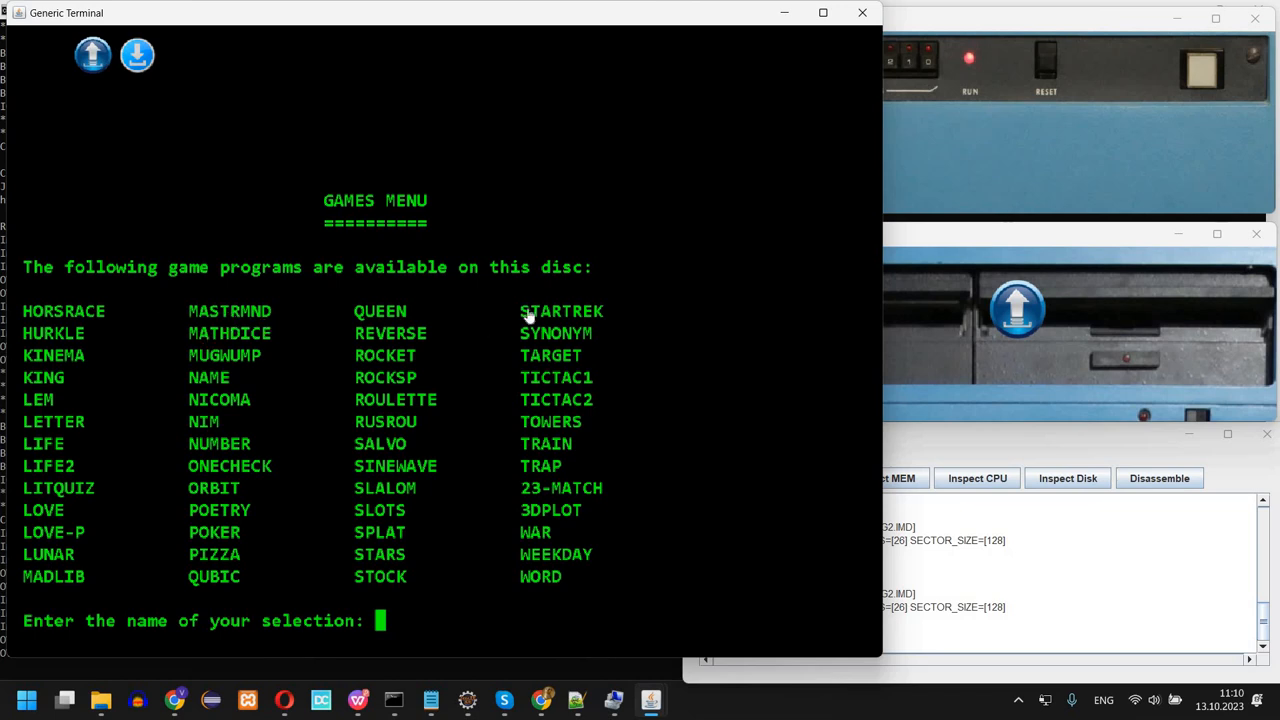
# Enter MASTRMND as the games menu selection
pyautogui.write('MAS')
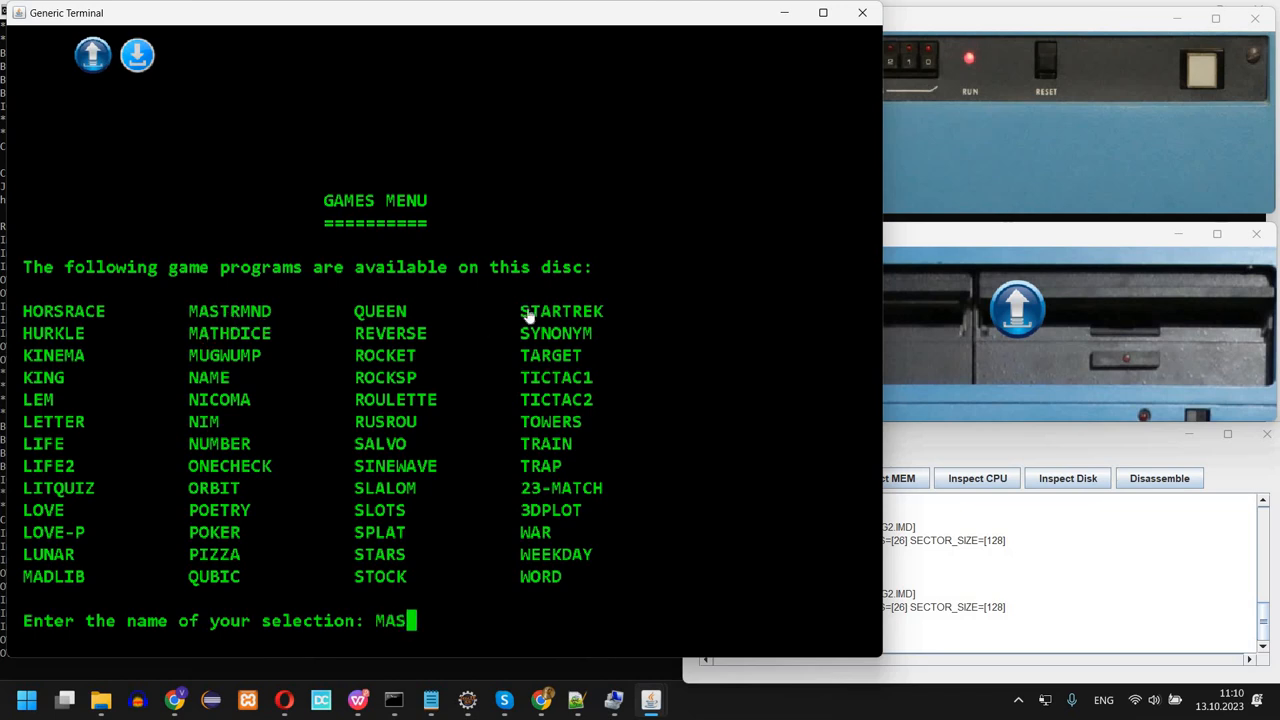
pyautogui.write('TRMND')
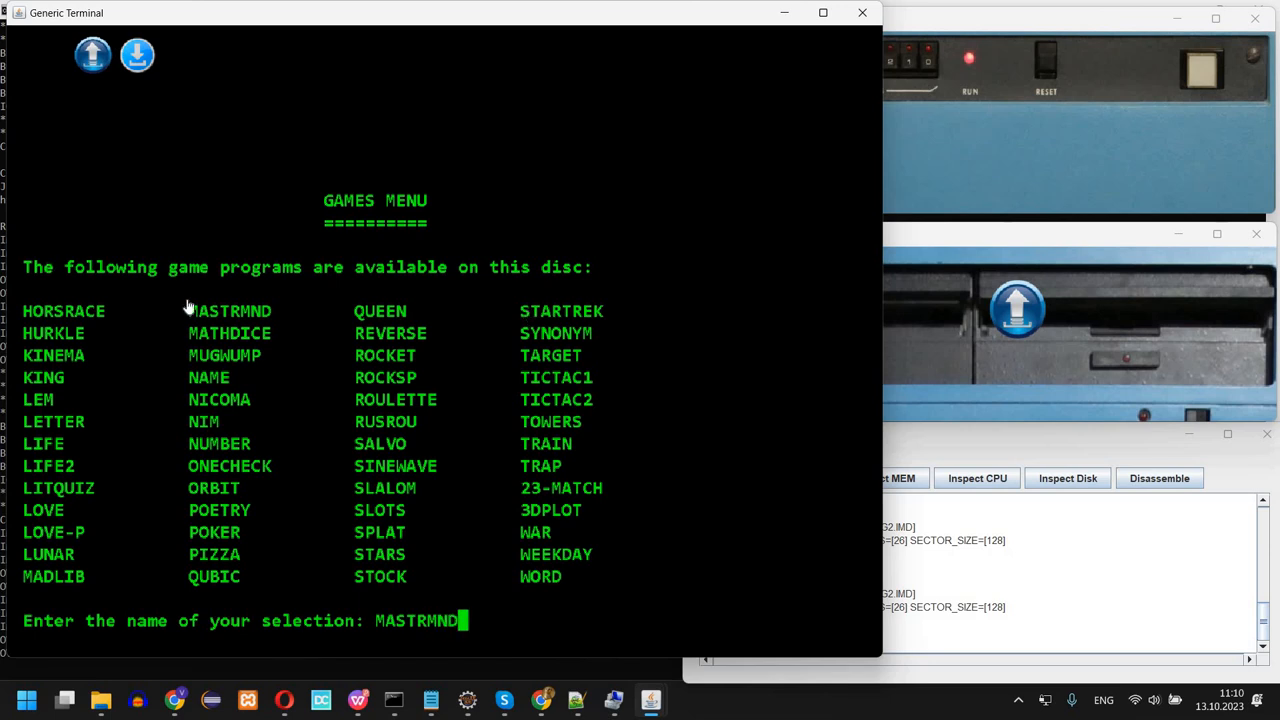
pyautogui.moveTo(218, 338)
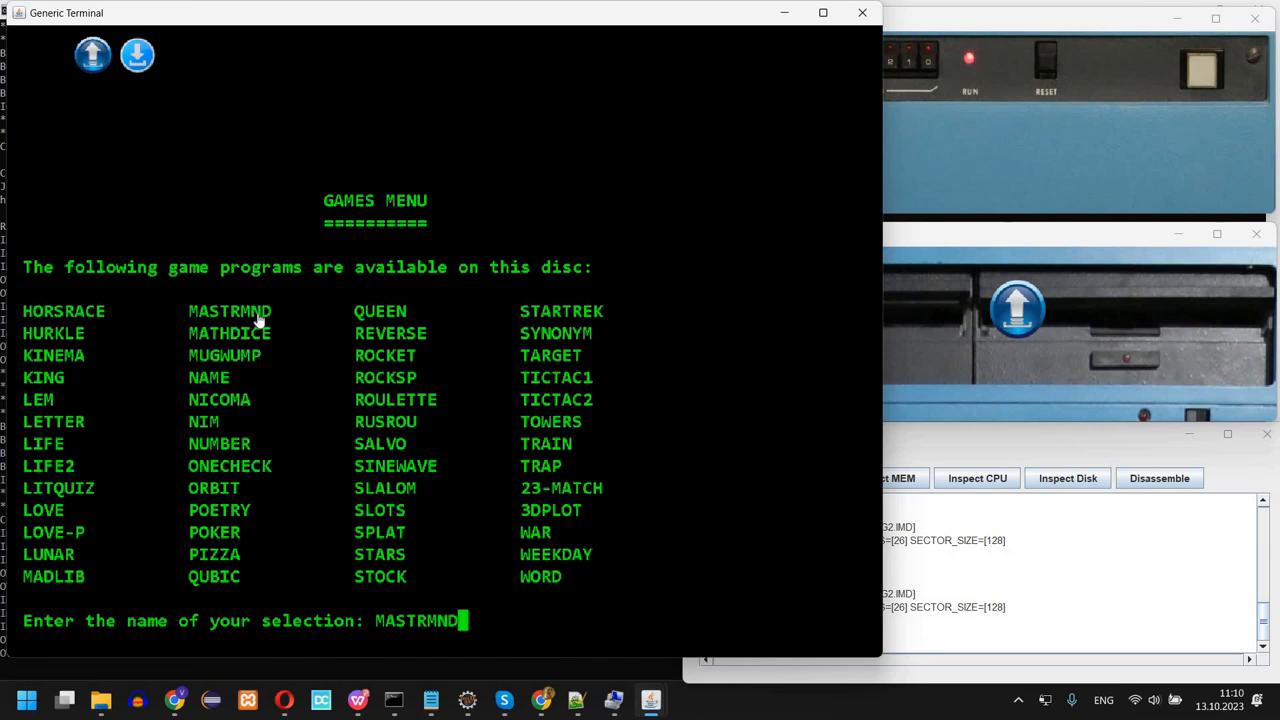
pyautogui.moveTo(597, 201)
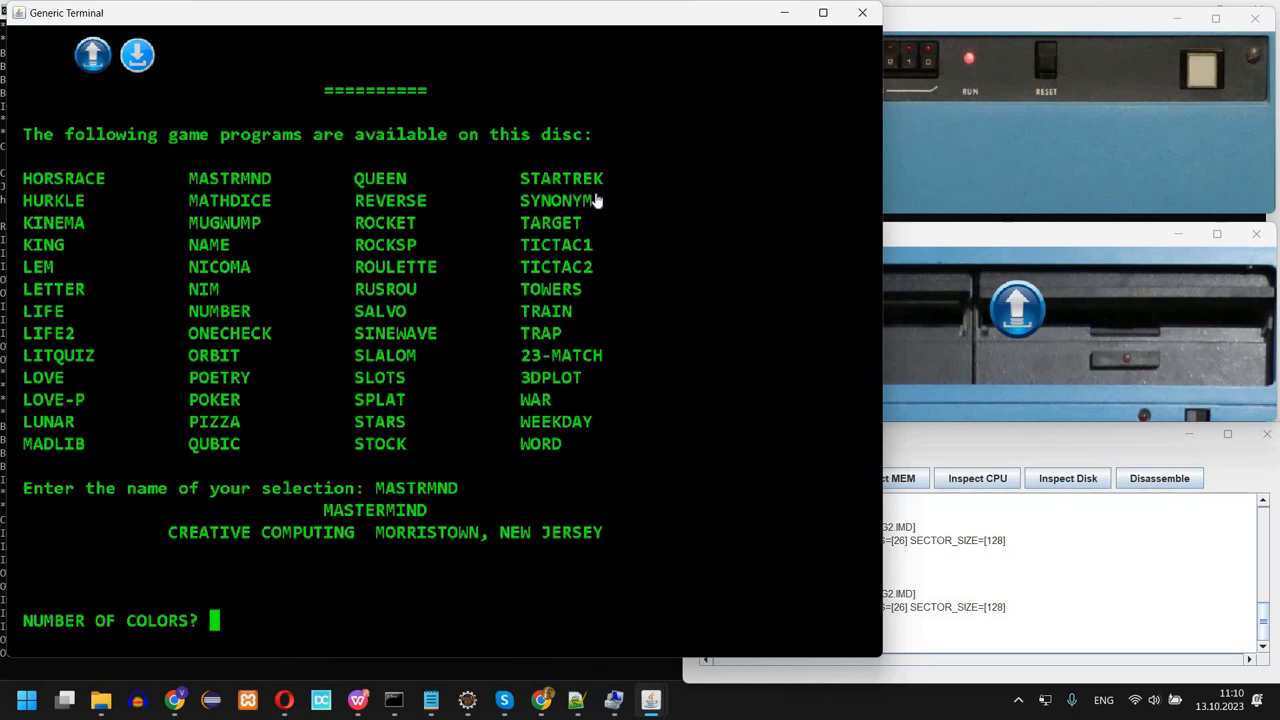
# Set up Mastermind with 3 colours, 3 positions and 3 rounds
pyautogui.write('3')
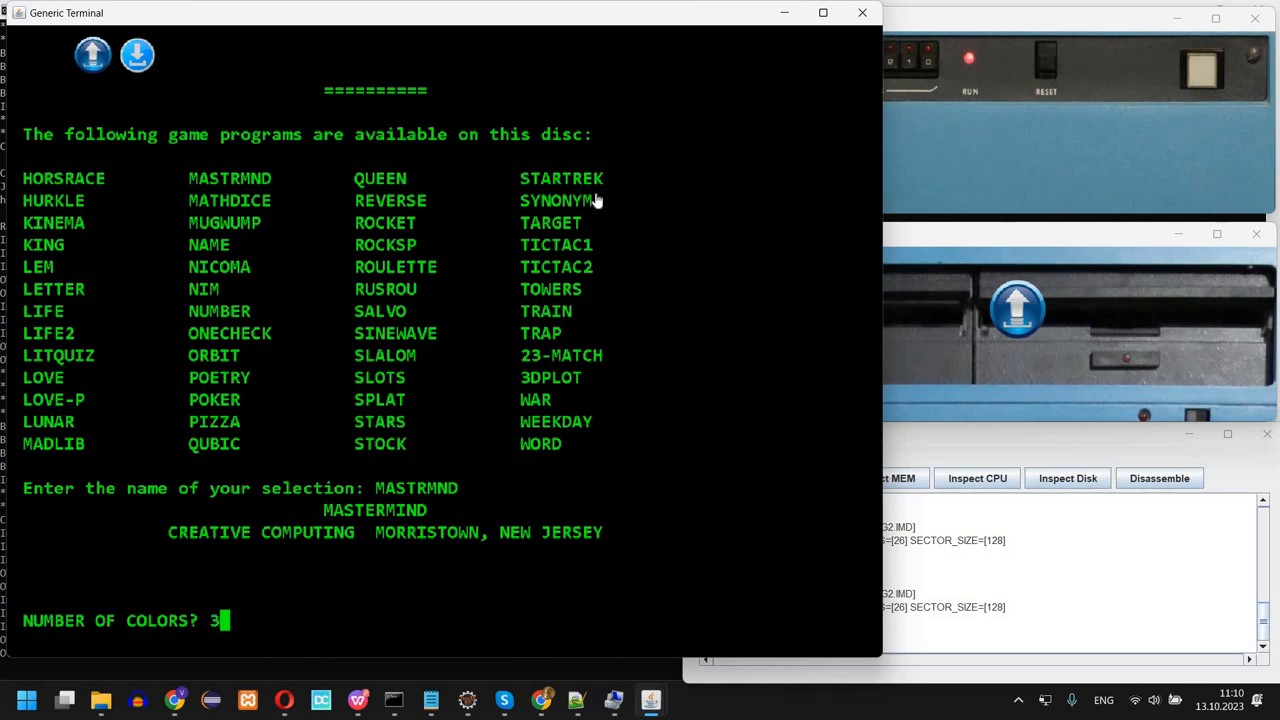
pyautogui.press('enter')
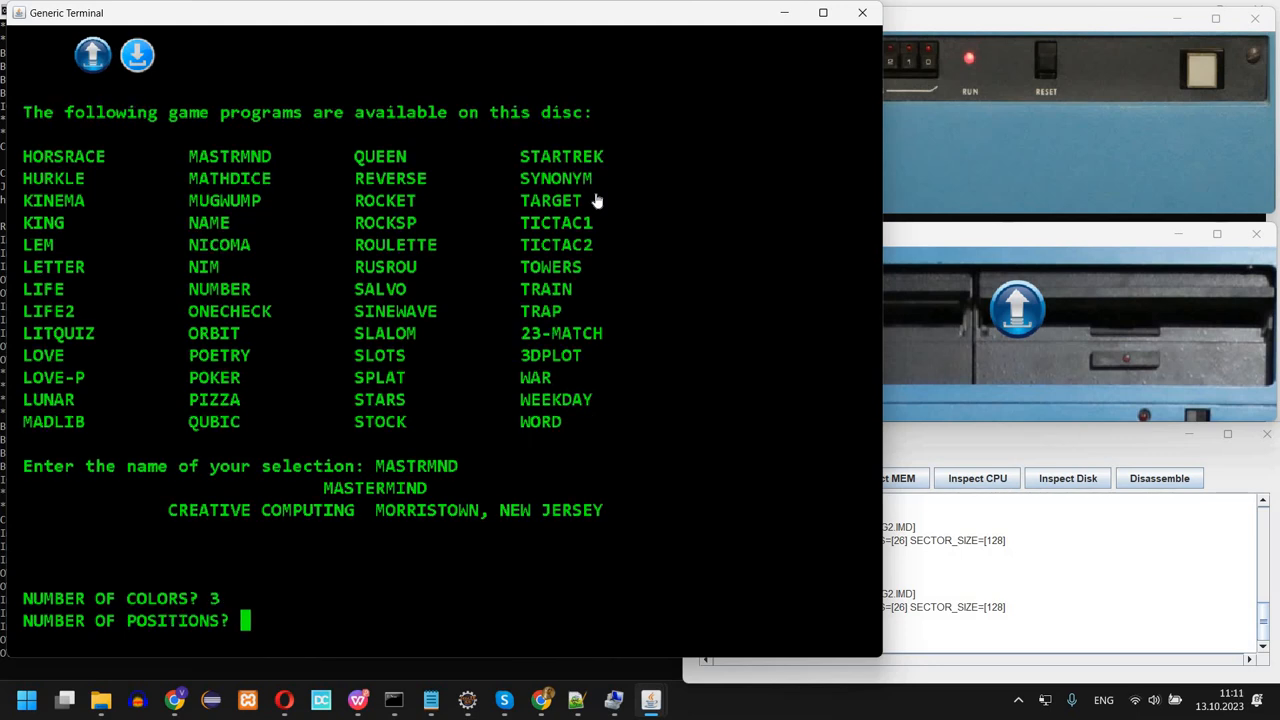
pyautogui.write('3')
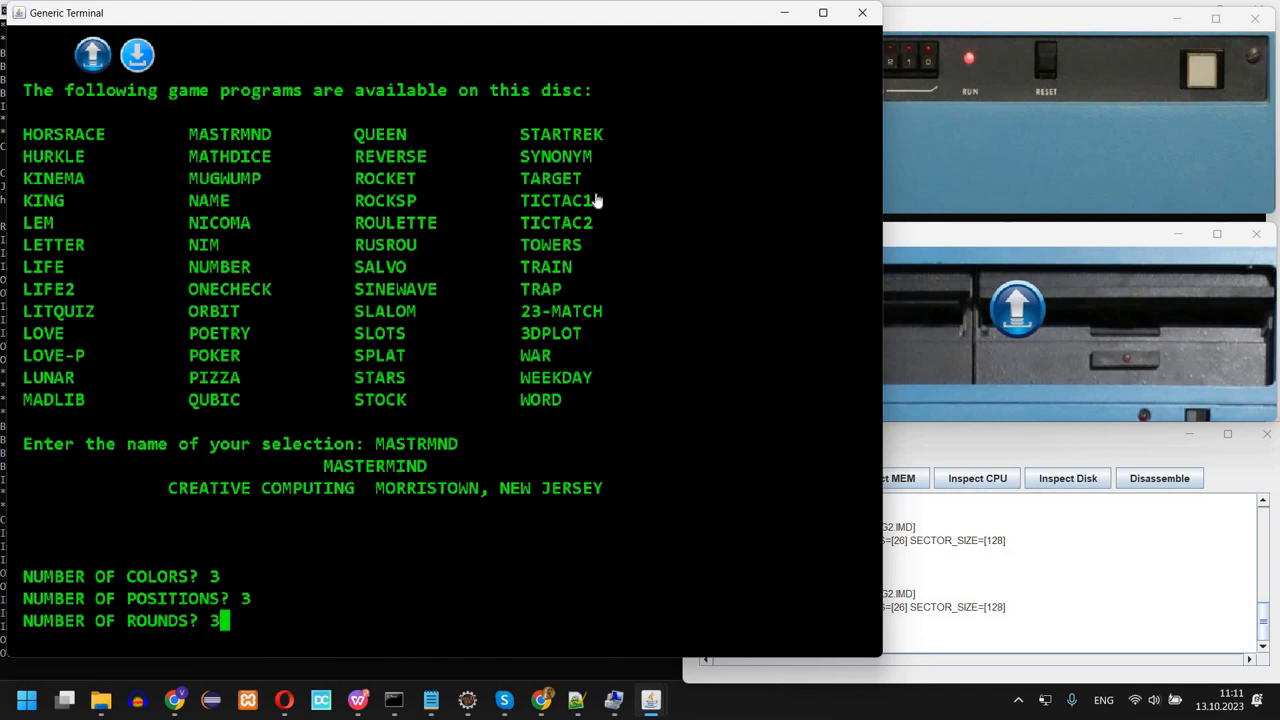
pyautogui.press('enter')
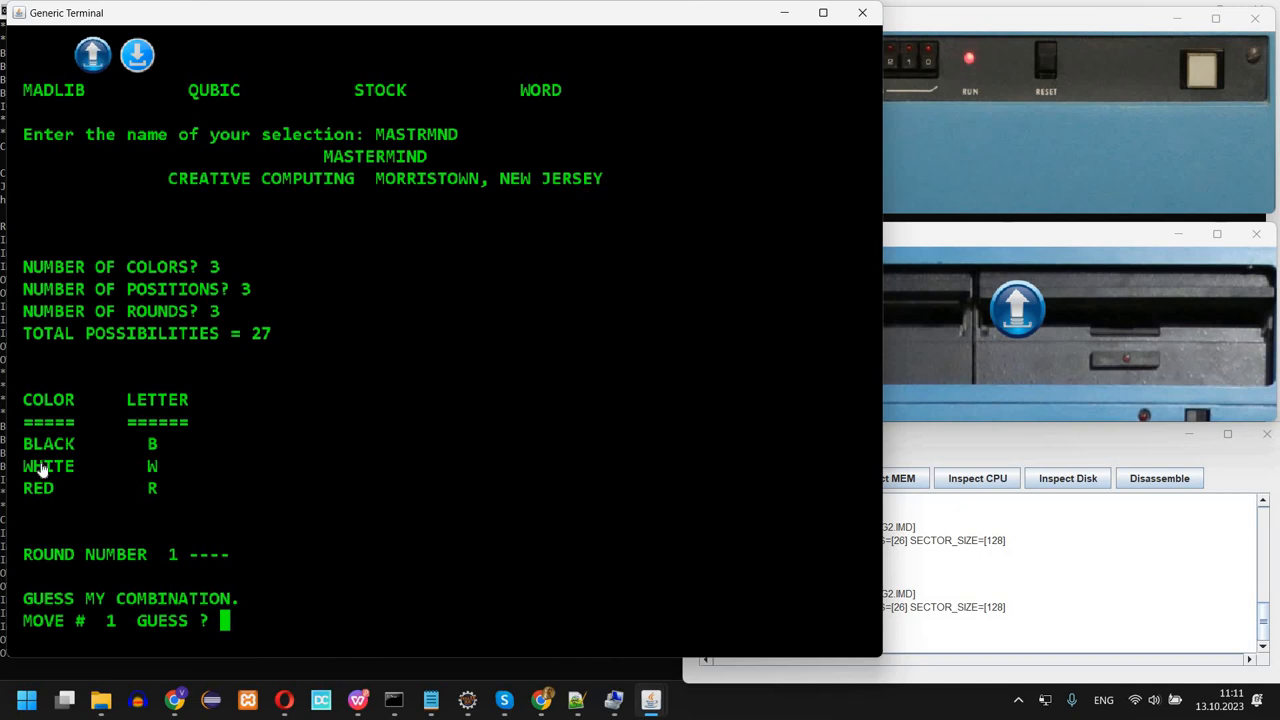
pyautogui.moveTo(94, 451)
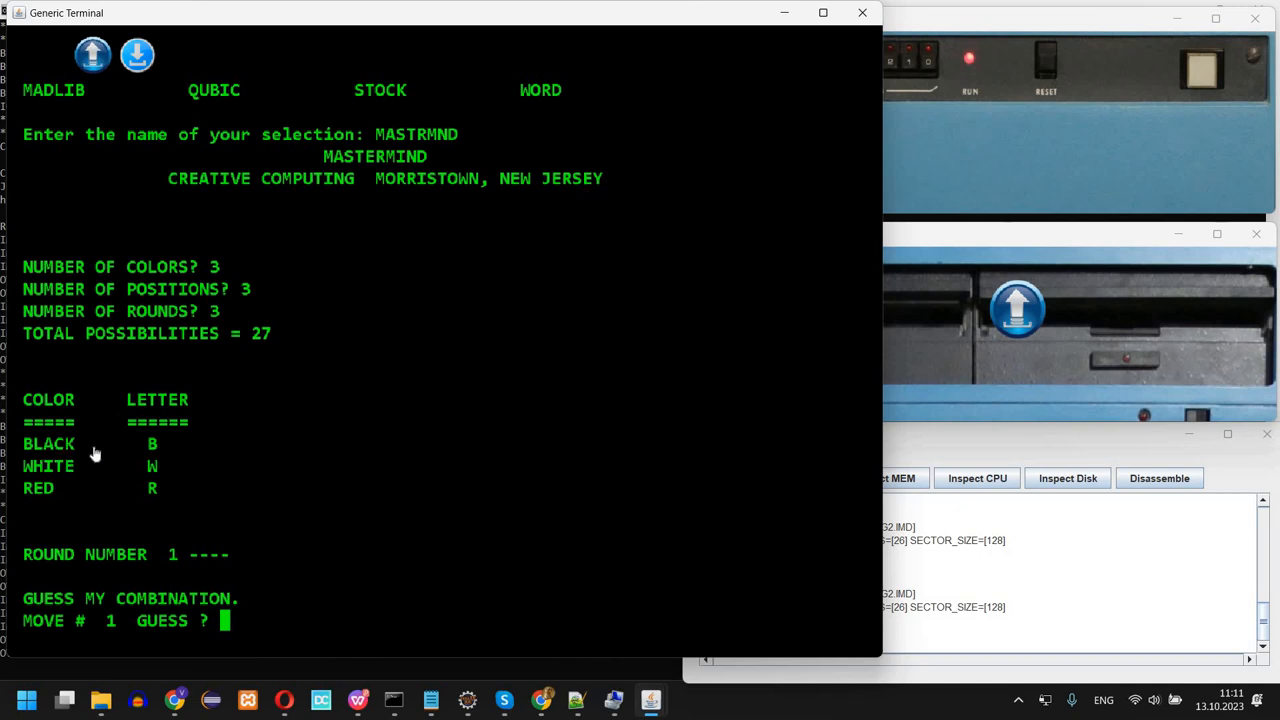
pyautogui.moveTo(176, 467)
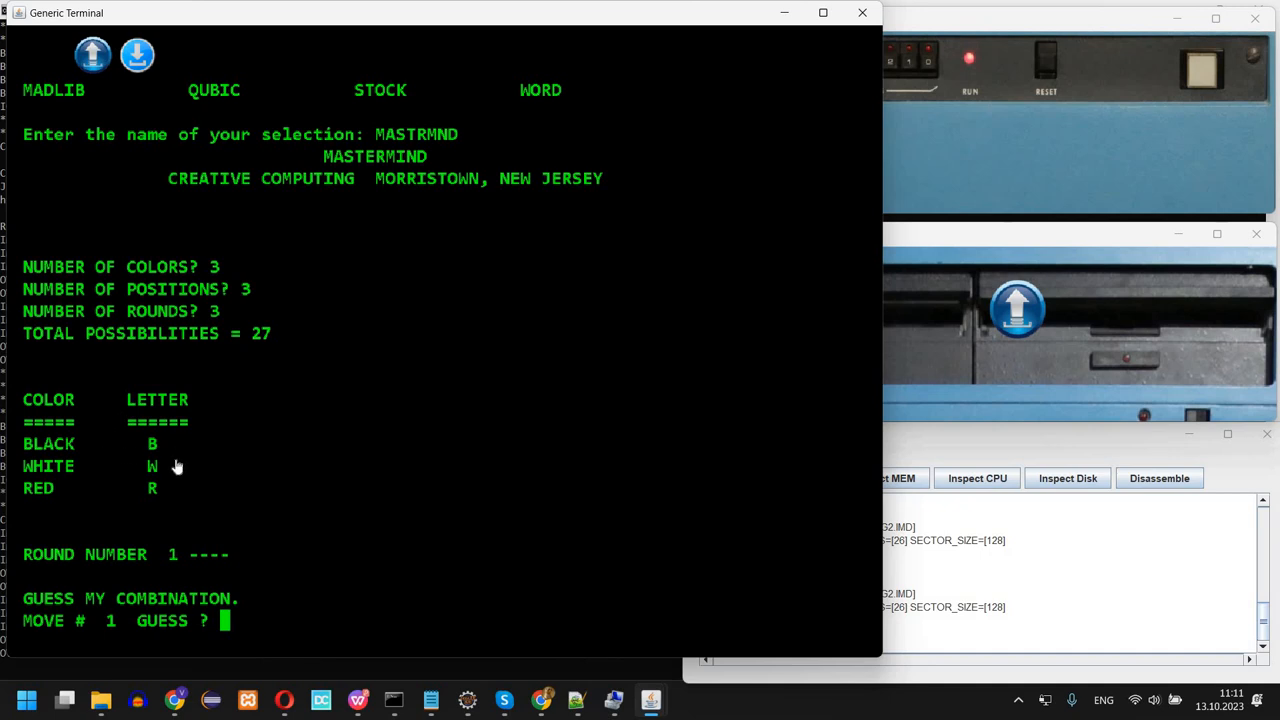
pyautogui.moveTo(357, 476)
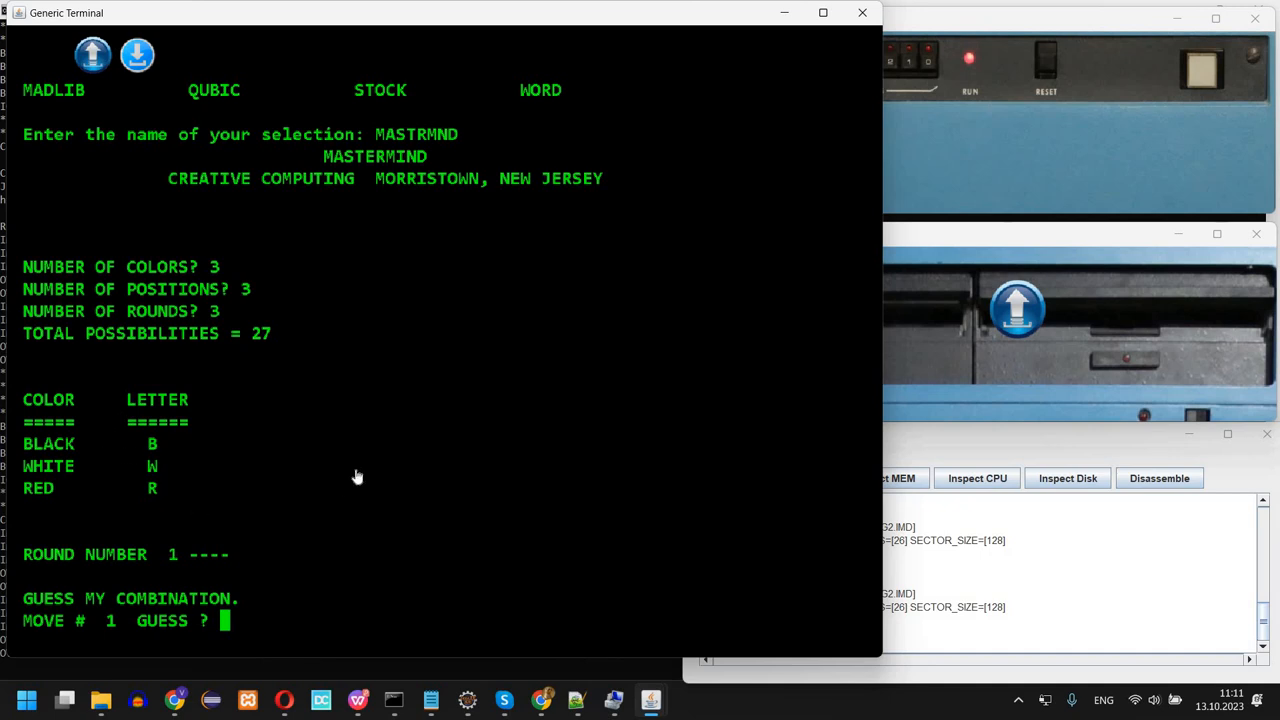
pyautogui.moveTo(368, 437)
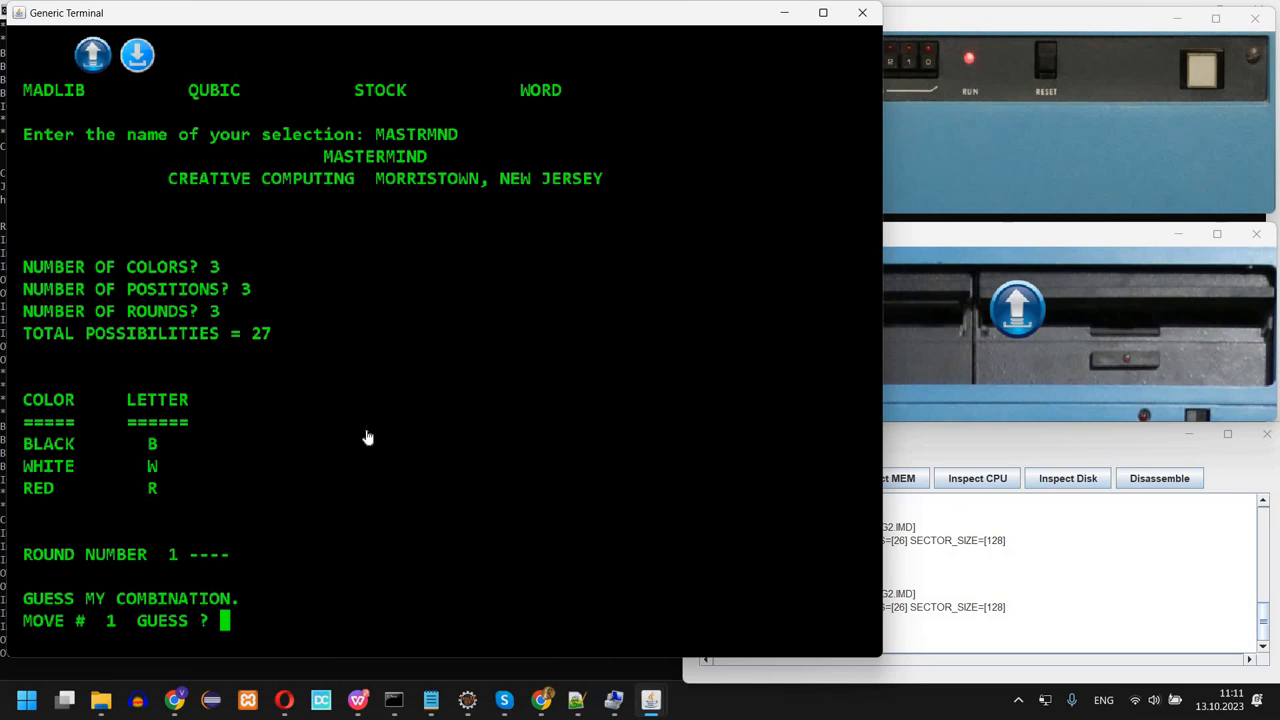
# Guess RBW, BWR, WRB and WBR, then break out and reload MENU
pyautogui.write('RBW')
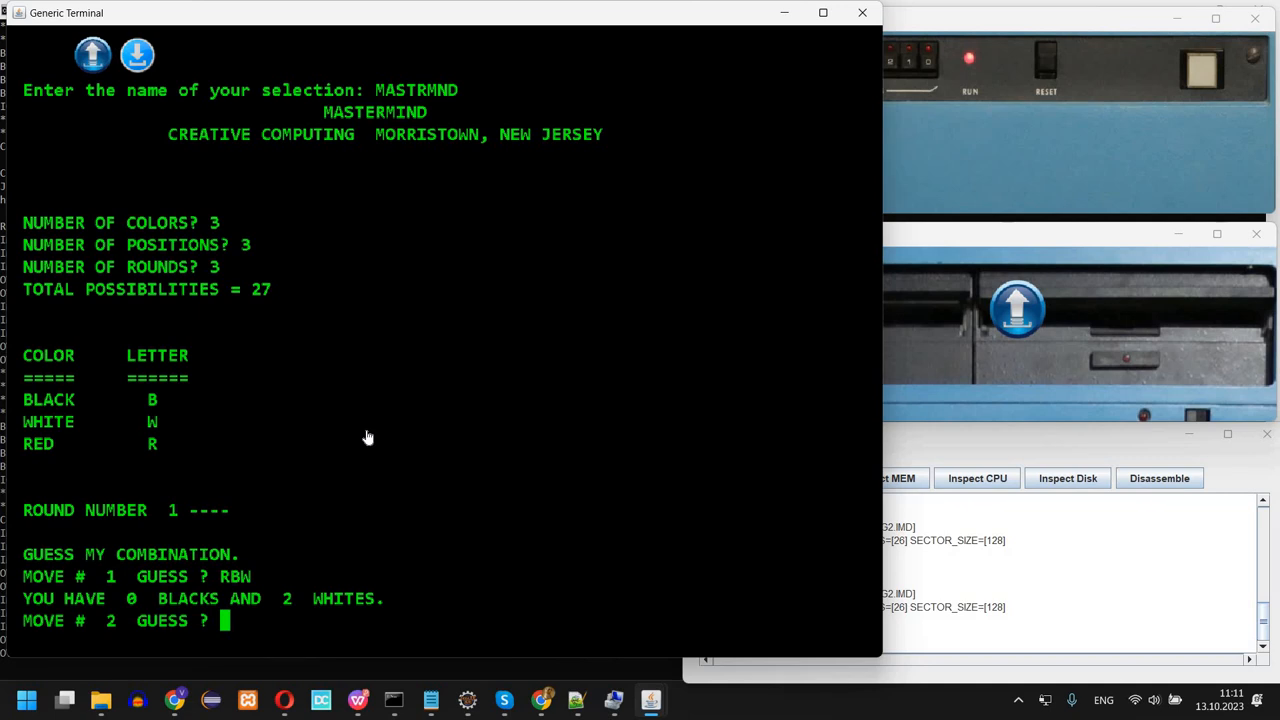
pyautogui.write('BWR')
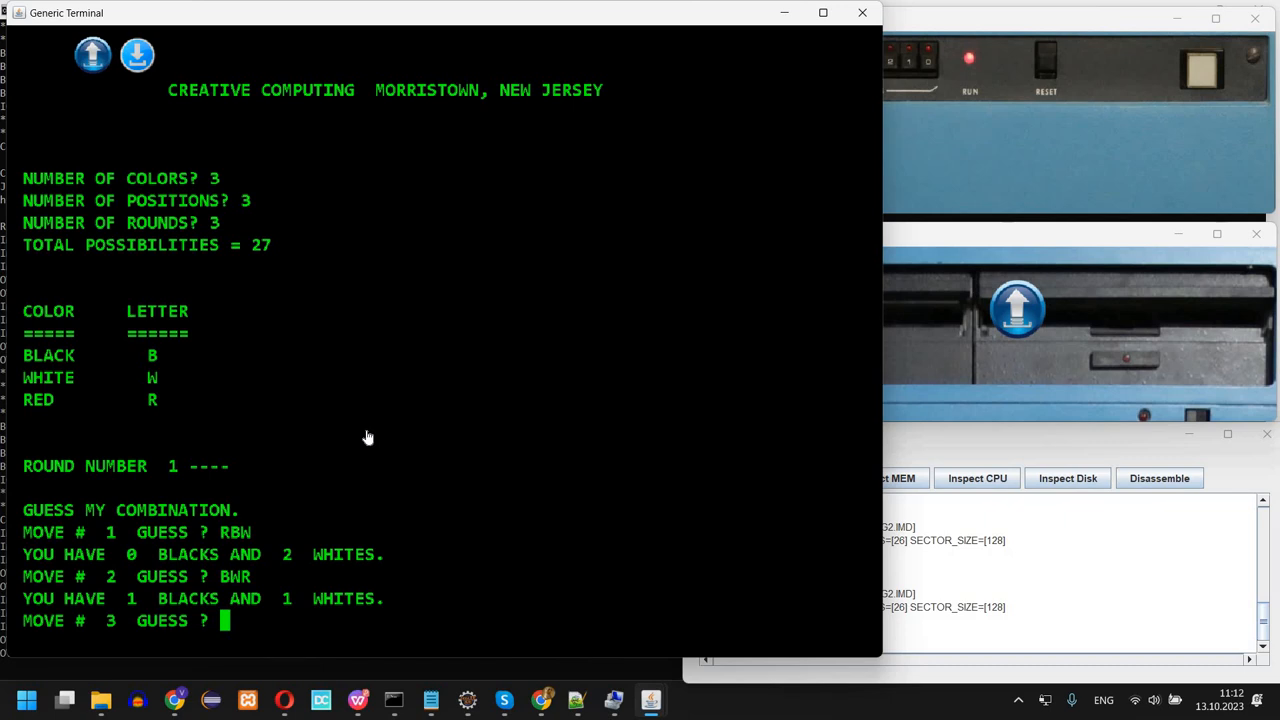
pyautogui.write('WRB')
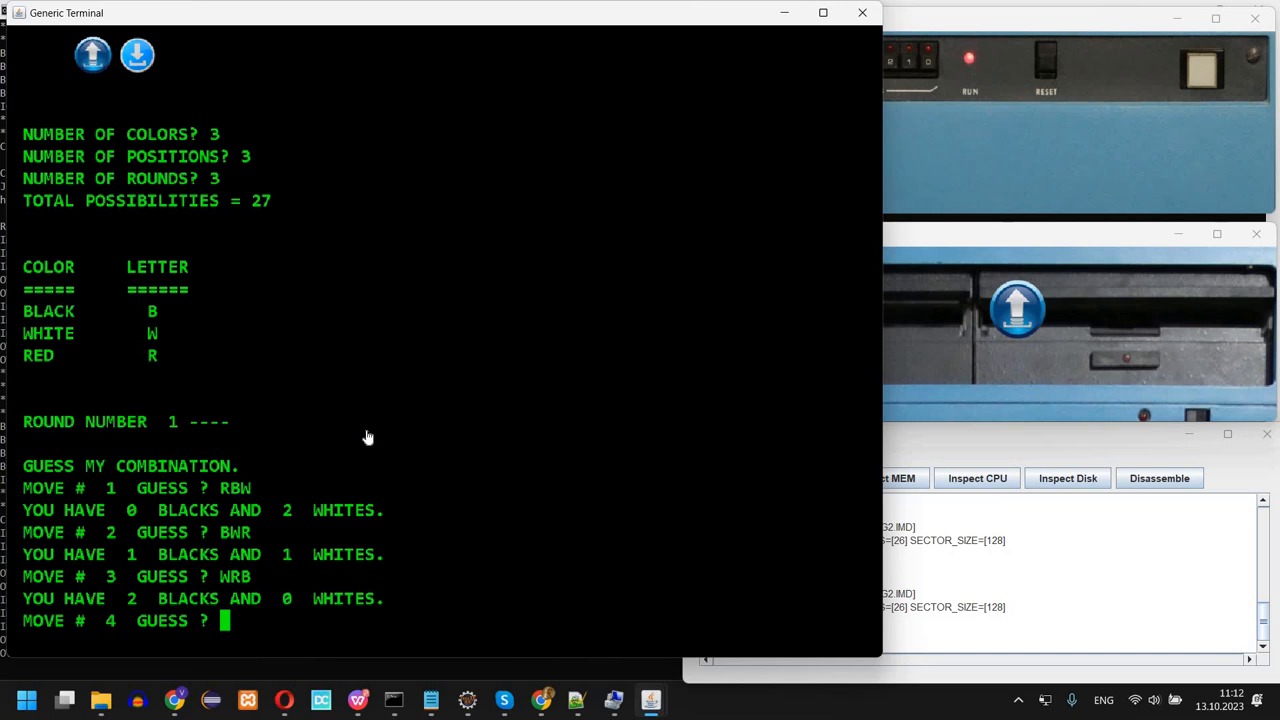
pyautogui.write('WBR')
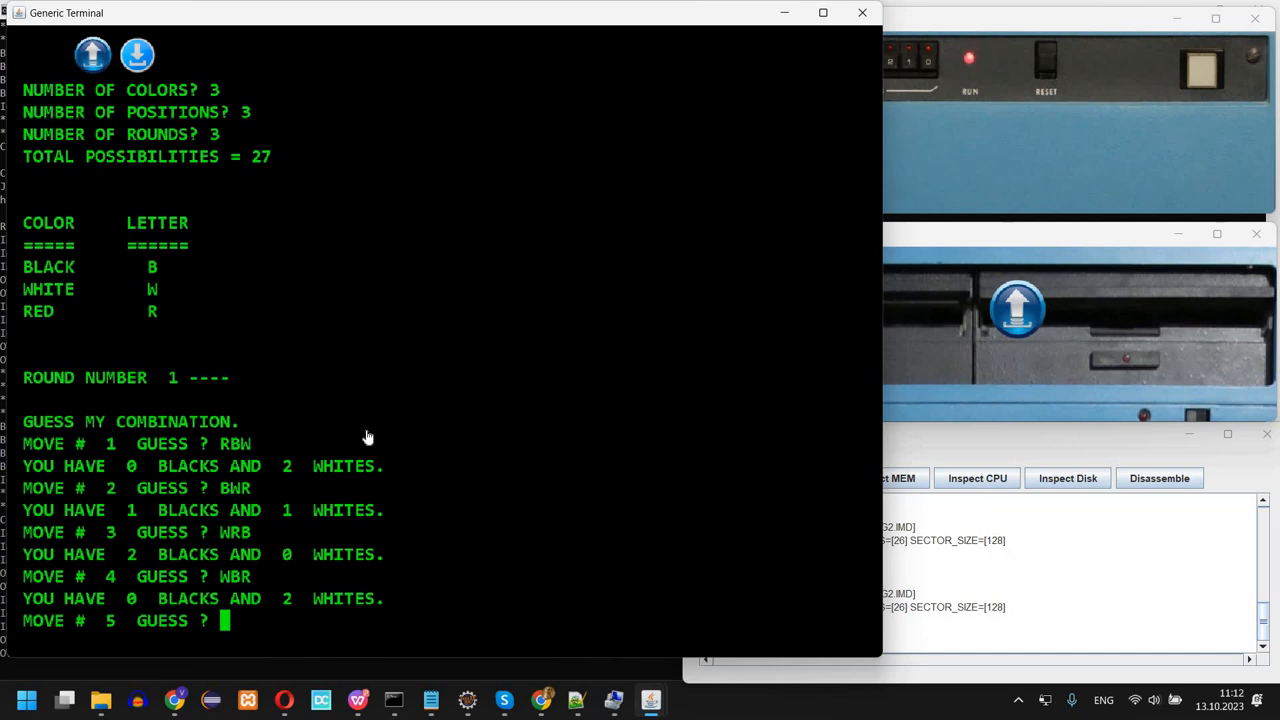
pyautogui.press('ctrl+c')
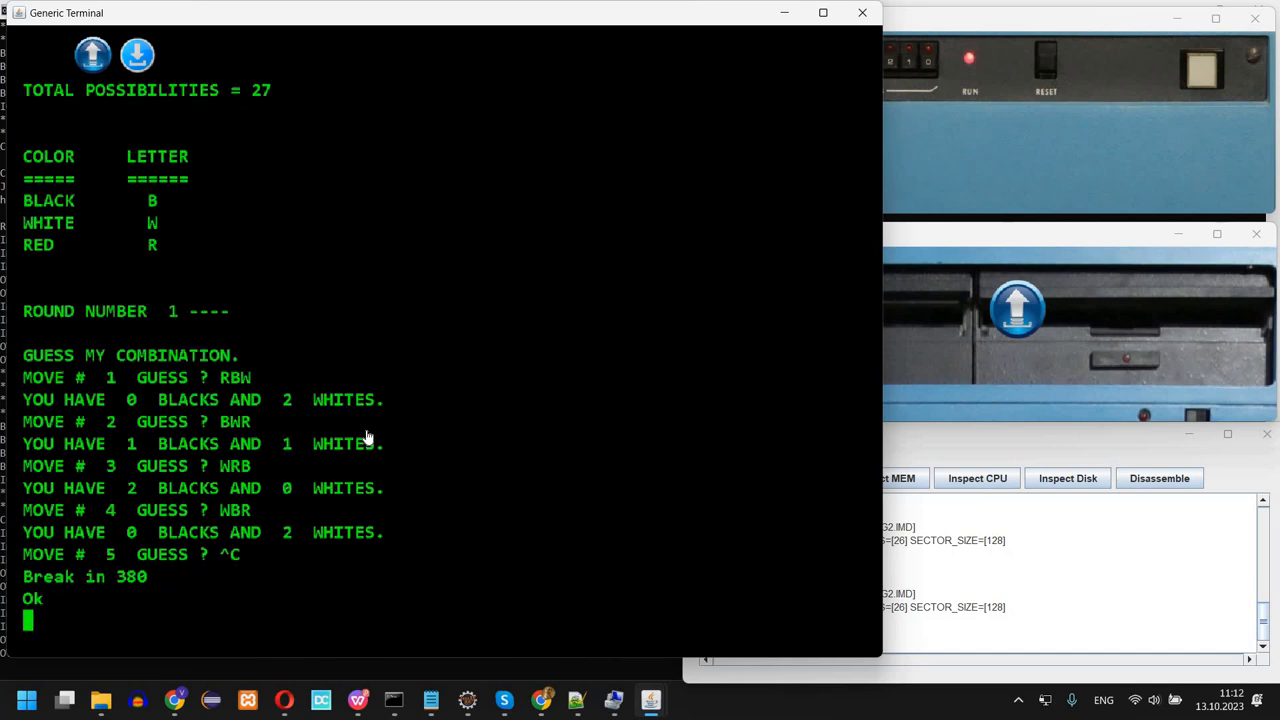
pyautogui.write('LOAD "')
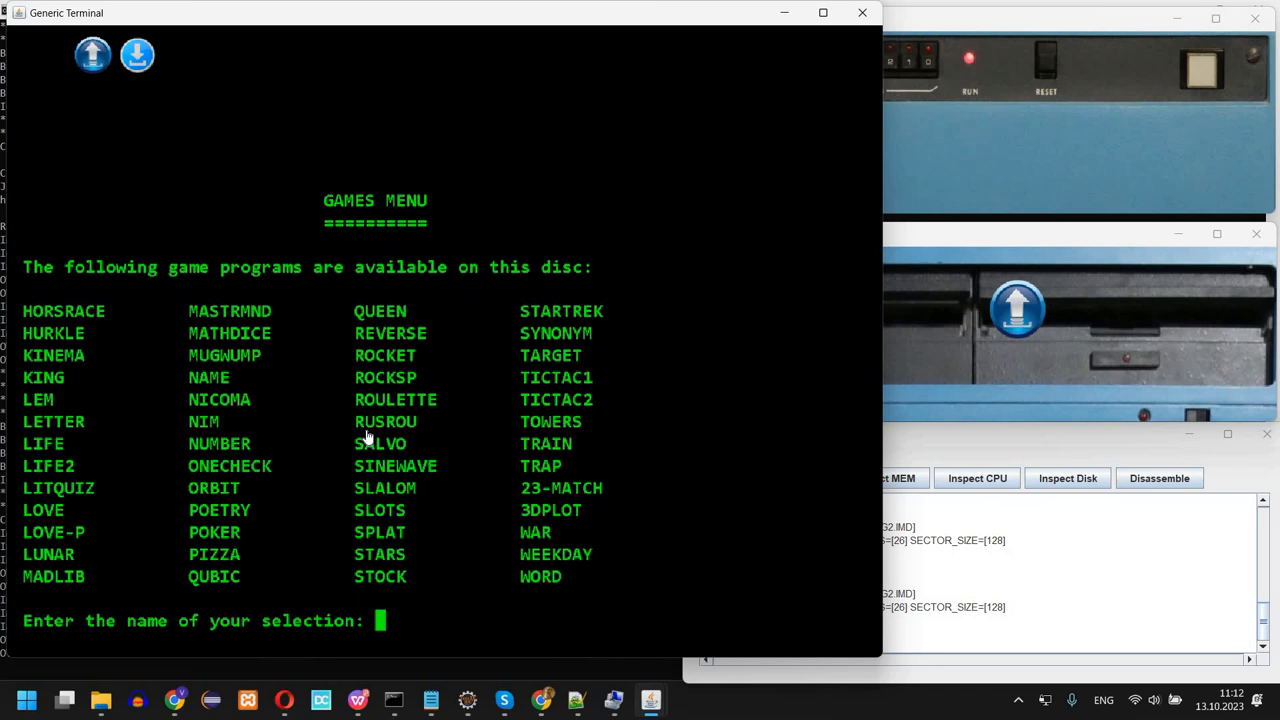
# Launch POKER and advance through the deal to the computer's opening bet of 26
pyautogui.write('POKER')
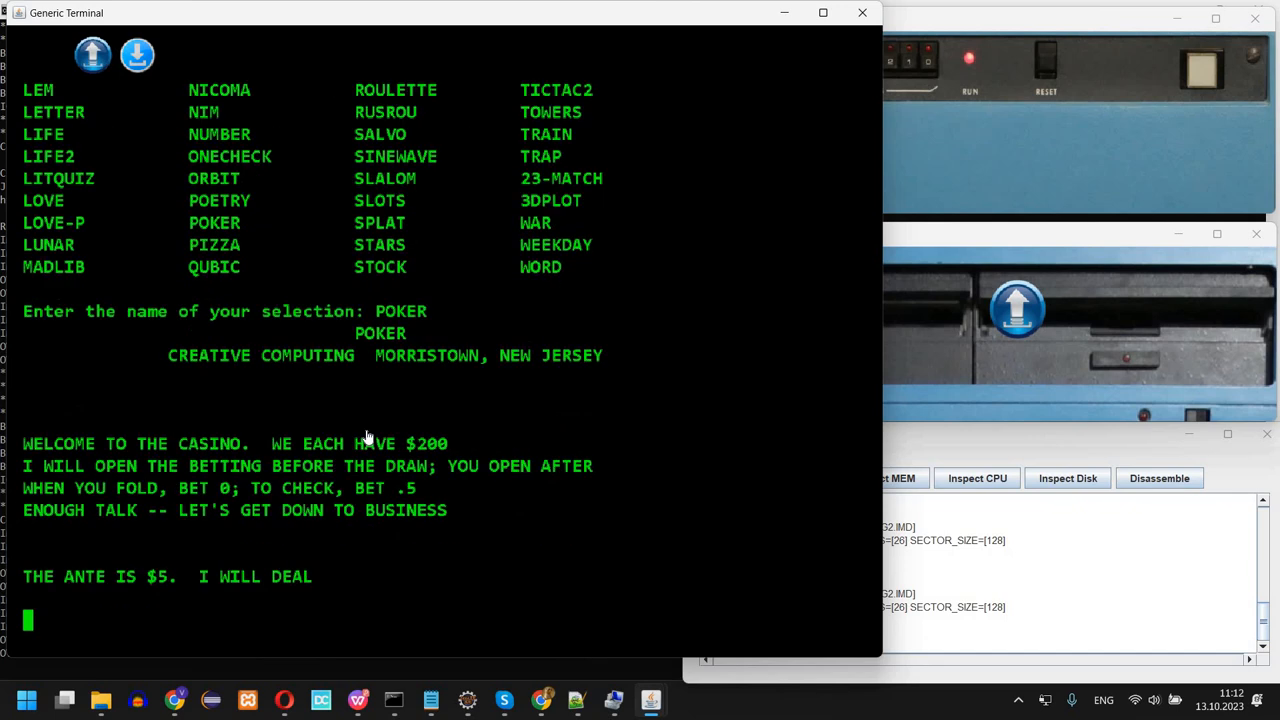
pyautogui.press('Return')
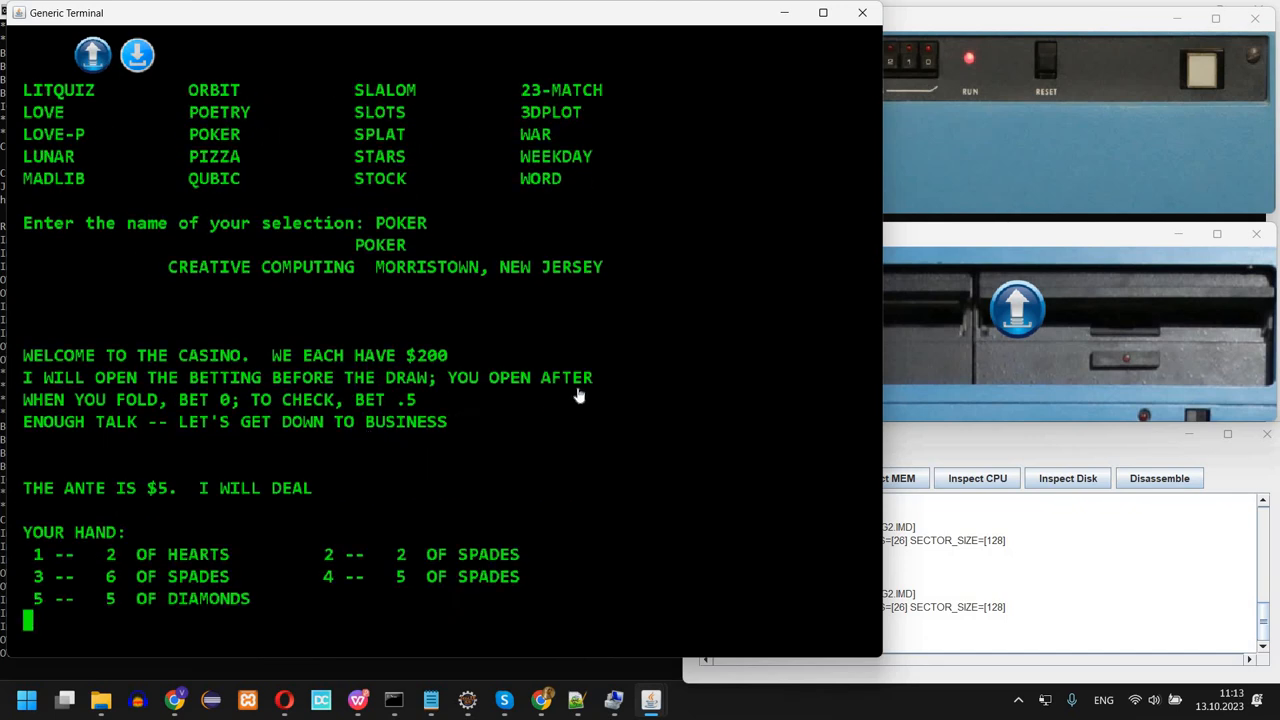
pyautogui.press('Return')
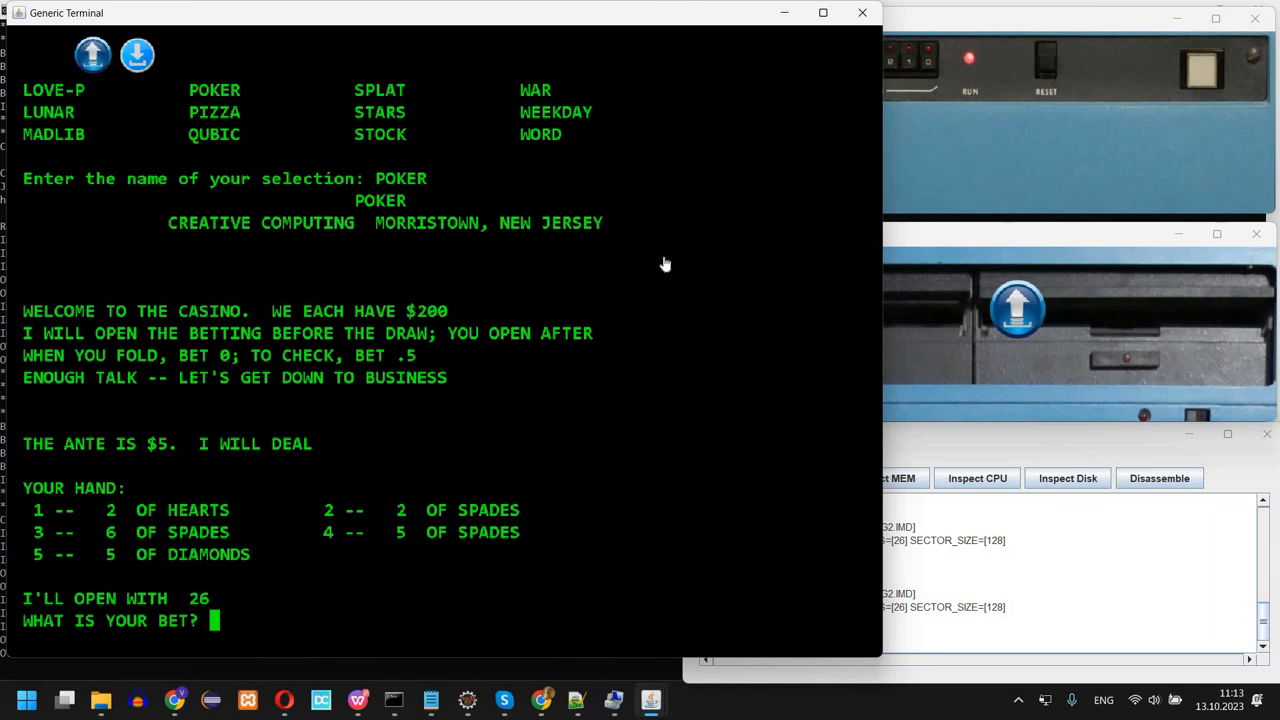
pyautogui.moveTo(644, 271)
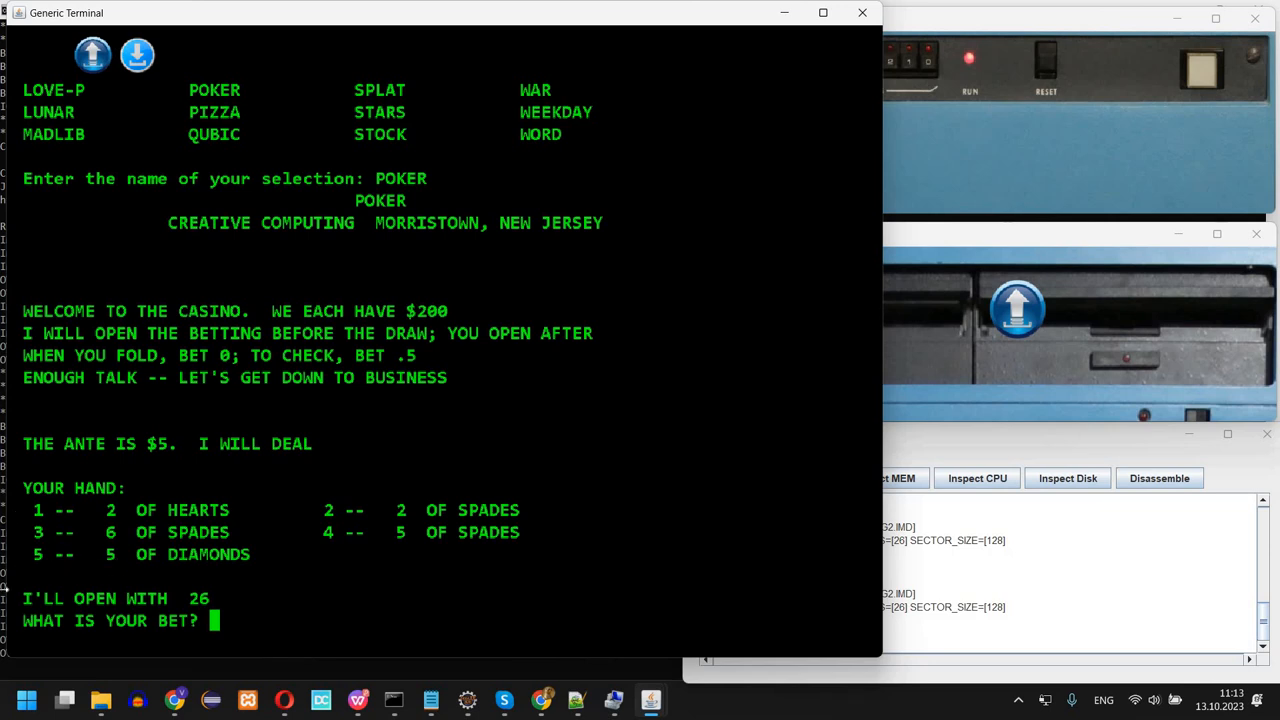
pyautogui.moveTo(64, 521)
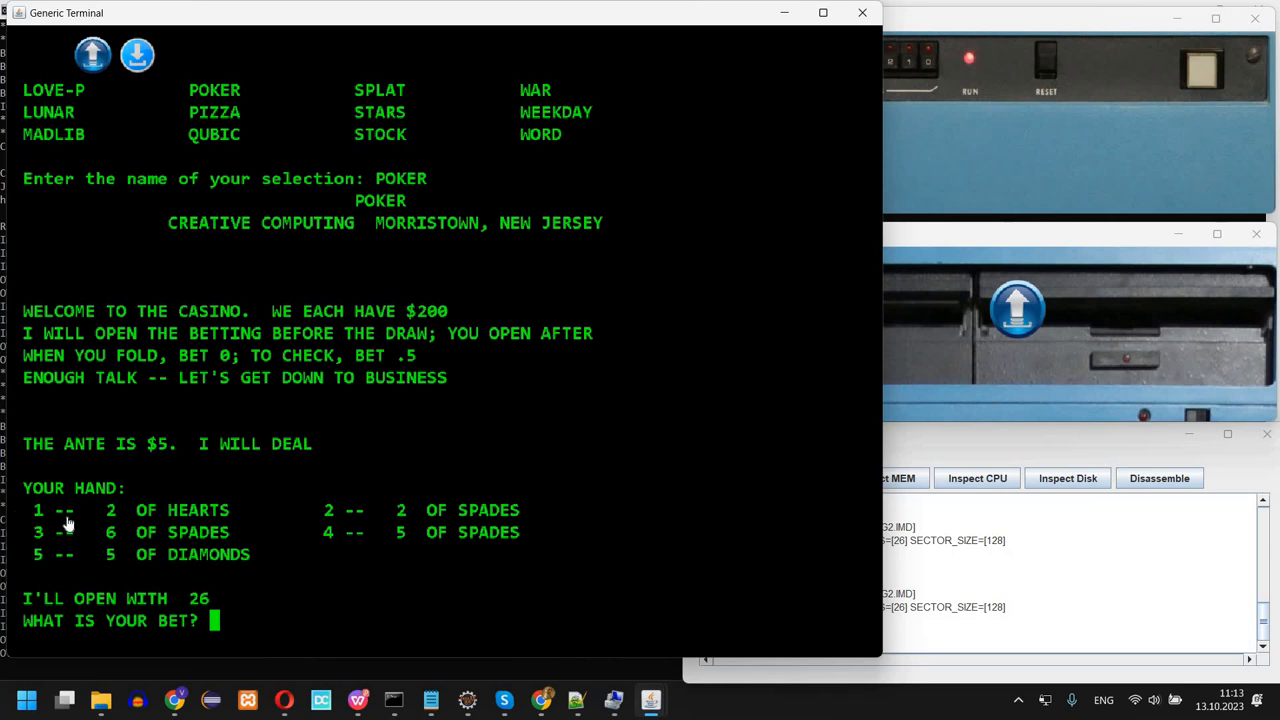
pyautogui.moveTo(536, 513)
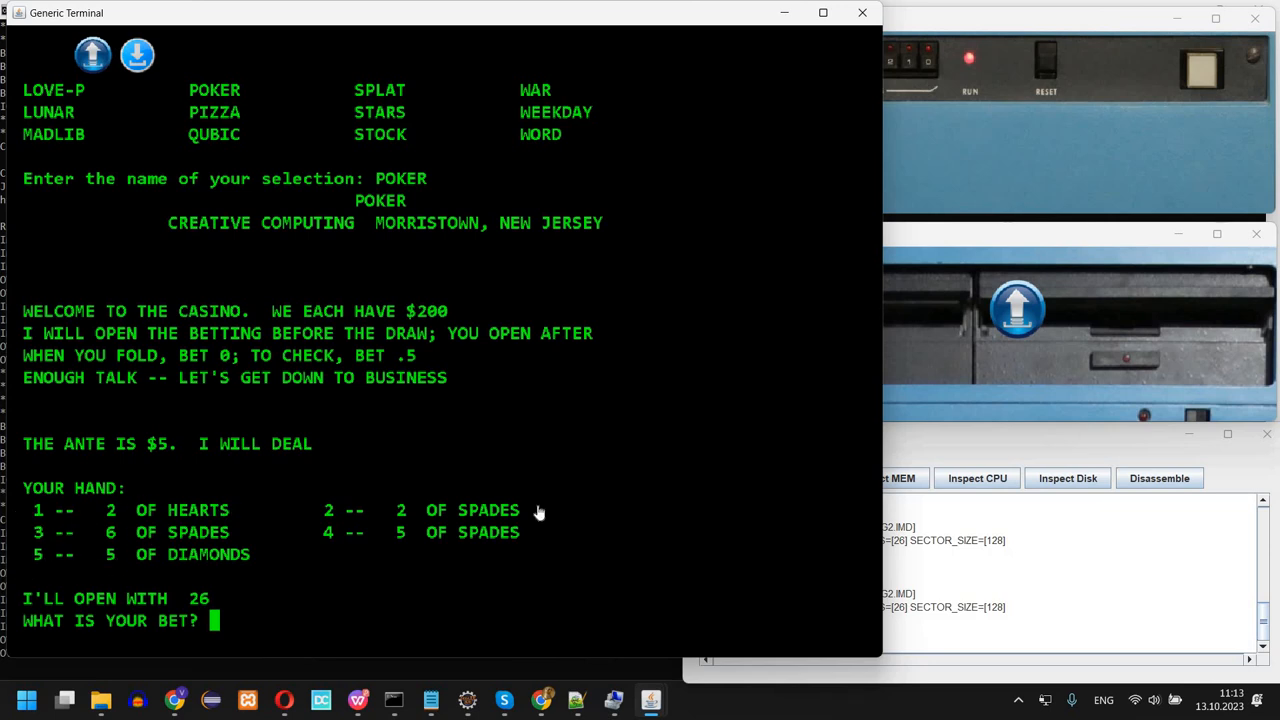
pyautogui.moveTo(235, 538)
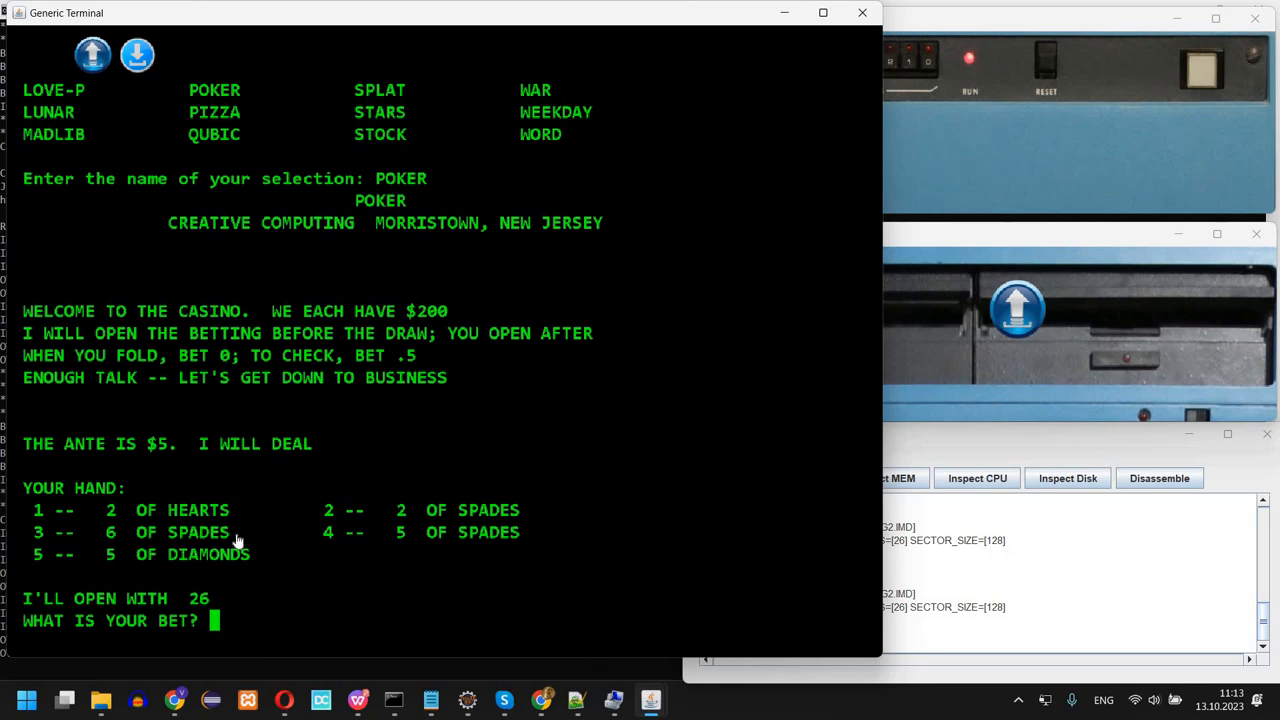
pyautogui.moveTo(532, 554)
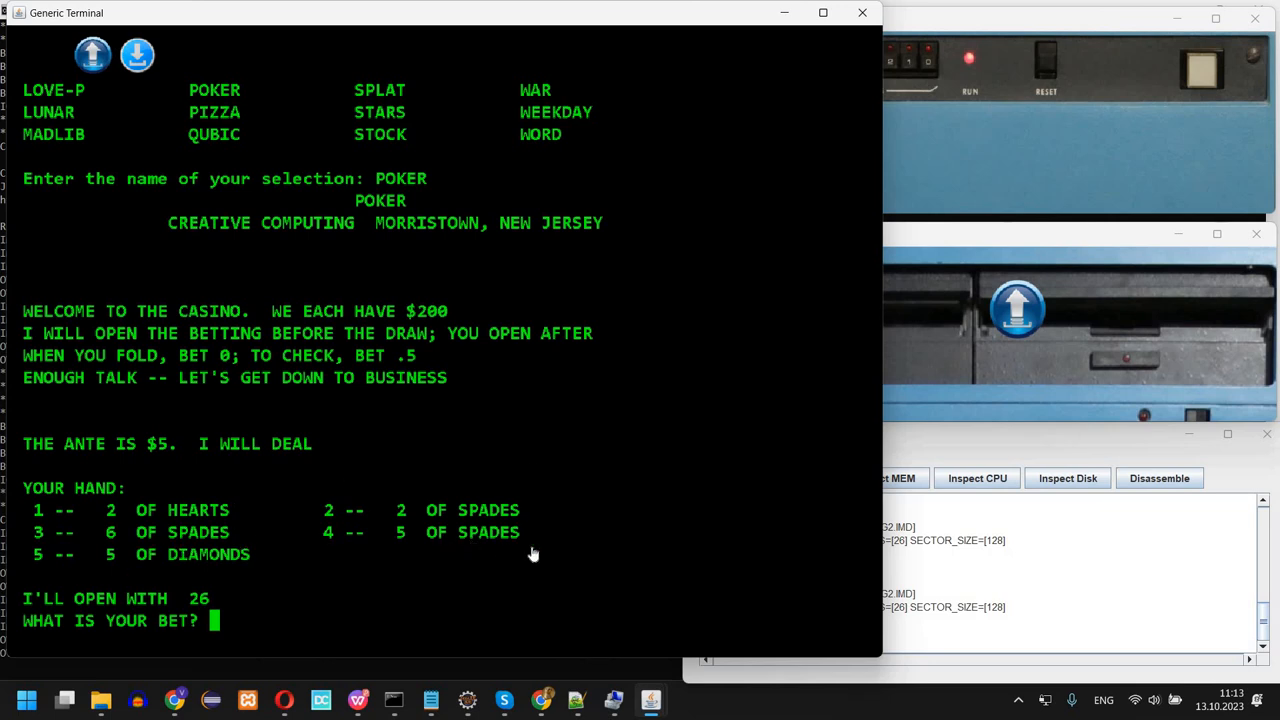
pyautogui.moveTo(279, 574)
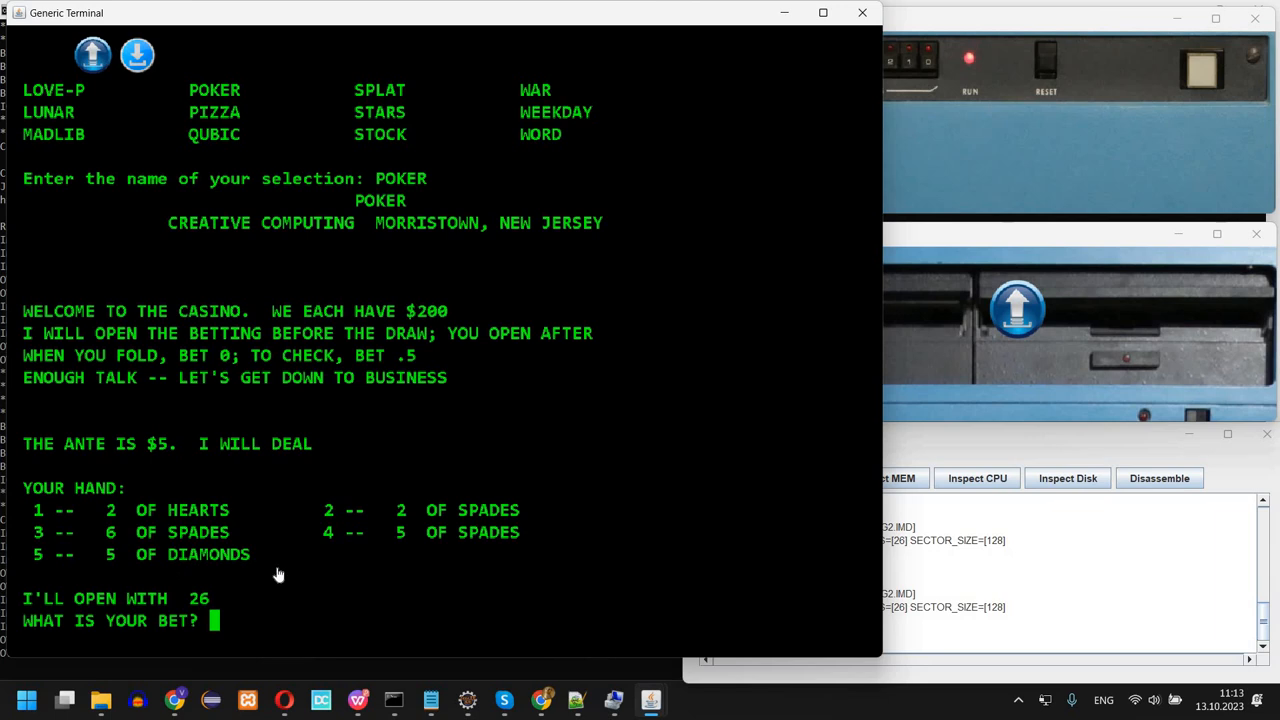
pyautogui.moveTo(264, 598)
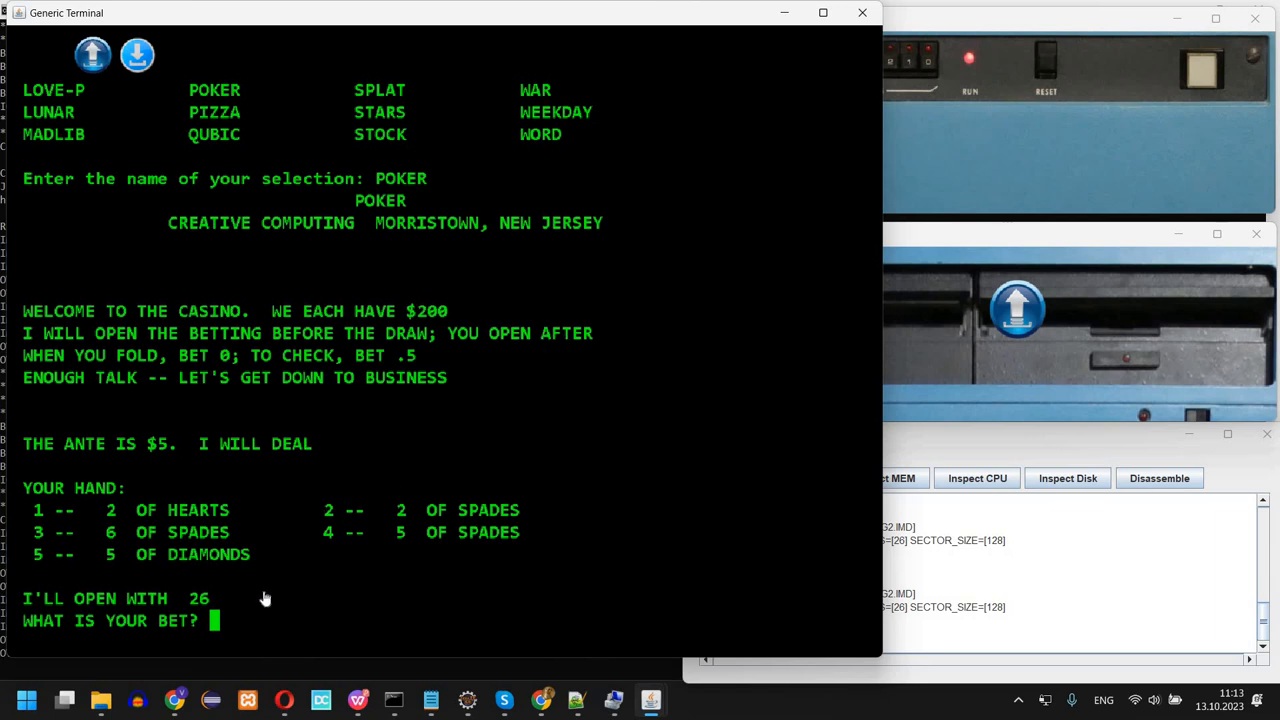
pyautogui.moveTo(550, 338)
pyautogui.write('30')
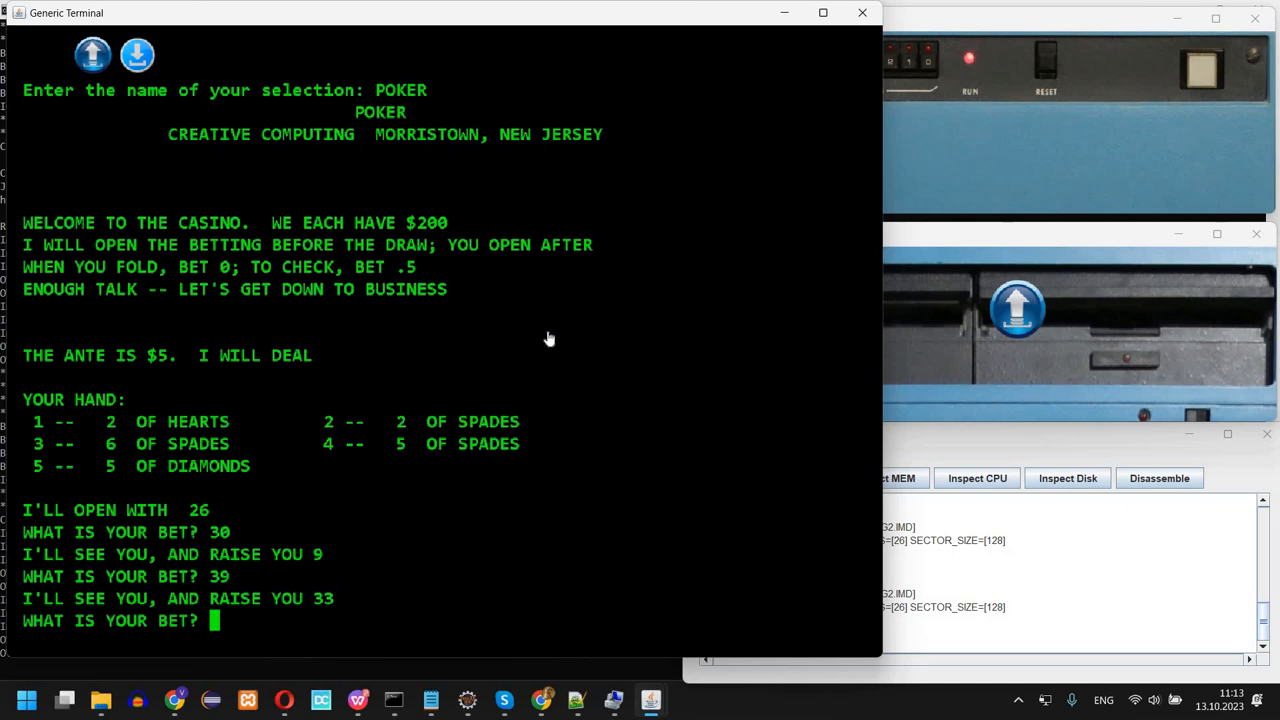
# Bet 33, draw one card, bet .5, and win with two pair before breaking
pyautogui.write('33')
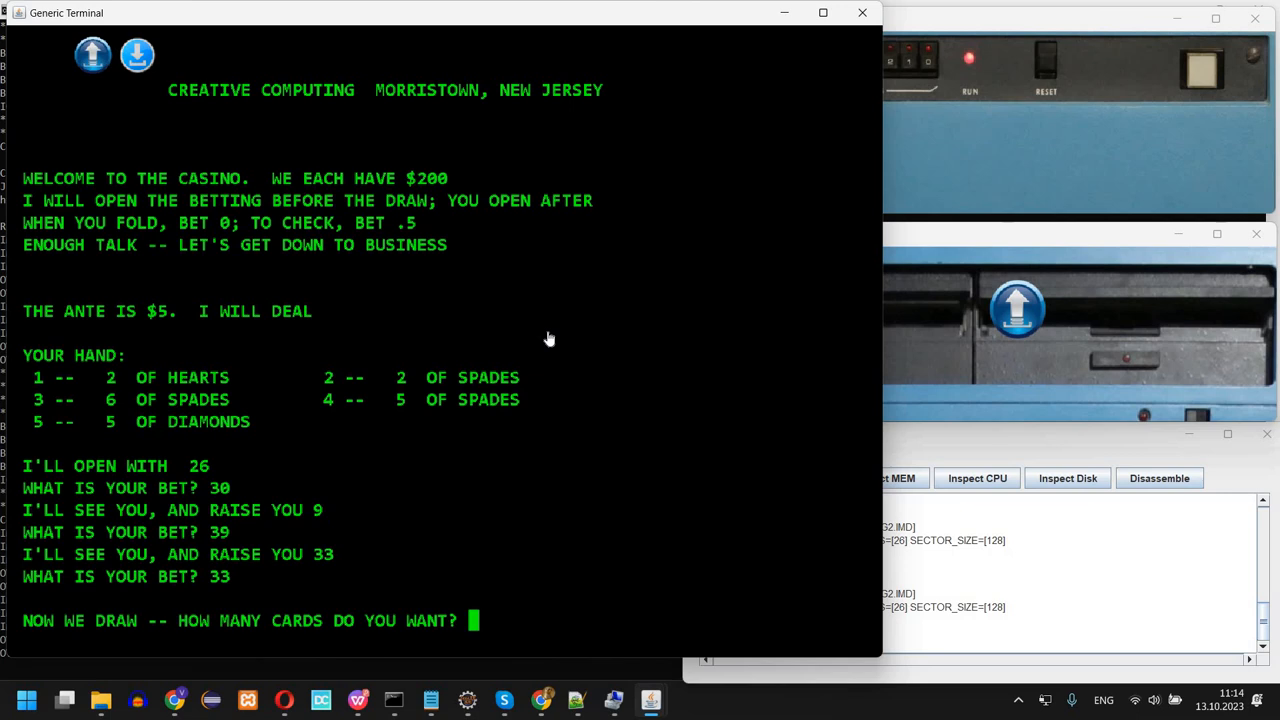
pyautogui.write('1')
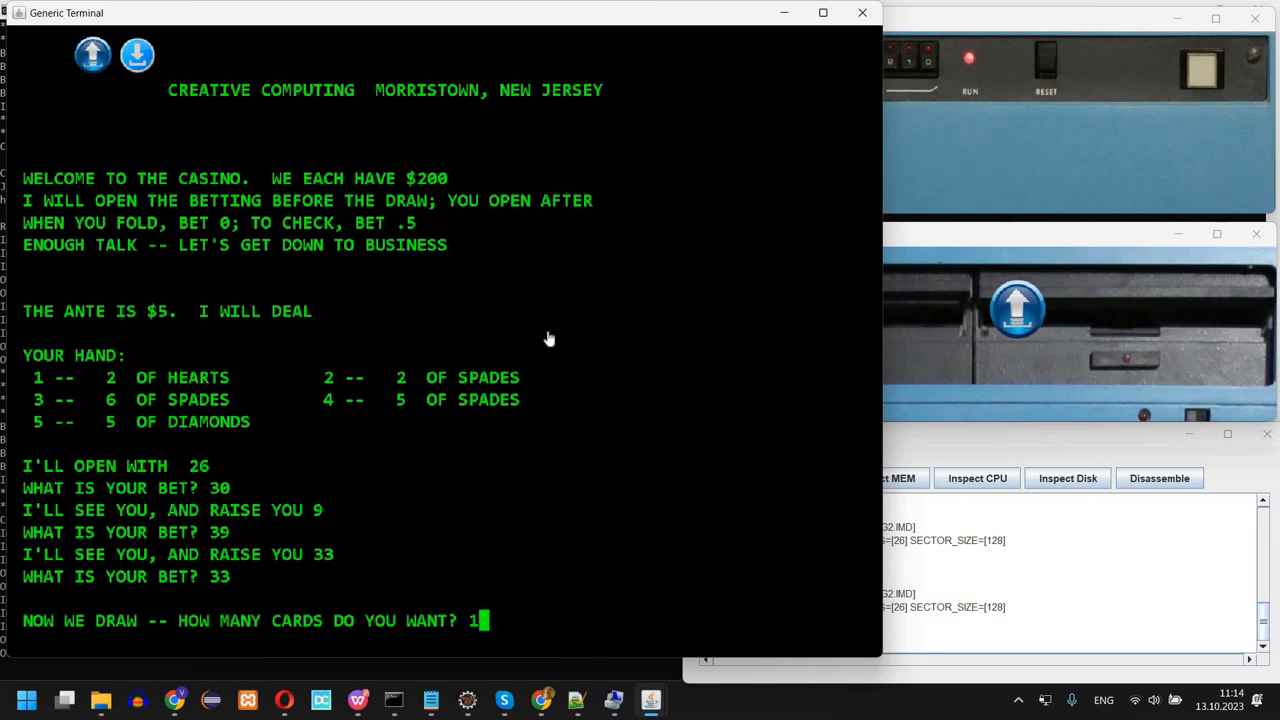
pyautogui.press('Return')
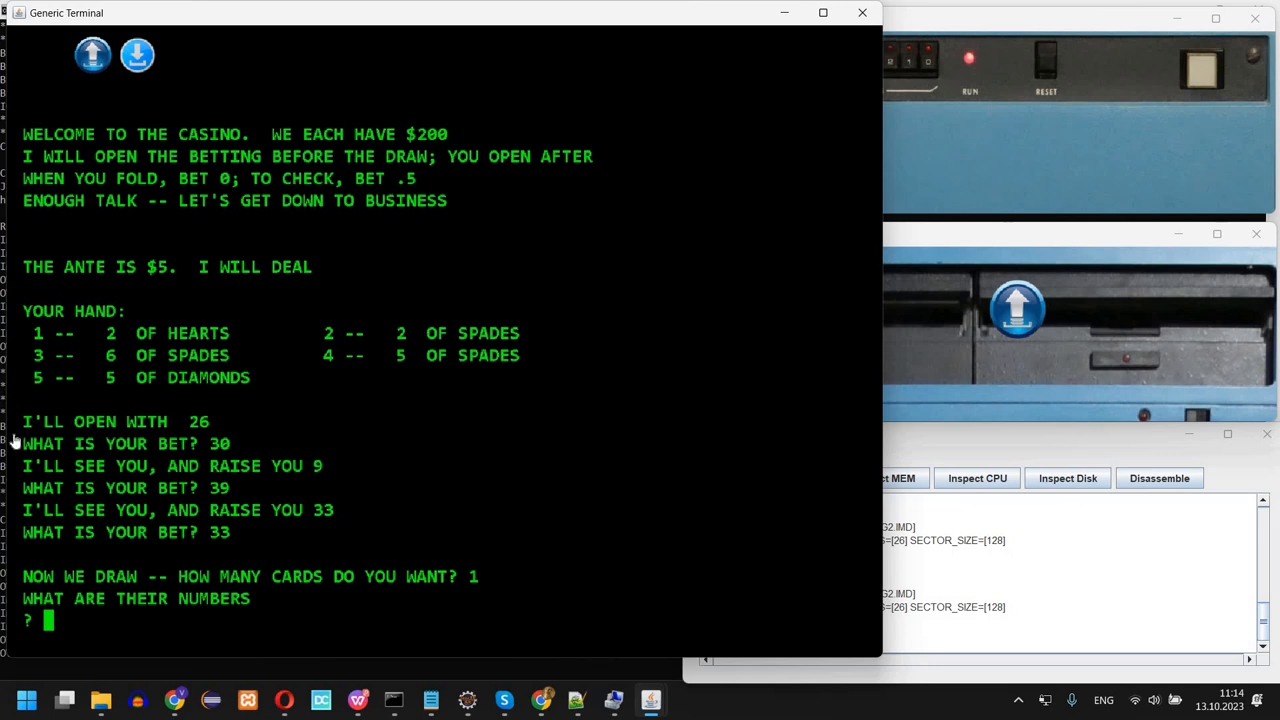
pyautogui.moveTo(200, 377)
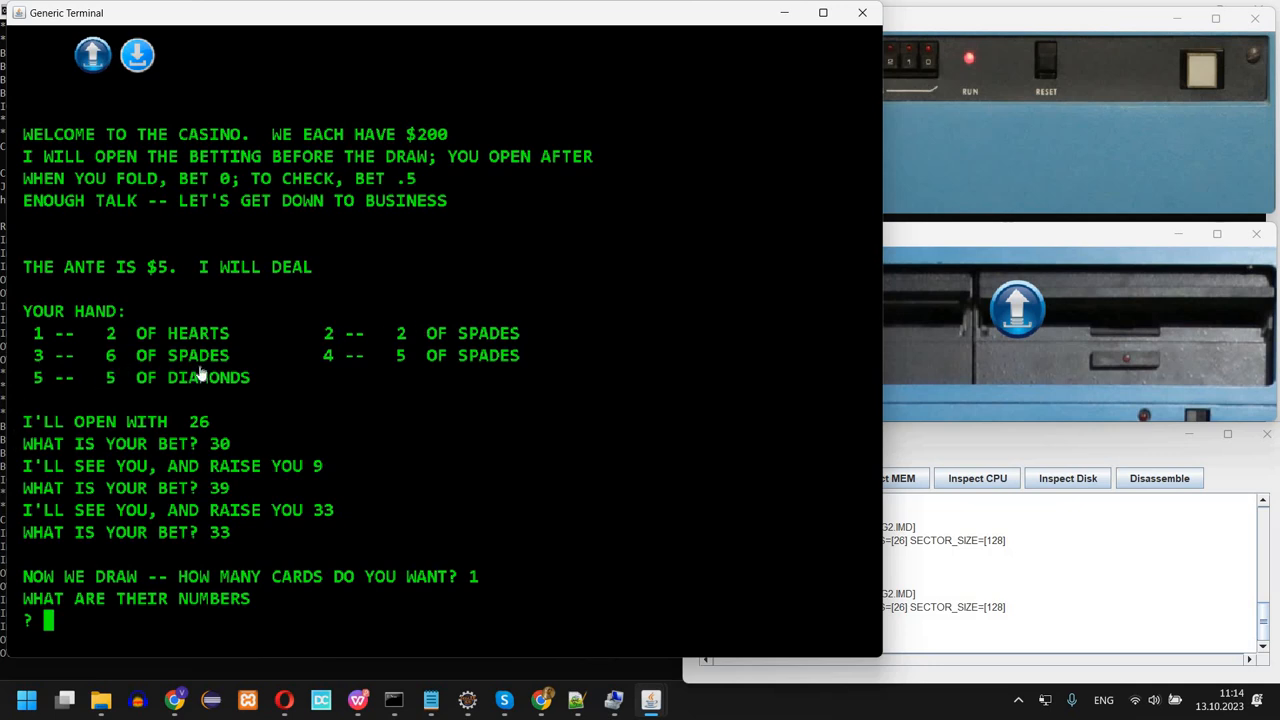
pyautogui.moveTo(690, 362)
pyautogui.write('3')
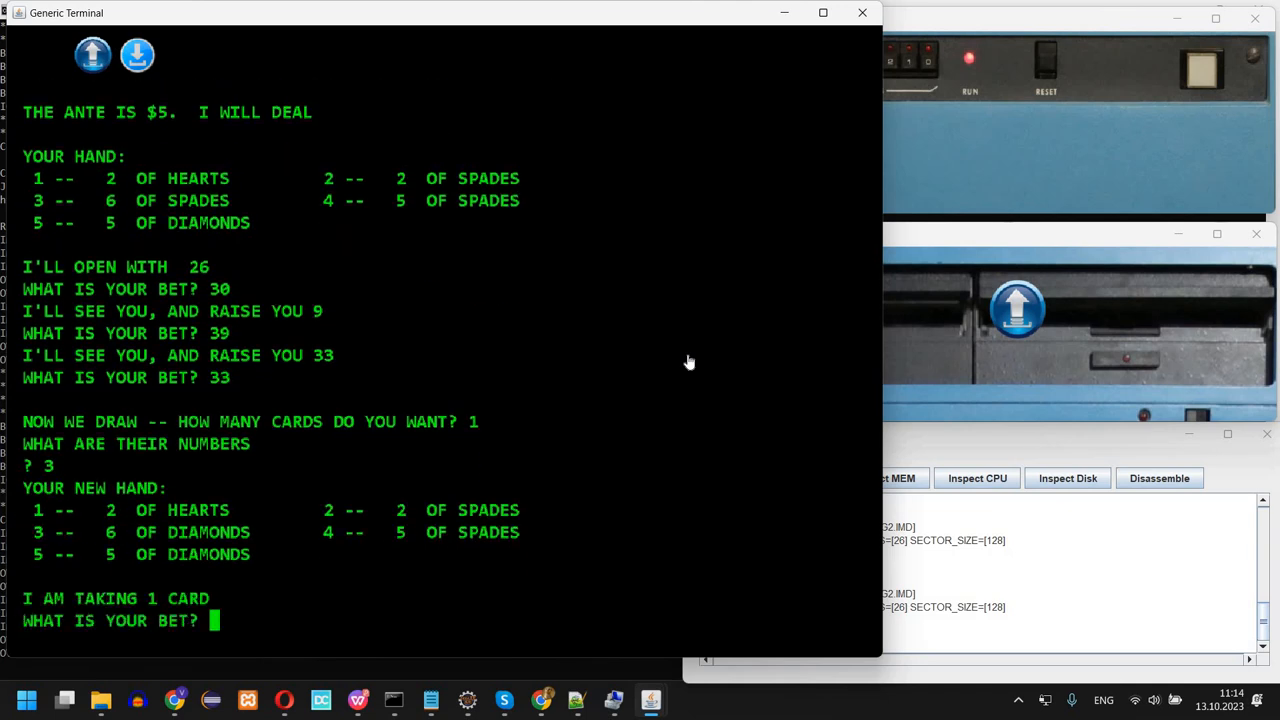
pyautogui.moveTo(248, 532)
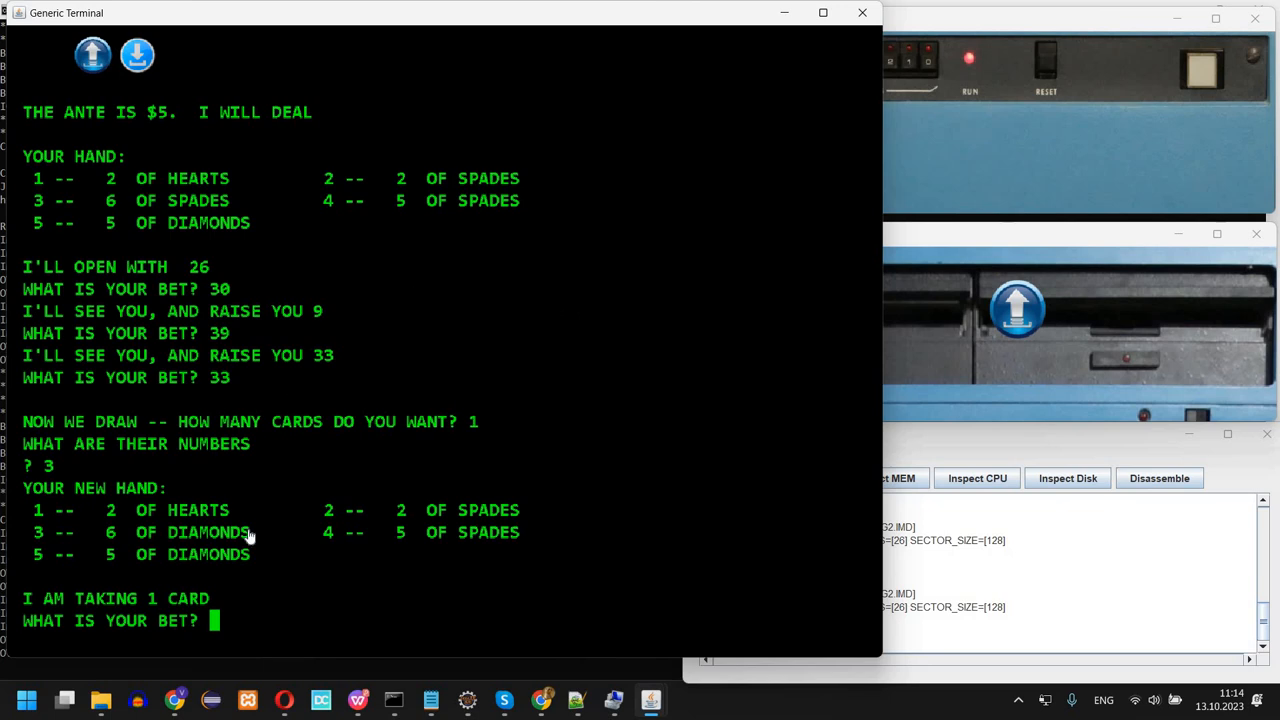
pyautogui.moveTo(435, 515)
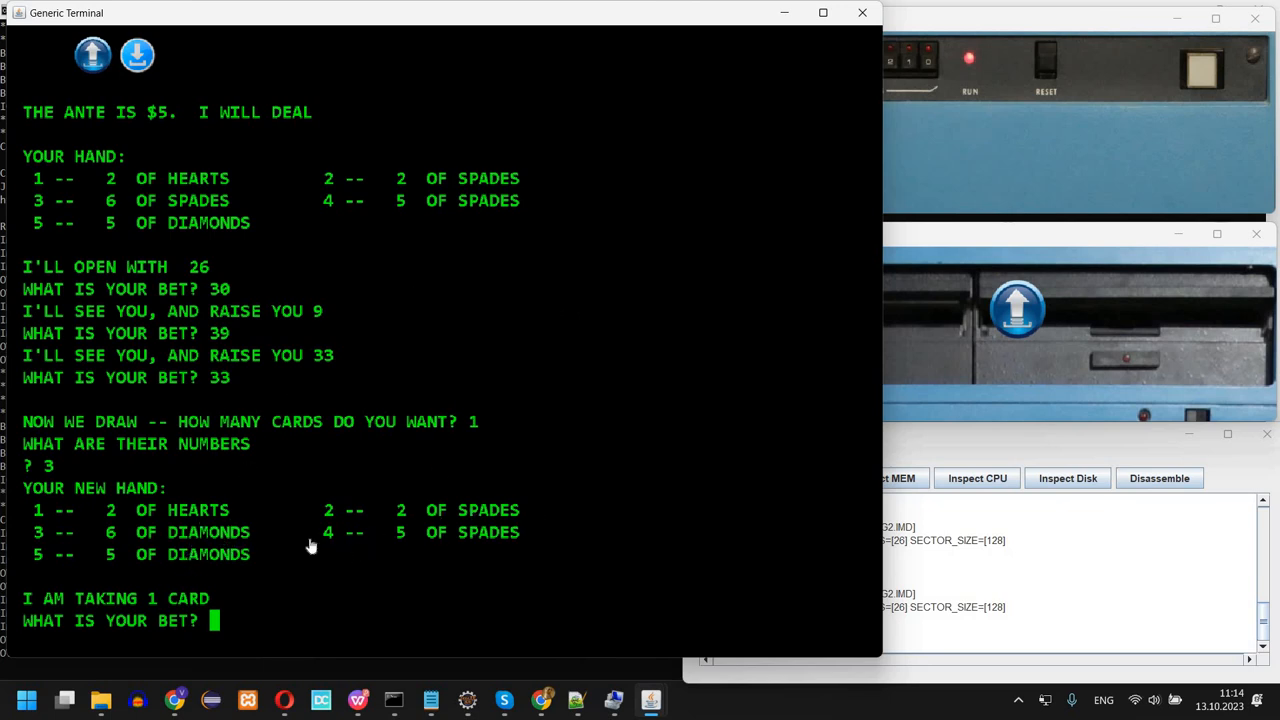
pyautogui.moveTo(443, 428)
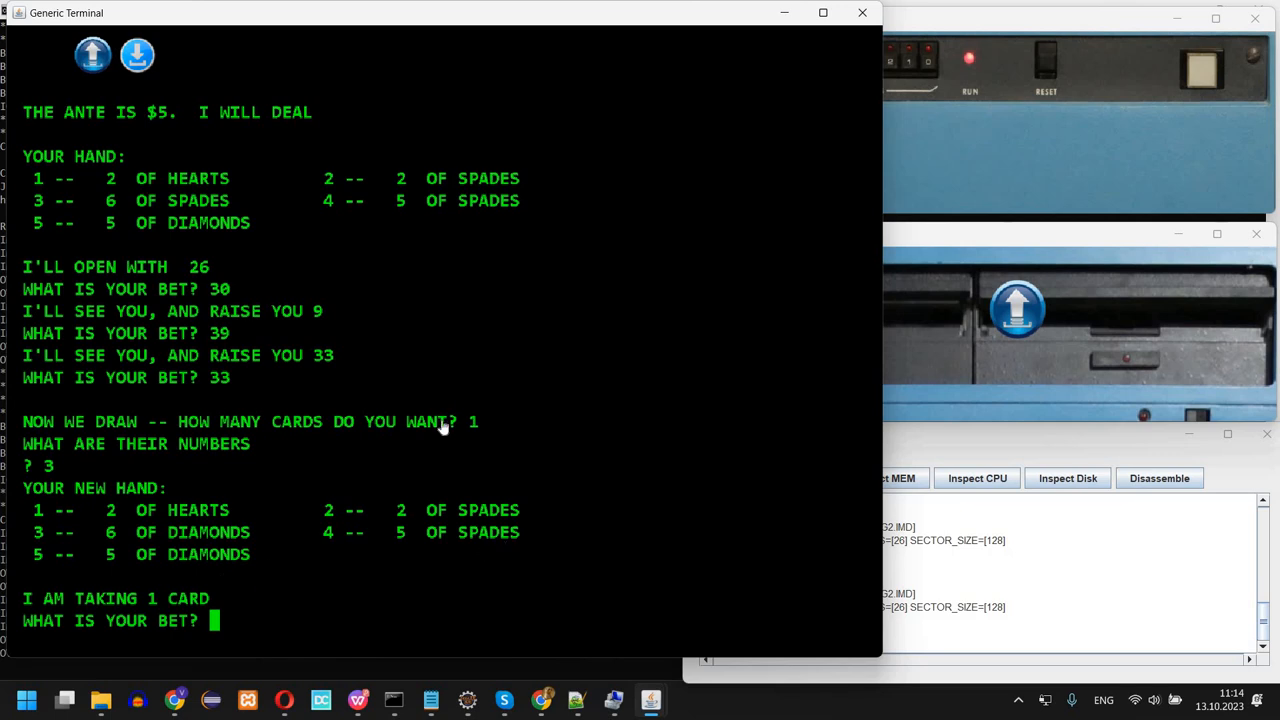
pyautogui.moveTo(546, 153)
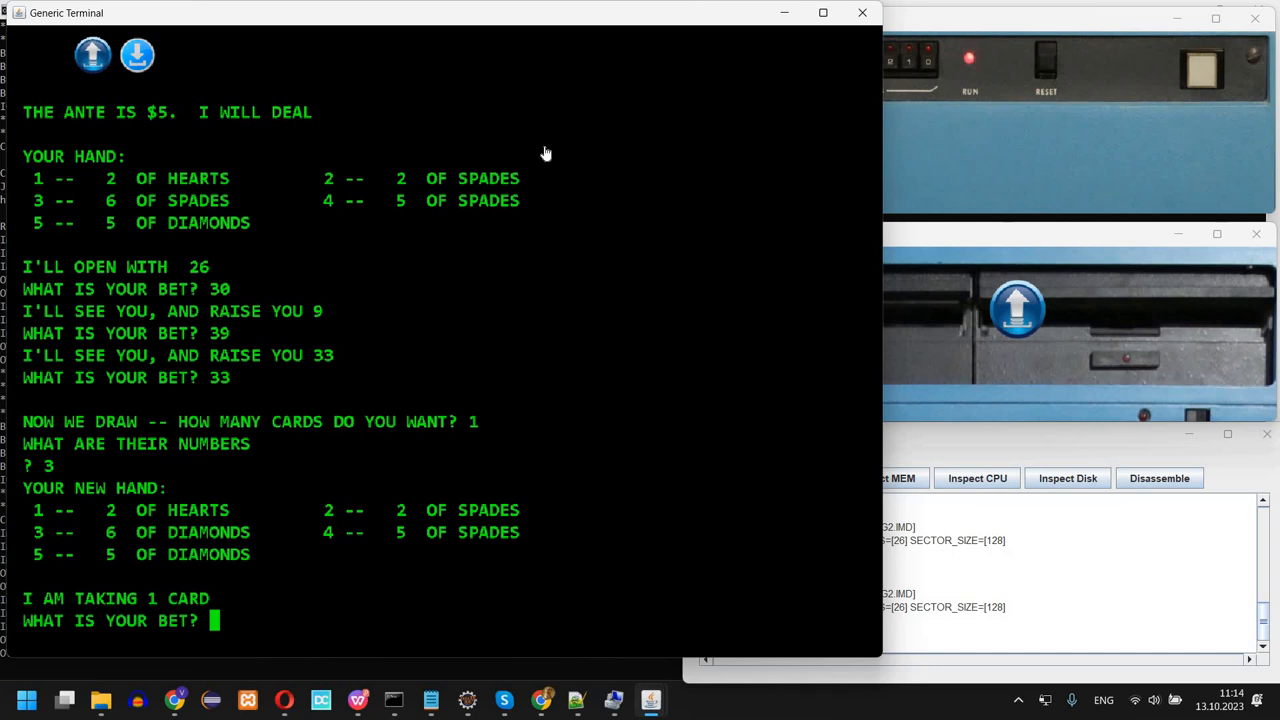
pyautogui.write('.5')
pyautogui.write('35')
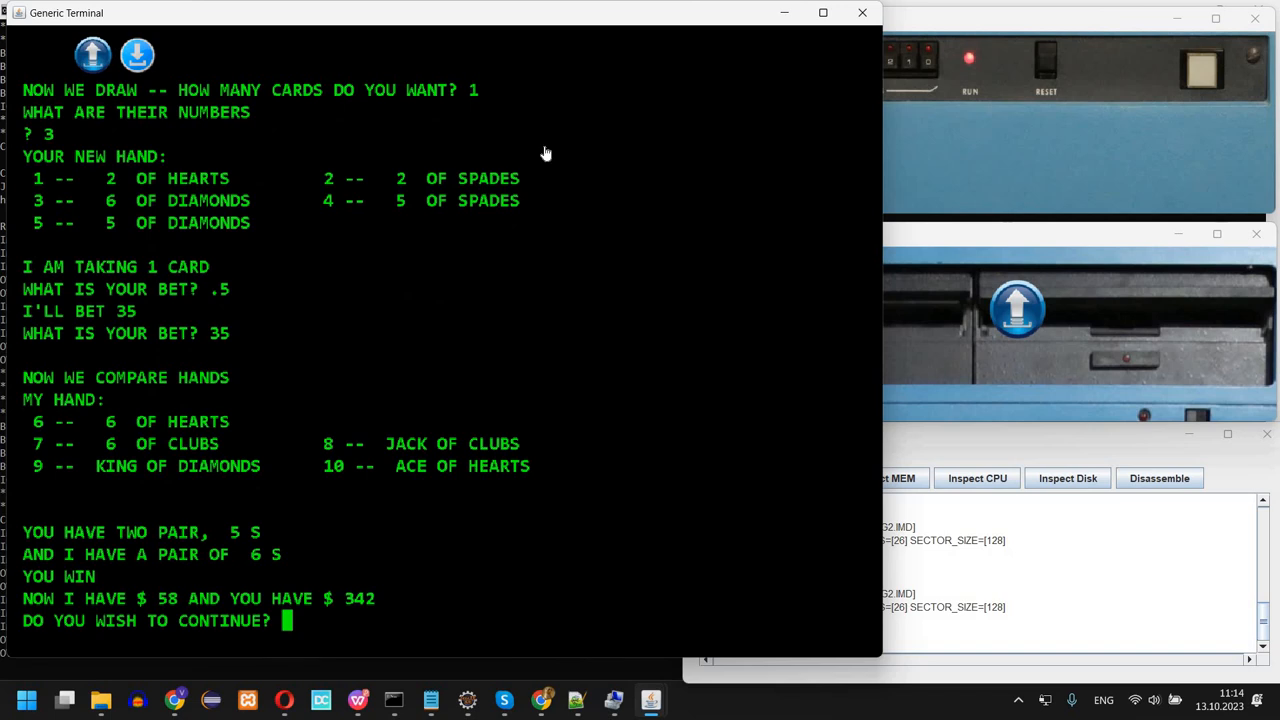
pyautogui.moveTo(194, 411)
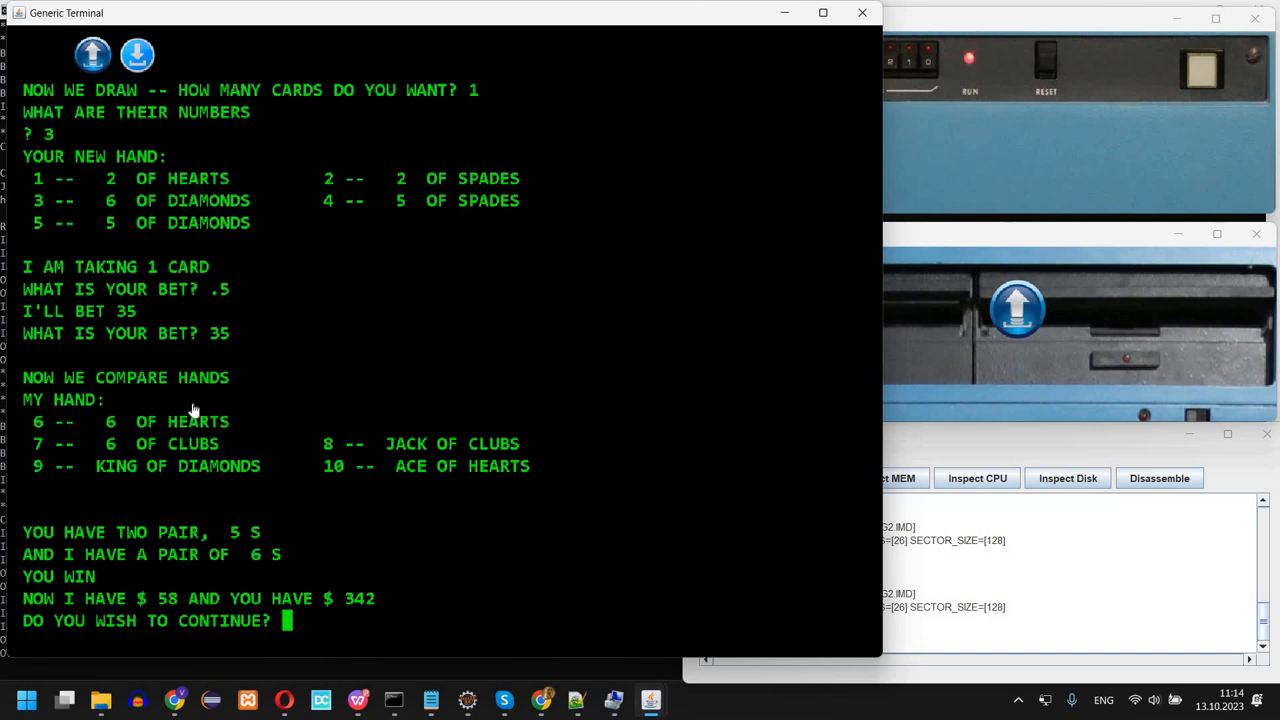
pyautogui.moveTo(198, 553)
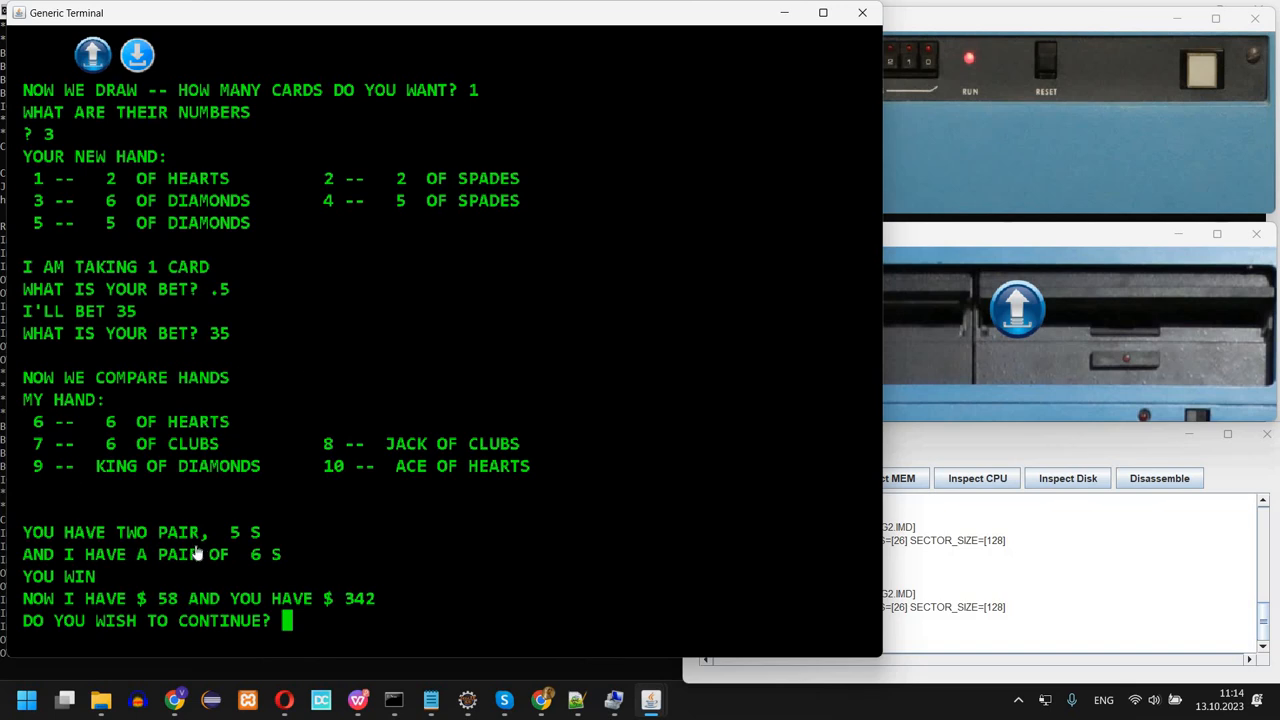
pyautogui.moveTo(247, 574)
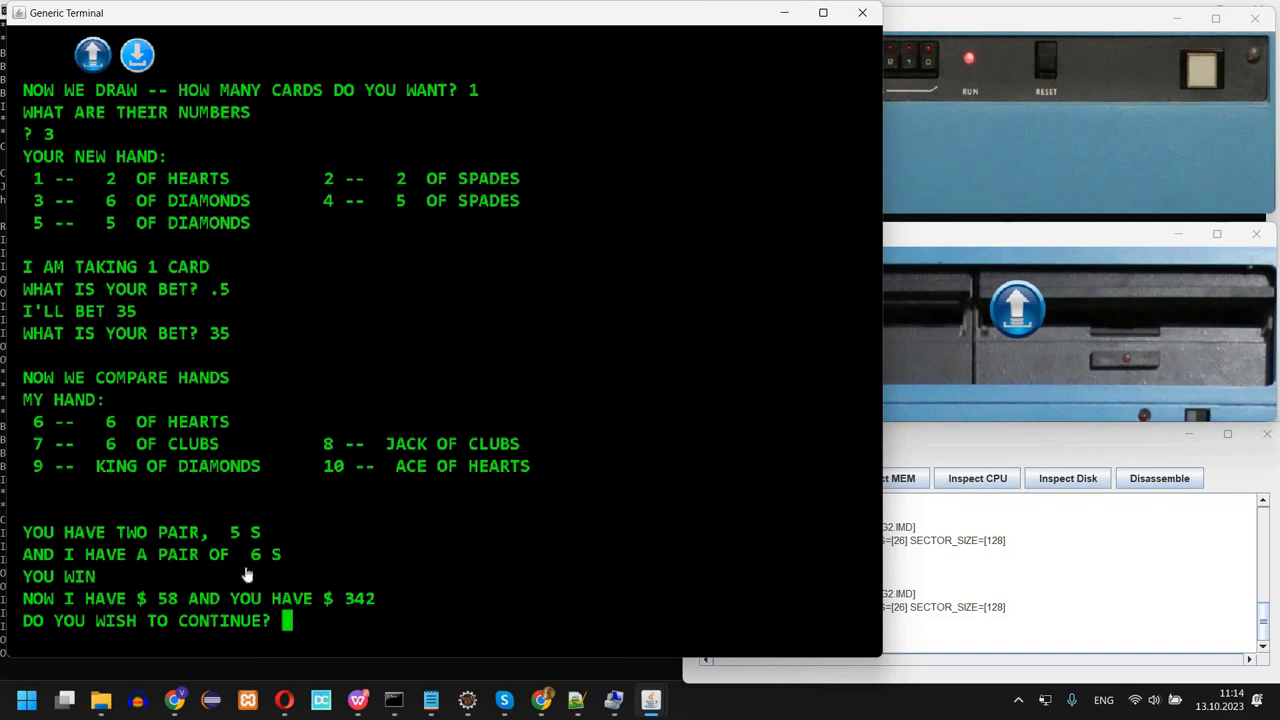
pyautogui.moveTo(277, 578)
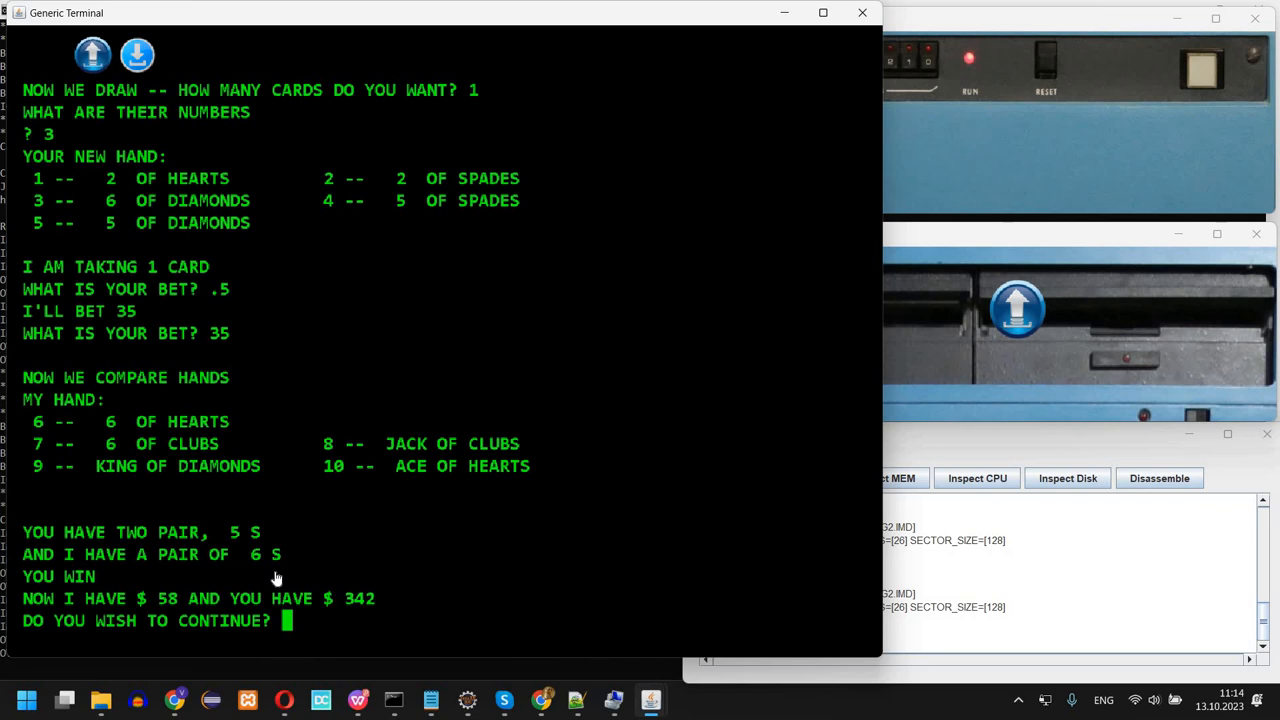
pyautogui.moveTo(169, 604)
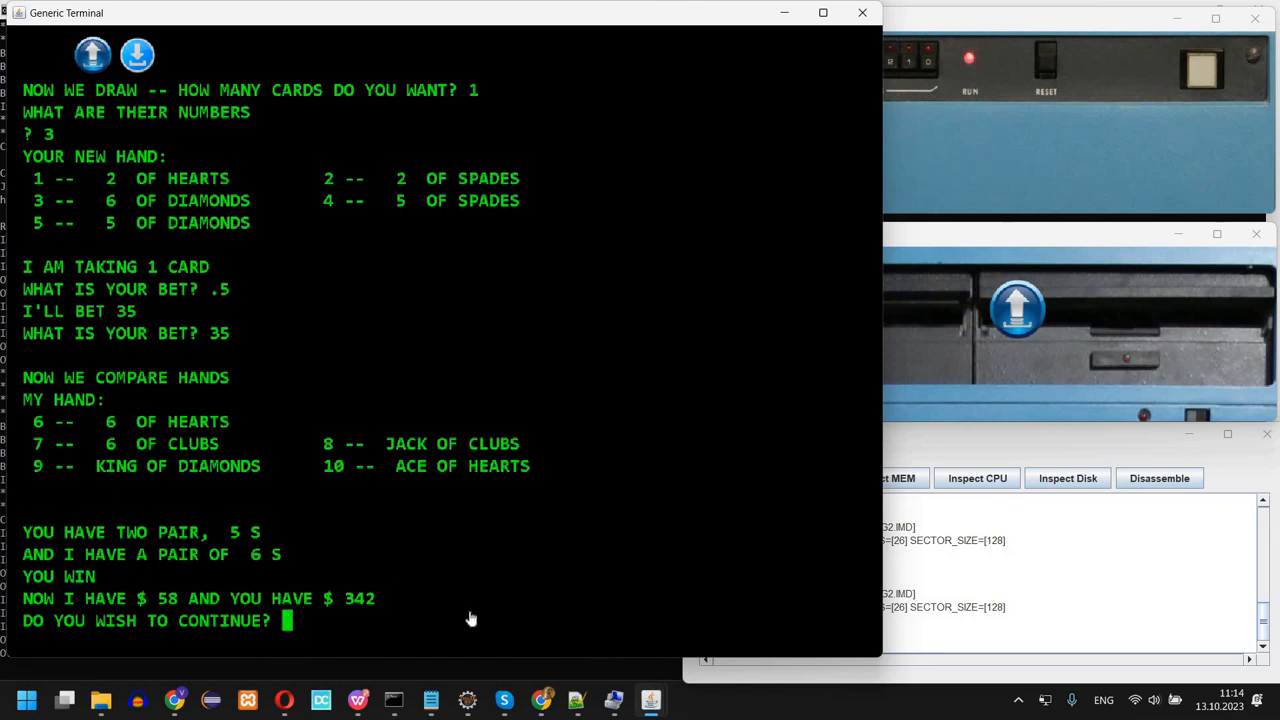
pyautogui.moveTo(574, 388)
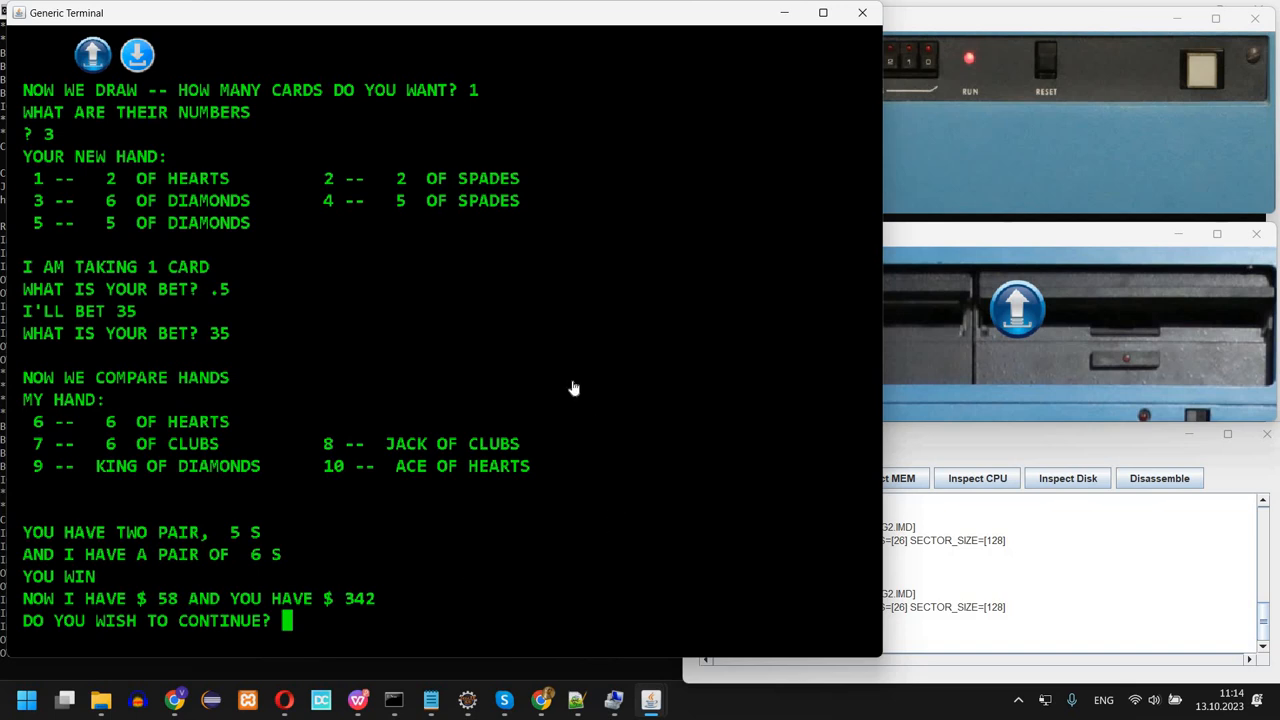
pyautogui.press('ctrl+c')
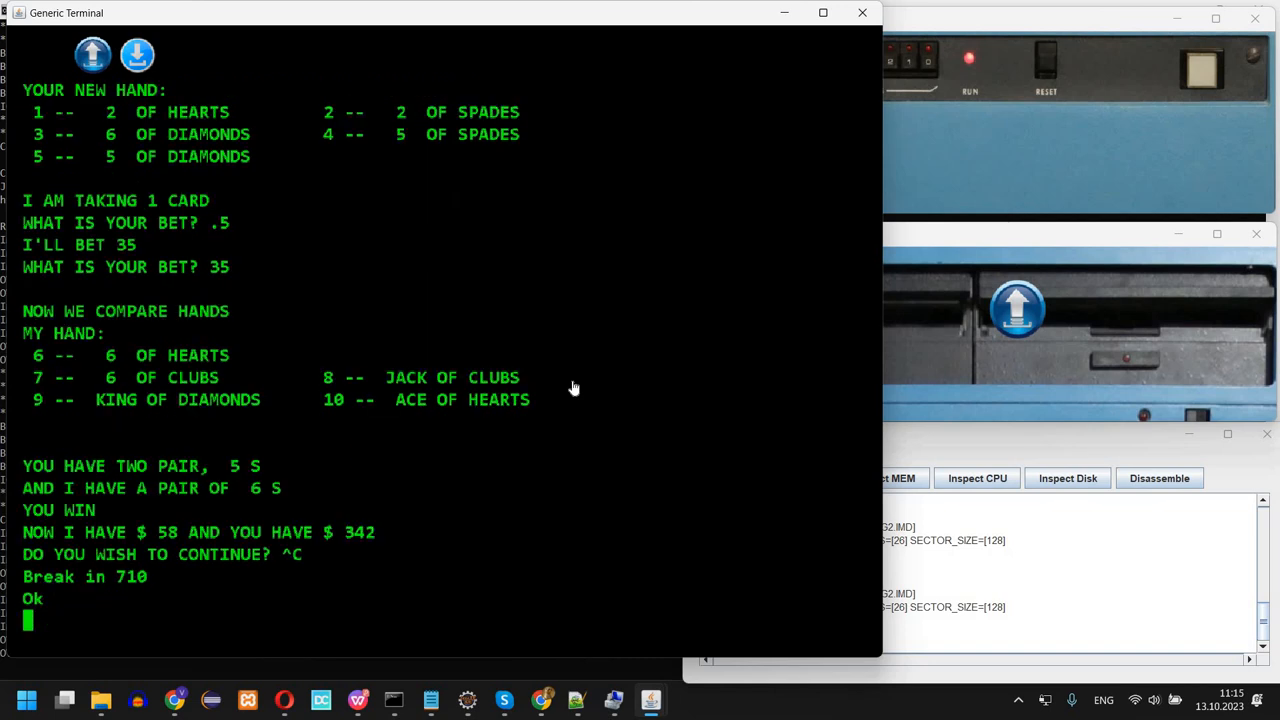
# Reload MENU, try SINEWAVE, hit the line-40 syntax error, then reload MENU
pyautogui.write('LOAD "M')
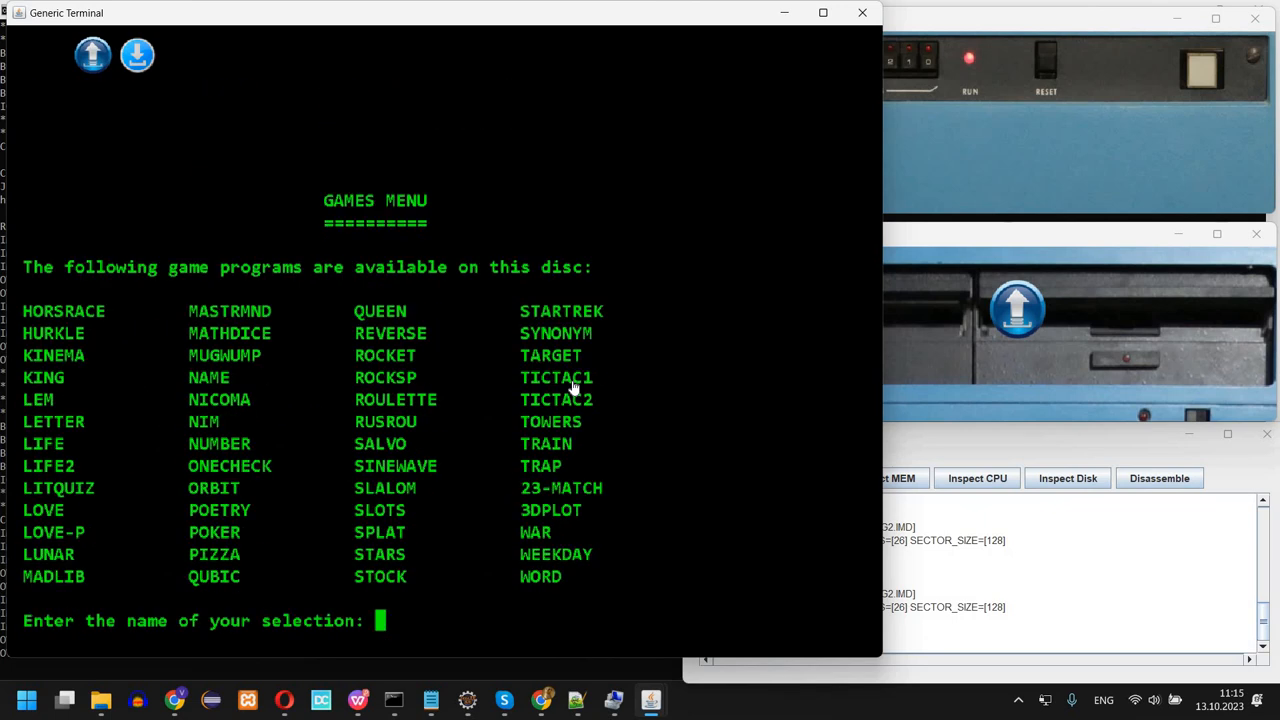
pyautogui.moveTo(372, 483)
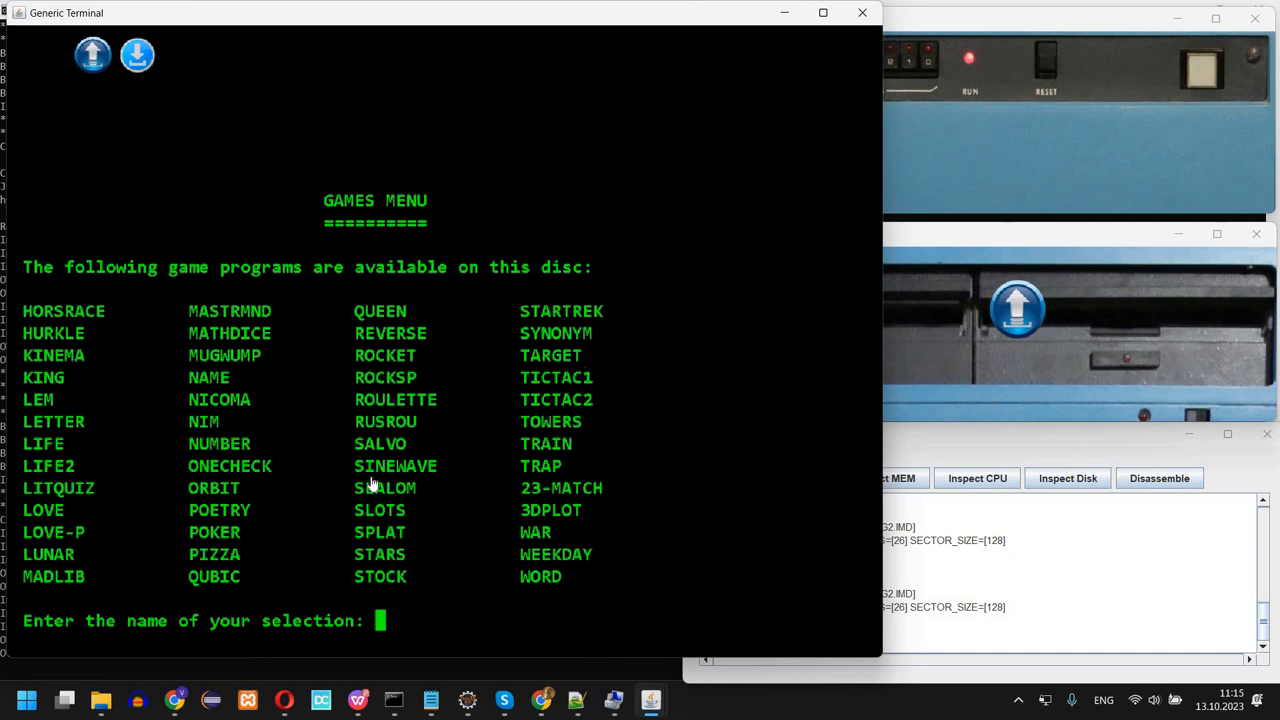
pyautogui.moveTo(706, 264)
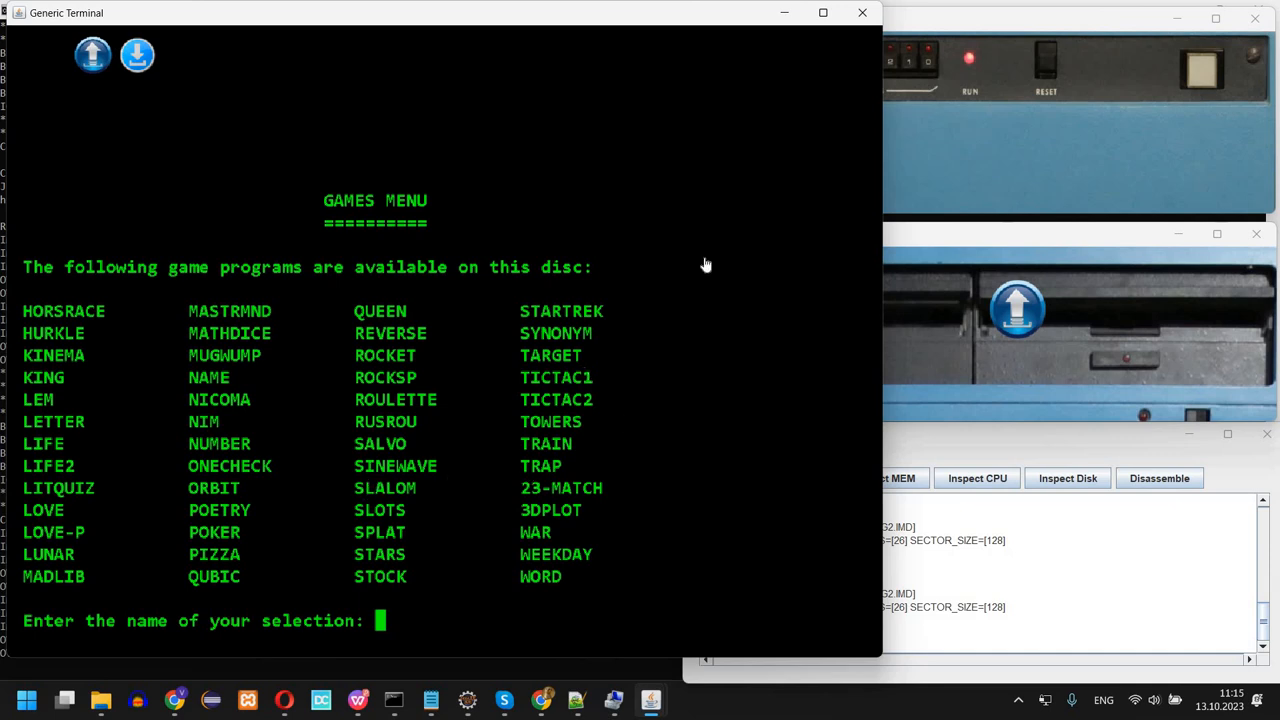
pyautogui.write('SINEWAVE')
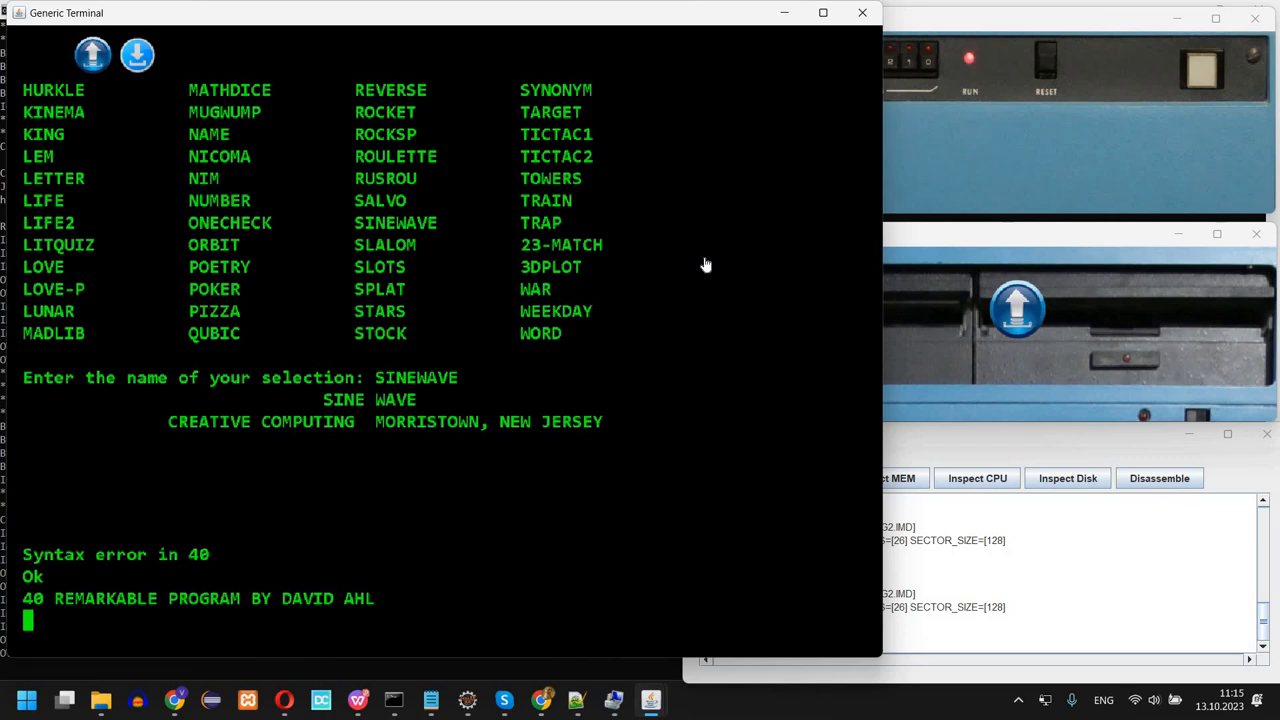
pyautogui.write('LOAD')
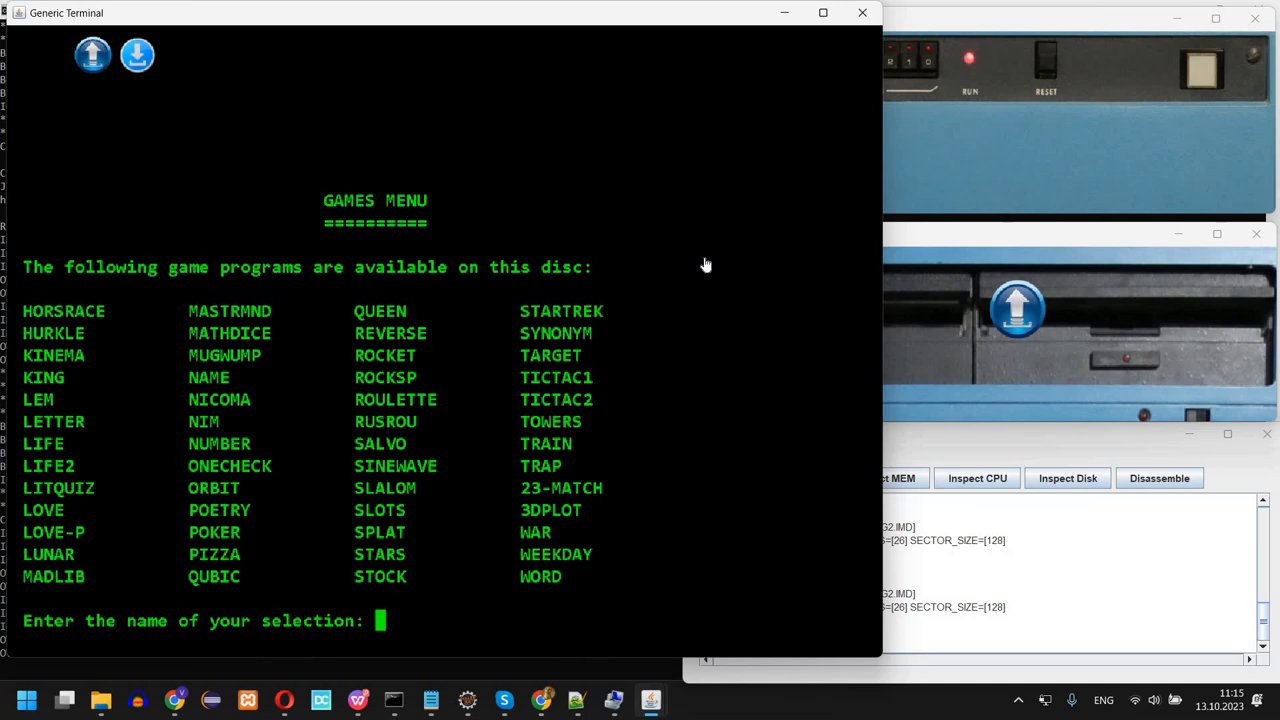
# Draw the 3DPLOT star surface, then reload MENU and launch STARS
pyautogui.write('3DPLOT')
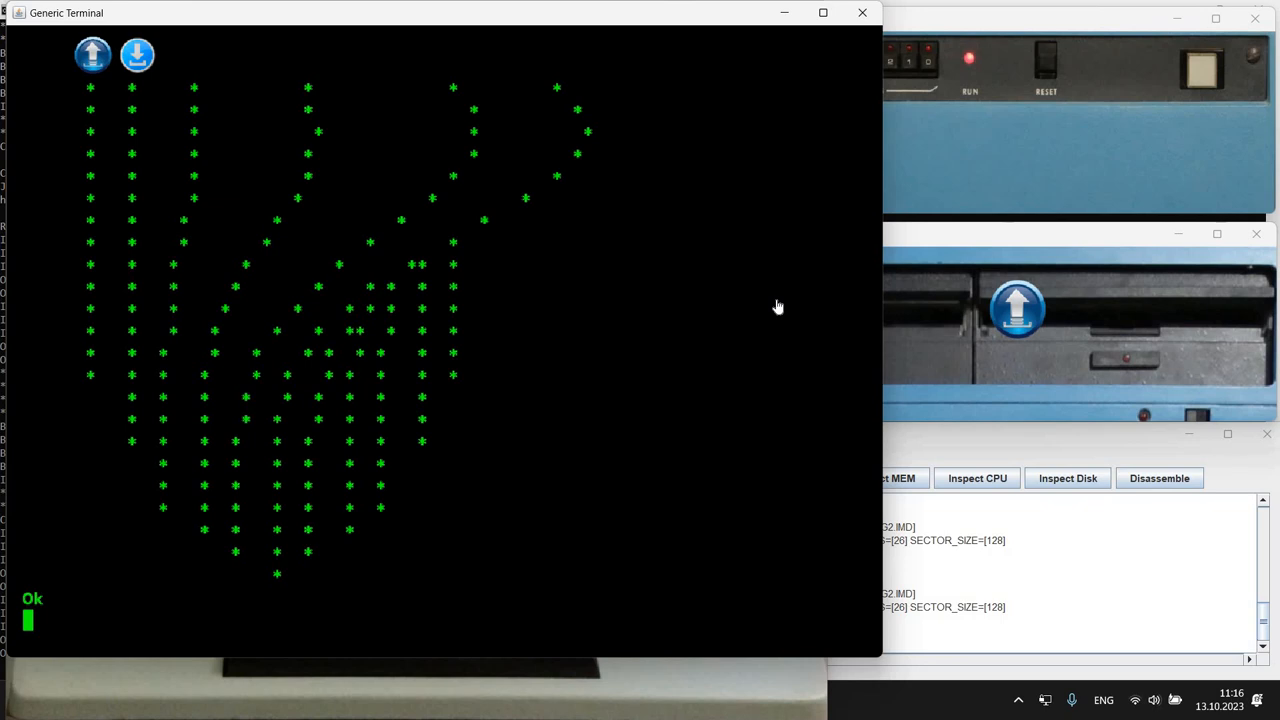
pyautogui.write('LOAD "')
pyautogui.write('STARS')
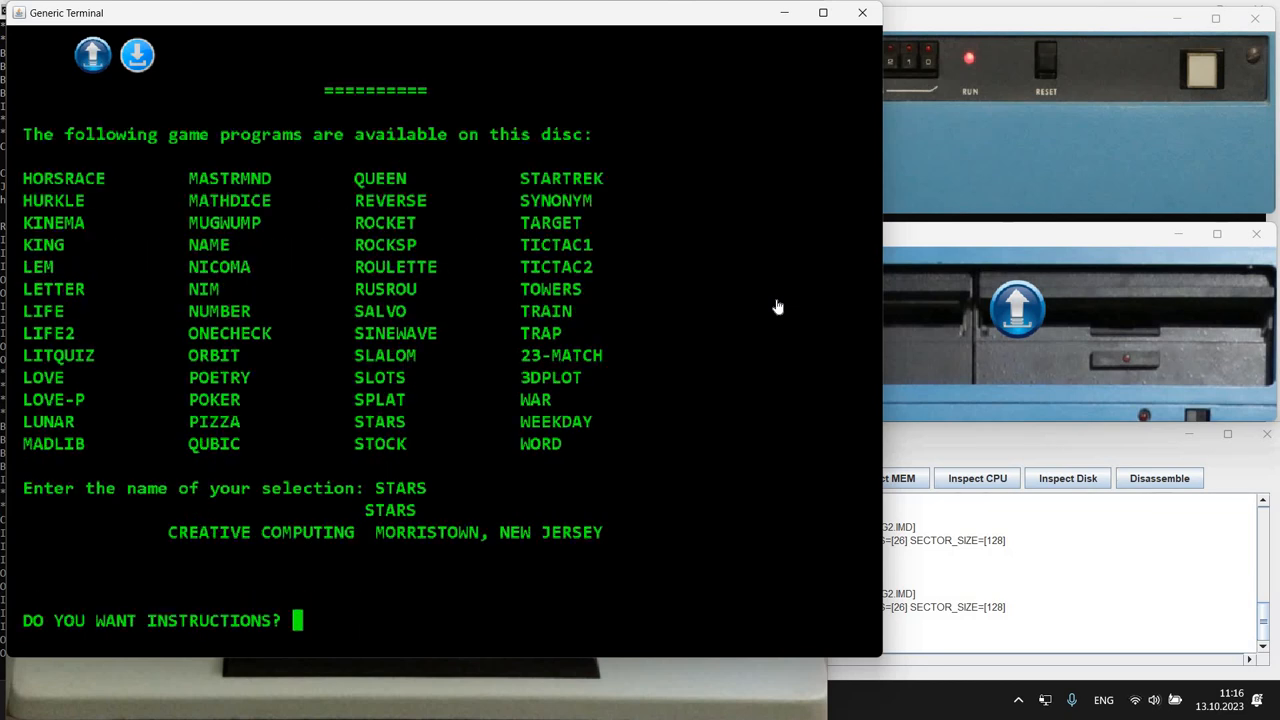
# Request STARS instructions, guess 50, 40, 30, 20 and 25, then break to BASIC
pyautogui.write('Y')
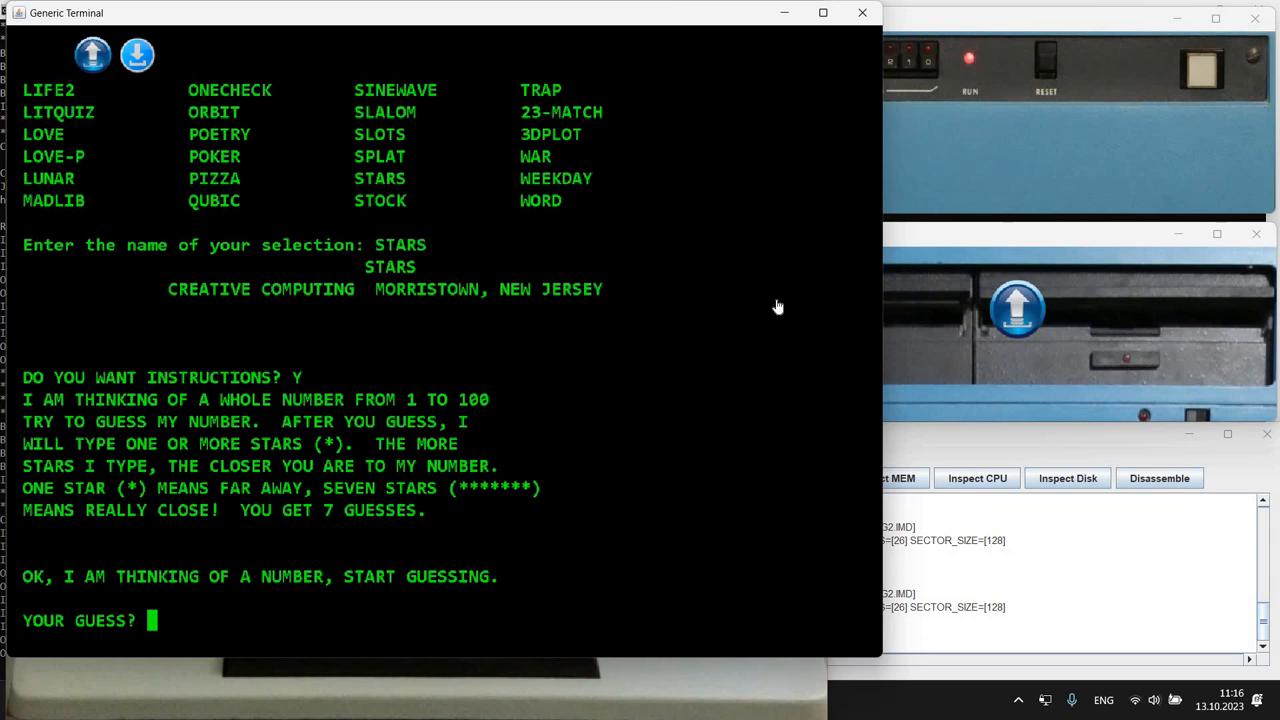
pyautogui.write('50')
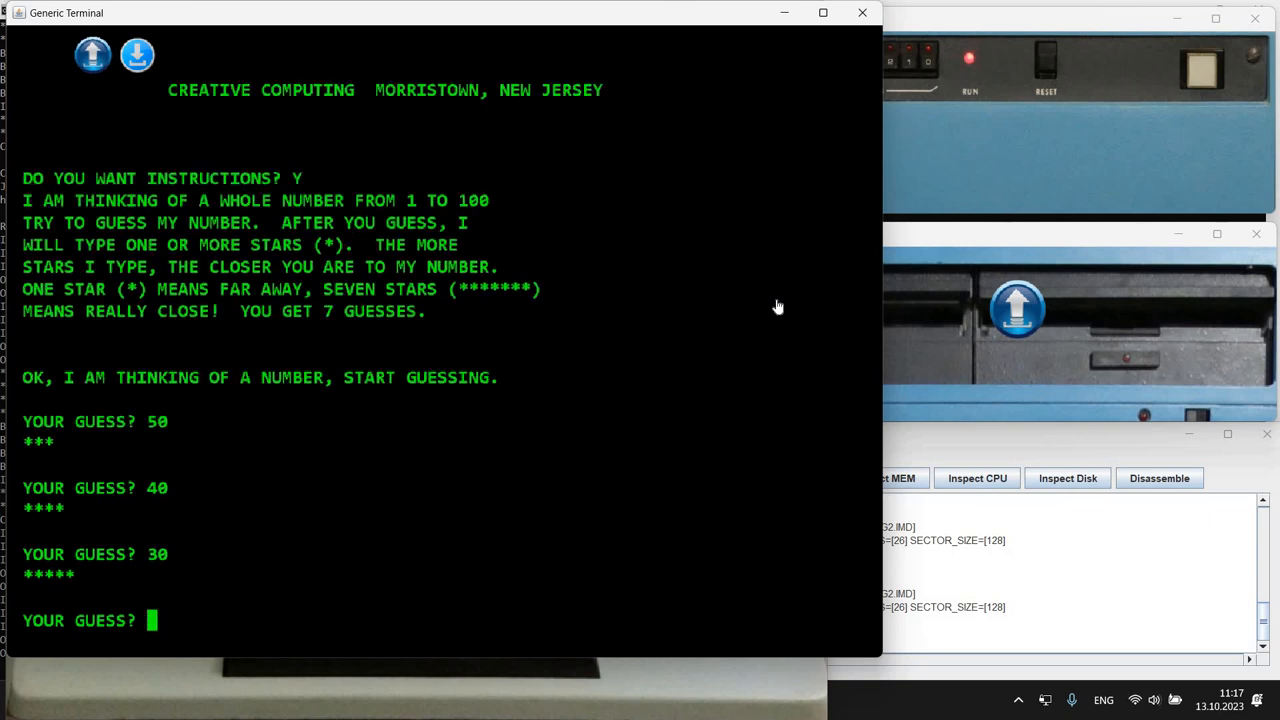
pyautogui.write('20')
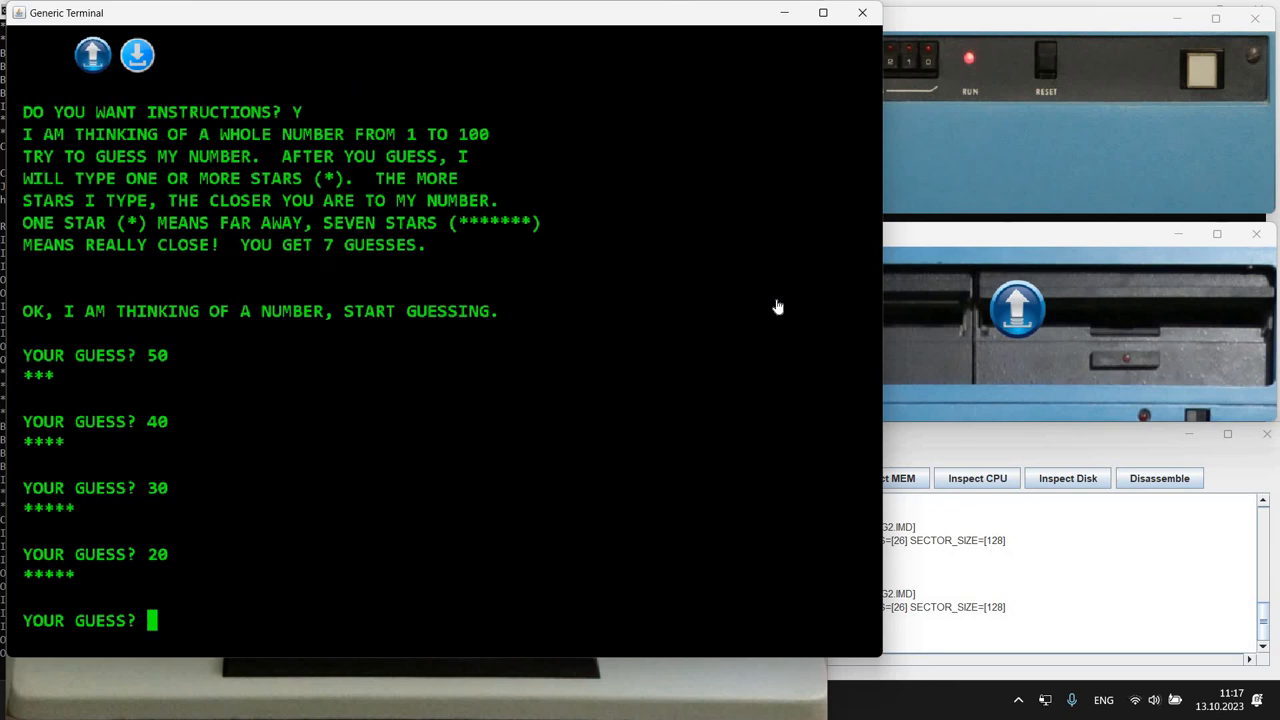
pyautogui.write('25')
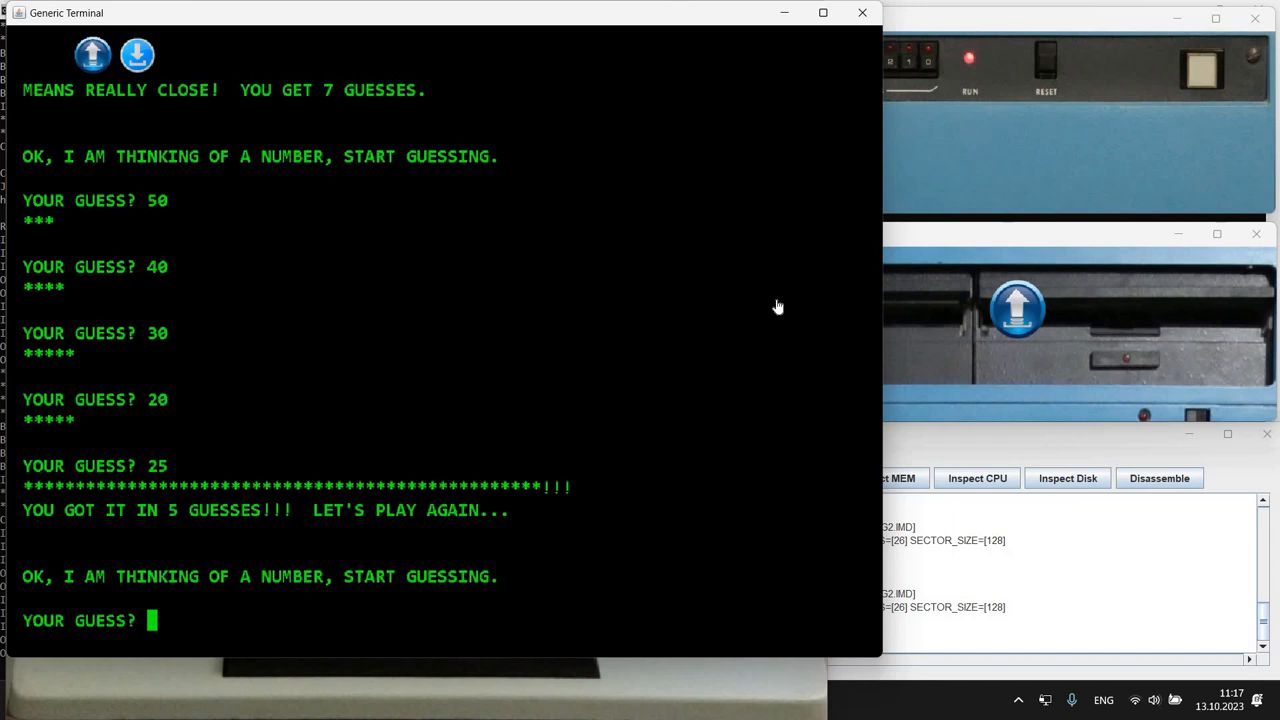
pyautogui.press('ctrl+c')
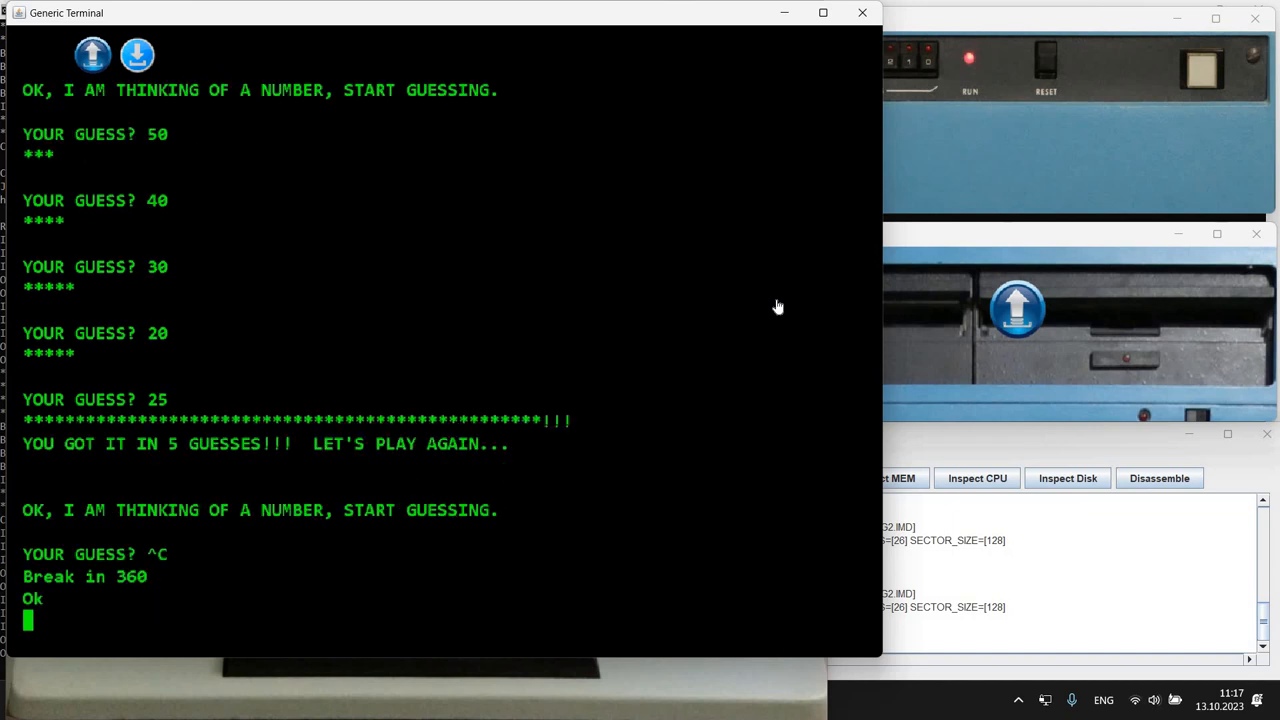